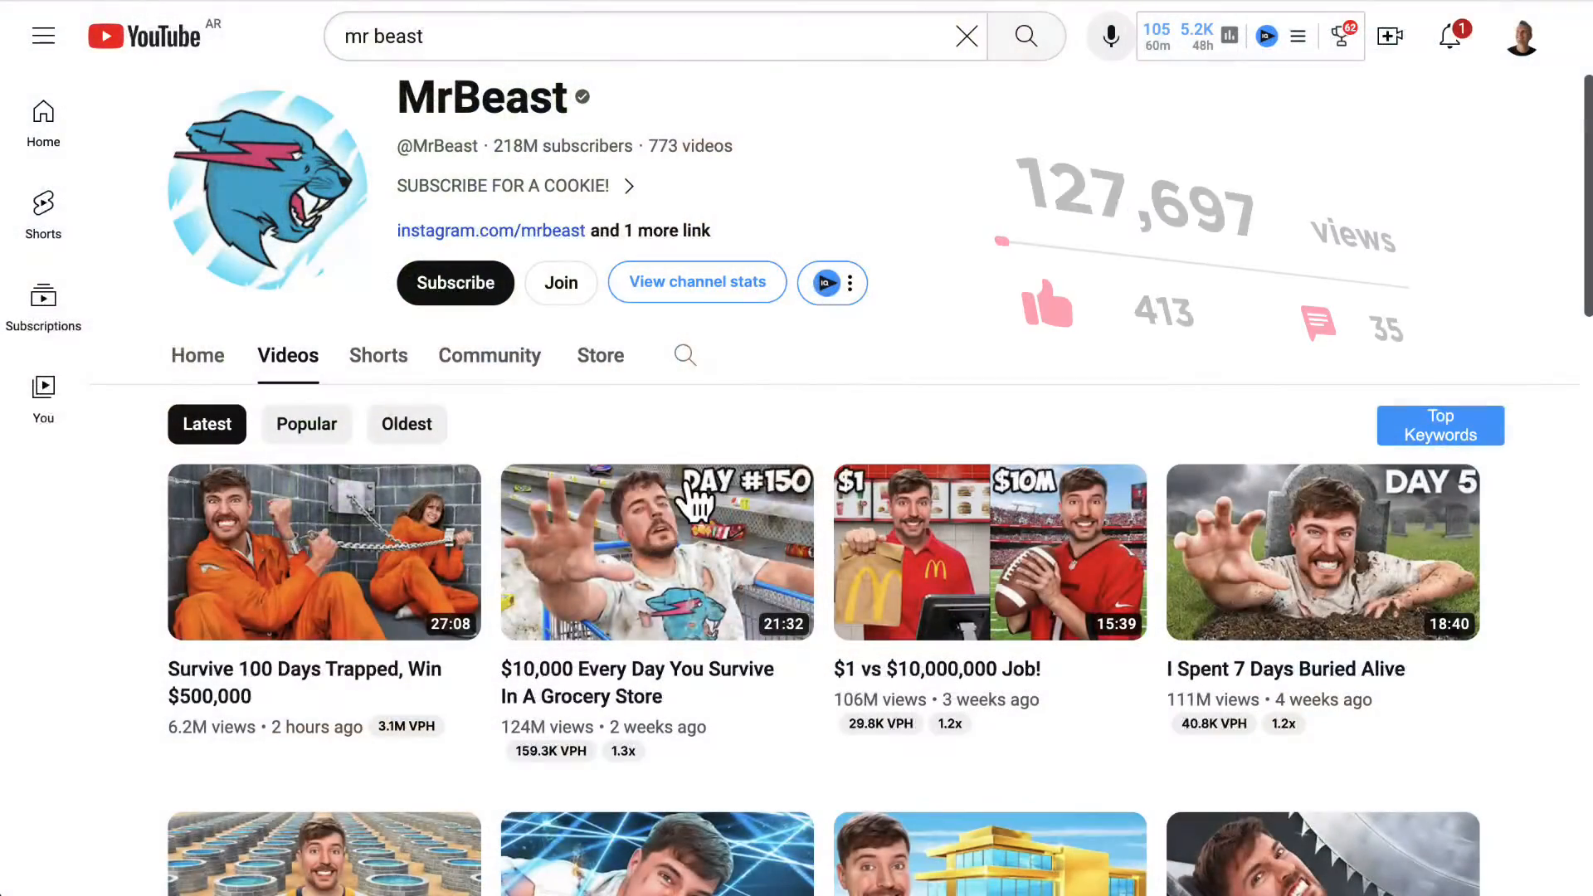
# Scroll the Adobe Firefly search results and open Adobe's official Firefly page.
pyautogui.scroll(-3)
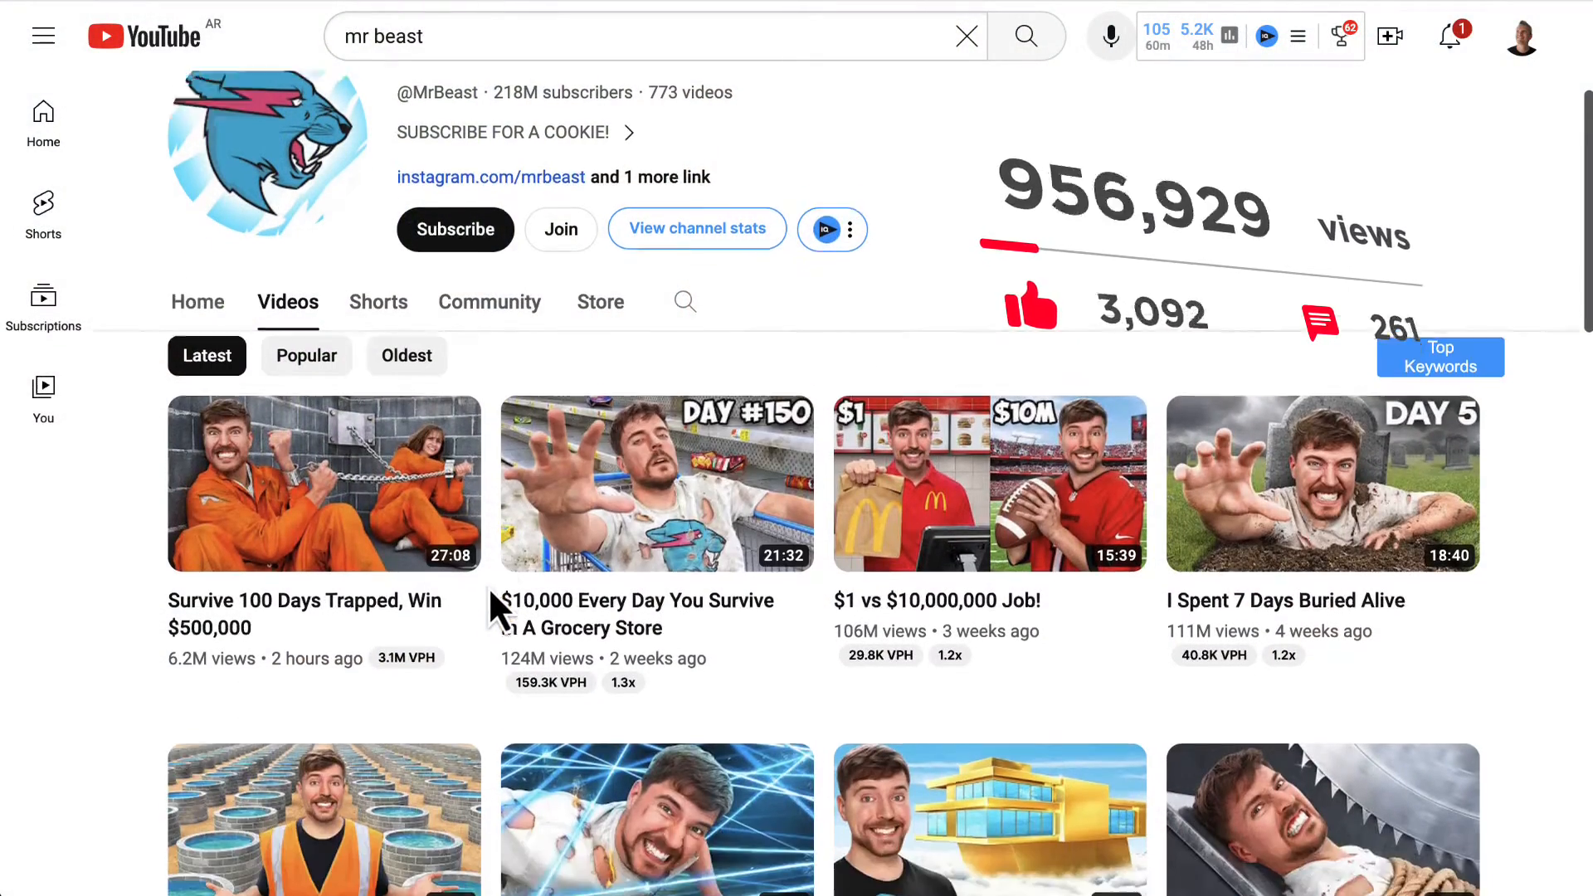
pyautogui.scroll(-3)
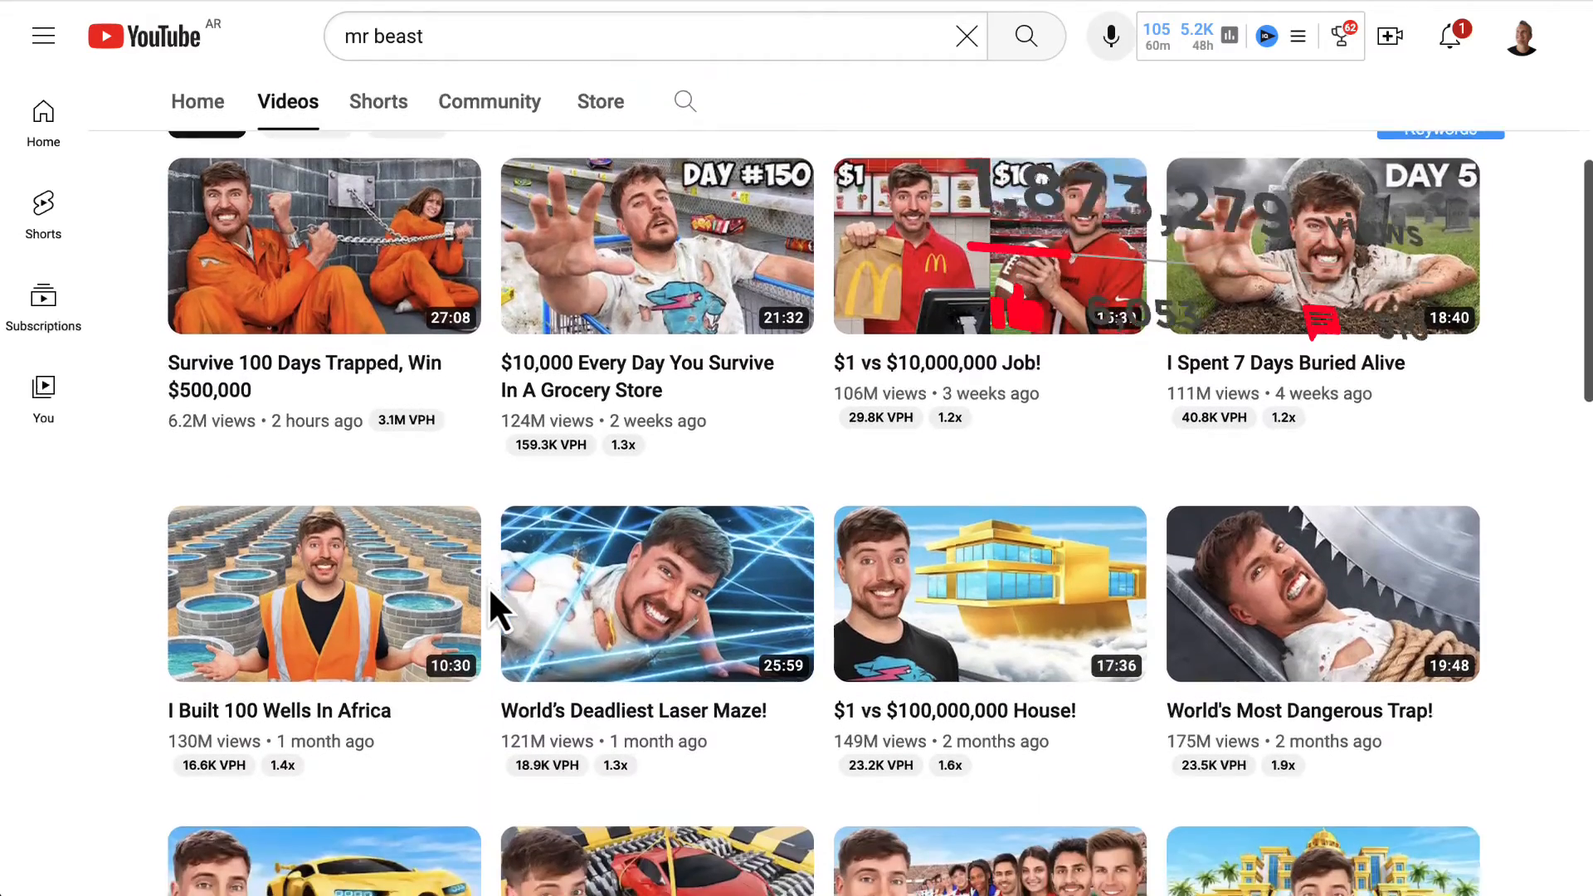
pyautogui.scroll(-3)
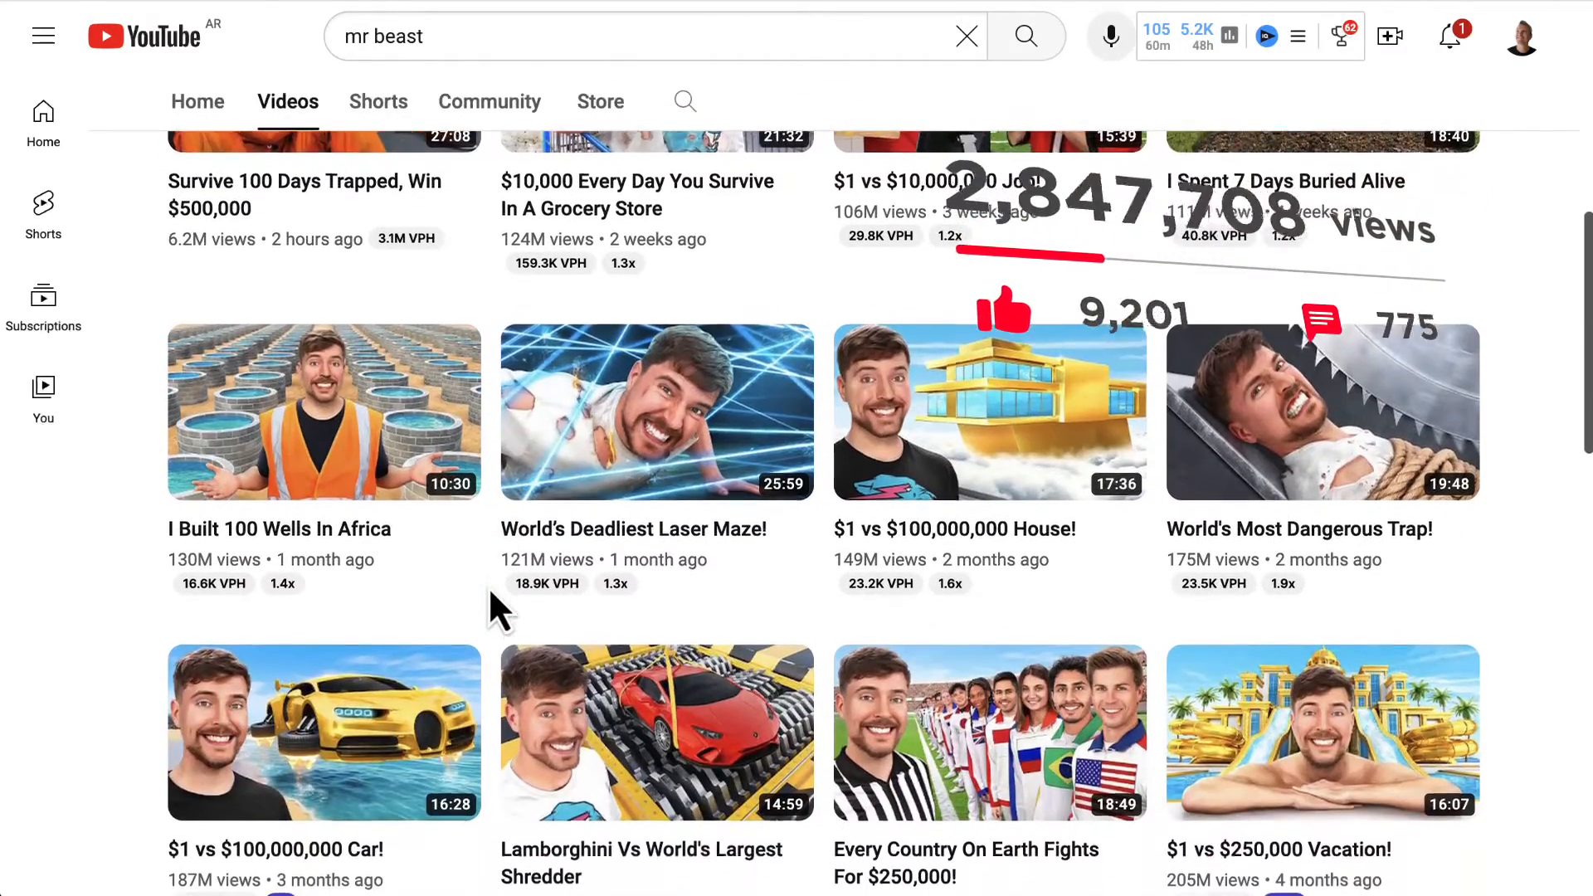
pyautogui.scroll(-3)
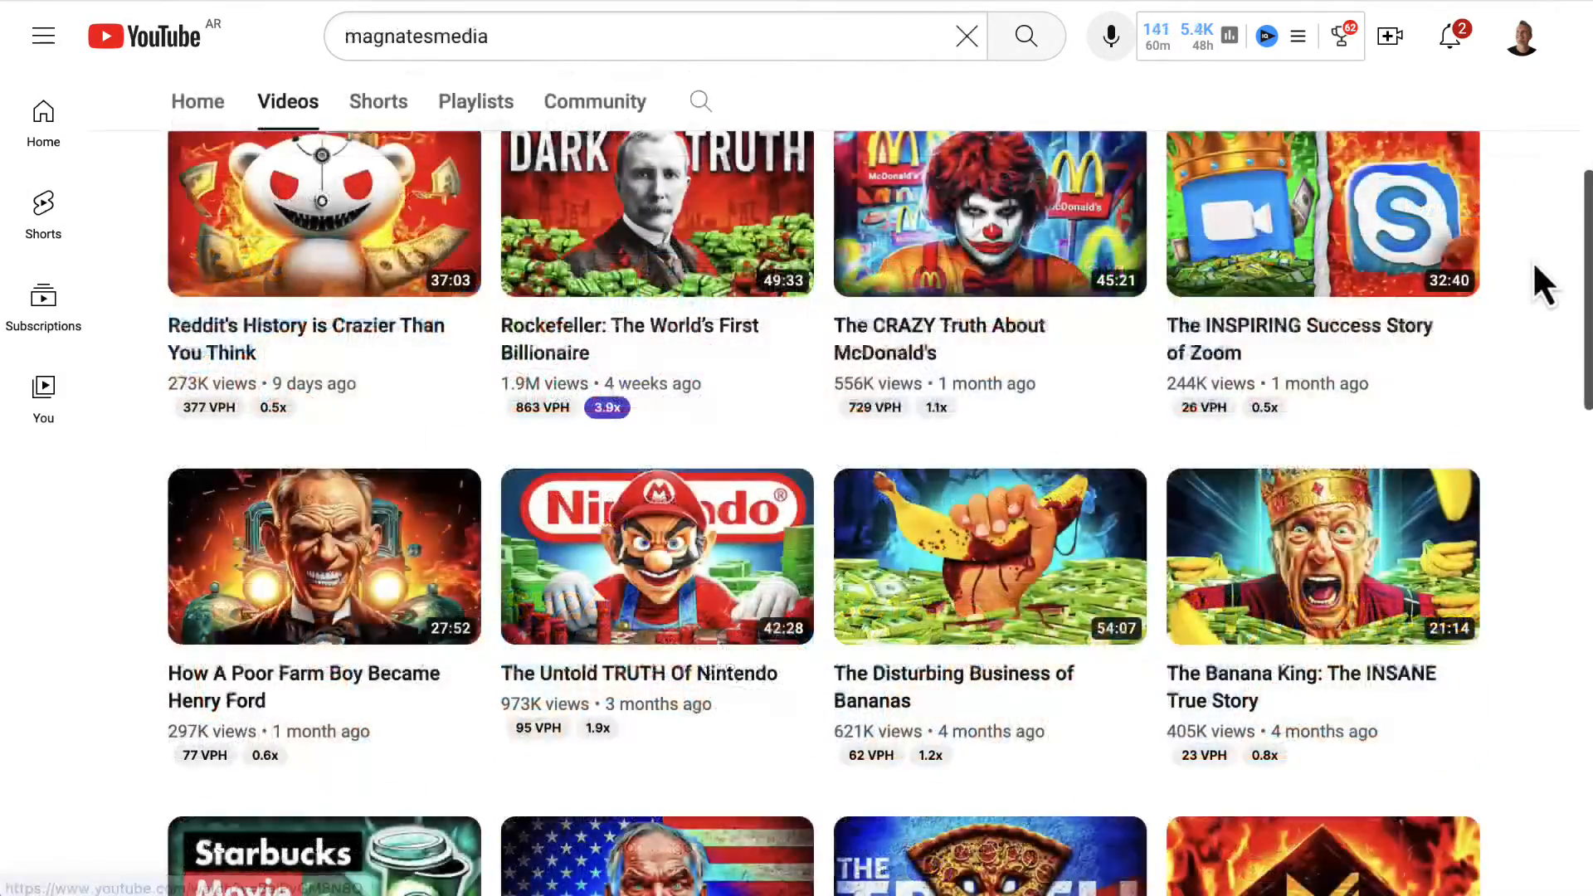
pyautogui.scroll(-3)
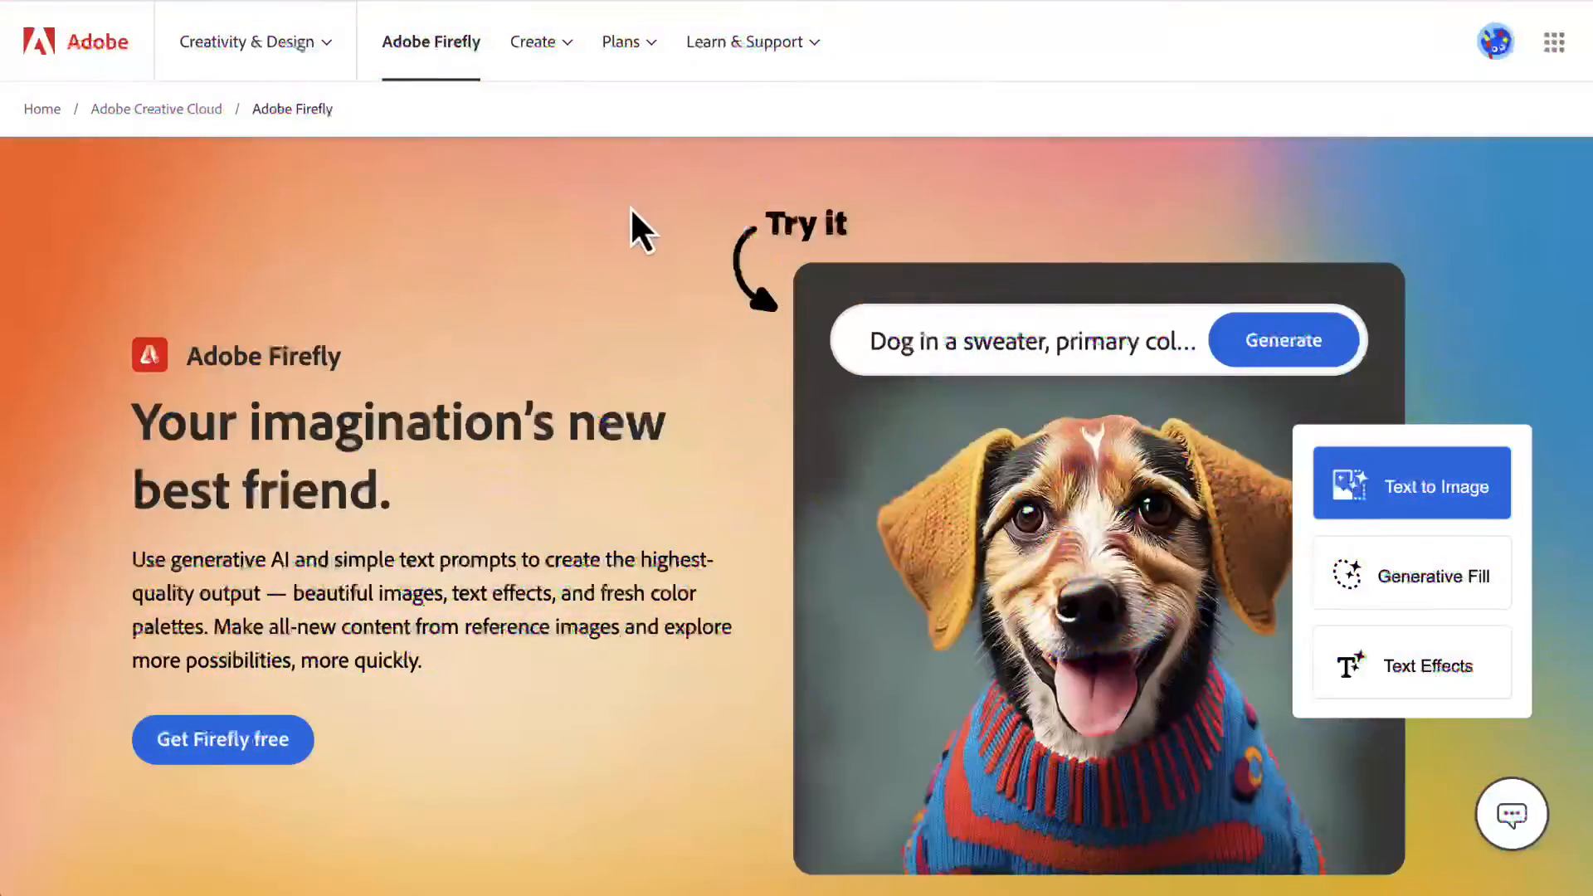
pyautogui.moveTo(843, 376)
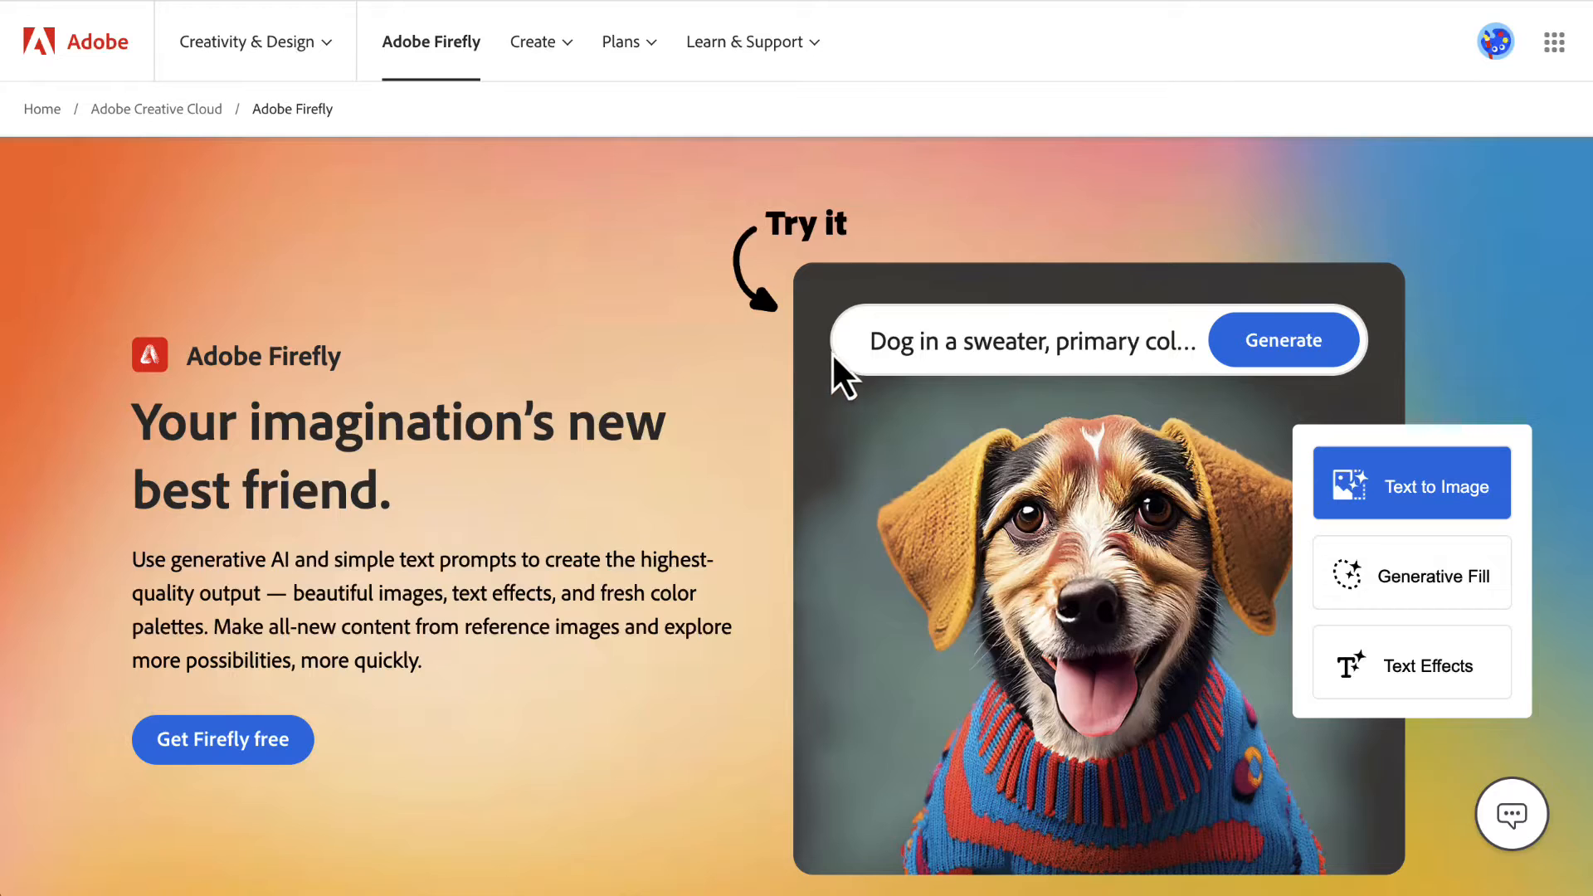
pyautogui.write('Creat')
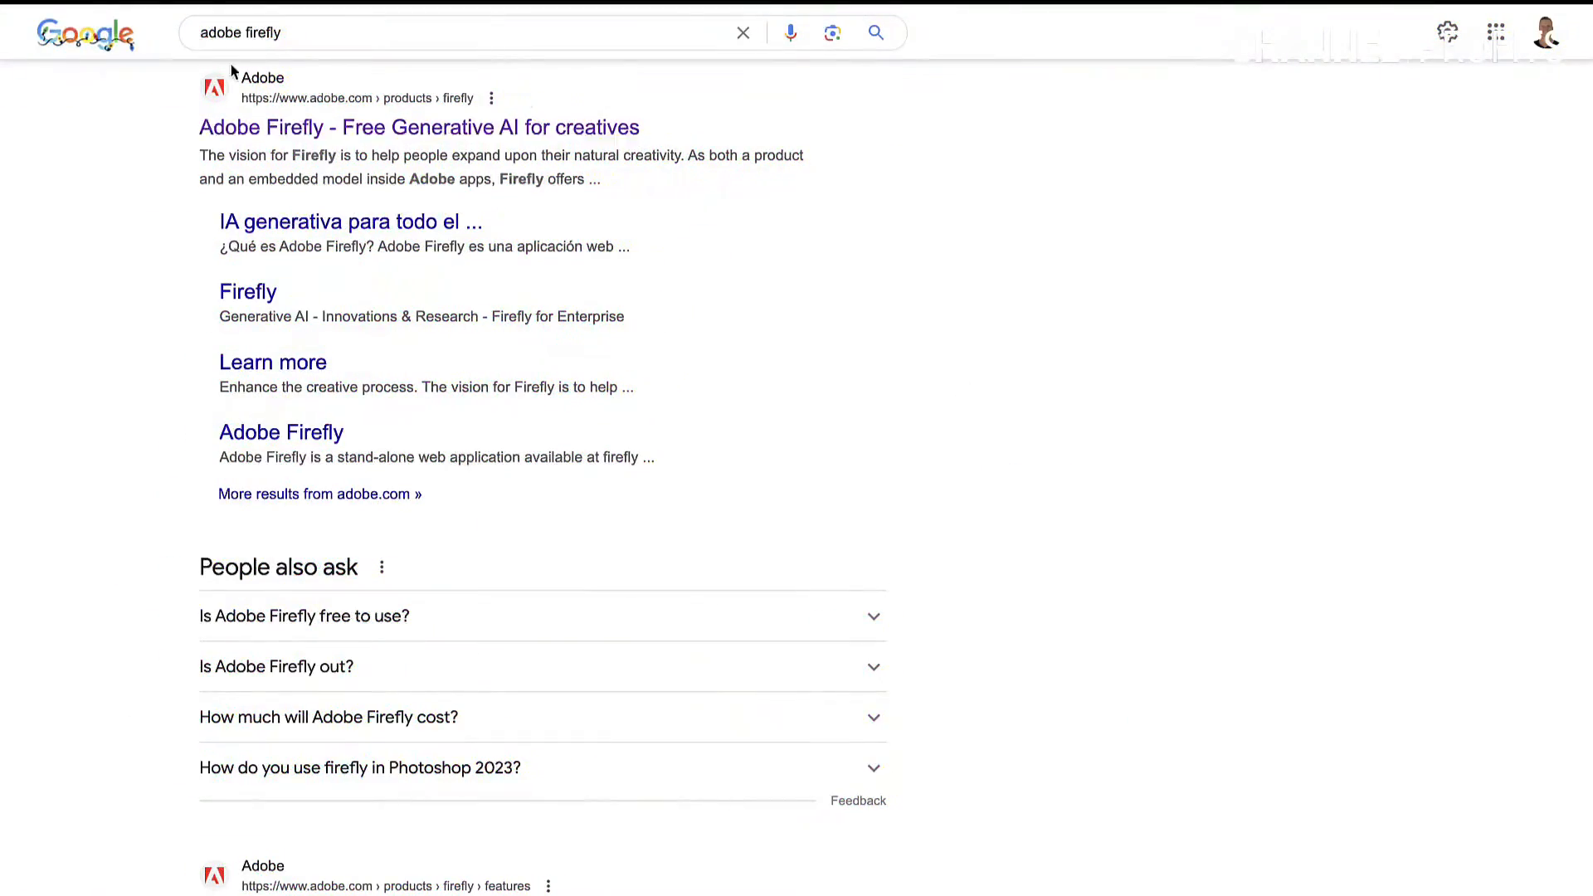
pyautogui.click(457, 31)
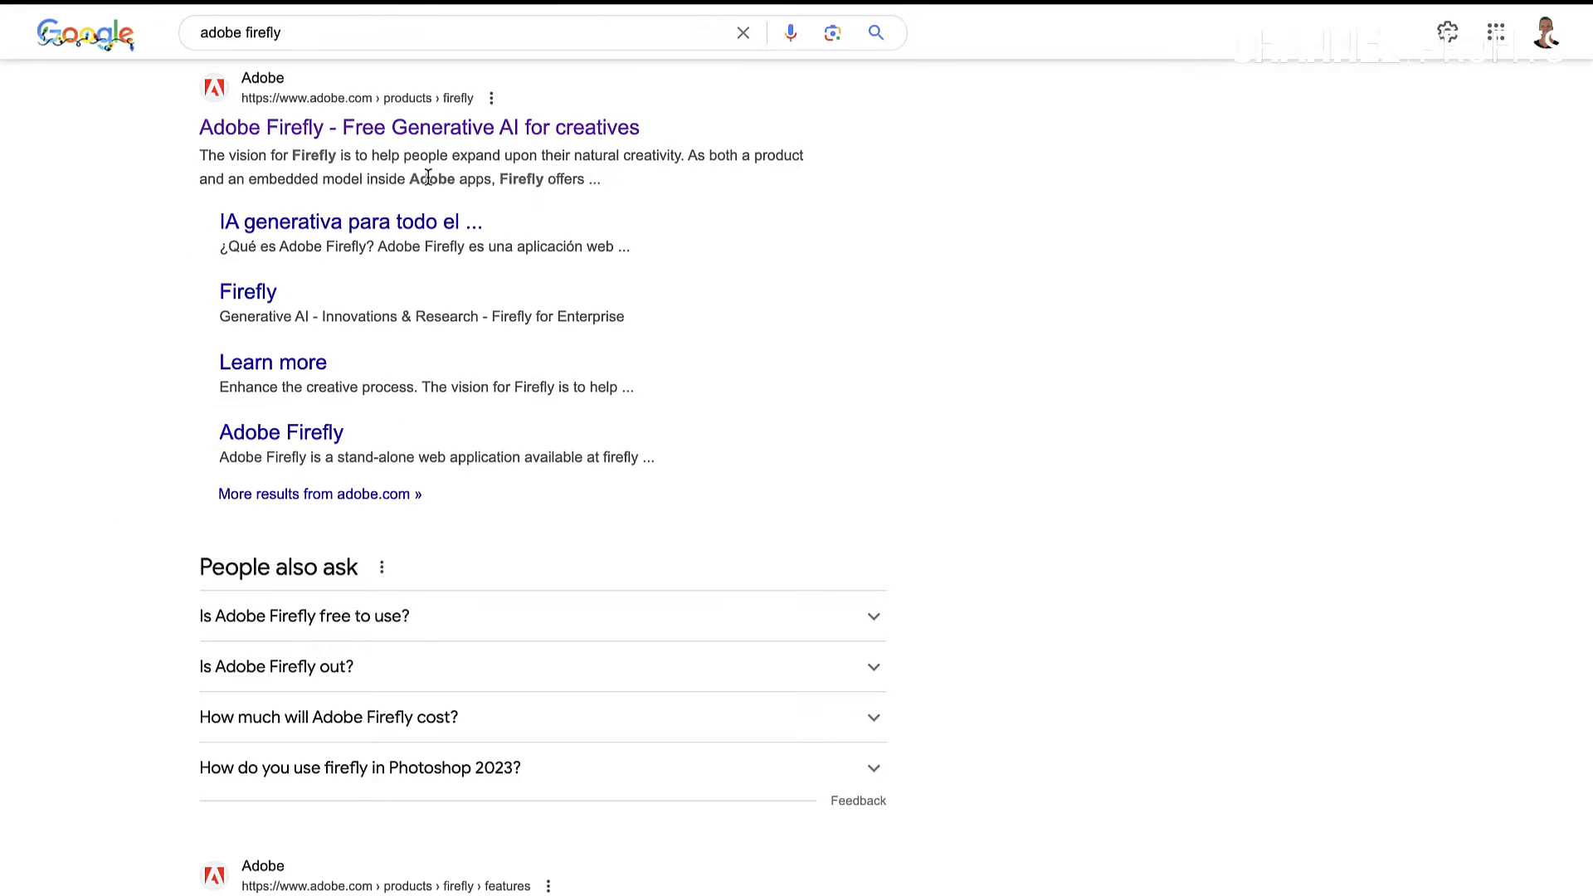
pyautogui.moveTo(336, 127)
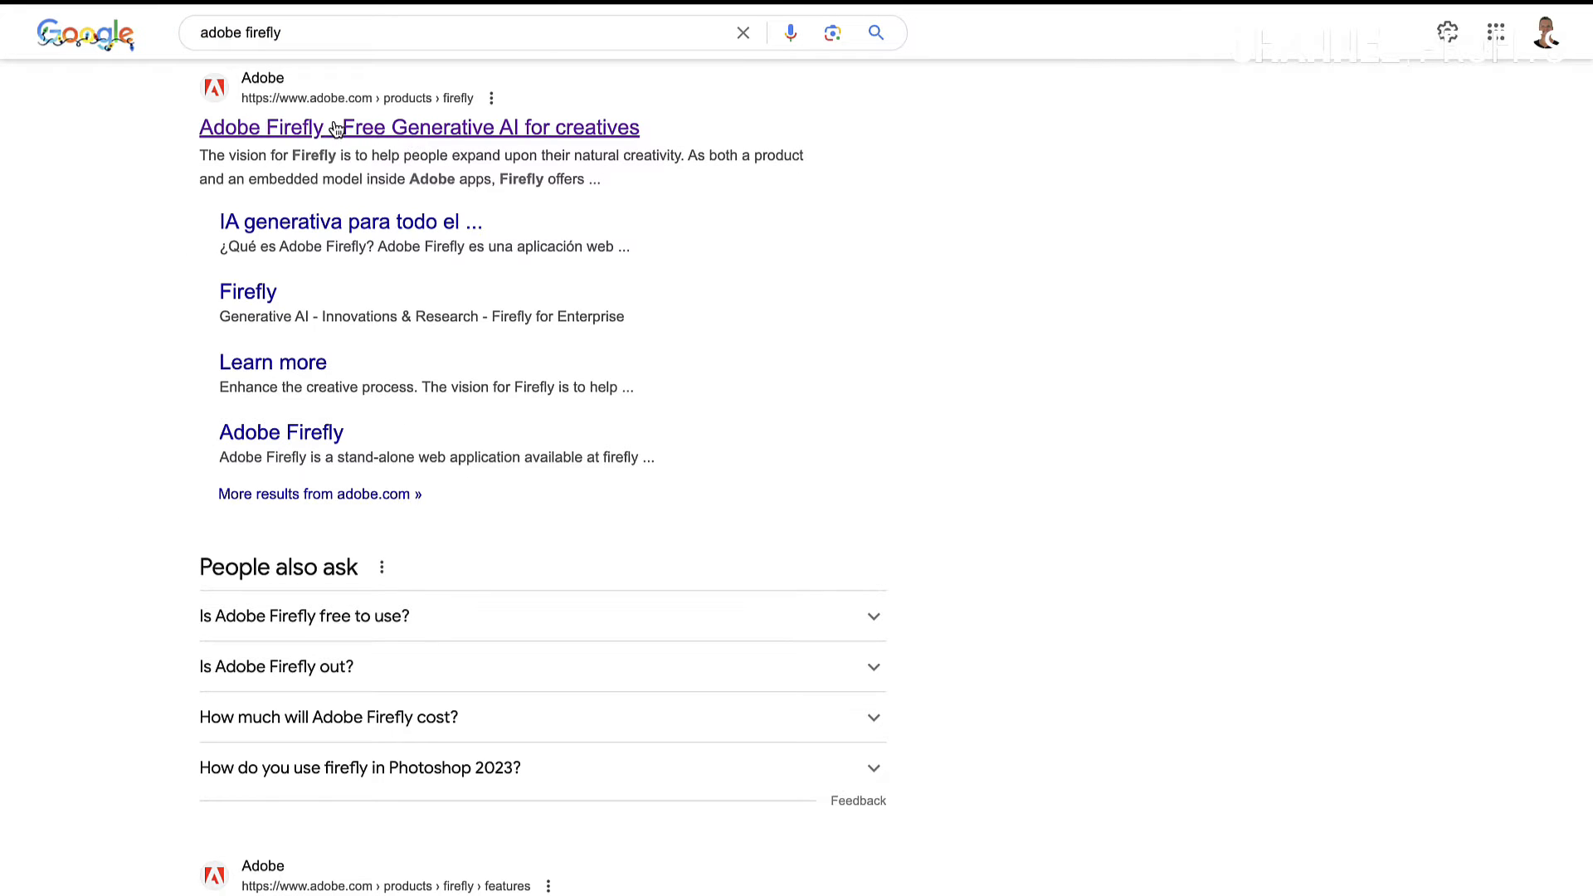
pyautogui.moveTo(480, 136)
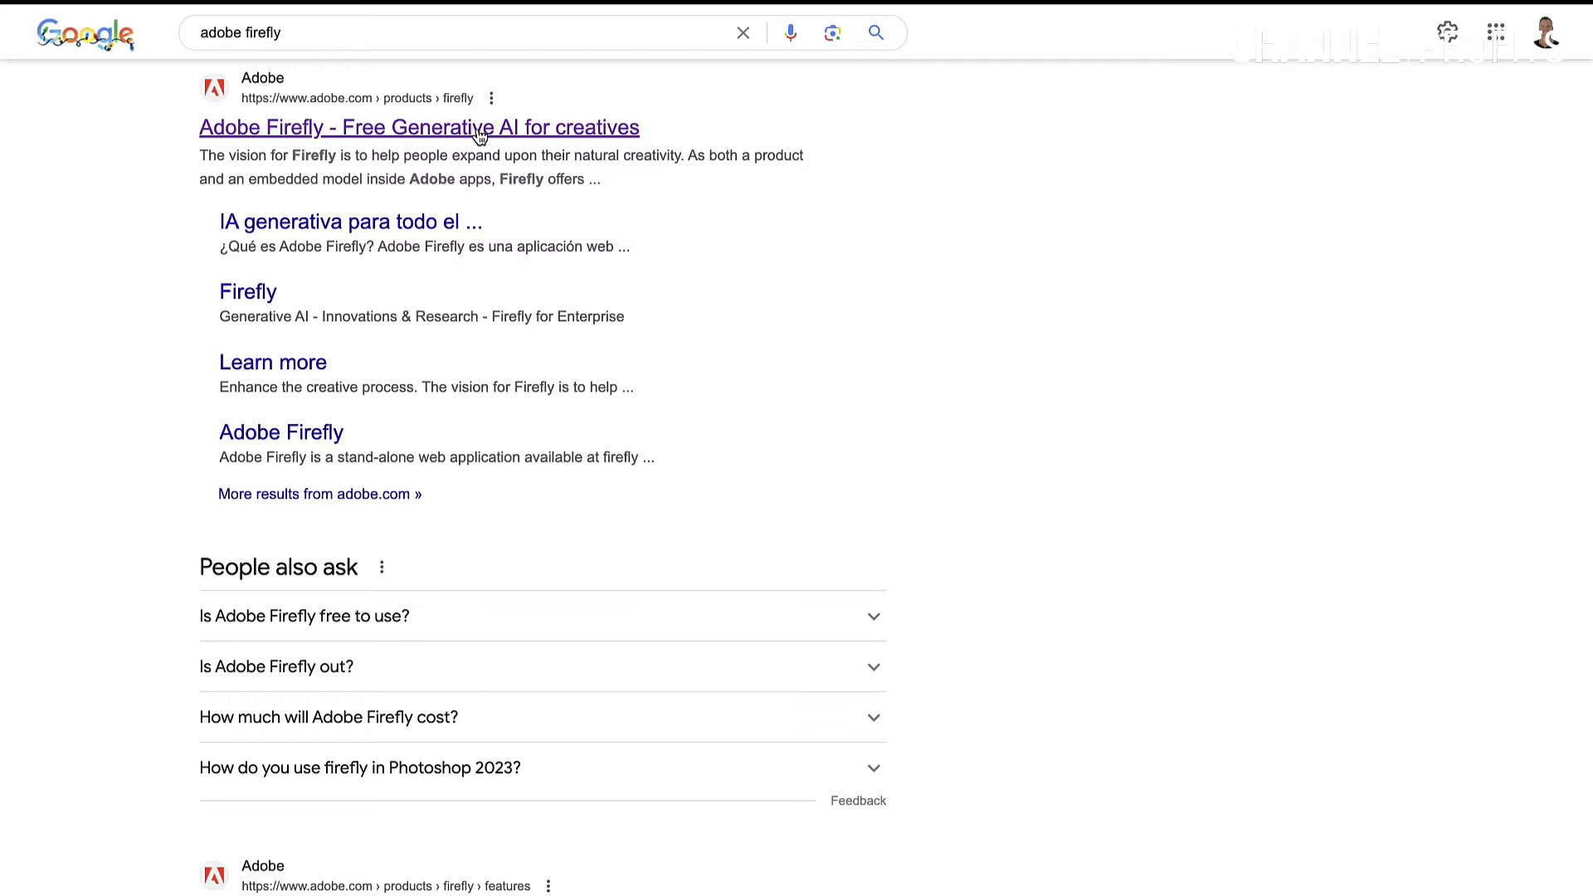
pyautogui.moveTo(569, 132)
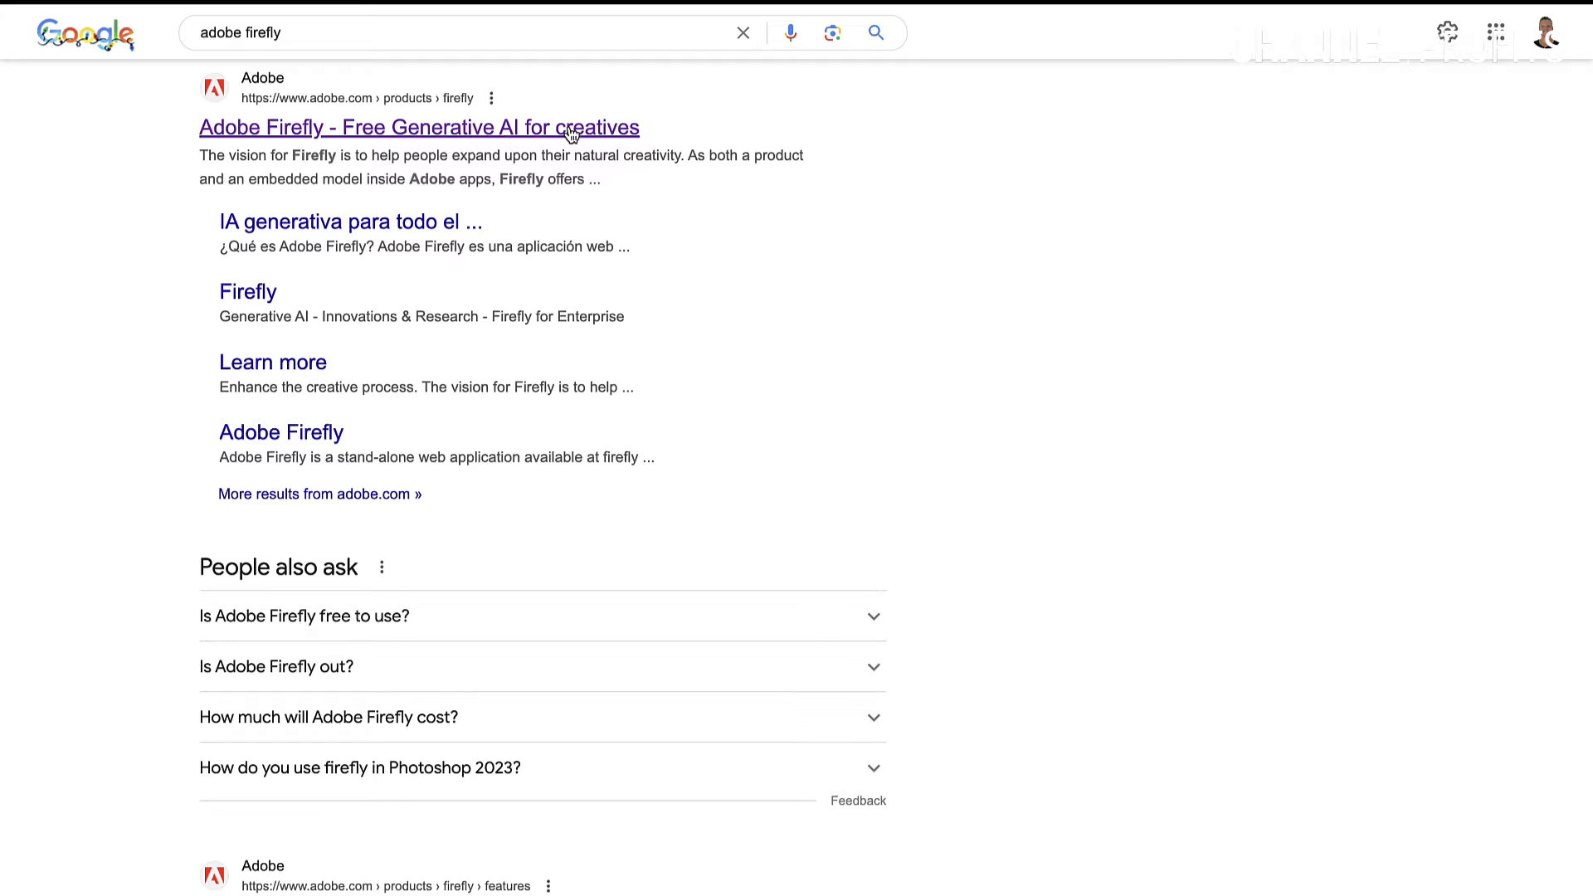
# Go to Firefly's Text to Image generator from the Create menu.
pyautogui.click(417, 127)
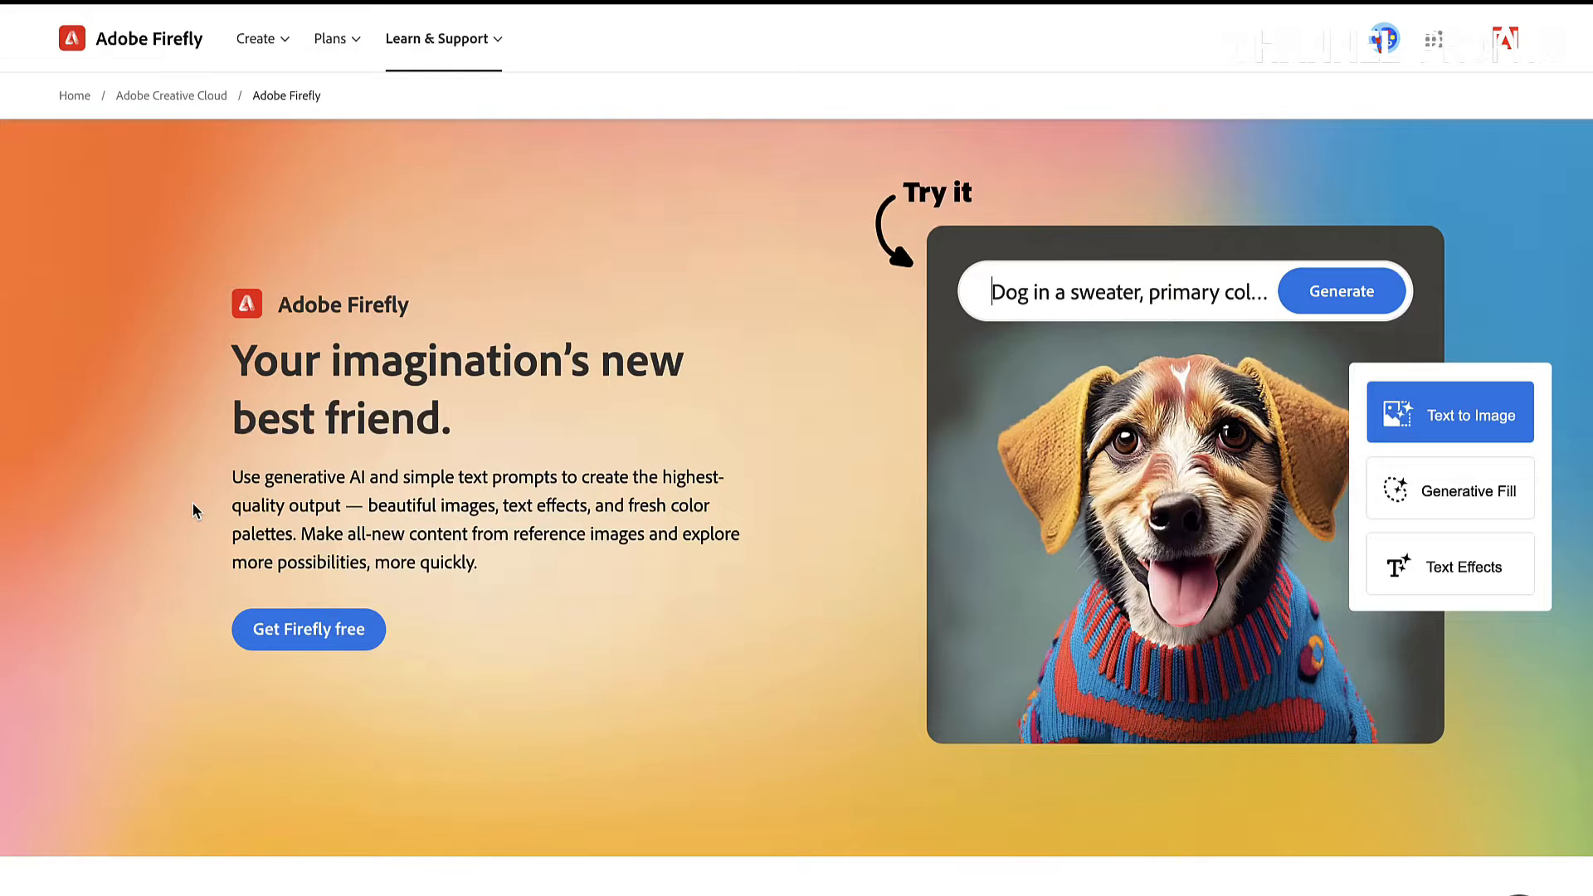
pyautogui.moveTo(262, 590)
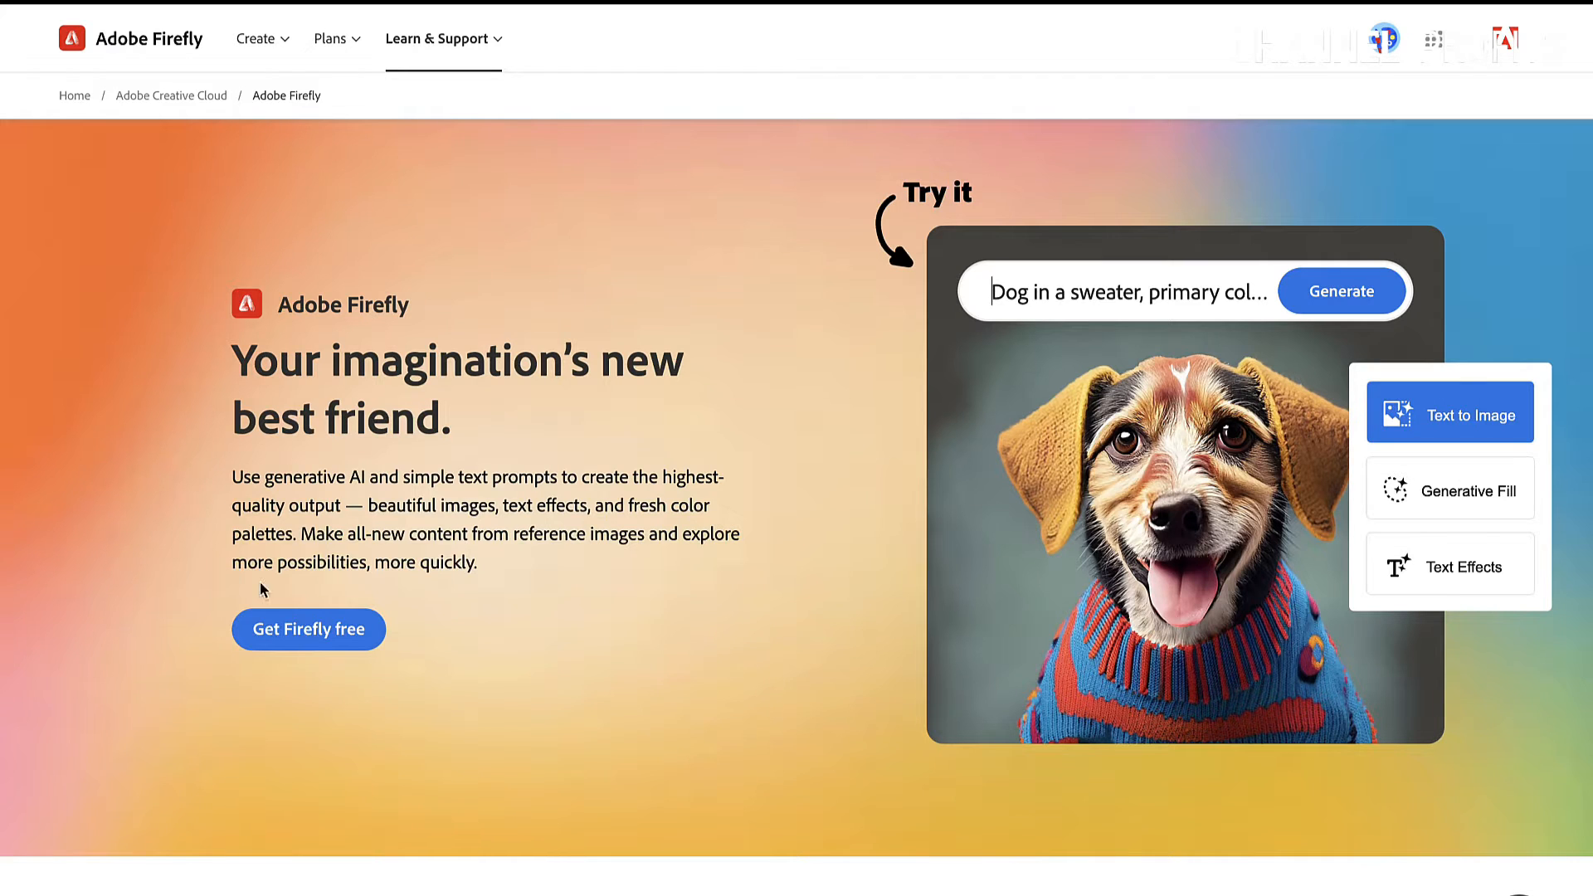
pyautogui.moveTo(313, 629)
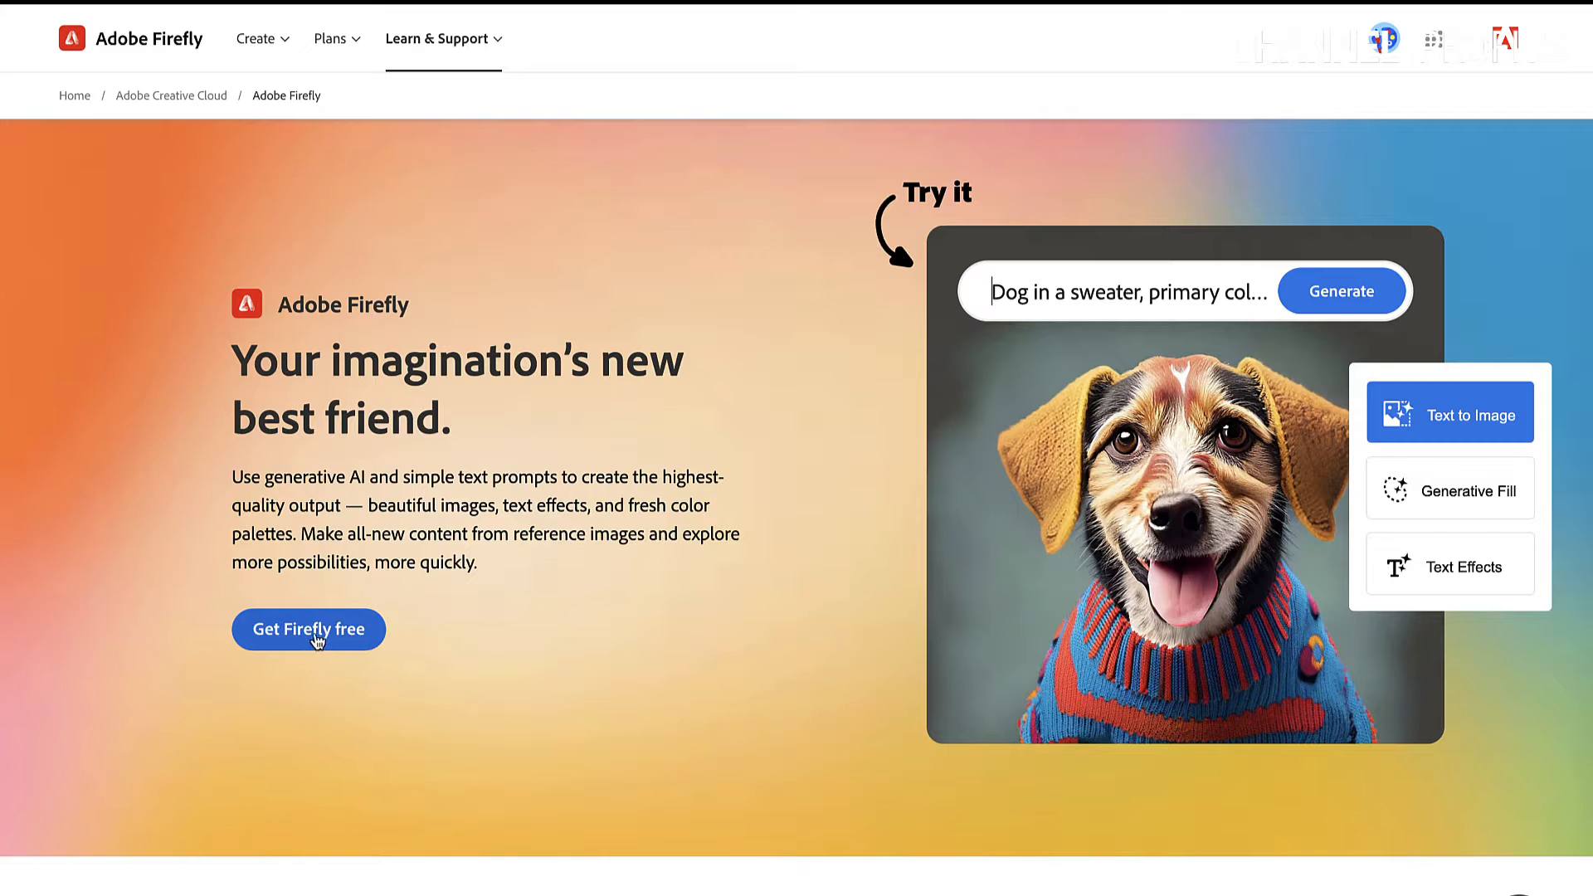
pyautogui.moveTo(1032, 83)
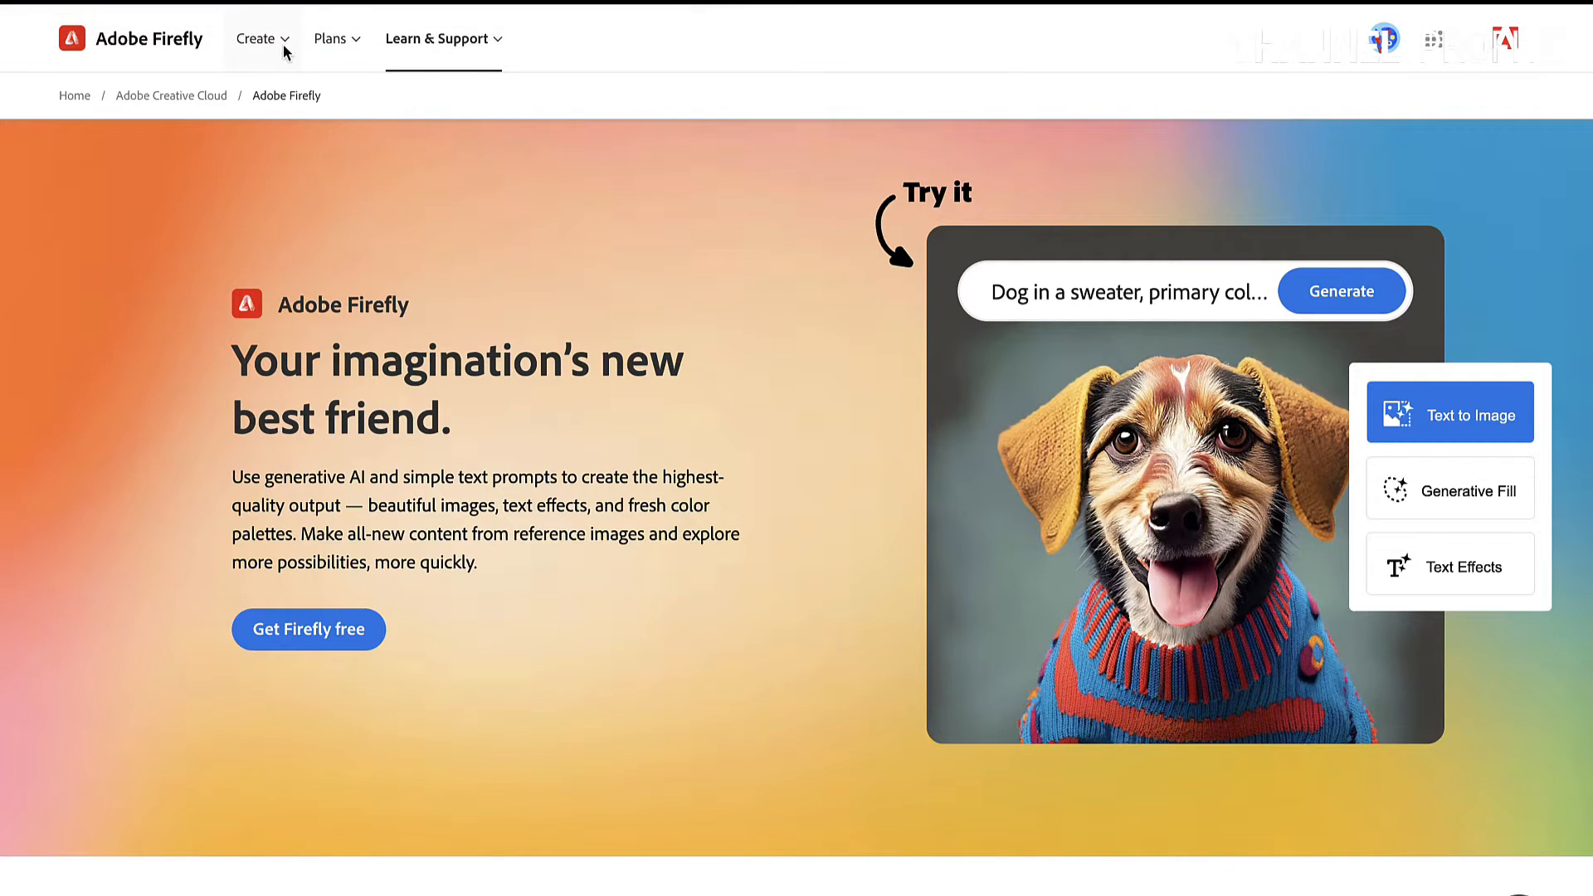
pyautogui.click(256, 39)
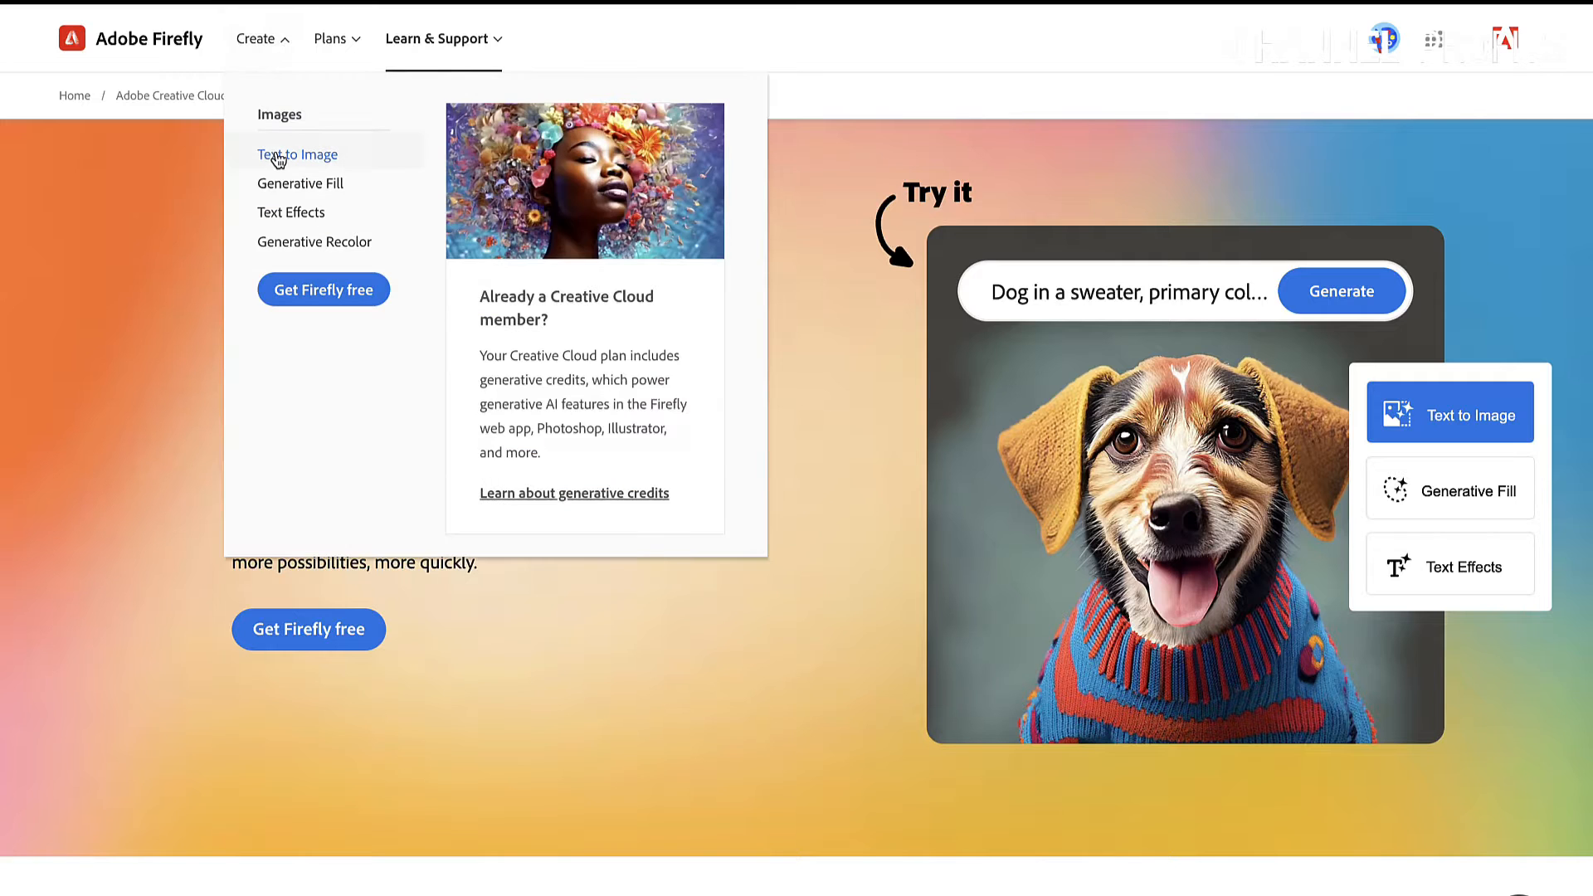
pyautogui.moveTo(293, 164)
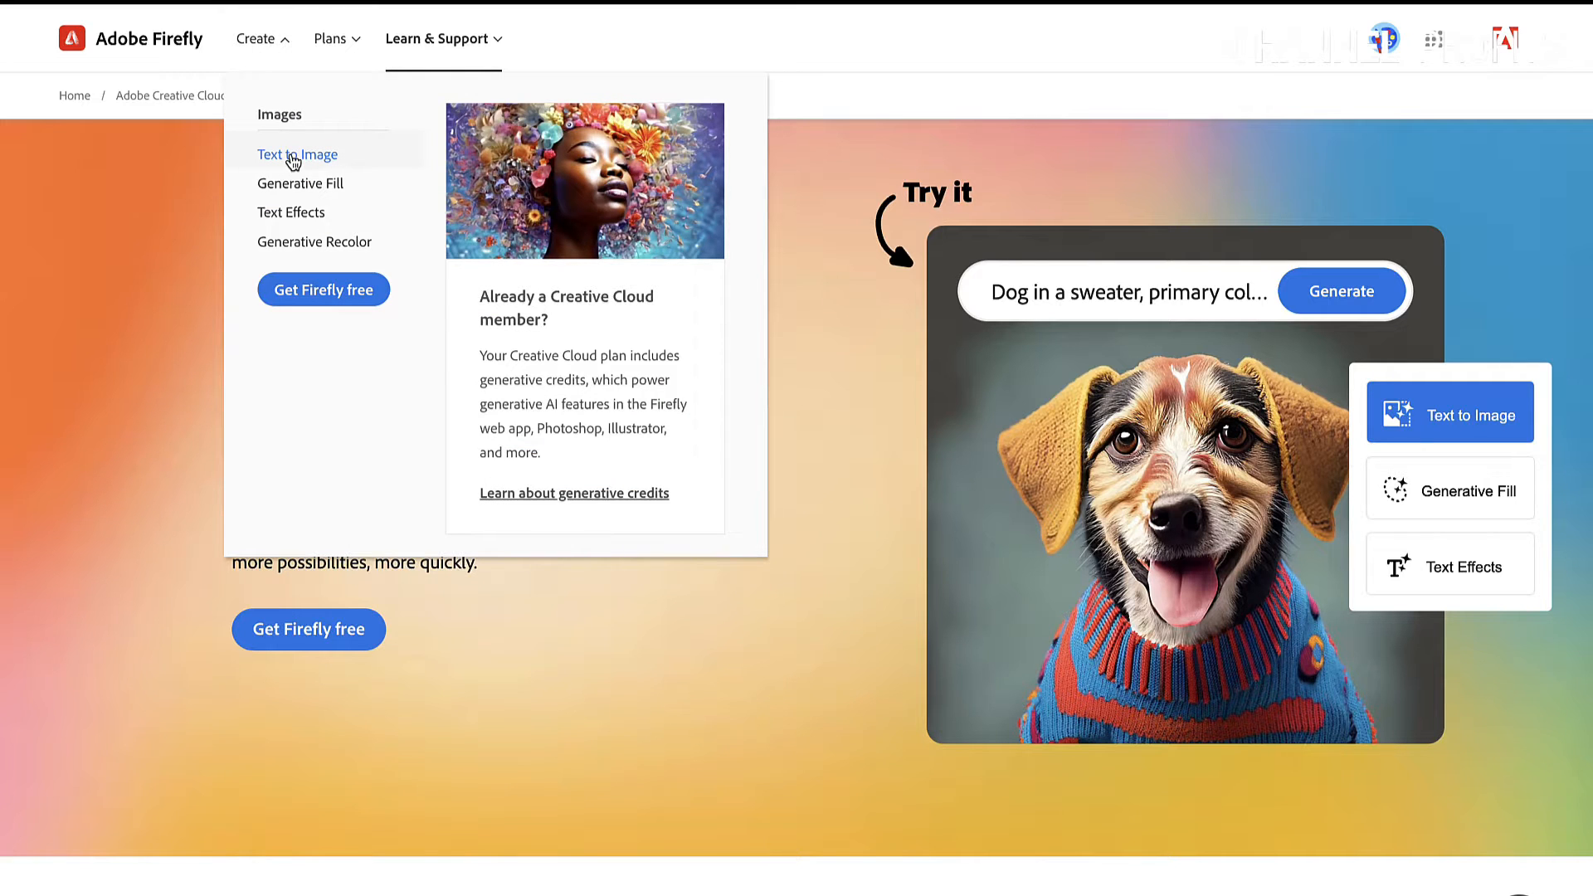
pyautogui.click(298, 153)
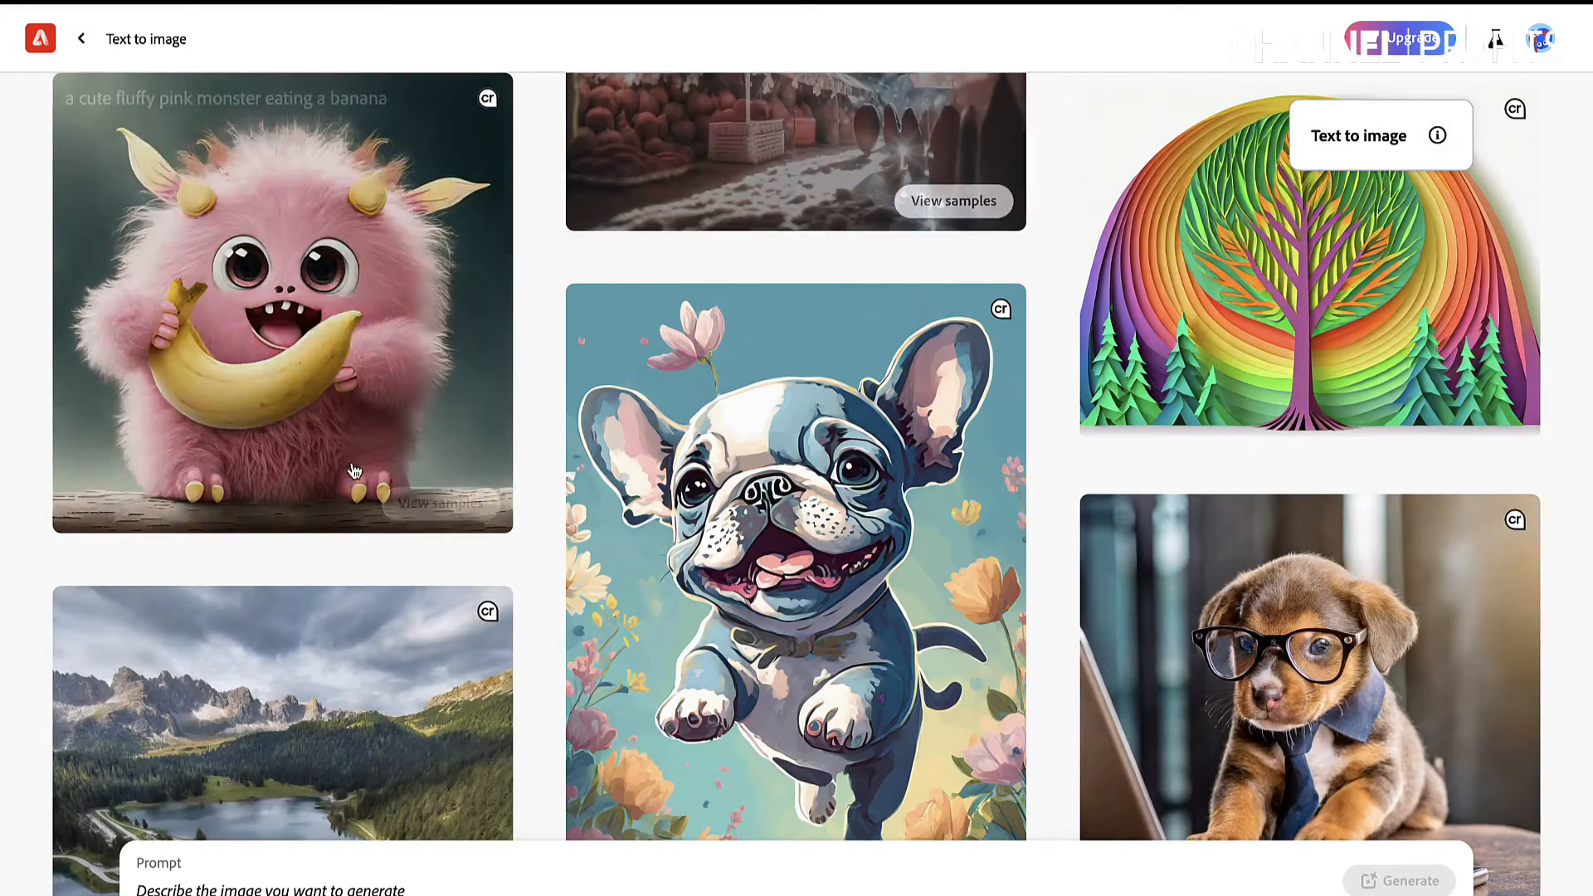
# Enter a prompt for a cartoon male character on the far left editing a YouTube video.
pyautogui.scroll(-3)
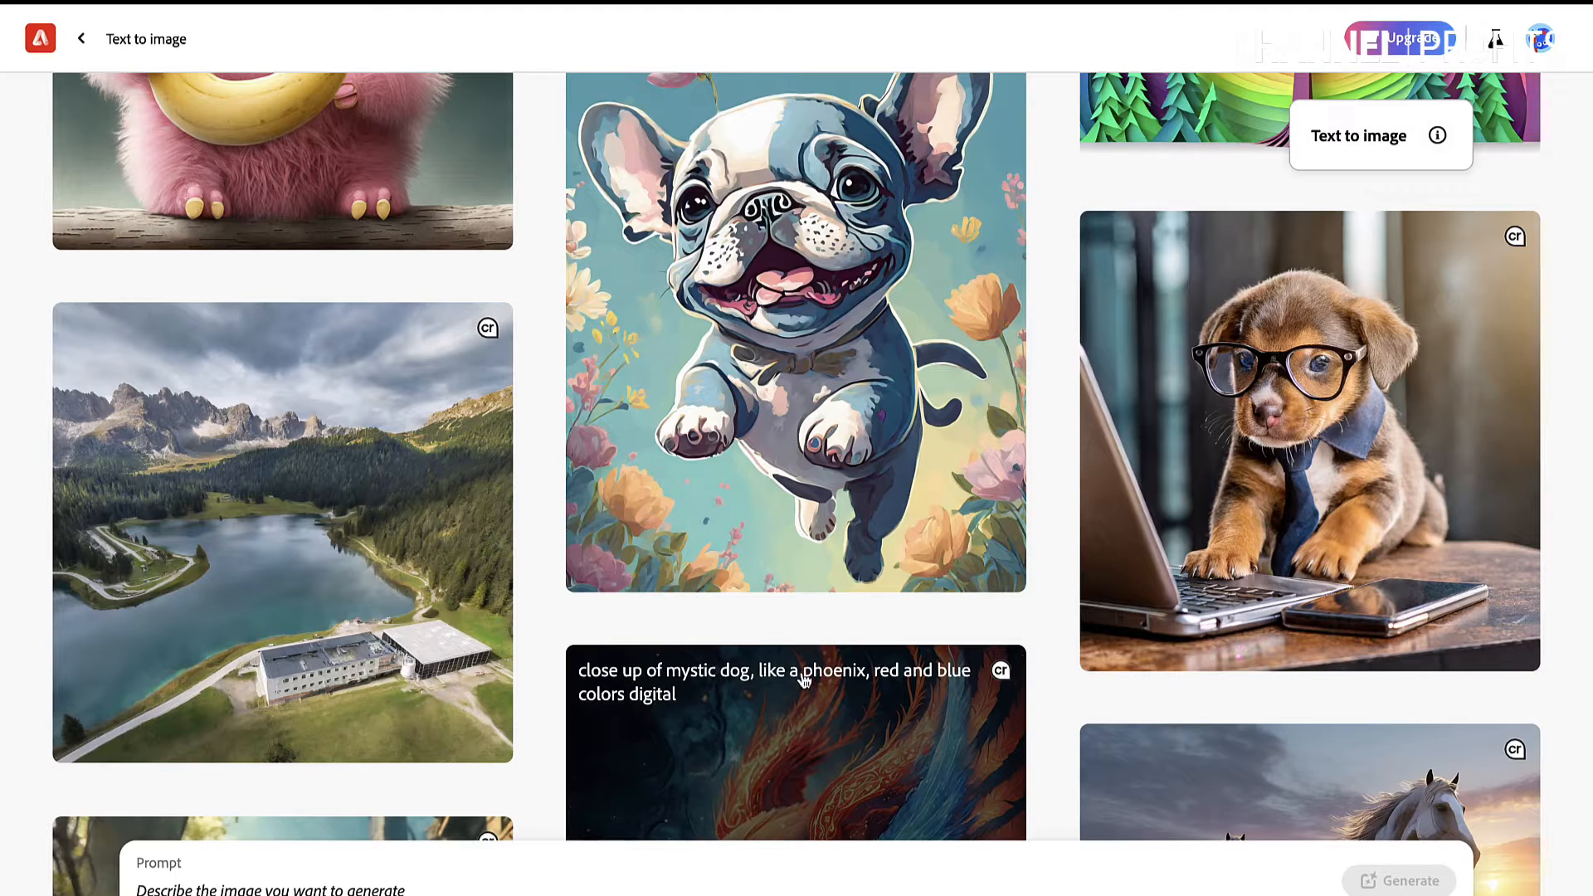
pyautogui.moveTo(864, 678)
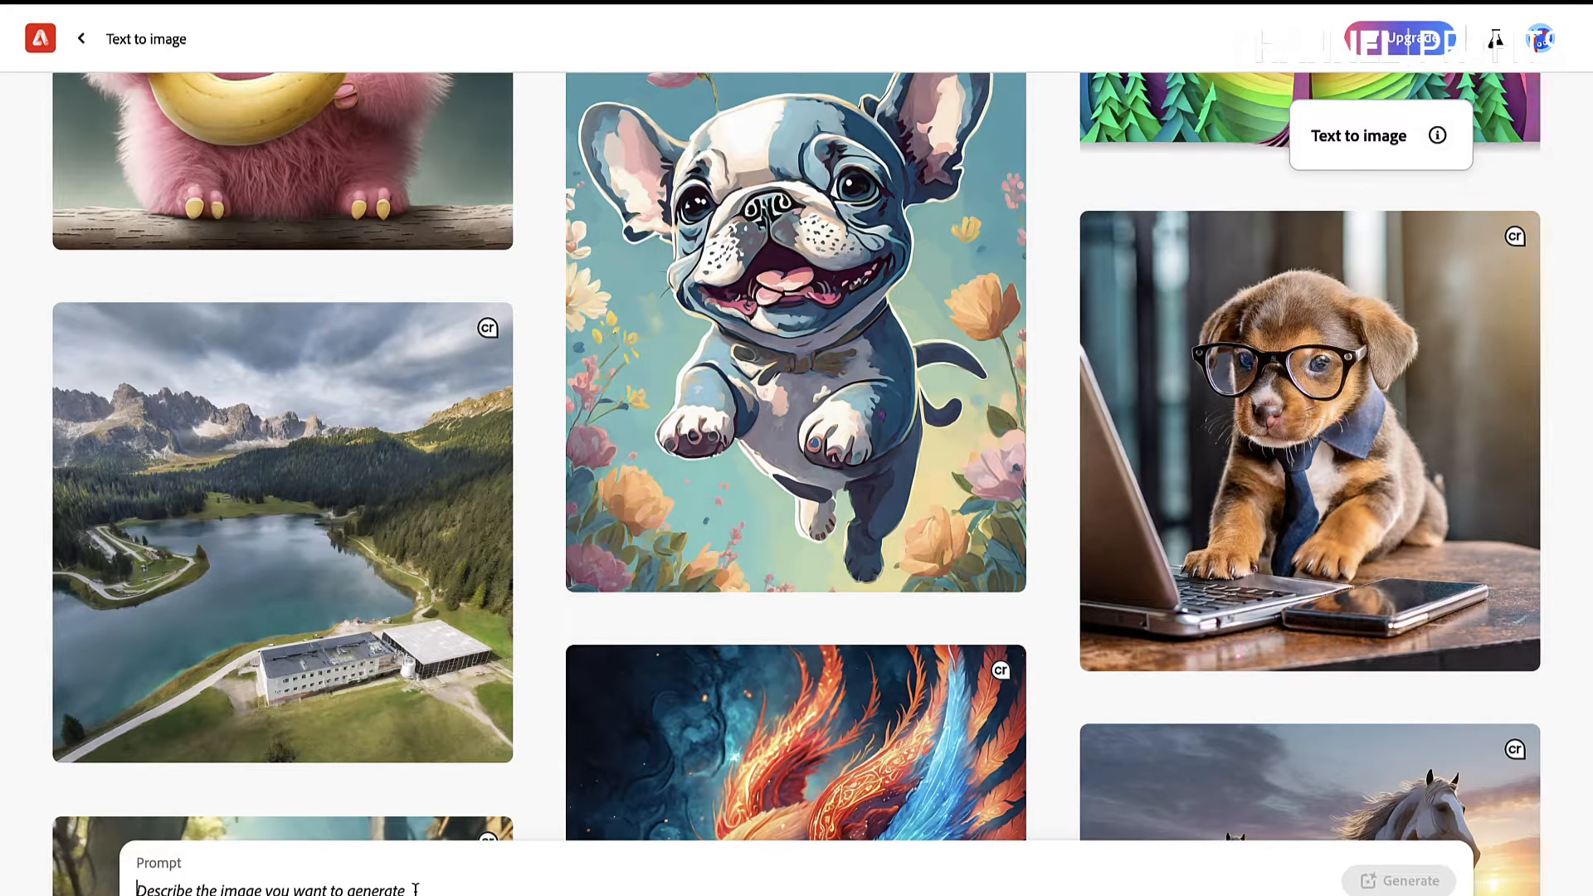
pyautogui.write("Here's the updated cartoon-style image with the male character positioned on the far left side, editing a YouTube video")
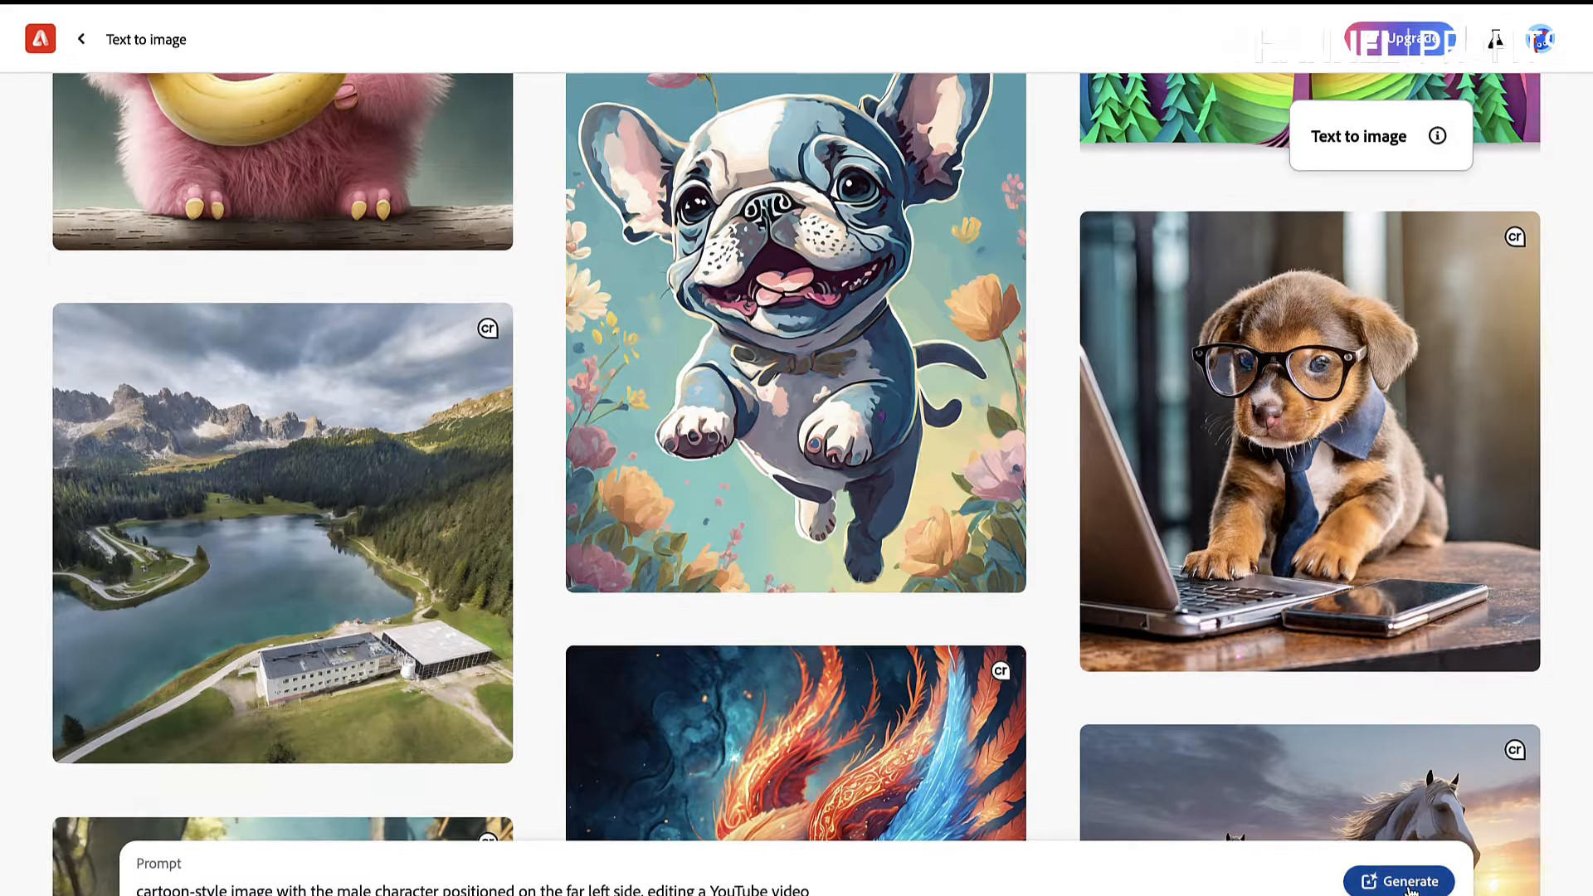
# Generate images from the prompt and switch the aspect ratio to Widescreen (16:9).
pyautogui.click(1399, 881)
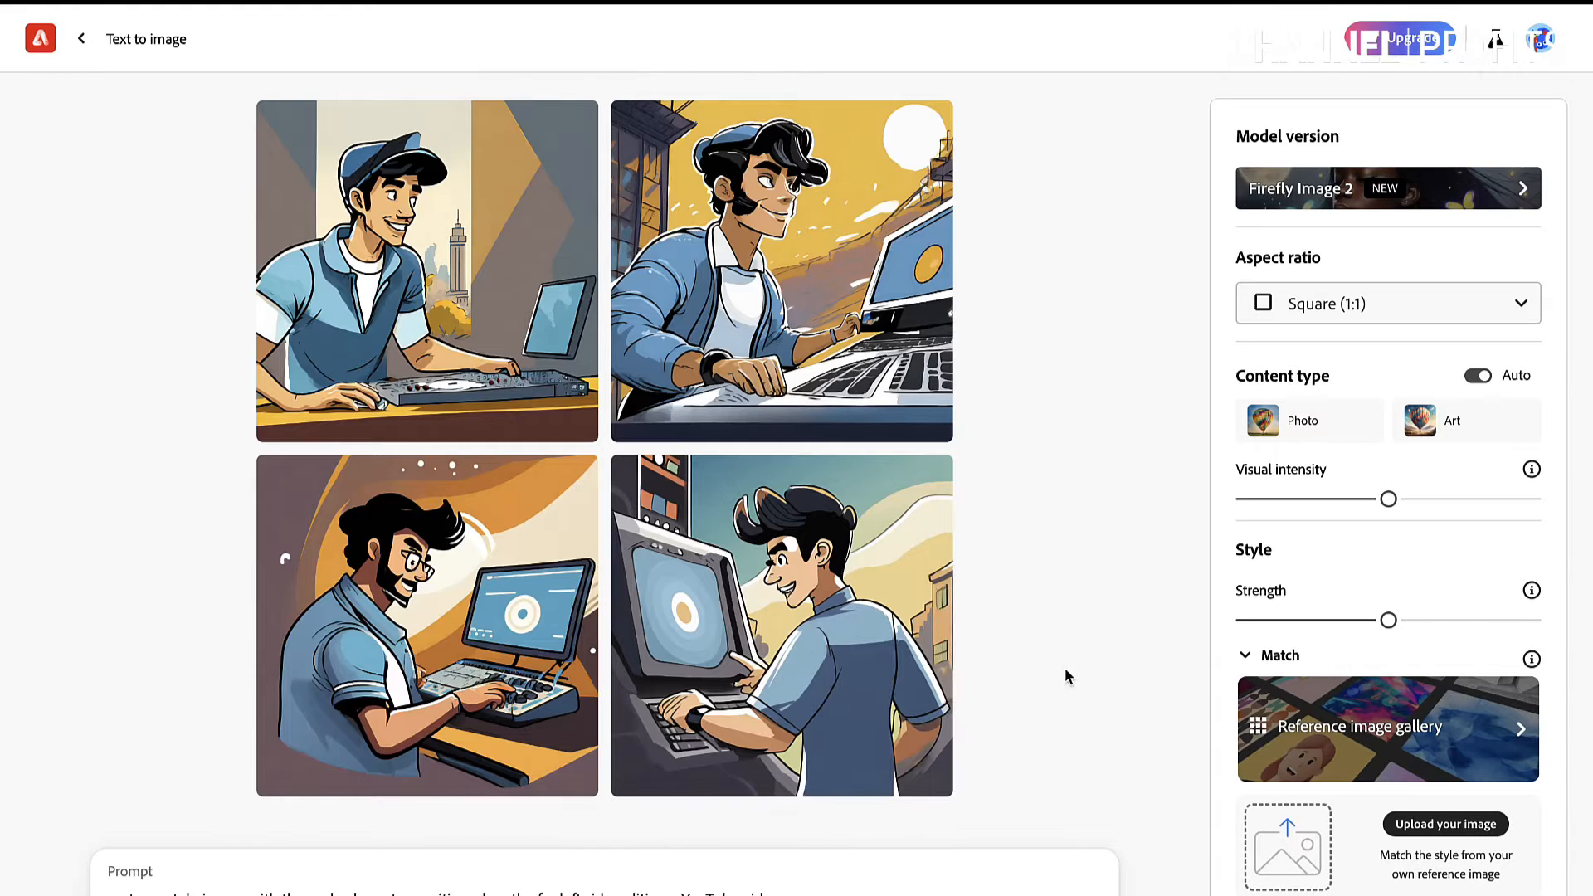
pyautogui.moveTo(1065, 358)
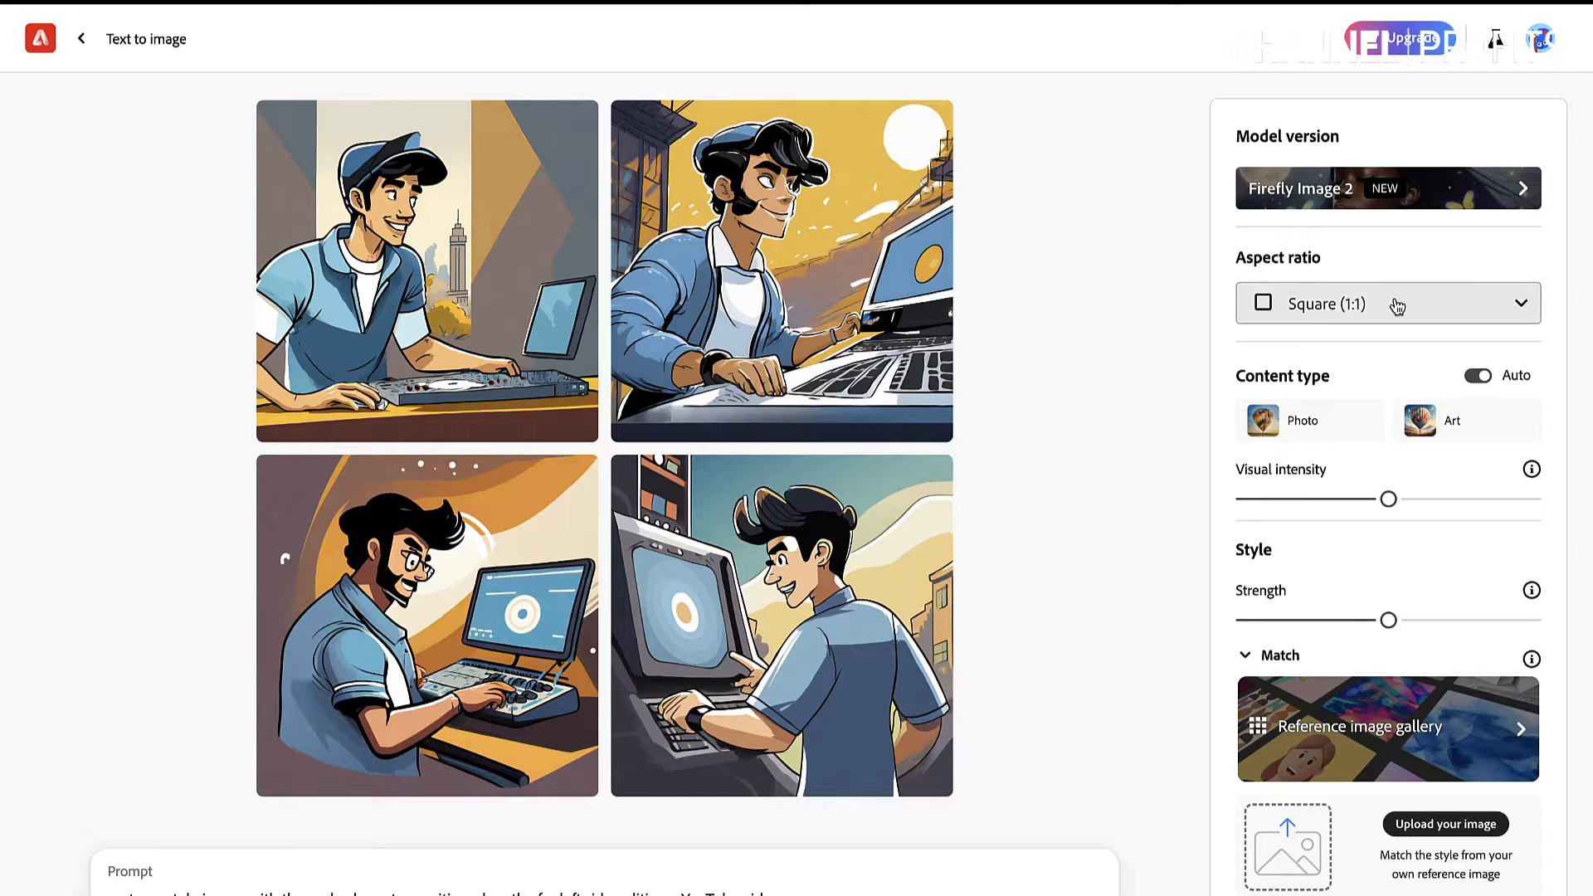
pyautogui.moveTo(1393, 307)
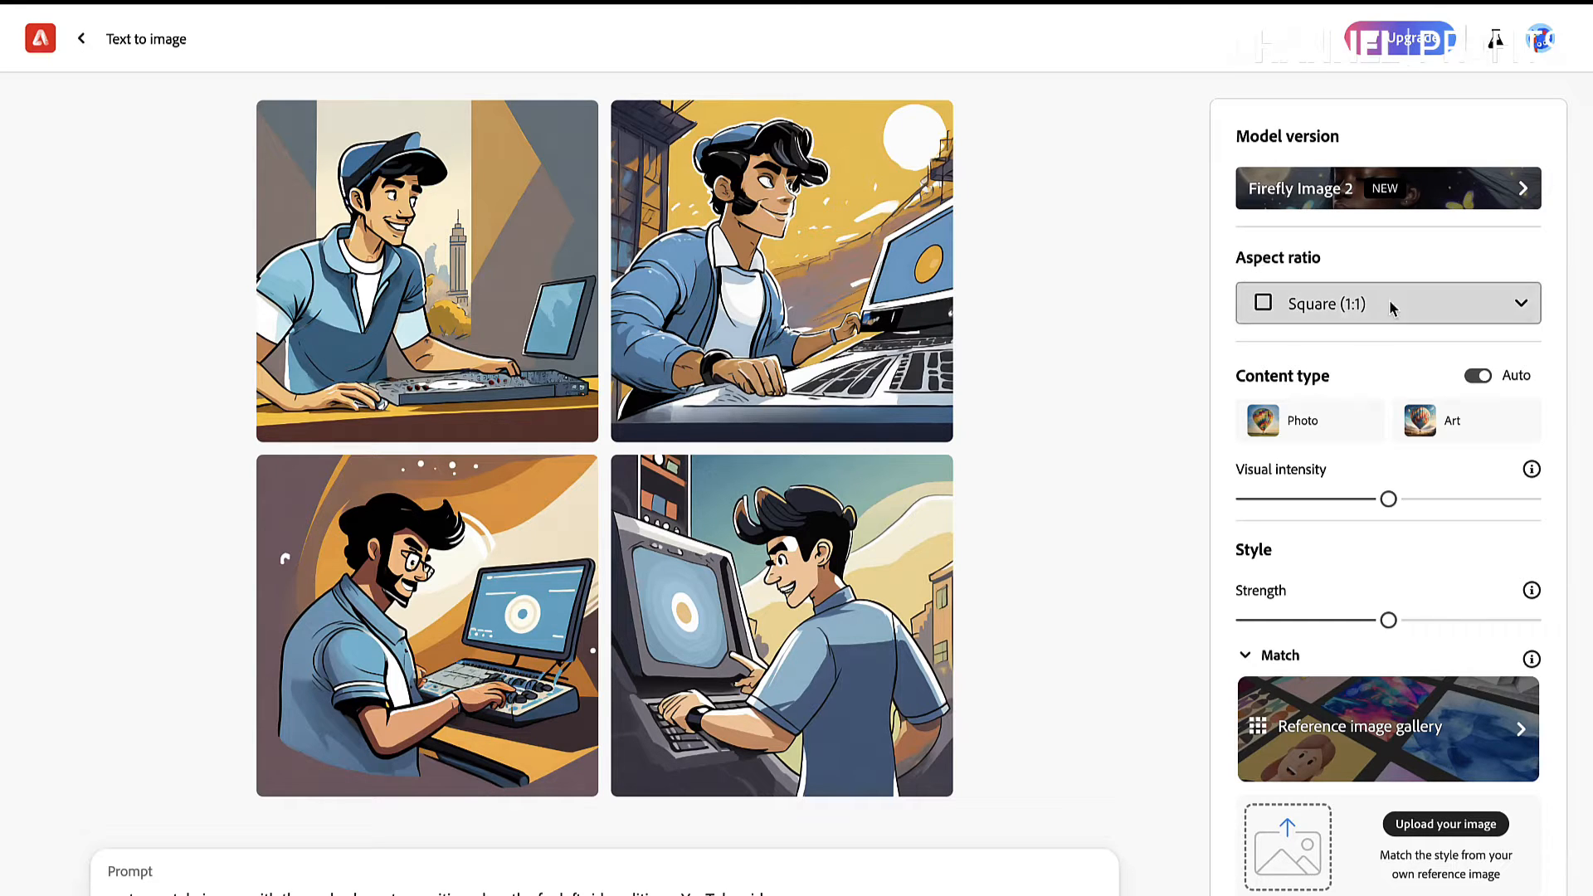
pyautogui.click(1387, 303)
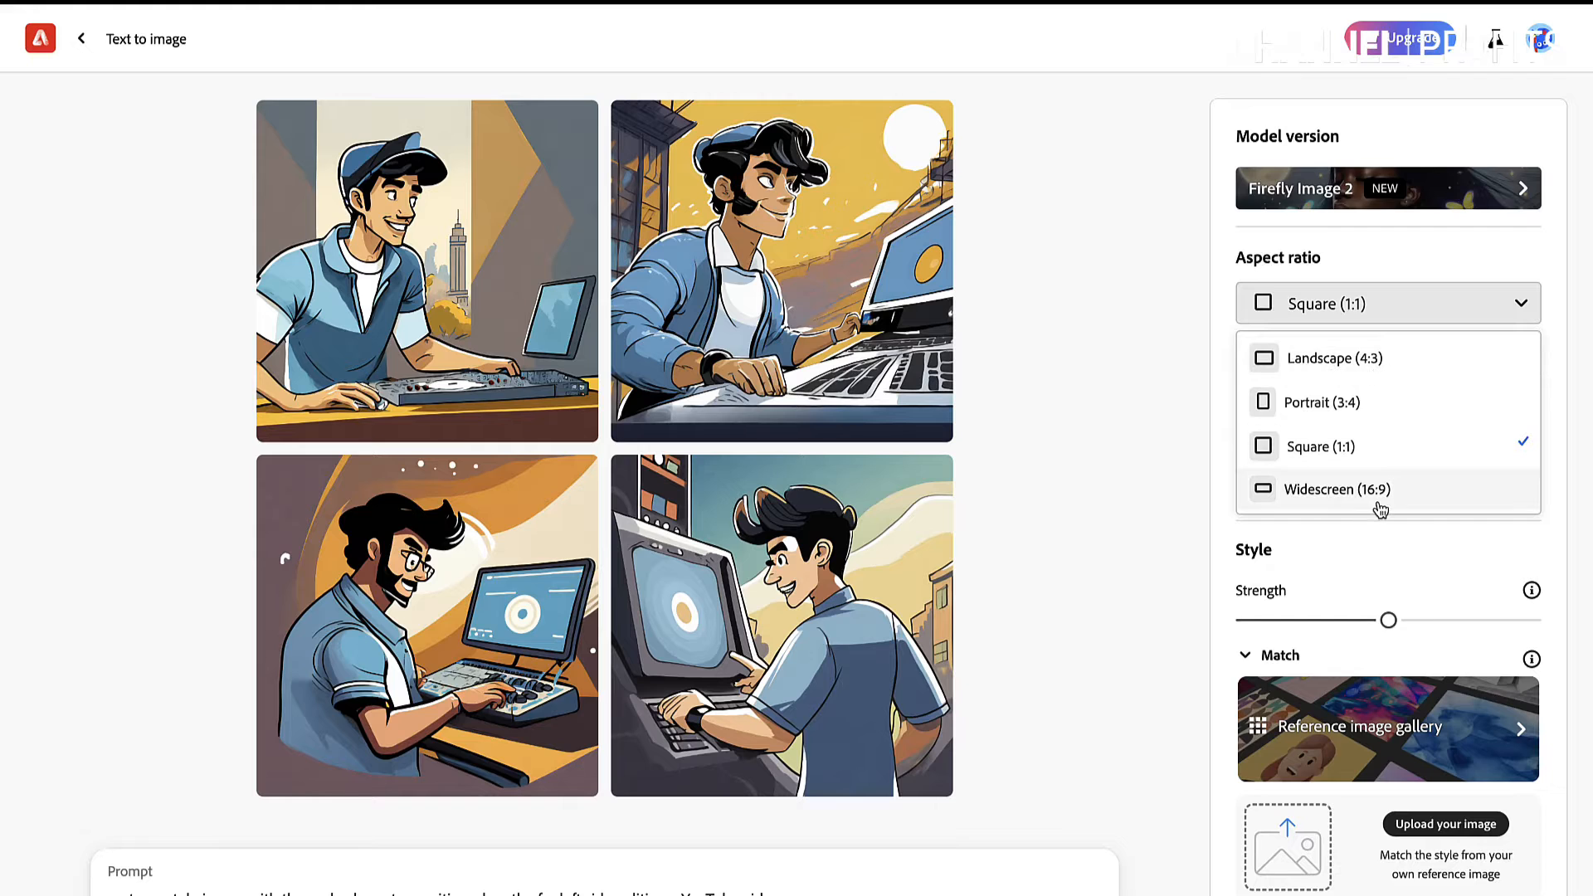
pyautogui.moveTo(1318, 498)
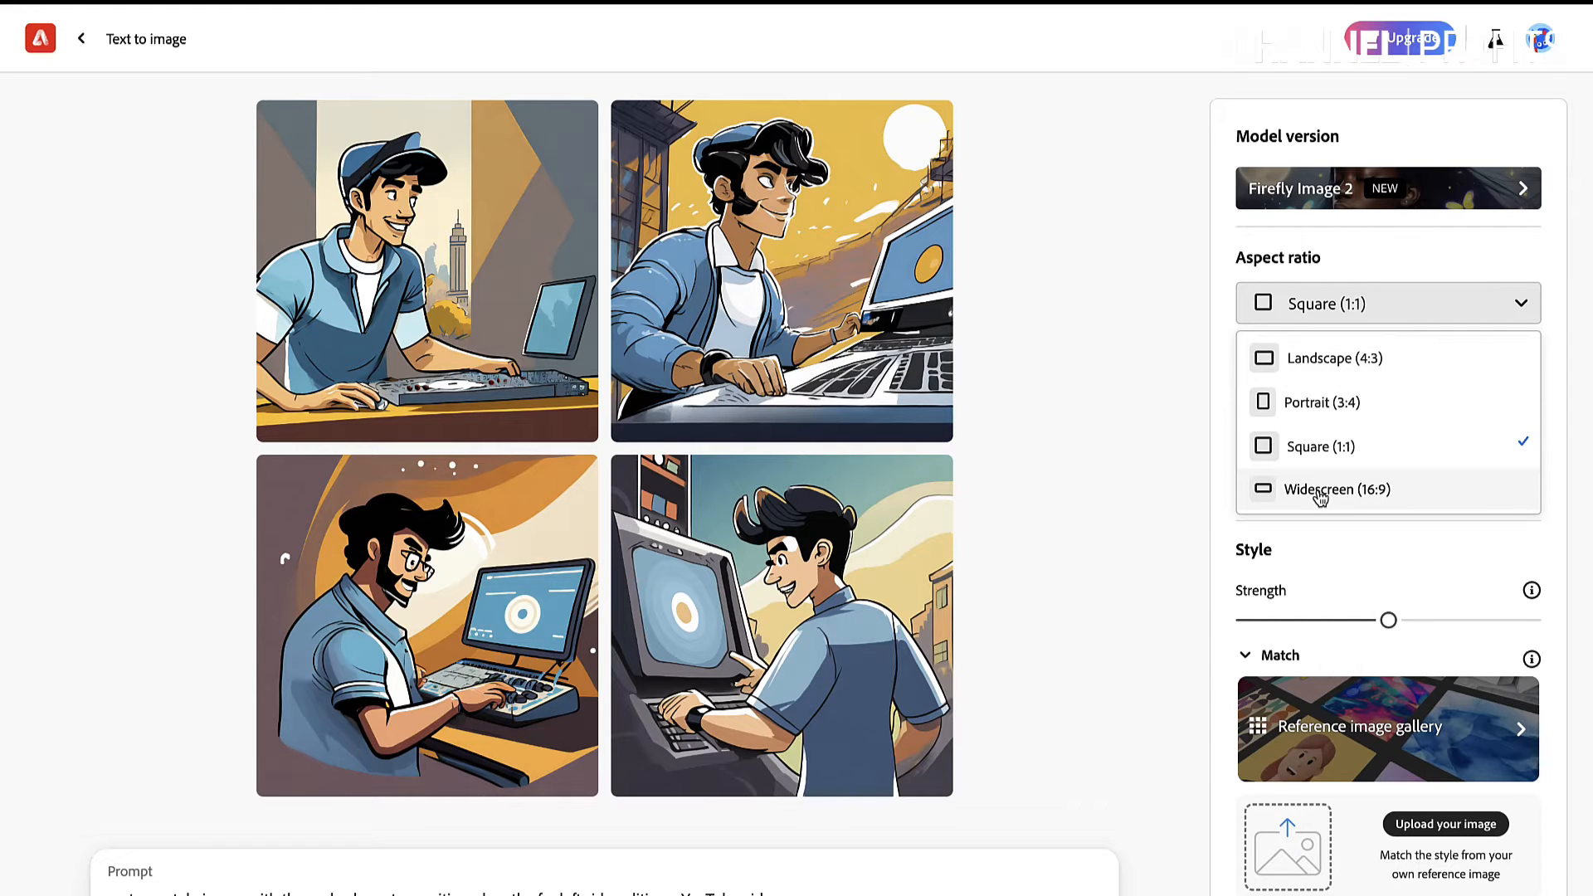
pyautogui.click(1335, 488)
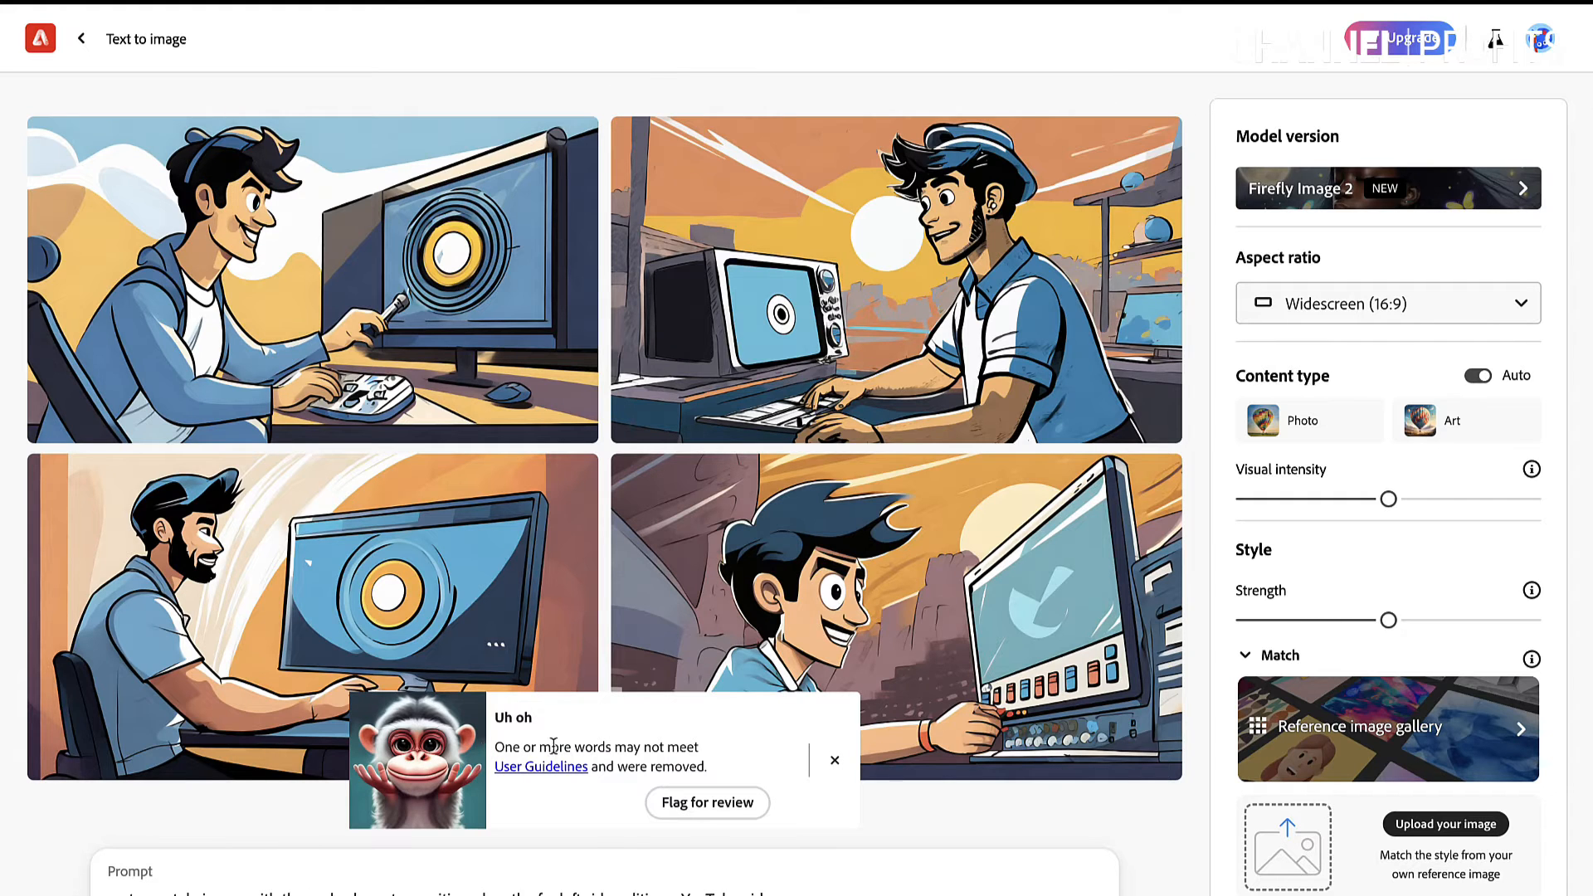
# Dismiss the notice that some prompt words were removed.
pyautogui.click(833, 761)
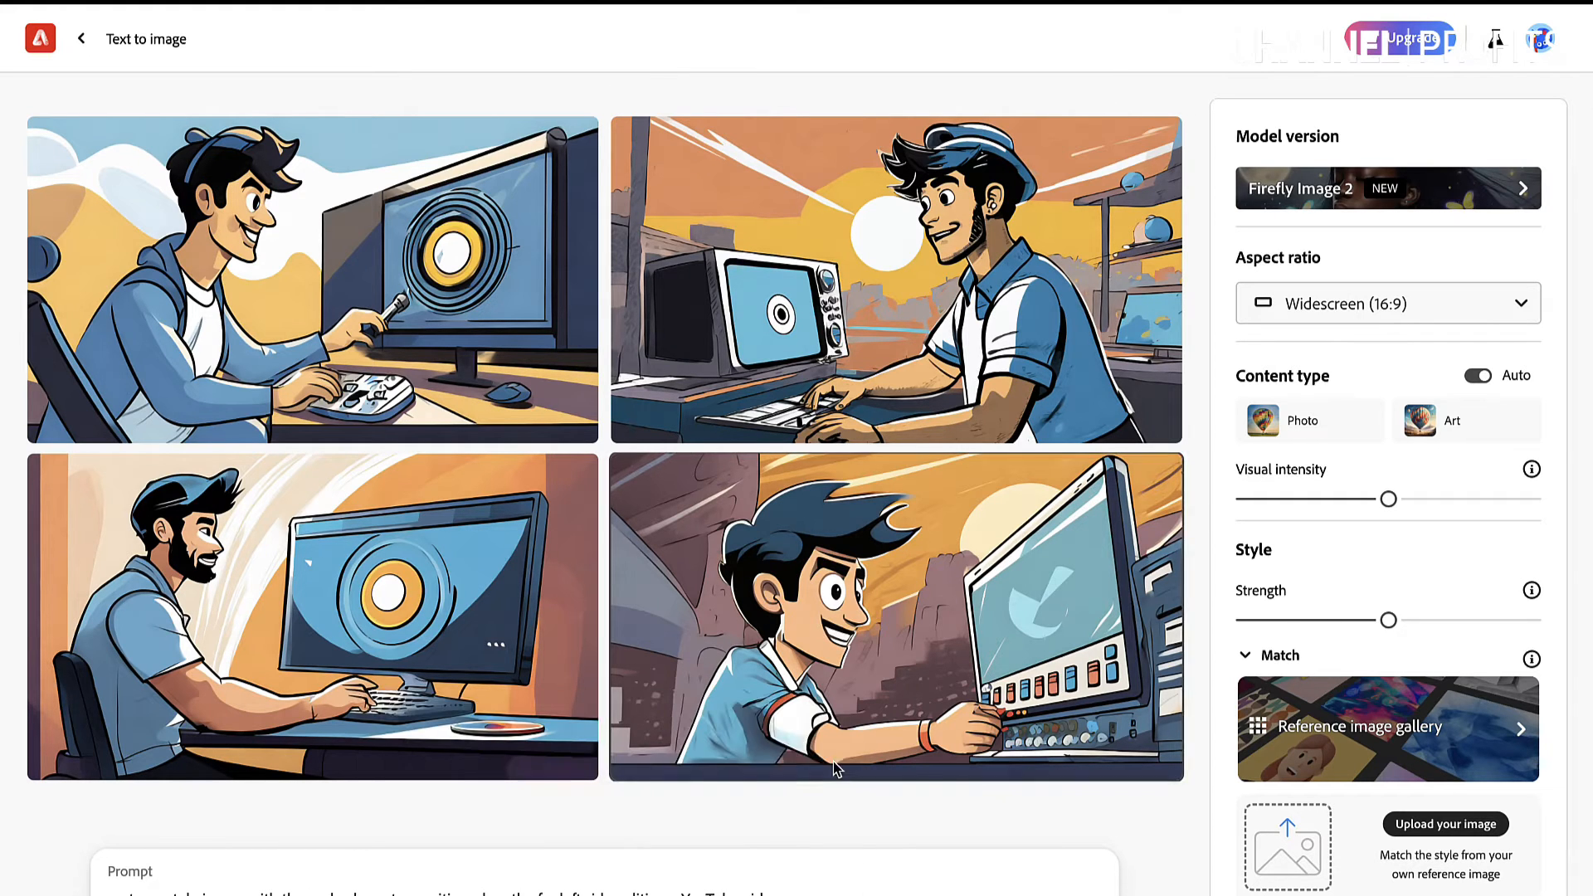
pyautogui.moveTo(783, 815)
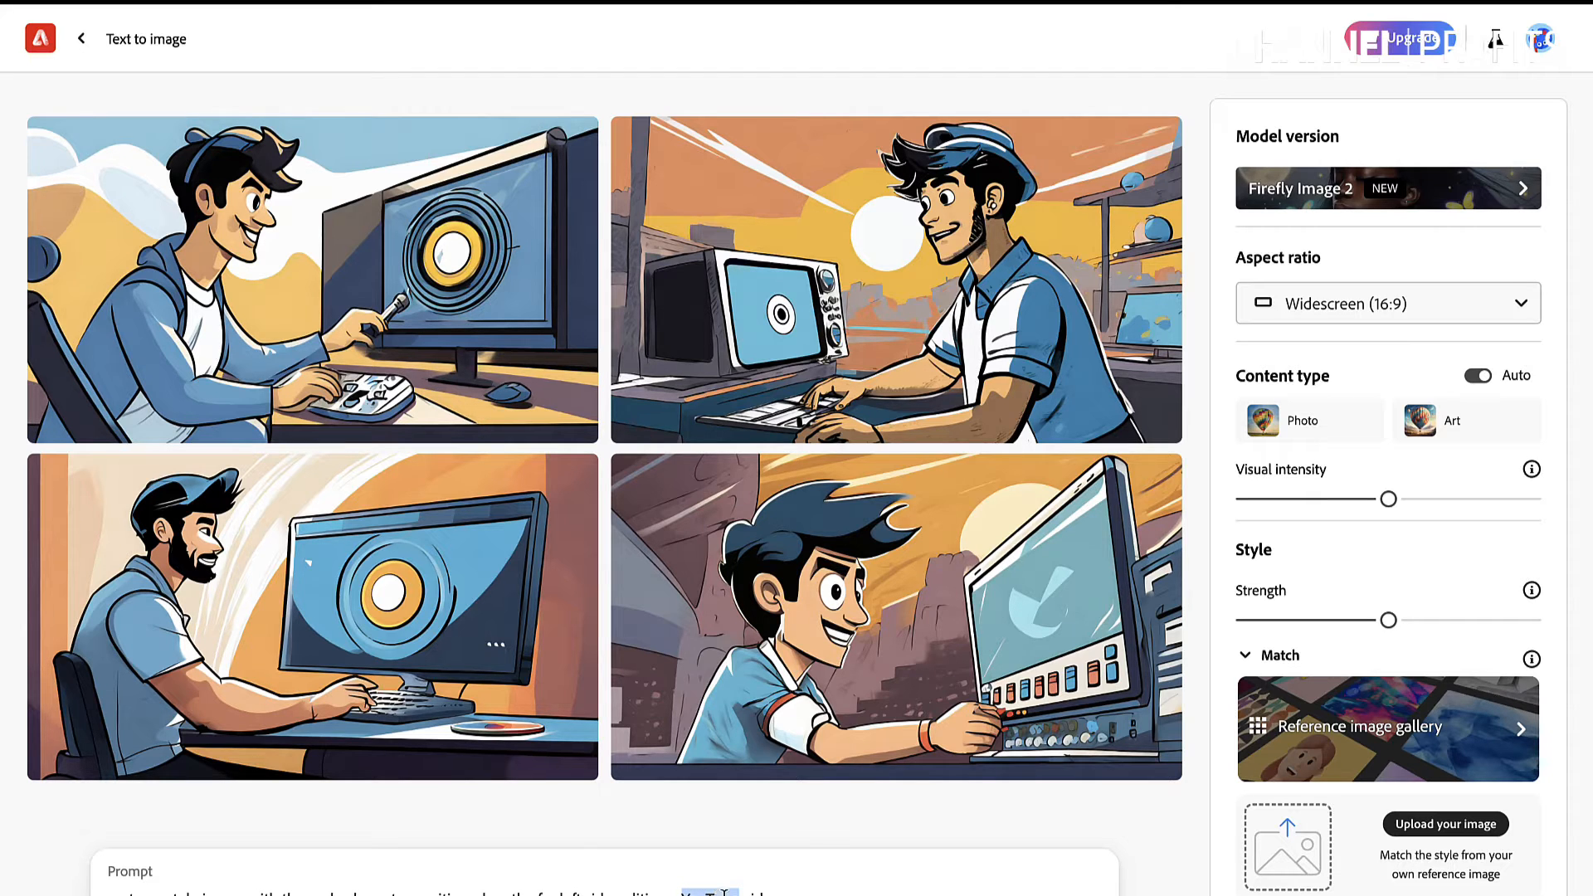
pyautogui.moveTo(1054, 642)
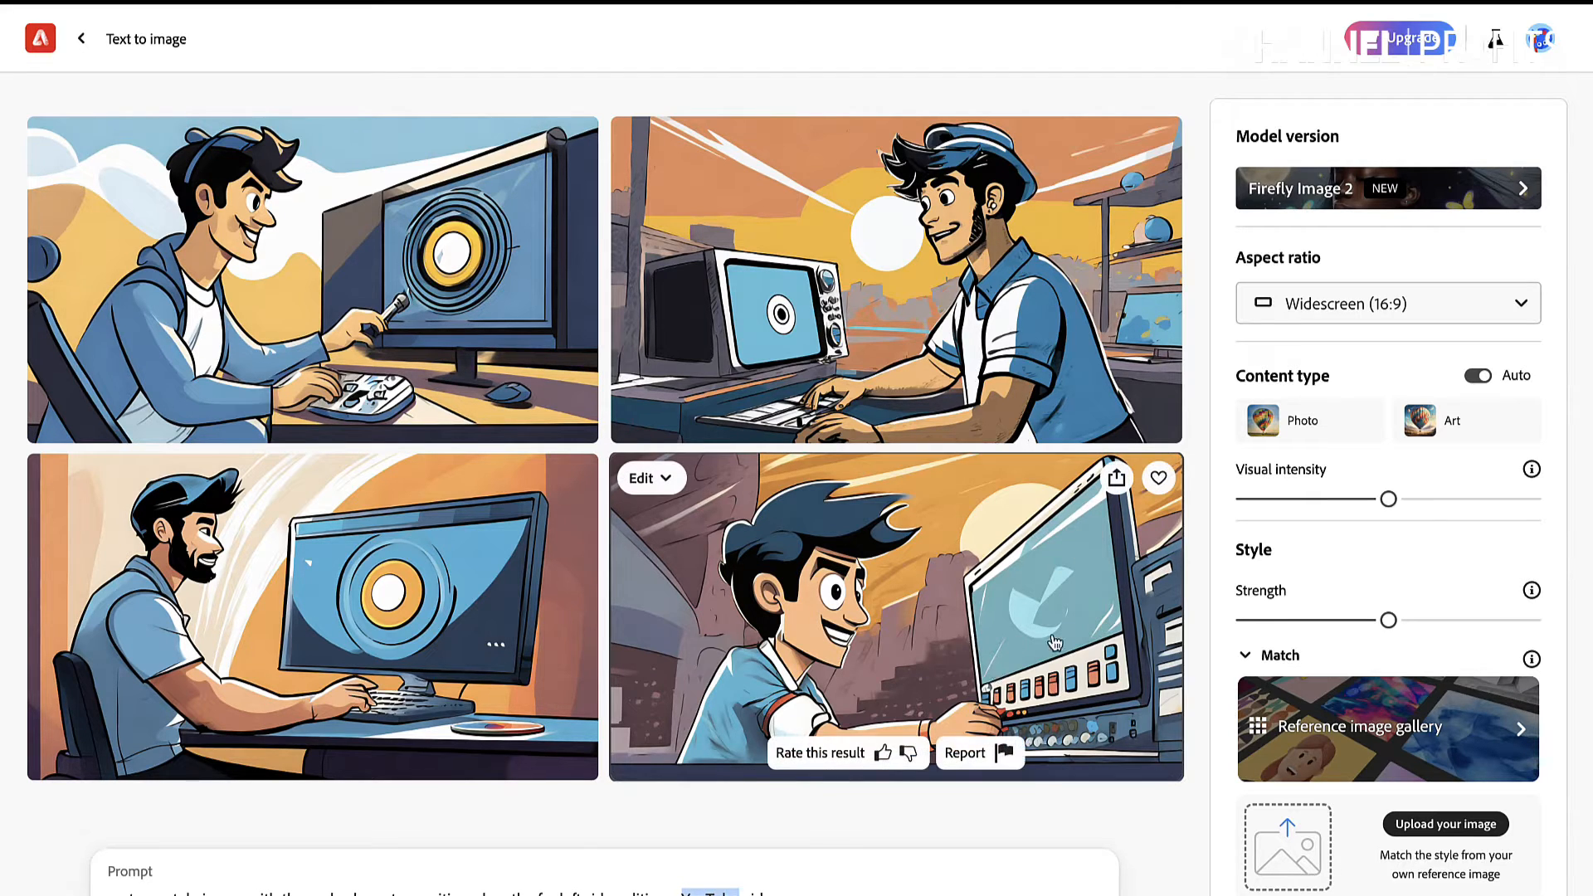
pyautogui.moveTo(427, 467)
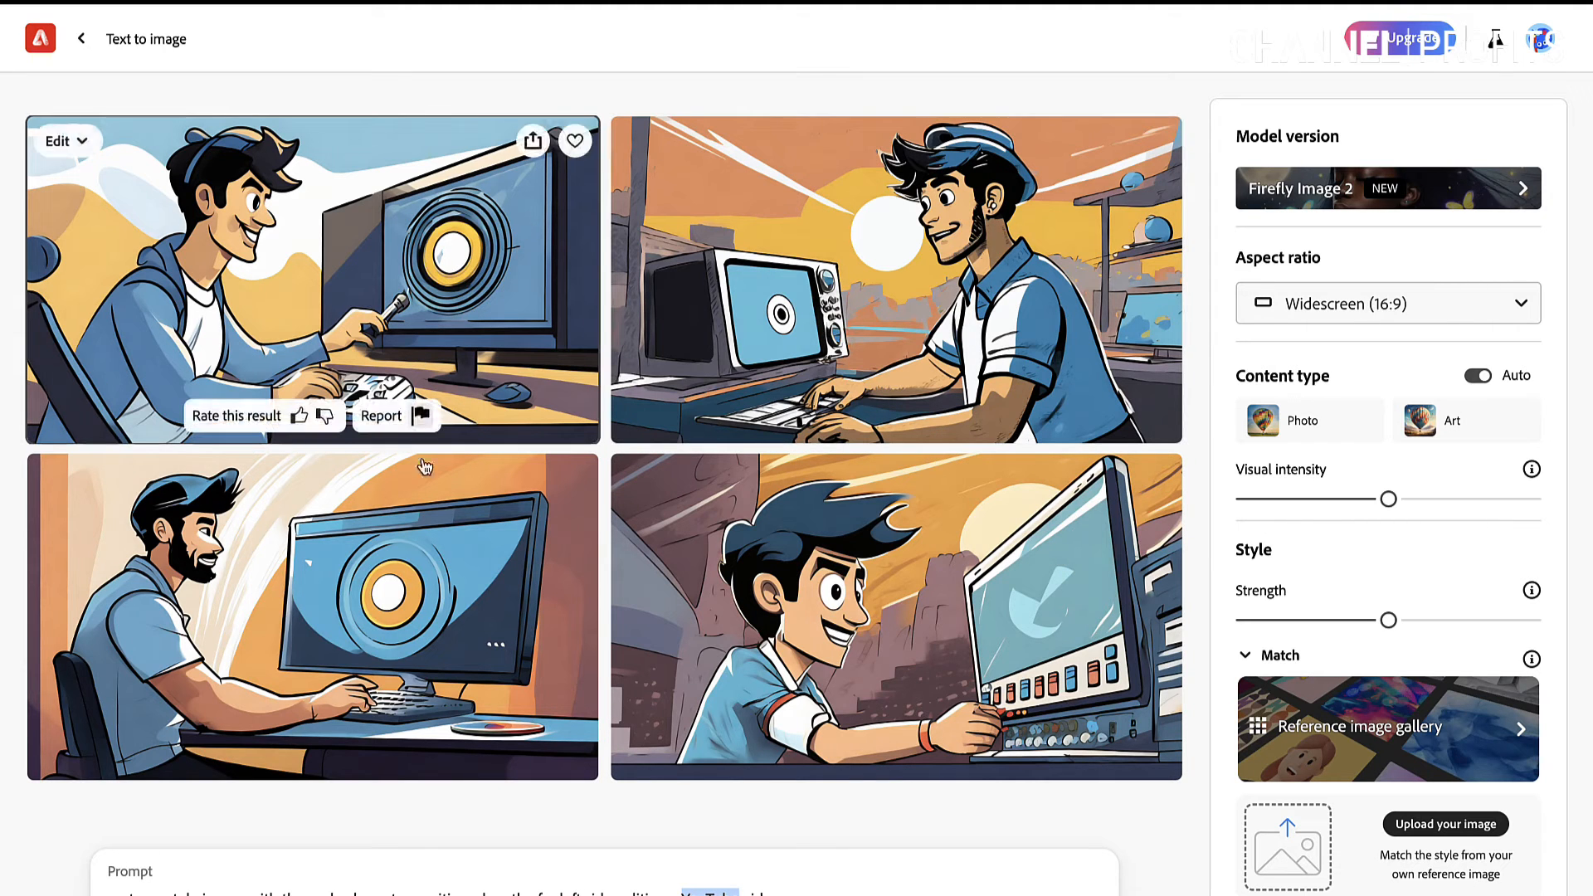
pyautogui.moveTo(715, 837)
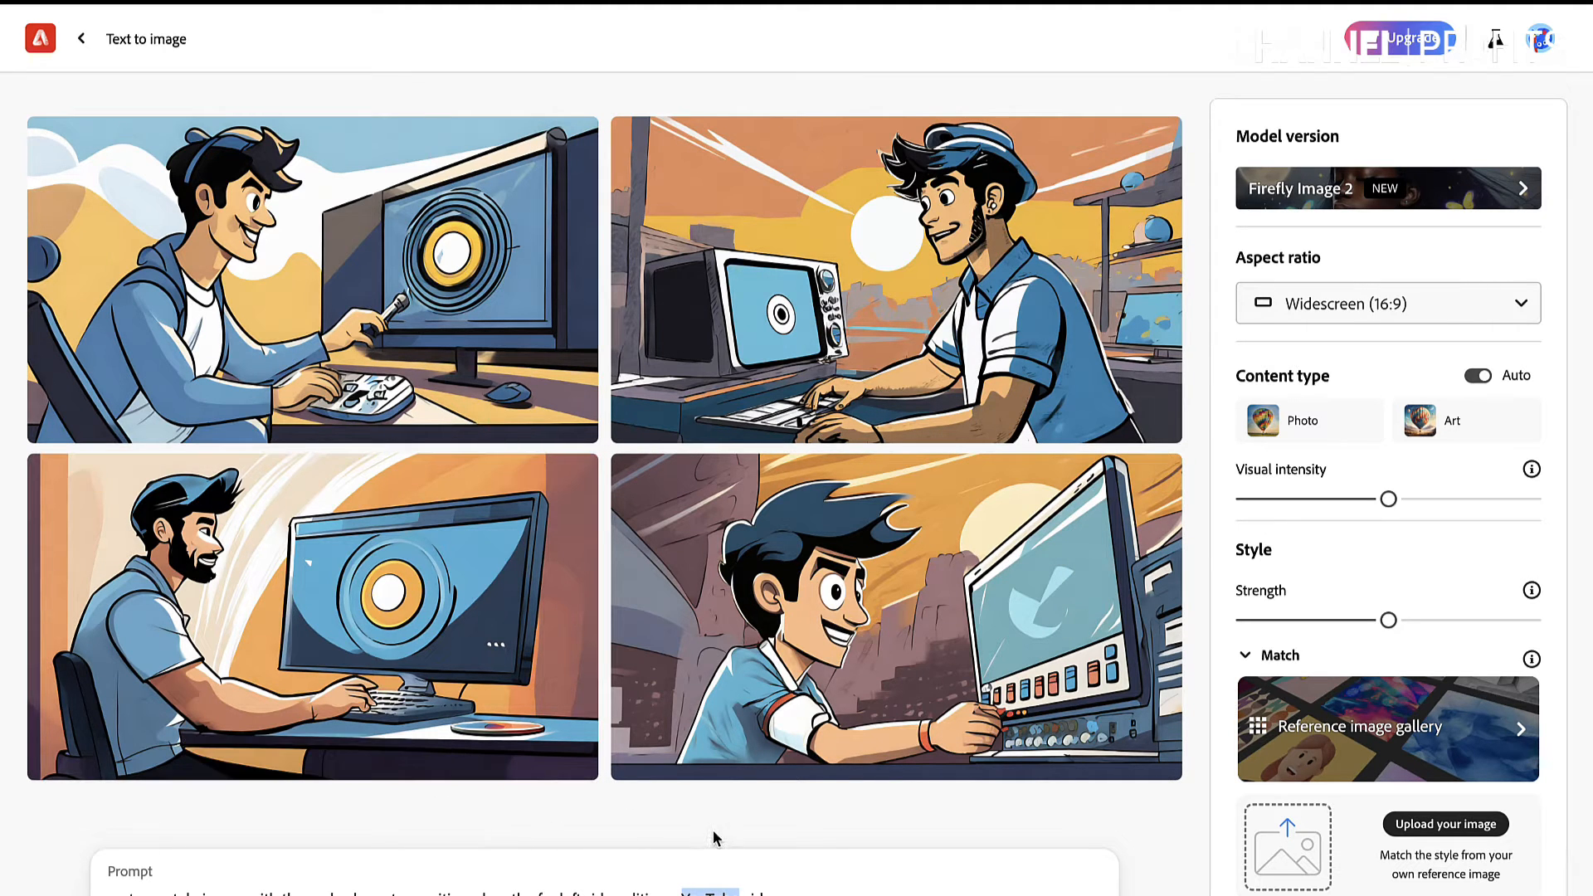
pyautogui.moveTo(478, 323)
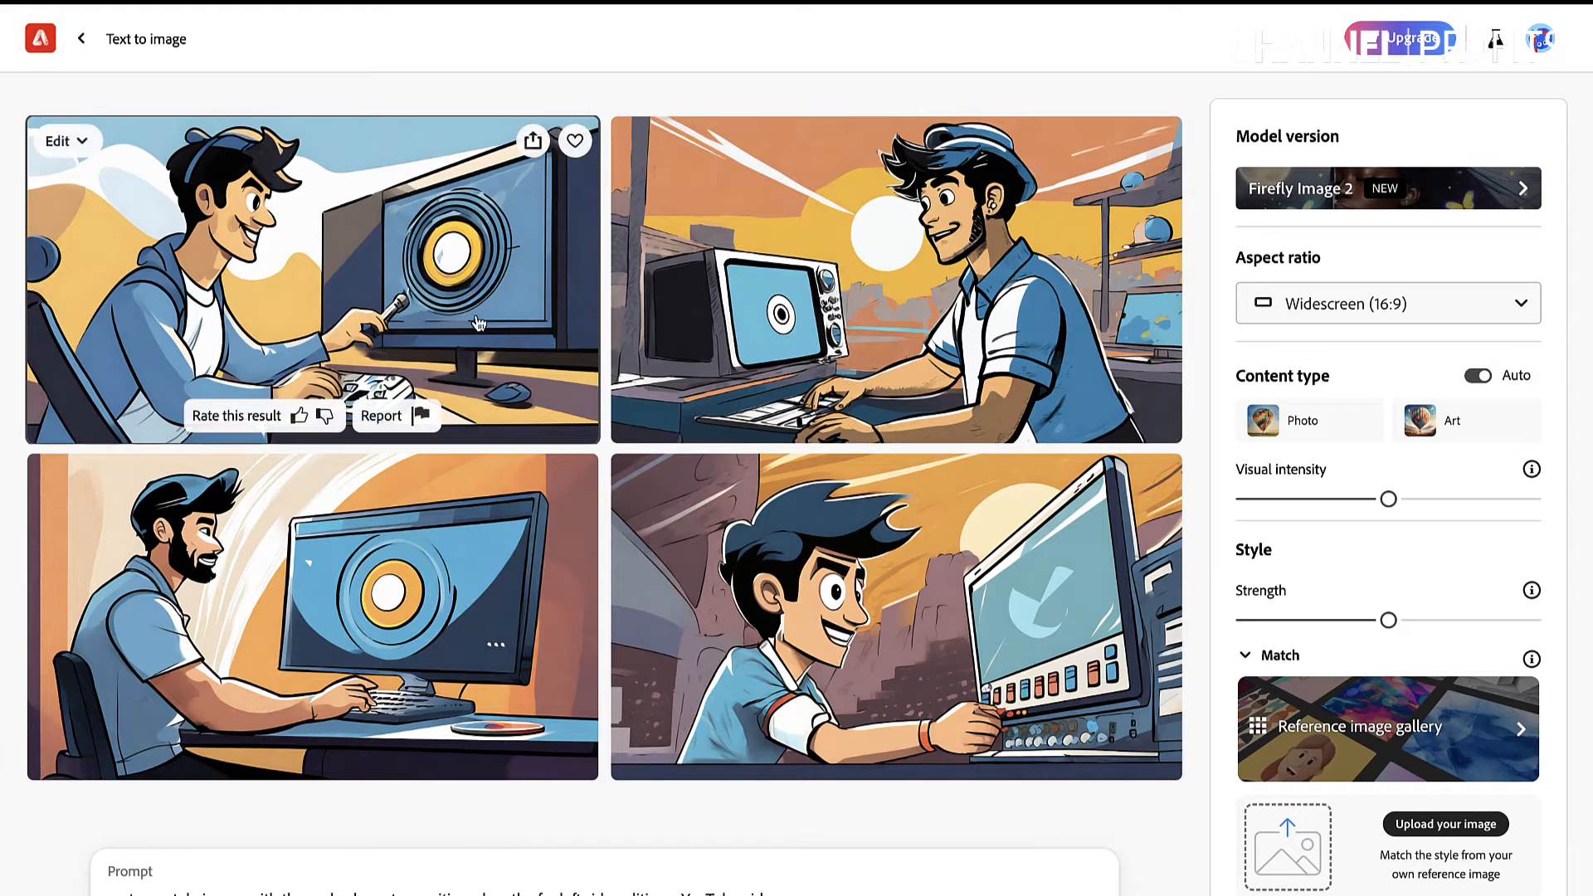
pyautogui.moveTo(884, 638)
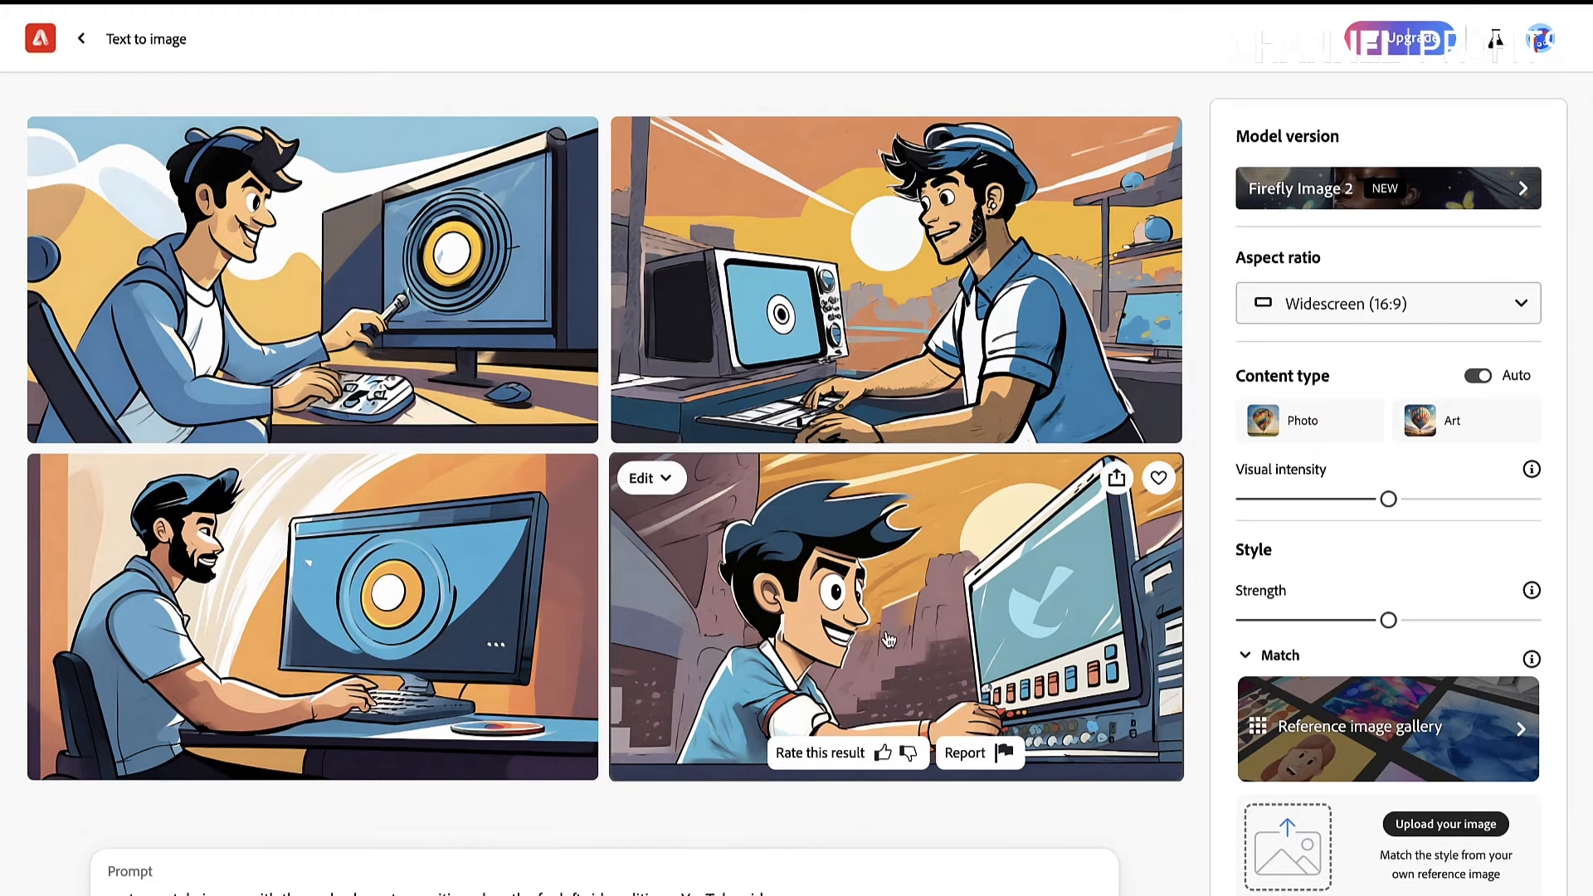
pyautogui.moveTo(1138, 548)
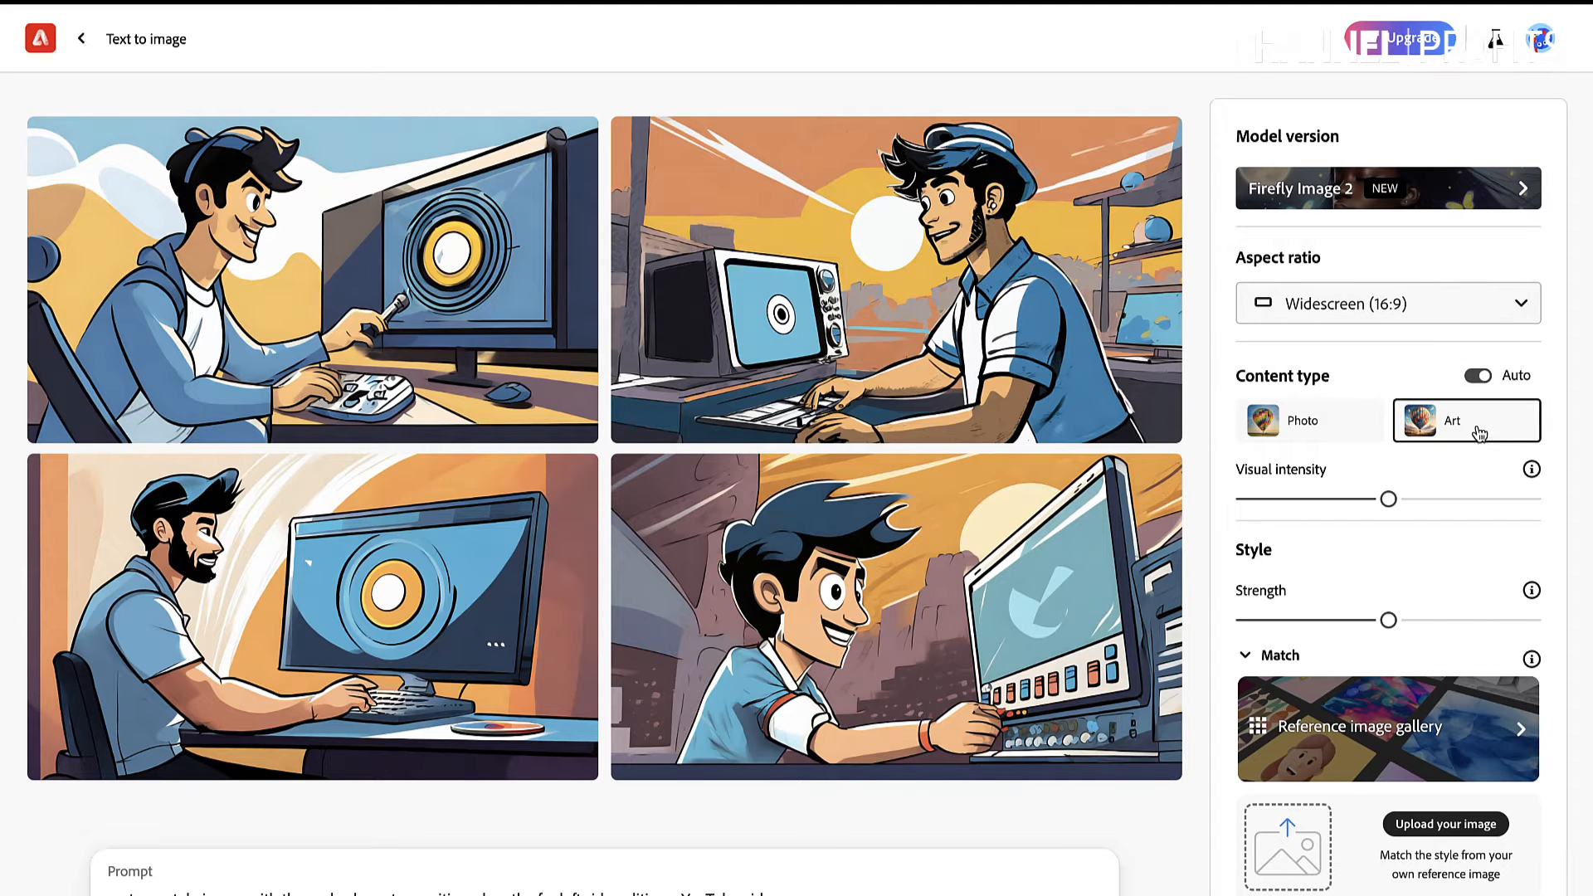
# Review the manga-style results and open the Edit menu on the bottom-right image.
pyautogui.scroll(-3)
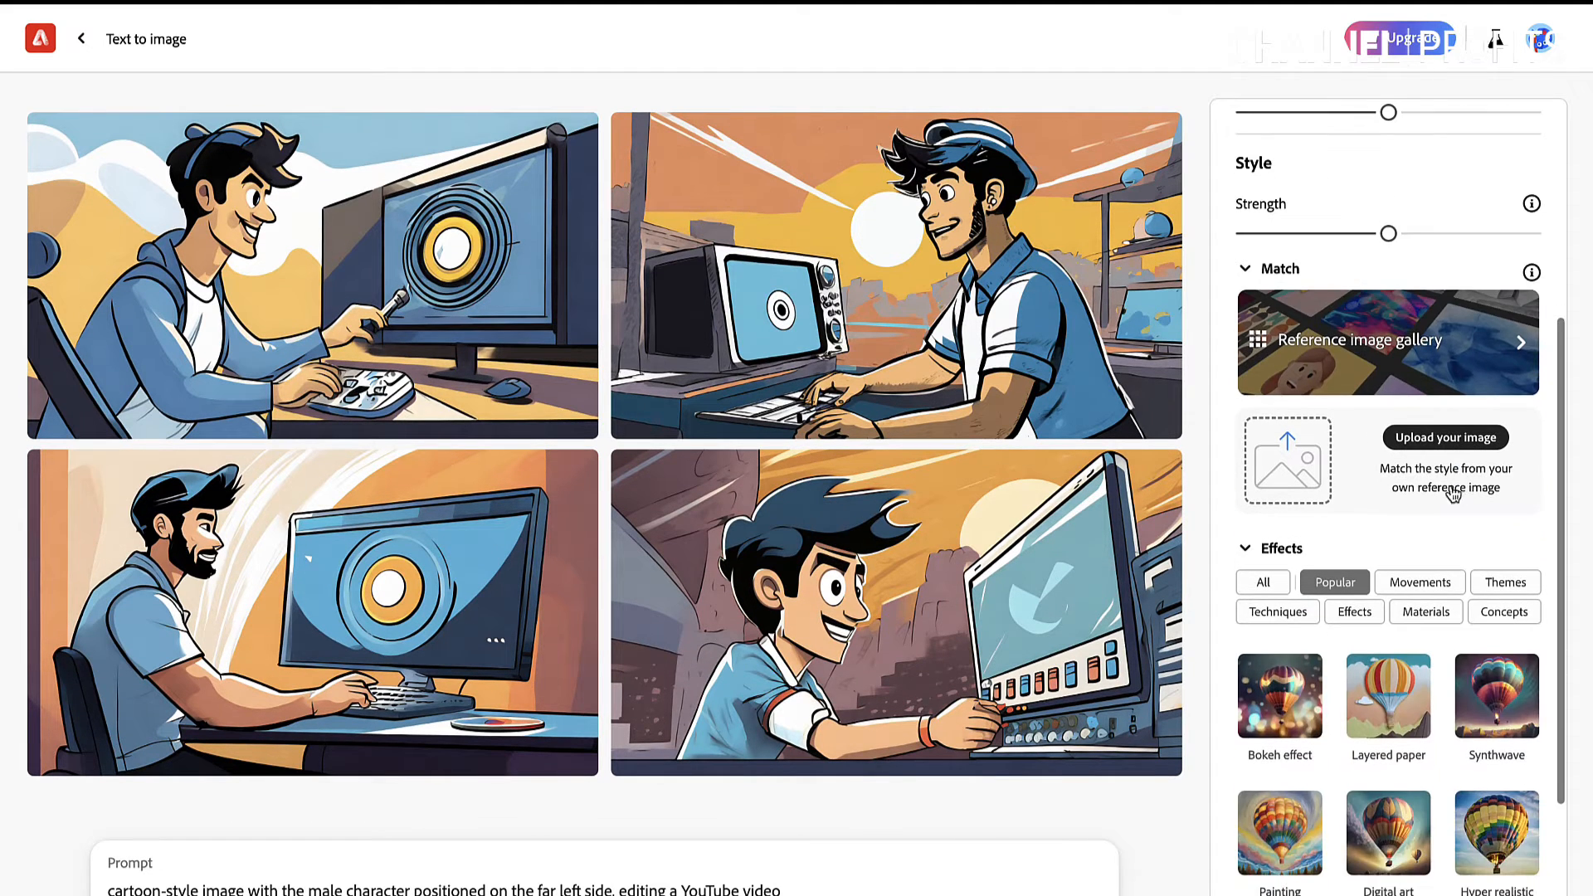
pyautogui.scroll(-3)
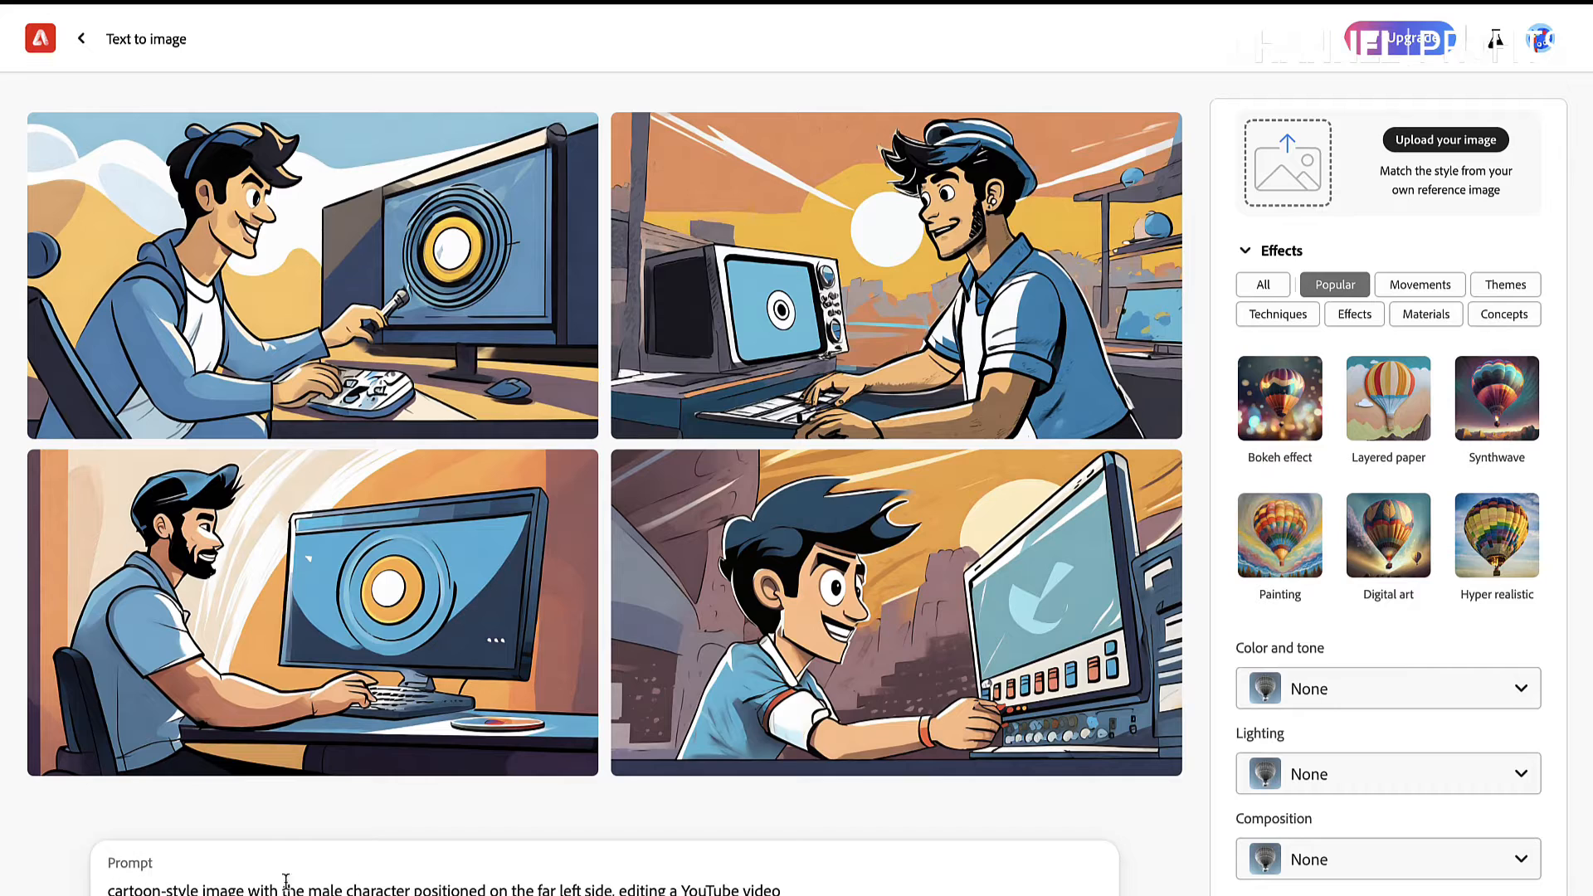
pyautogui.moveTo(651, 883)
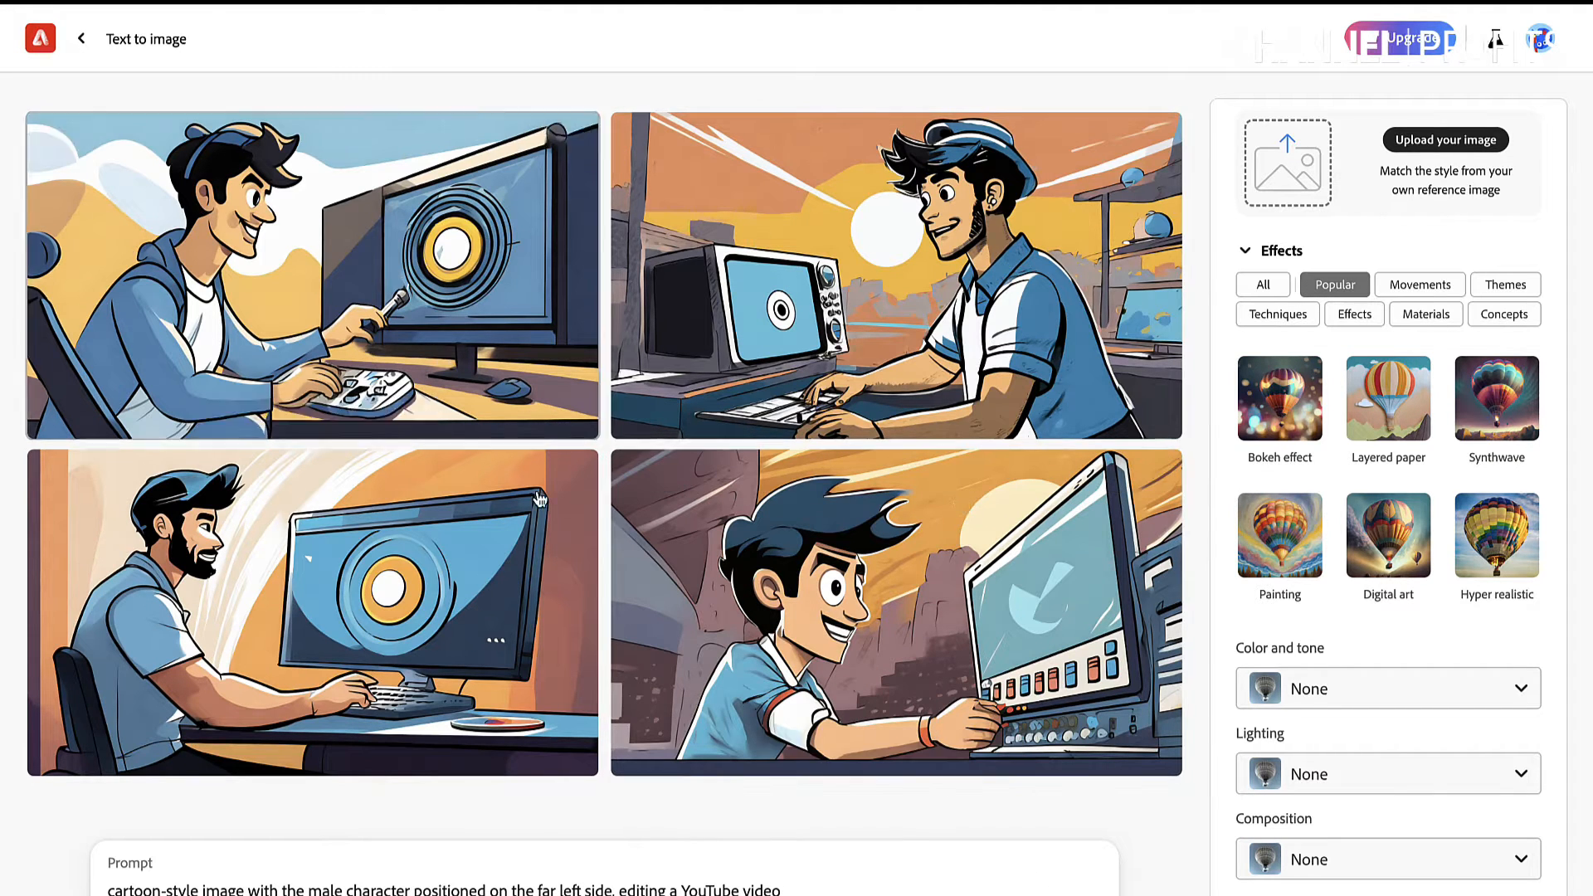
pyautogui.moveTo(1408, 441)
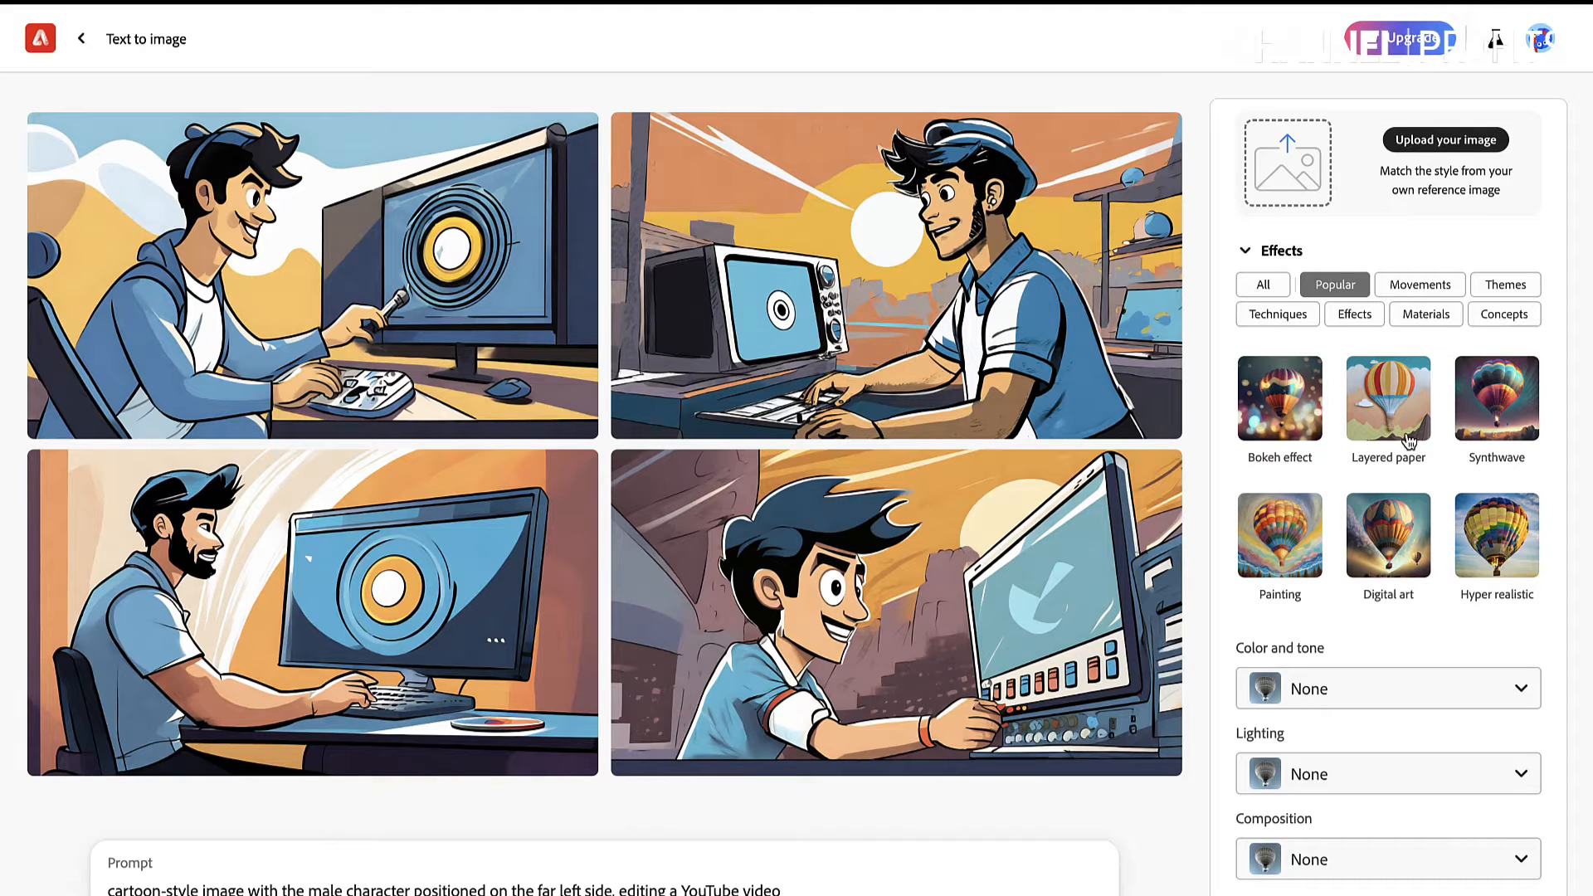
pyautogui.moveTo(808, 884)
pyautogui.write(' manga')
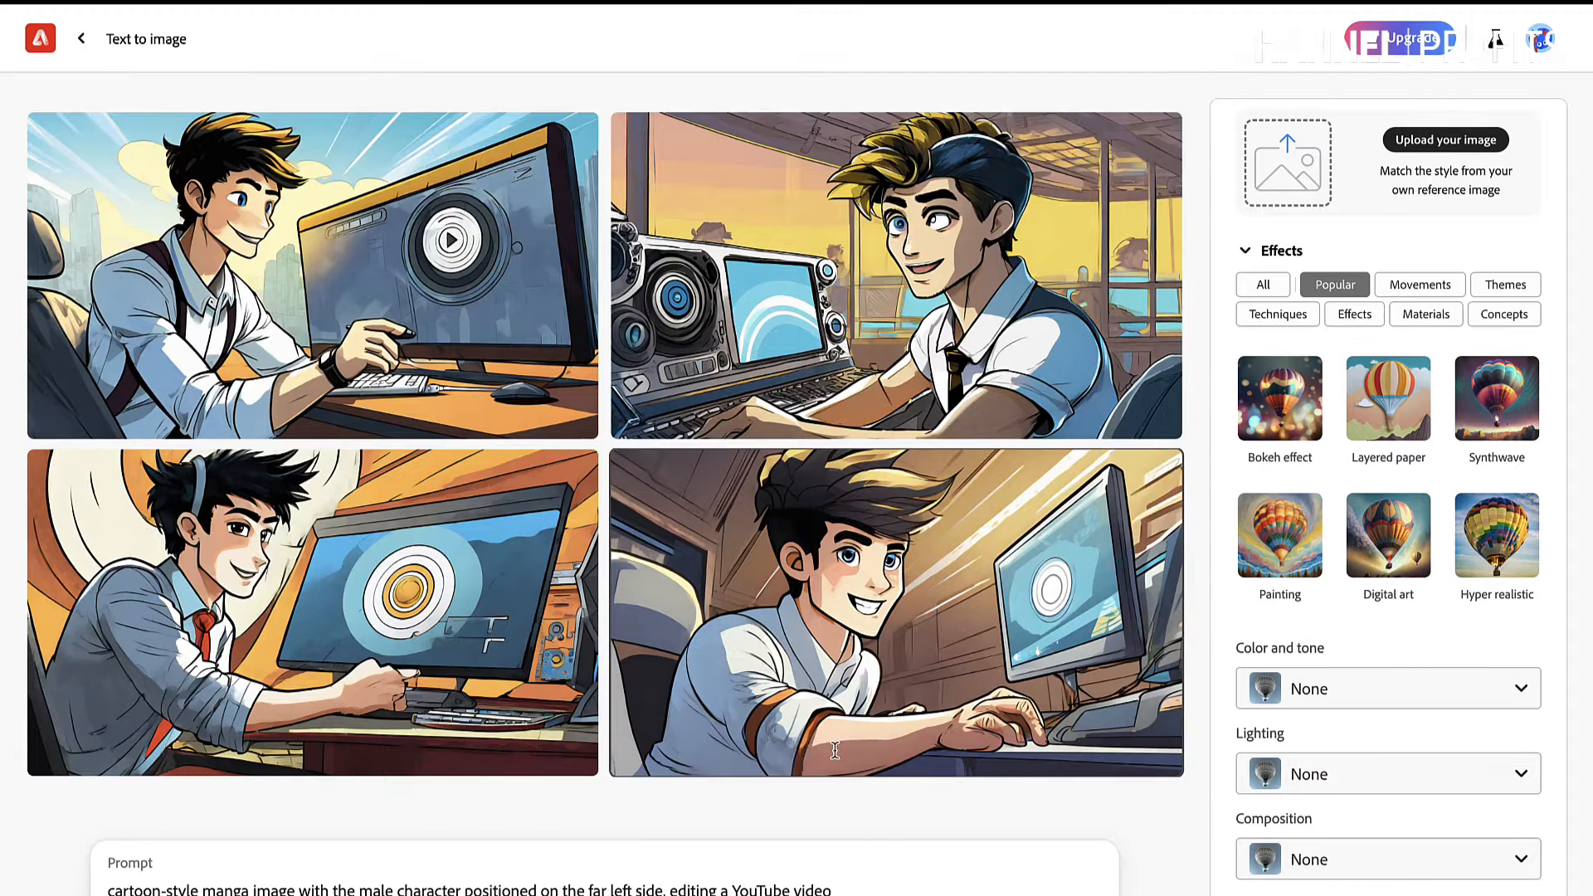
pyautogui.moveTo(965, 559)
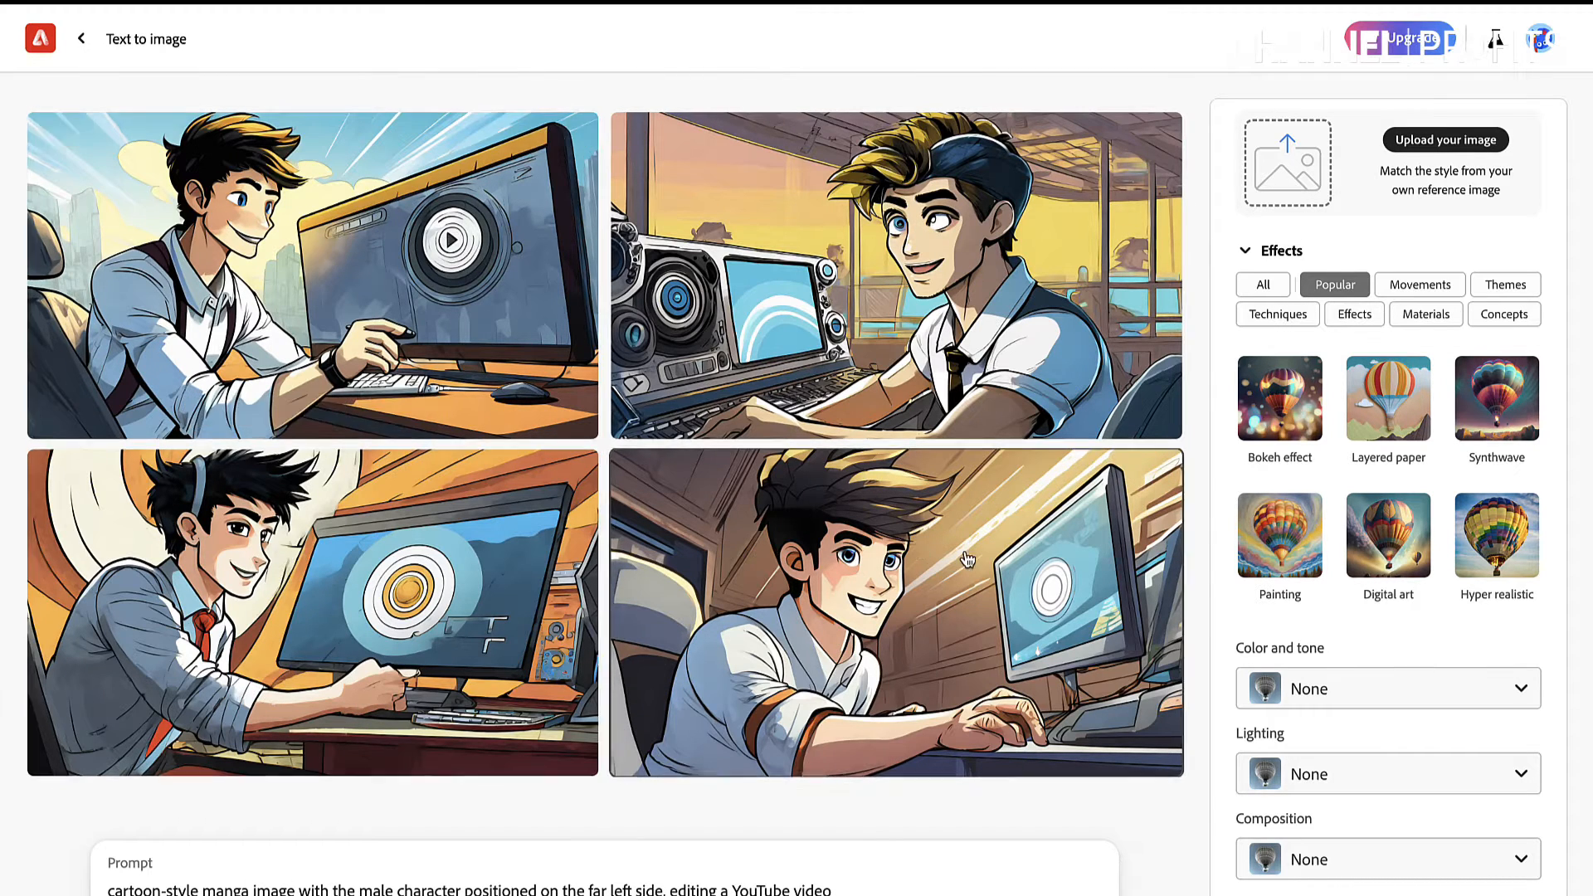
pyautogui.moveTo(1077, 438)
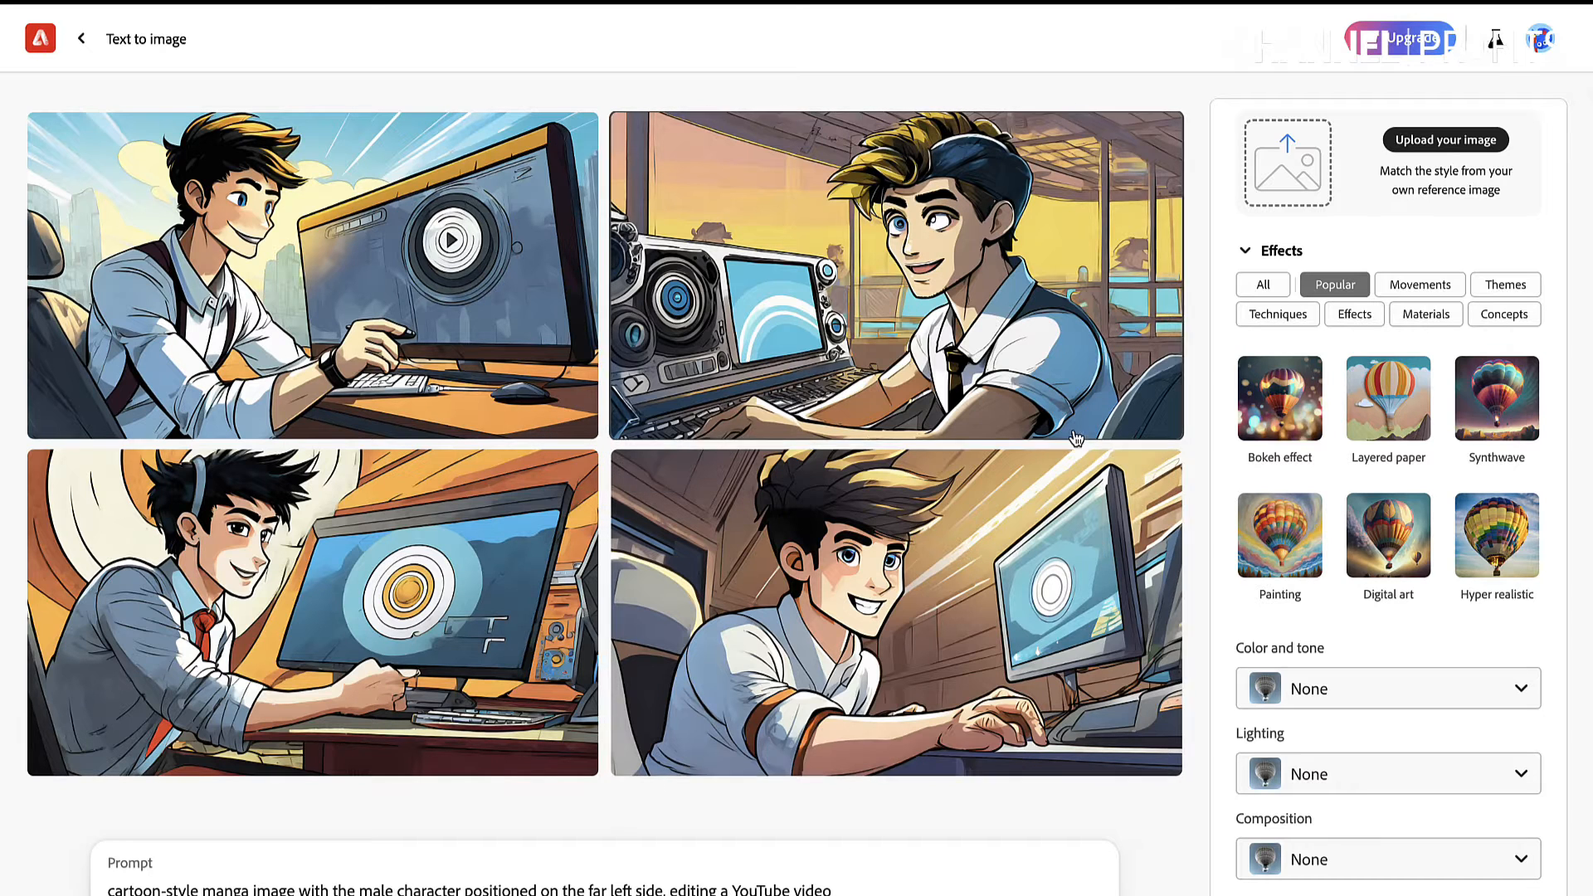
pyautogui.moveTo(880, 420)
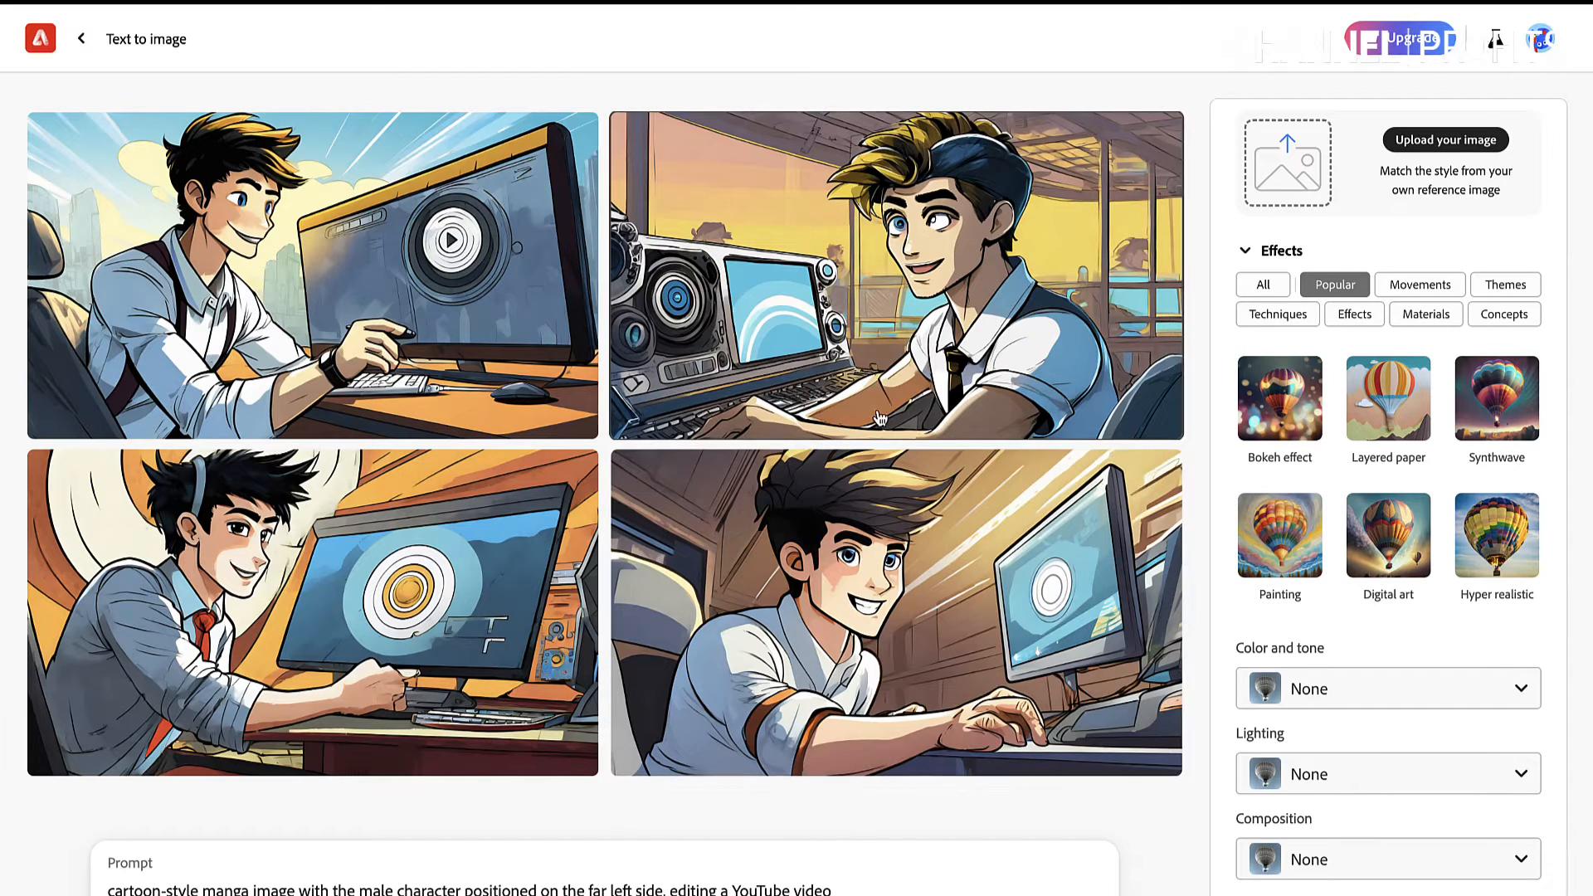
pyautogui.moveTo(986, 570)
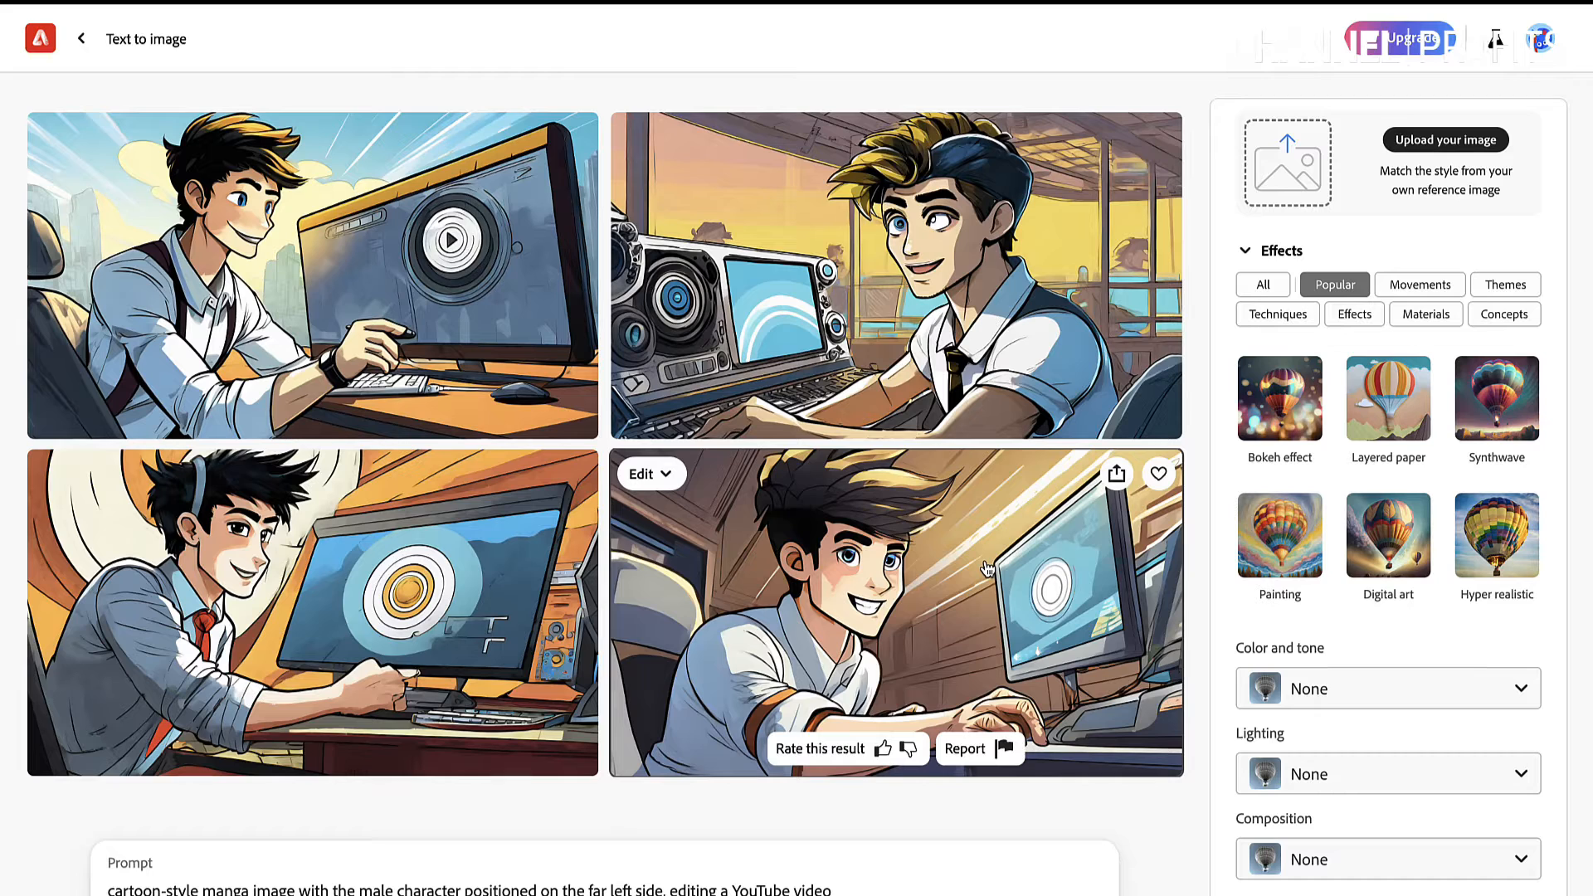
pyautogui.moveTo(521, 603)
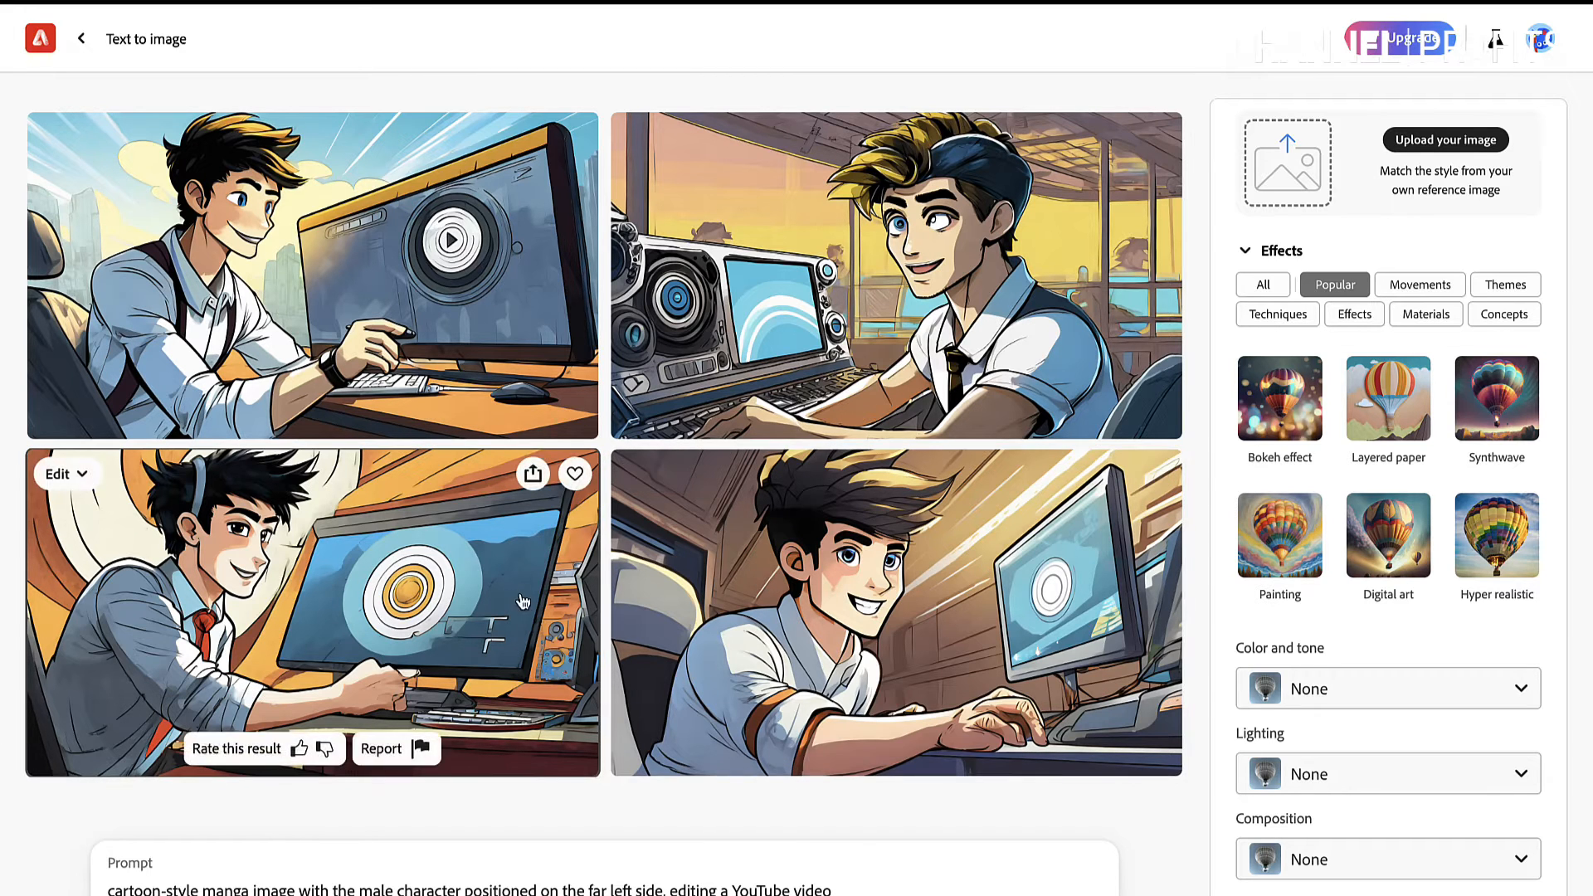
pyautogui.moveTo(845, 589)
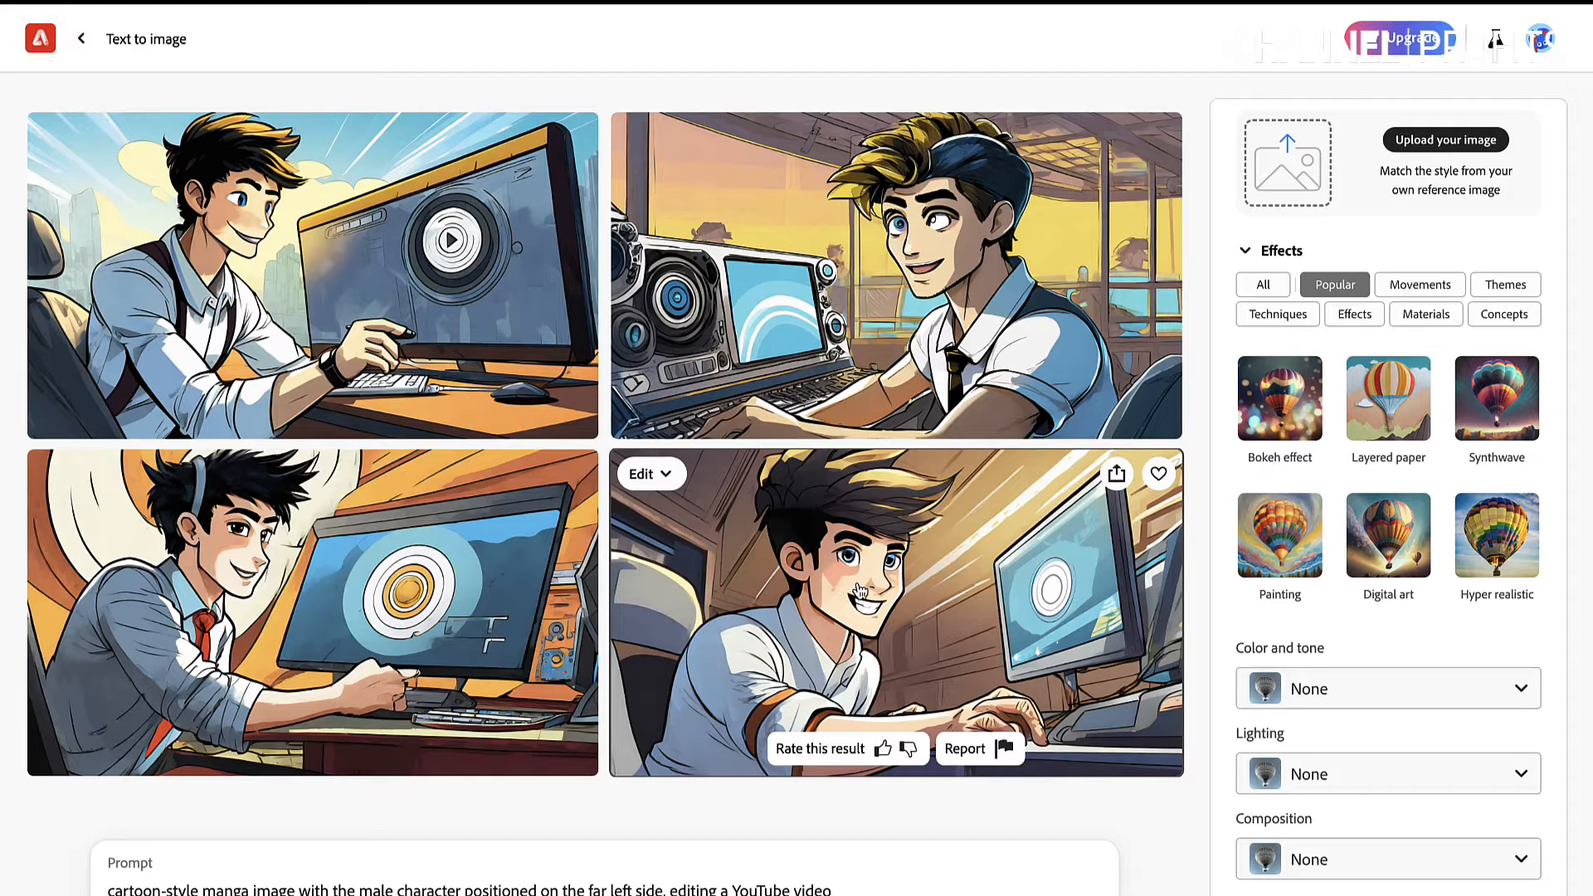
pyautogui.click(644, 474)
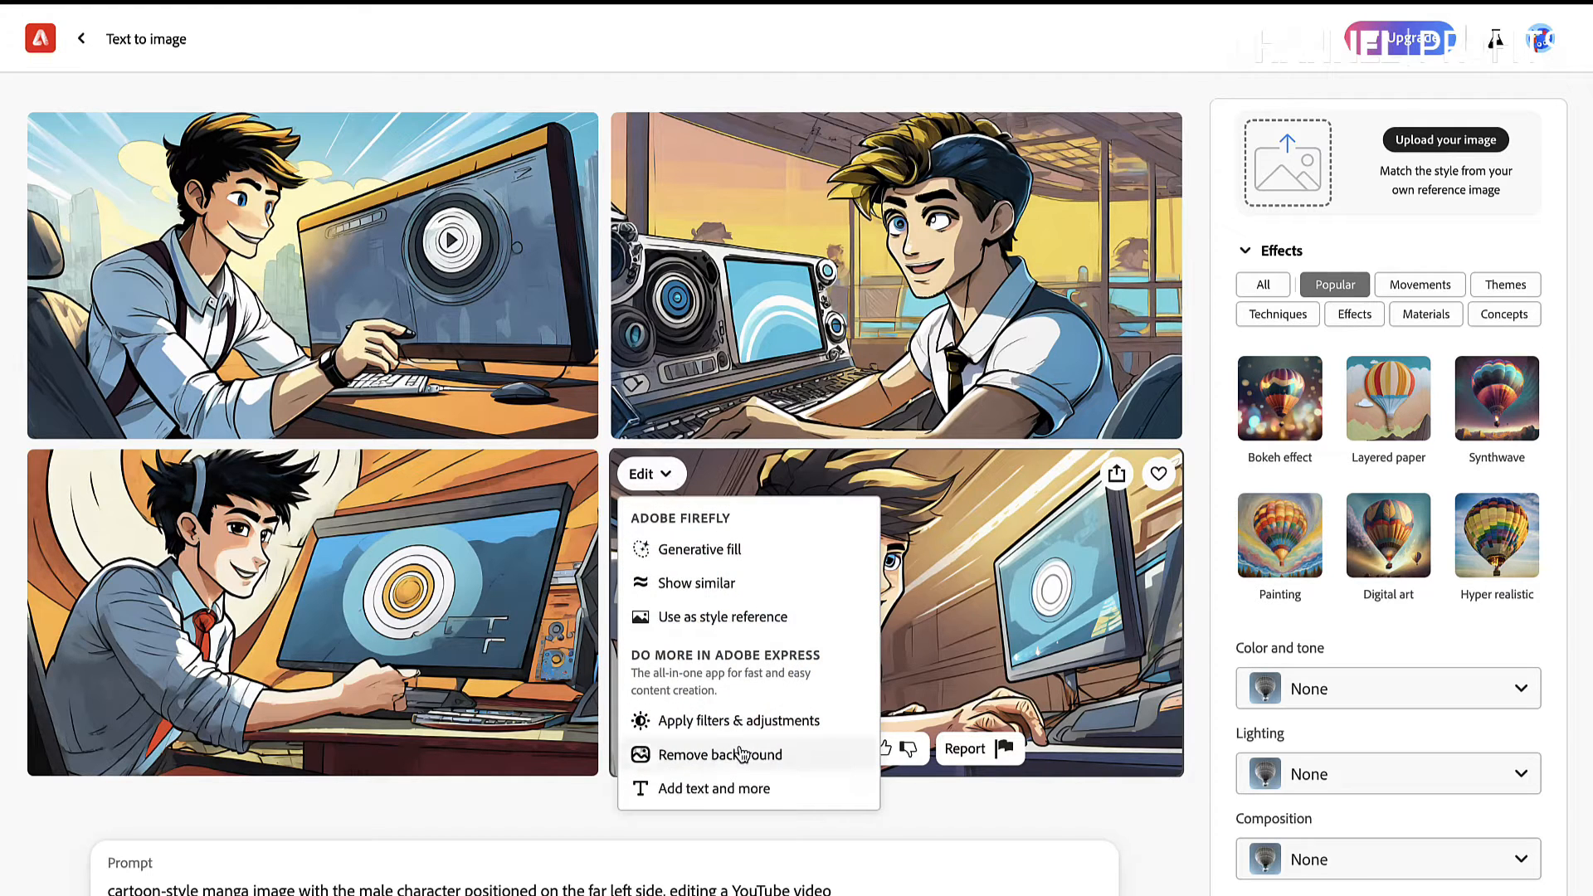
pyautogui.moveTo(721, 788)
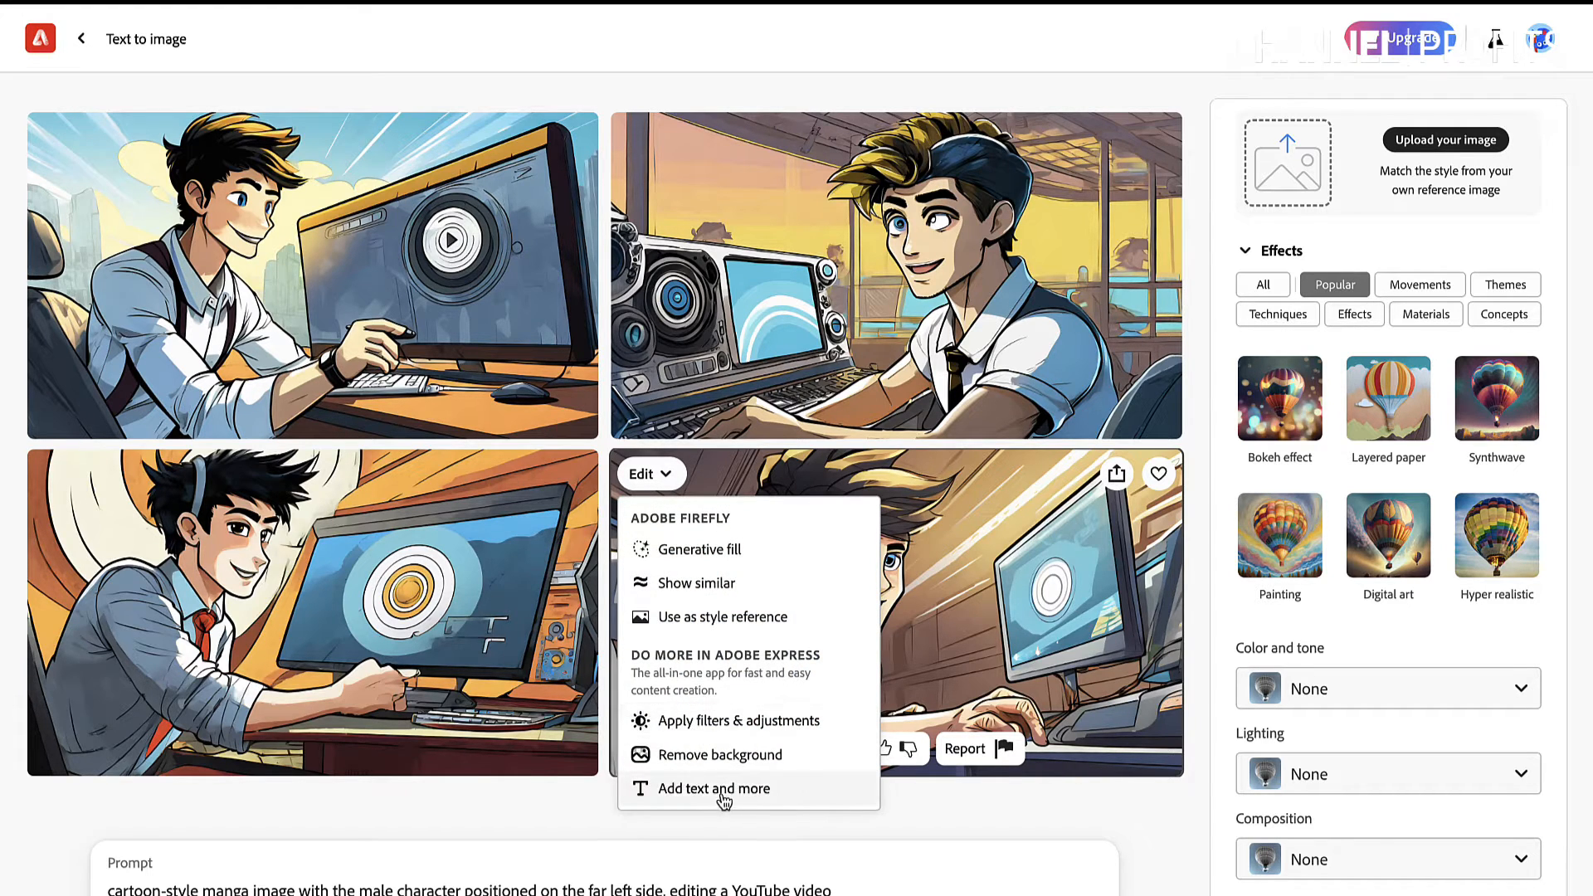
# Choose 'Add text and more' to send the bottom-right image to Adobe Express.
pyautogui.click(714, 788)
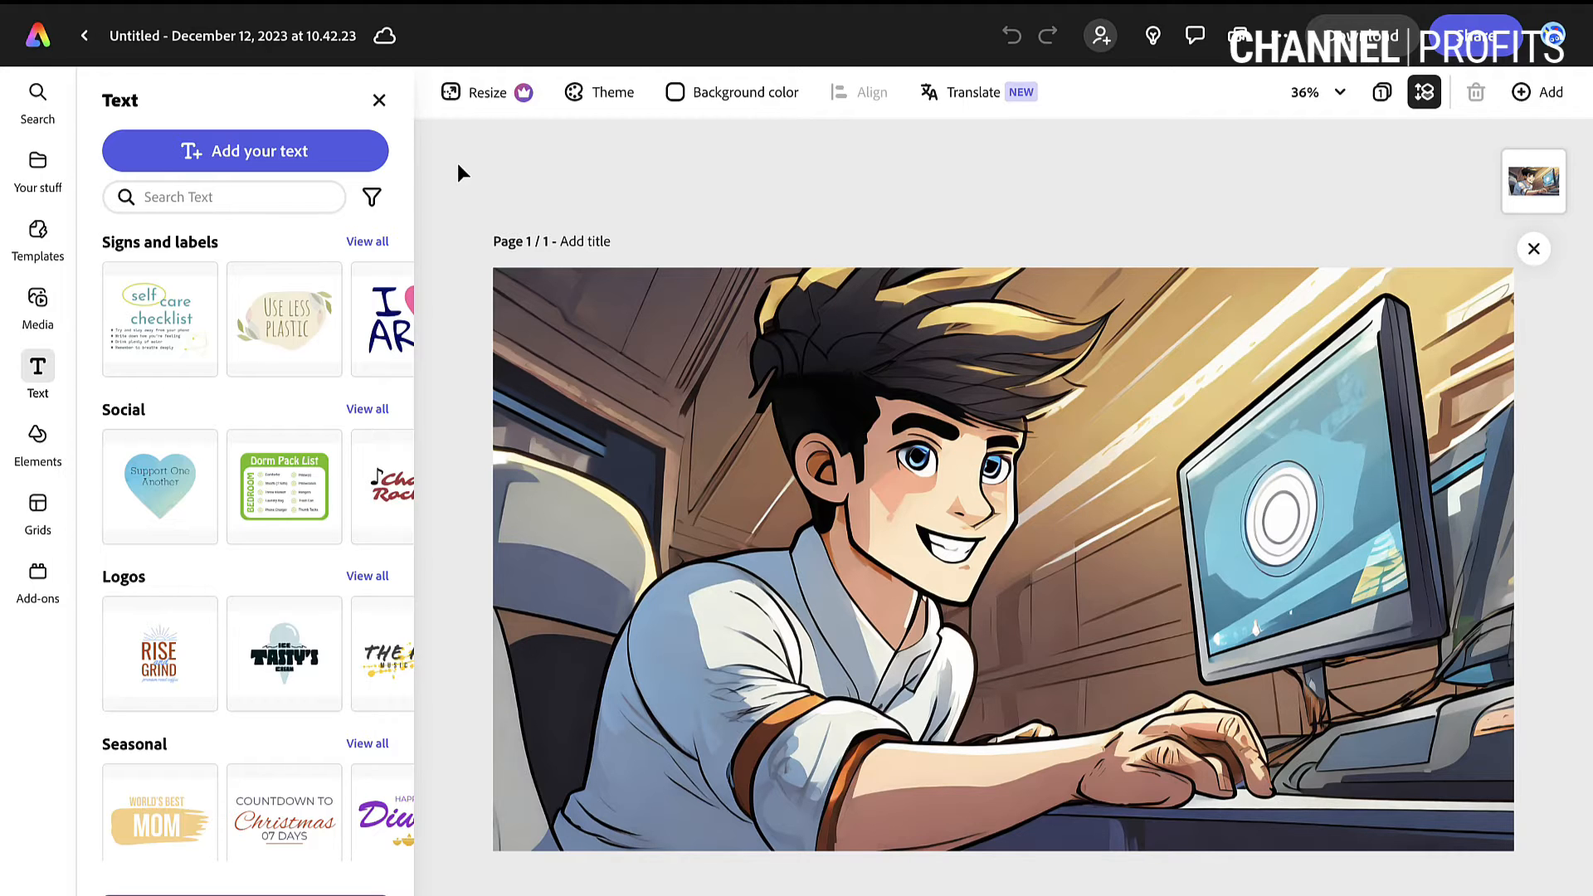
pyautogui.moveTo(454, 153)
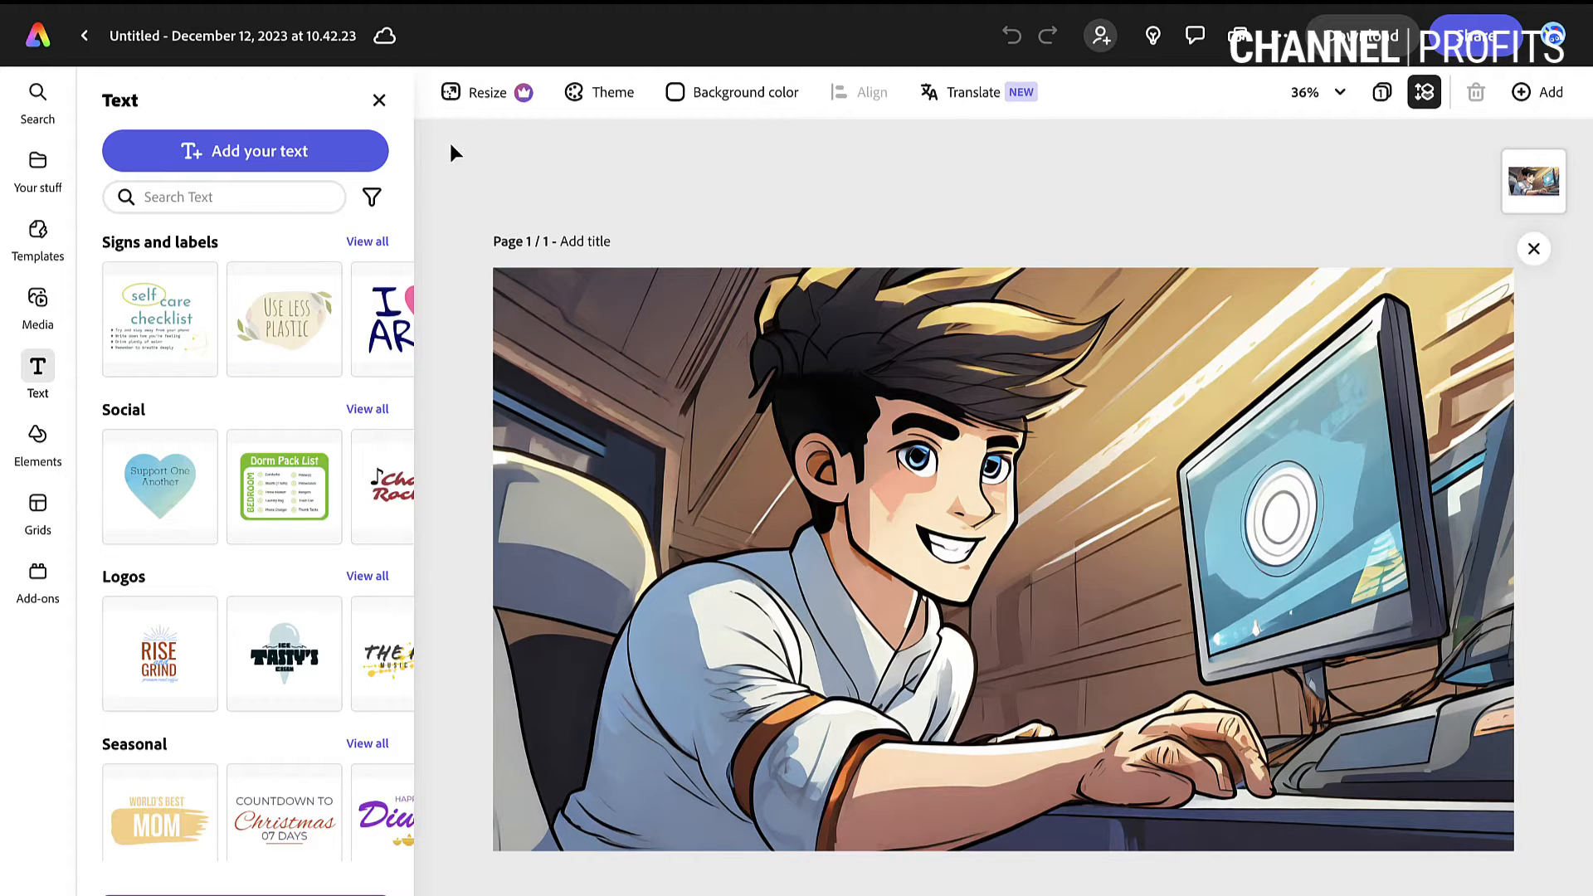
pyautogui.moveTo(539, 430)
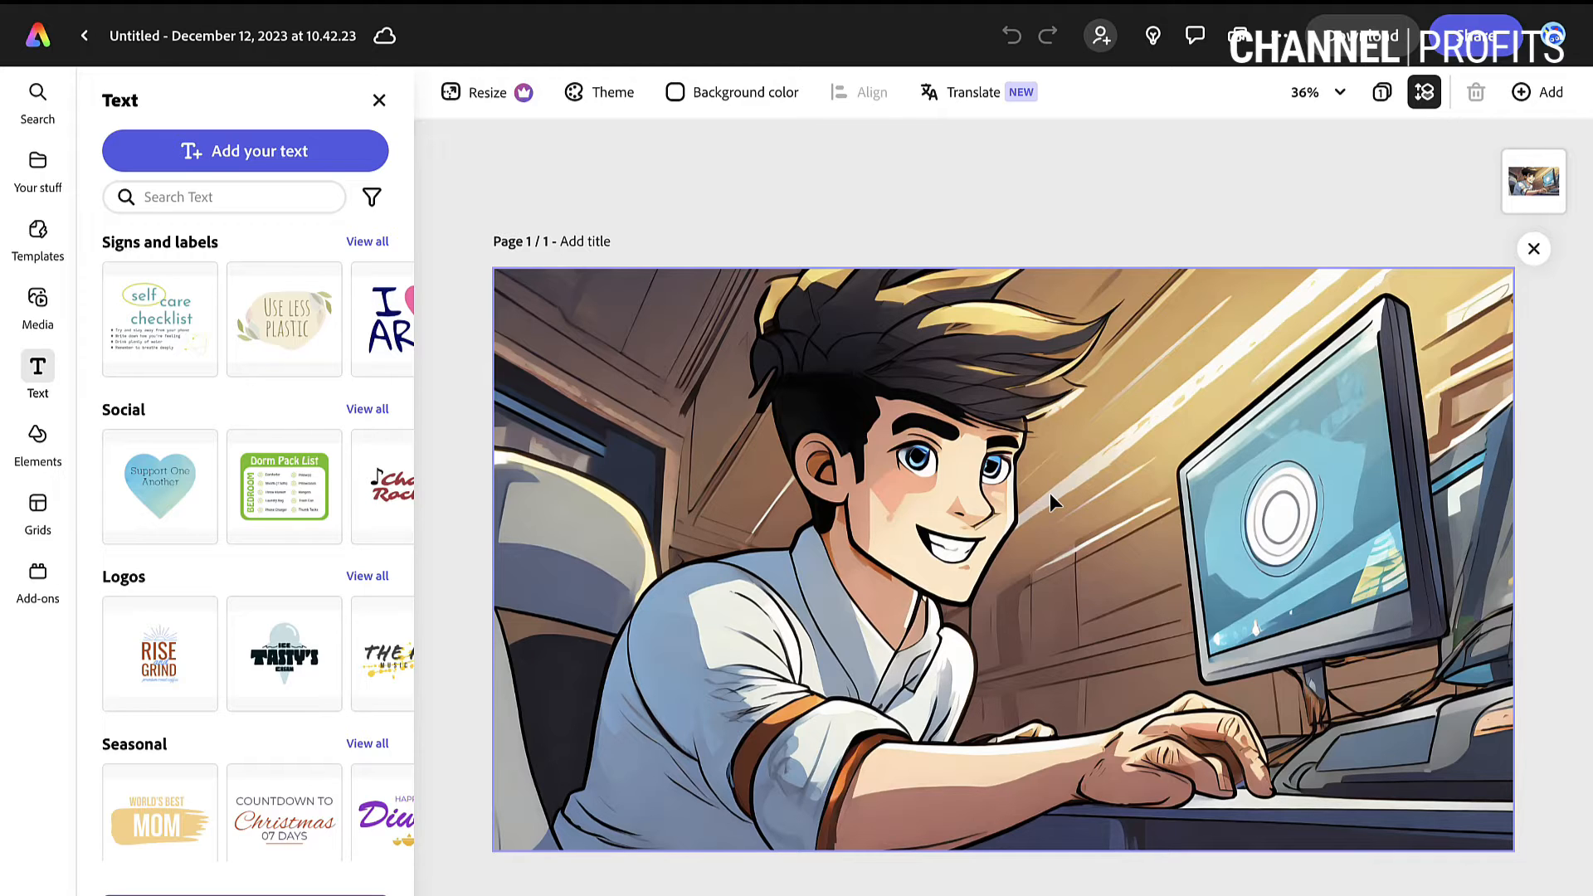
pyautogui.moveTo(1065, 500)
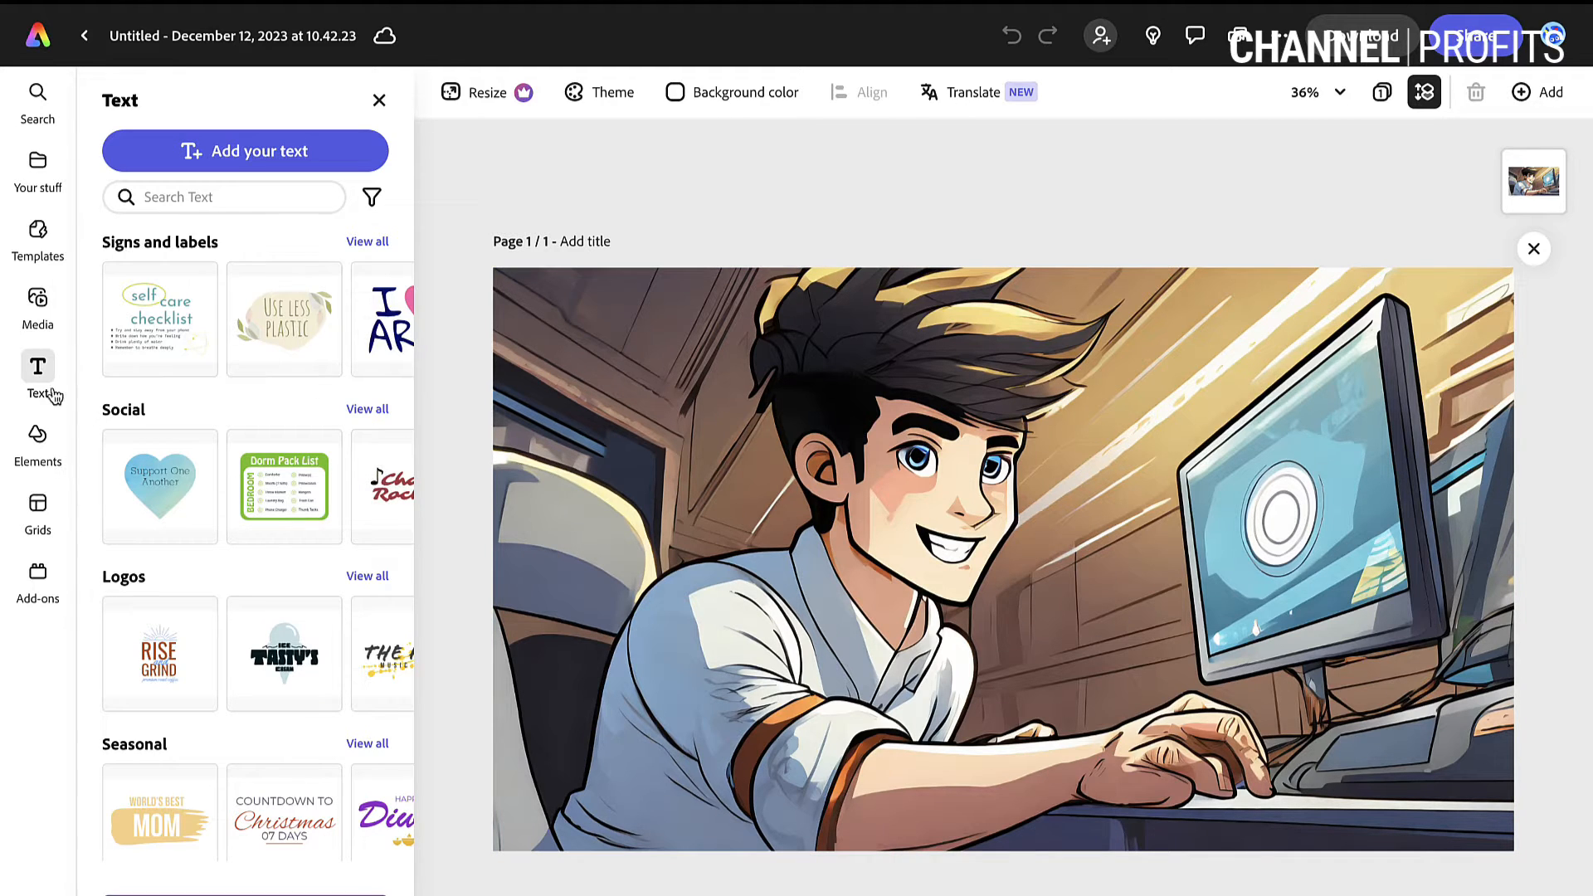
pyautogui.moveTo(231, 418)
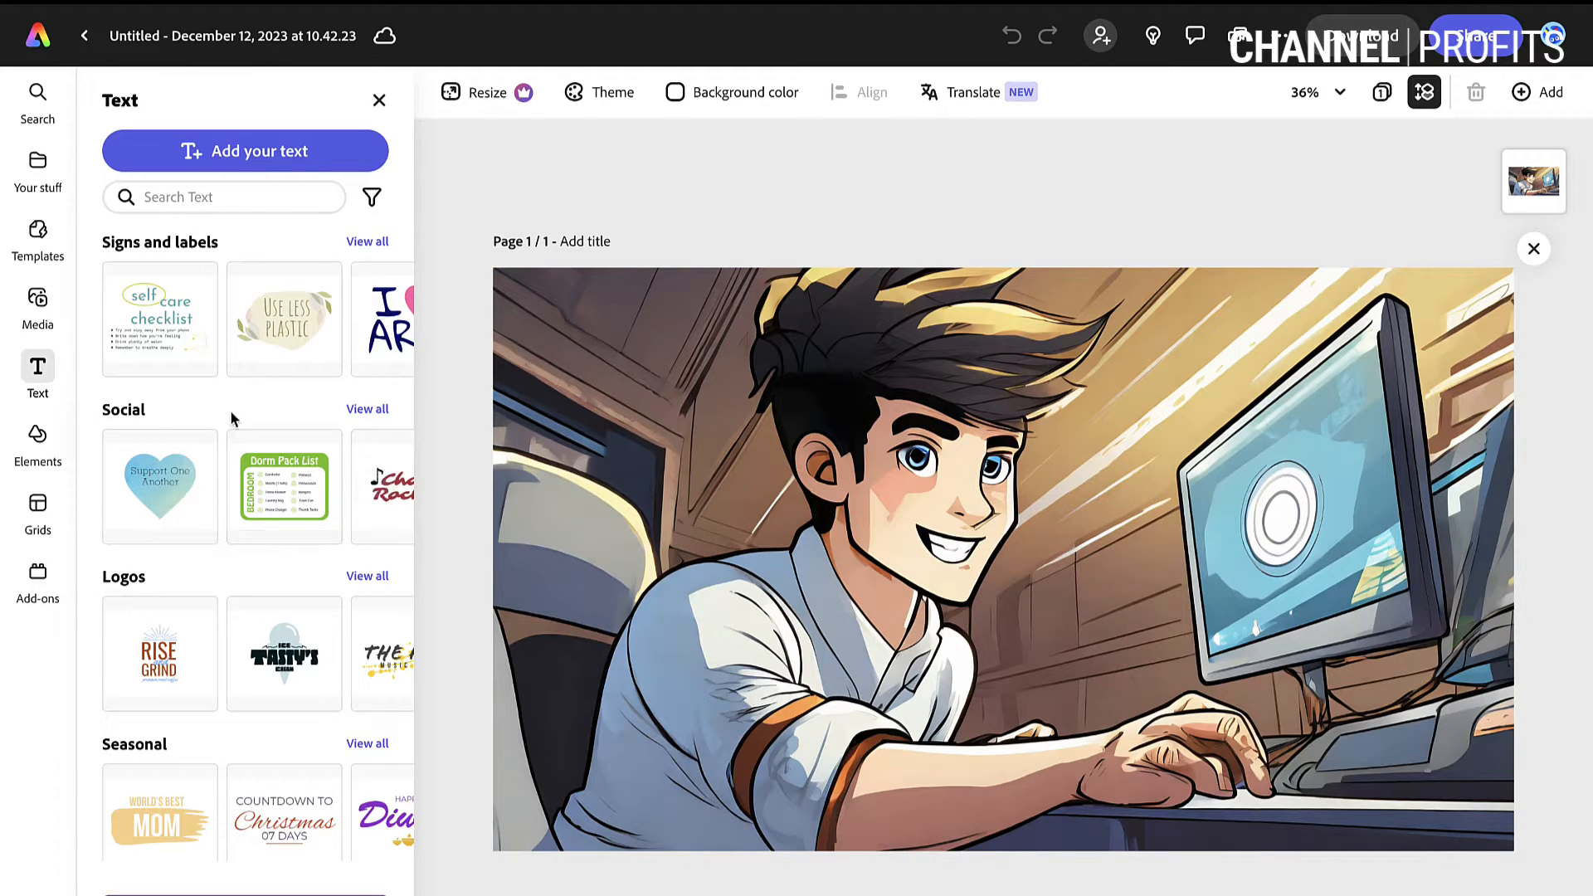
# Add 'AI THUMBNAIL' text in the Anton font and enlarge its font size three steps.
pyautogui.click(244, 150)
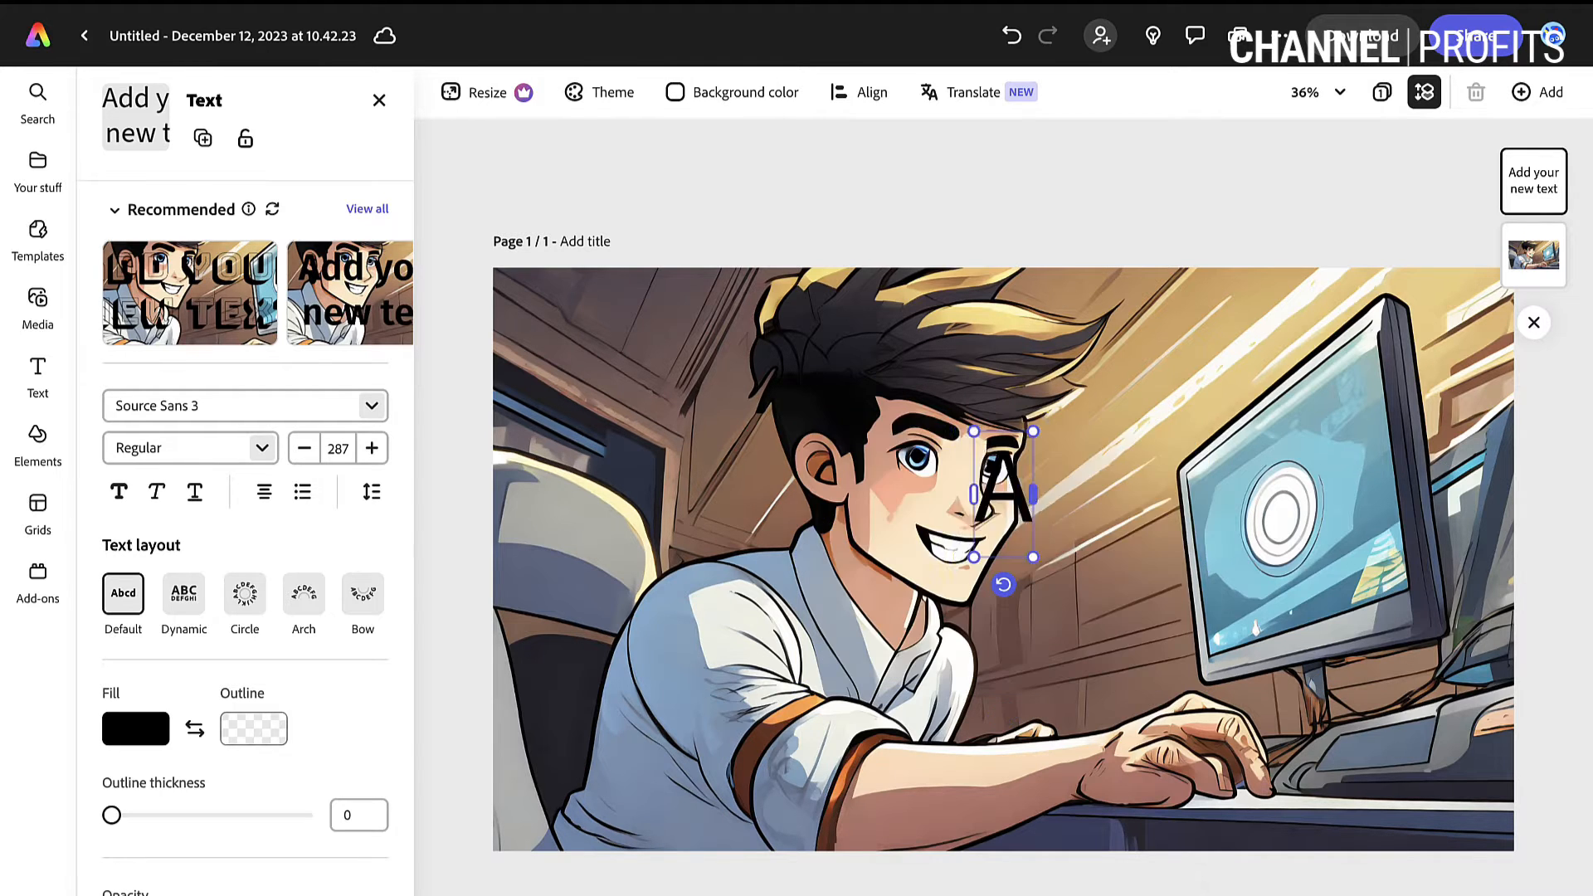
pyautogui.write('AI THUMBNAIL')
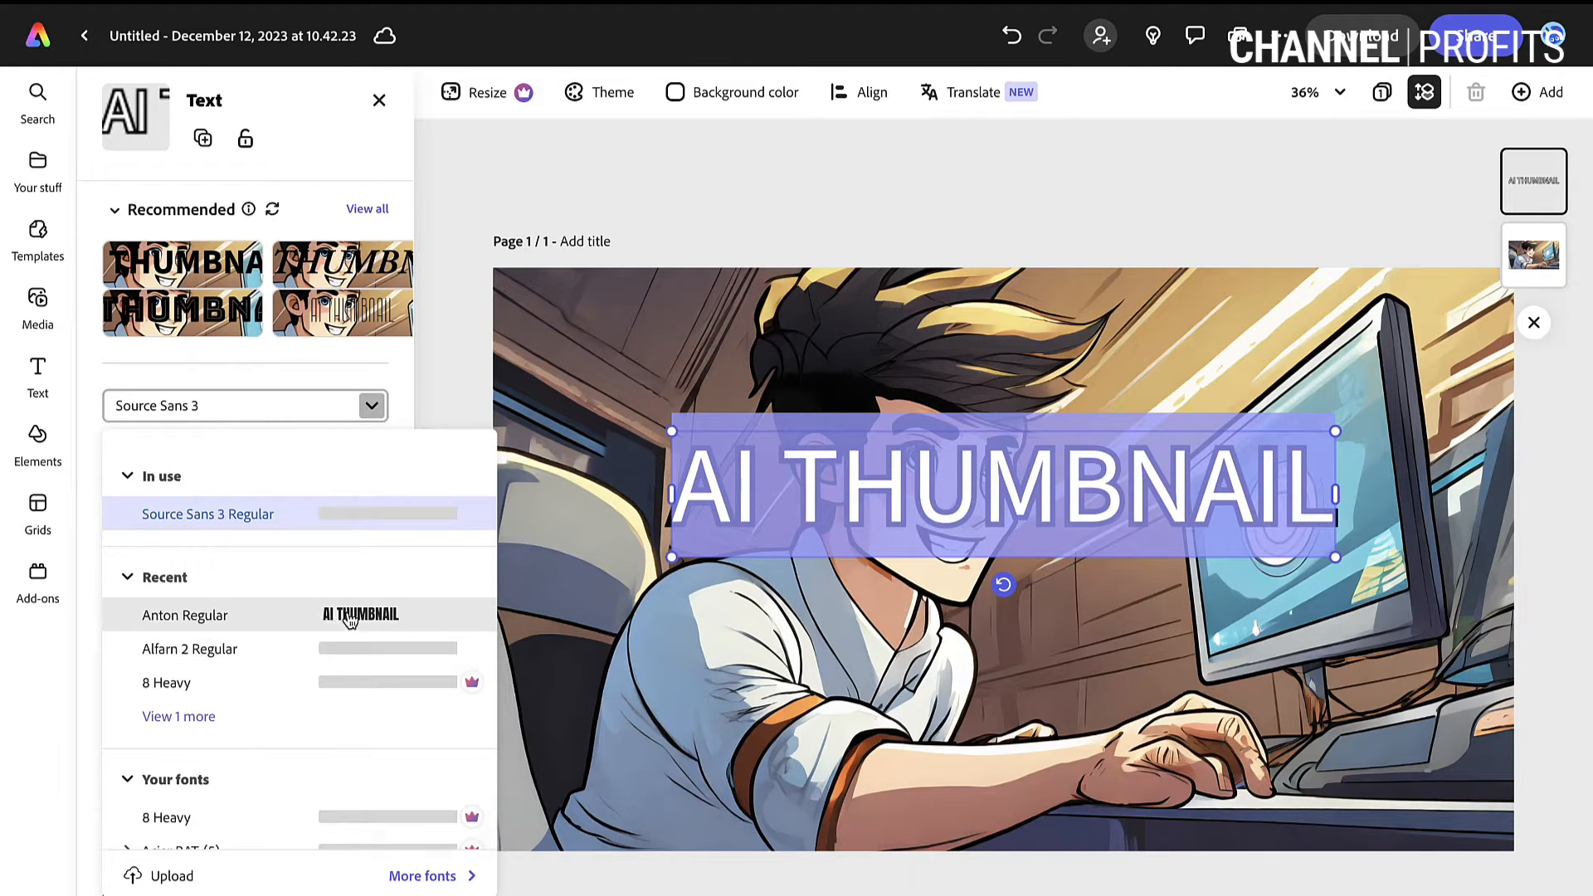
pyautogui.click(184, 615)
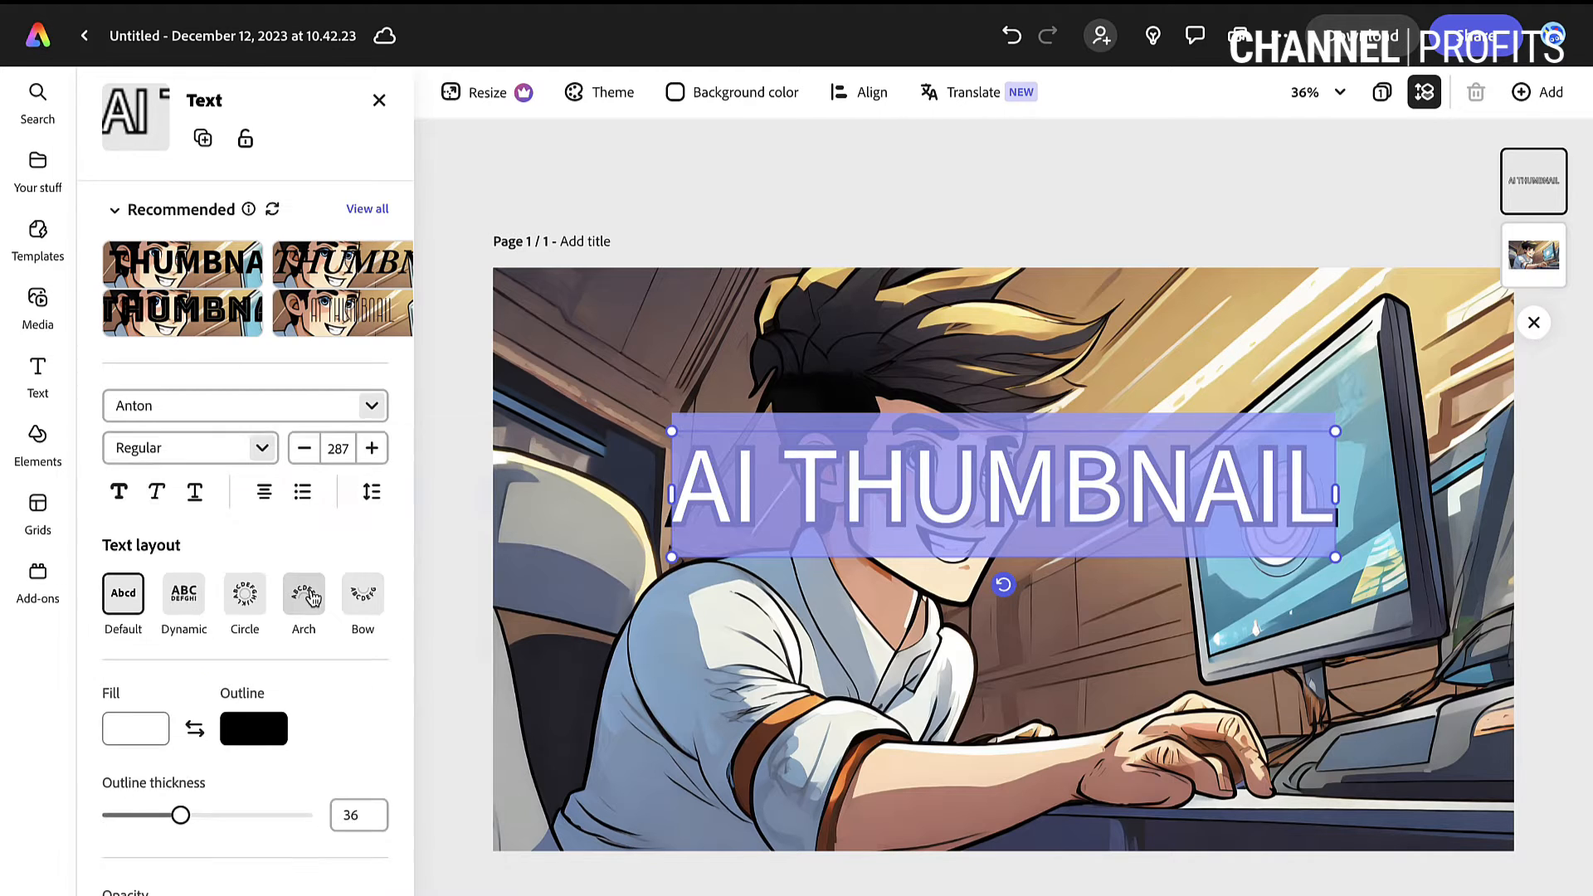
pyautogui.click(372, 448)
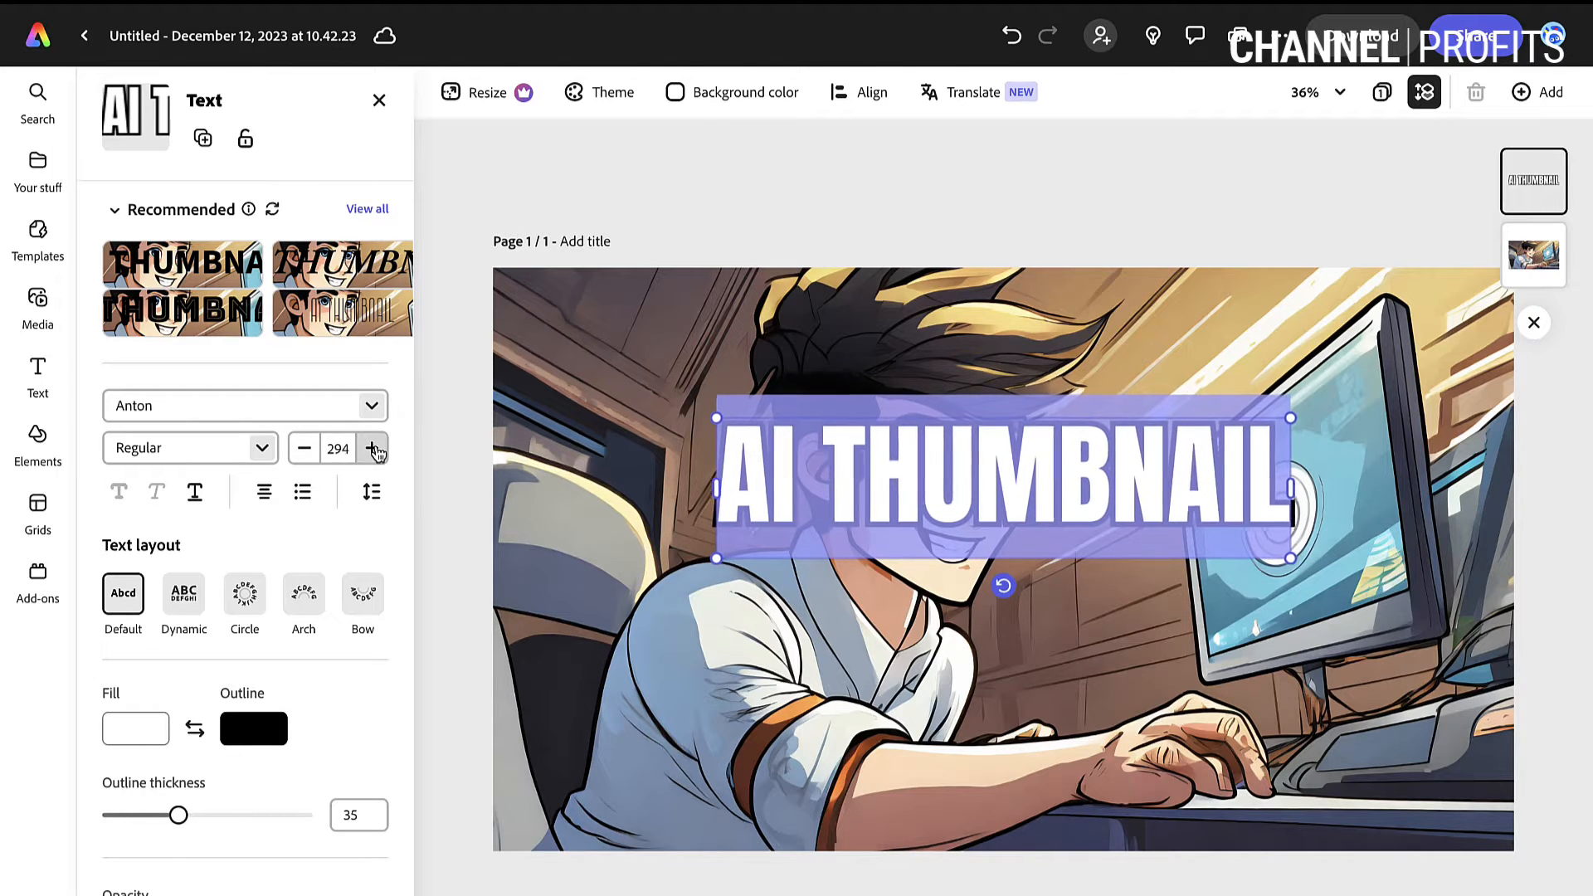
pyautogui.click(373, 448)
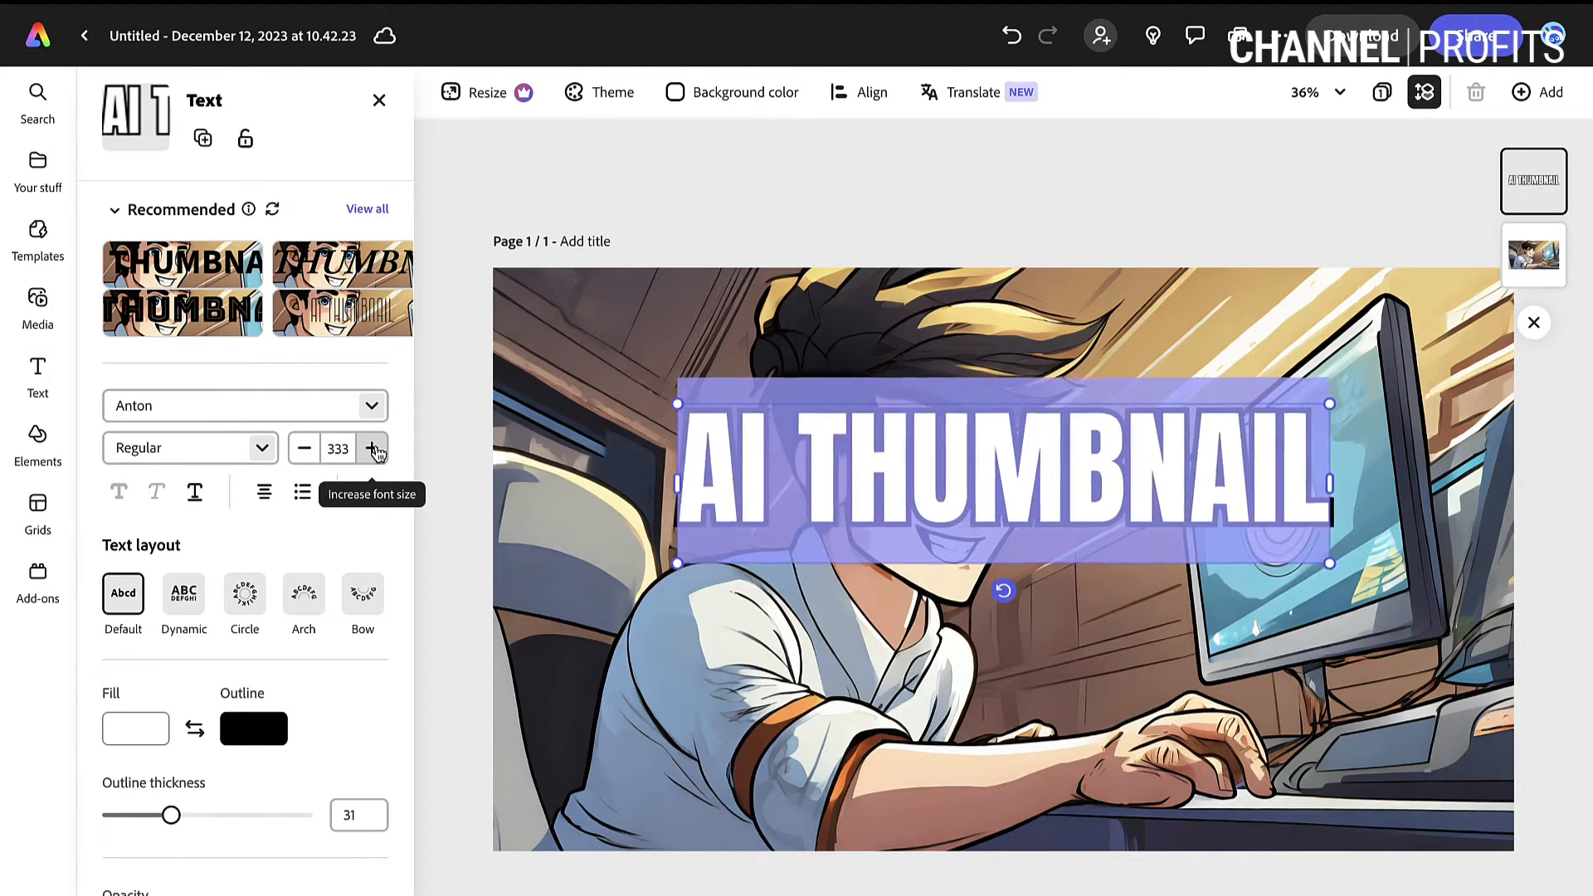
pyautogui.click(372, 448)
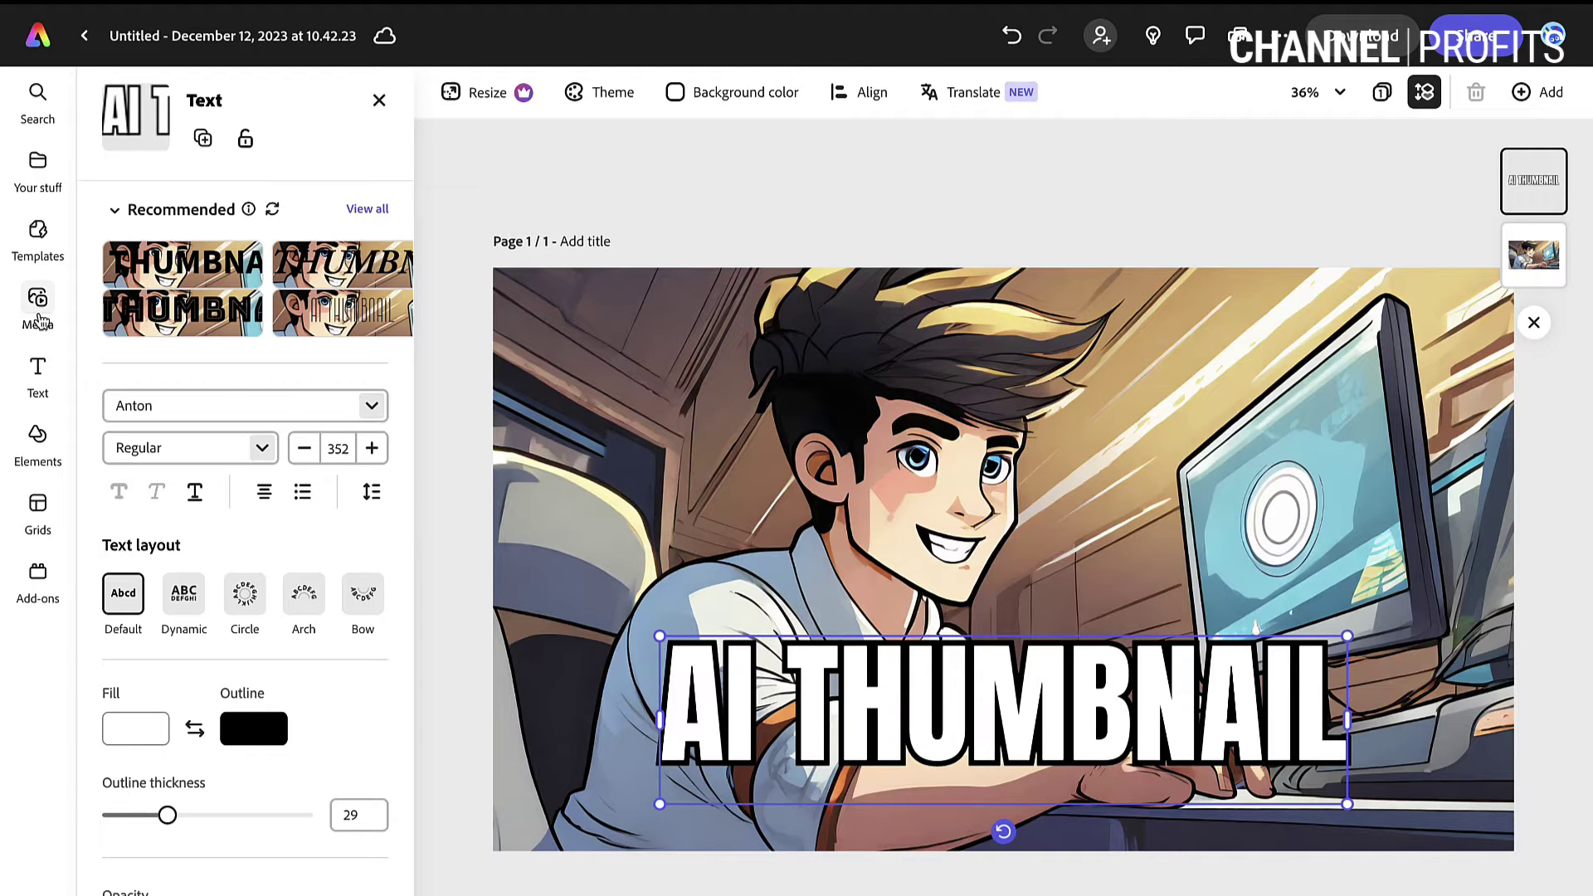
pyautogui.moveTo(971, 757)
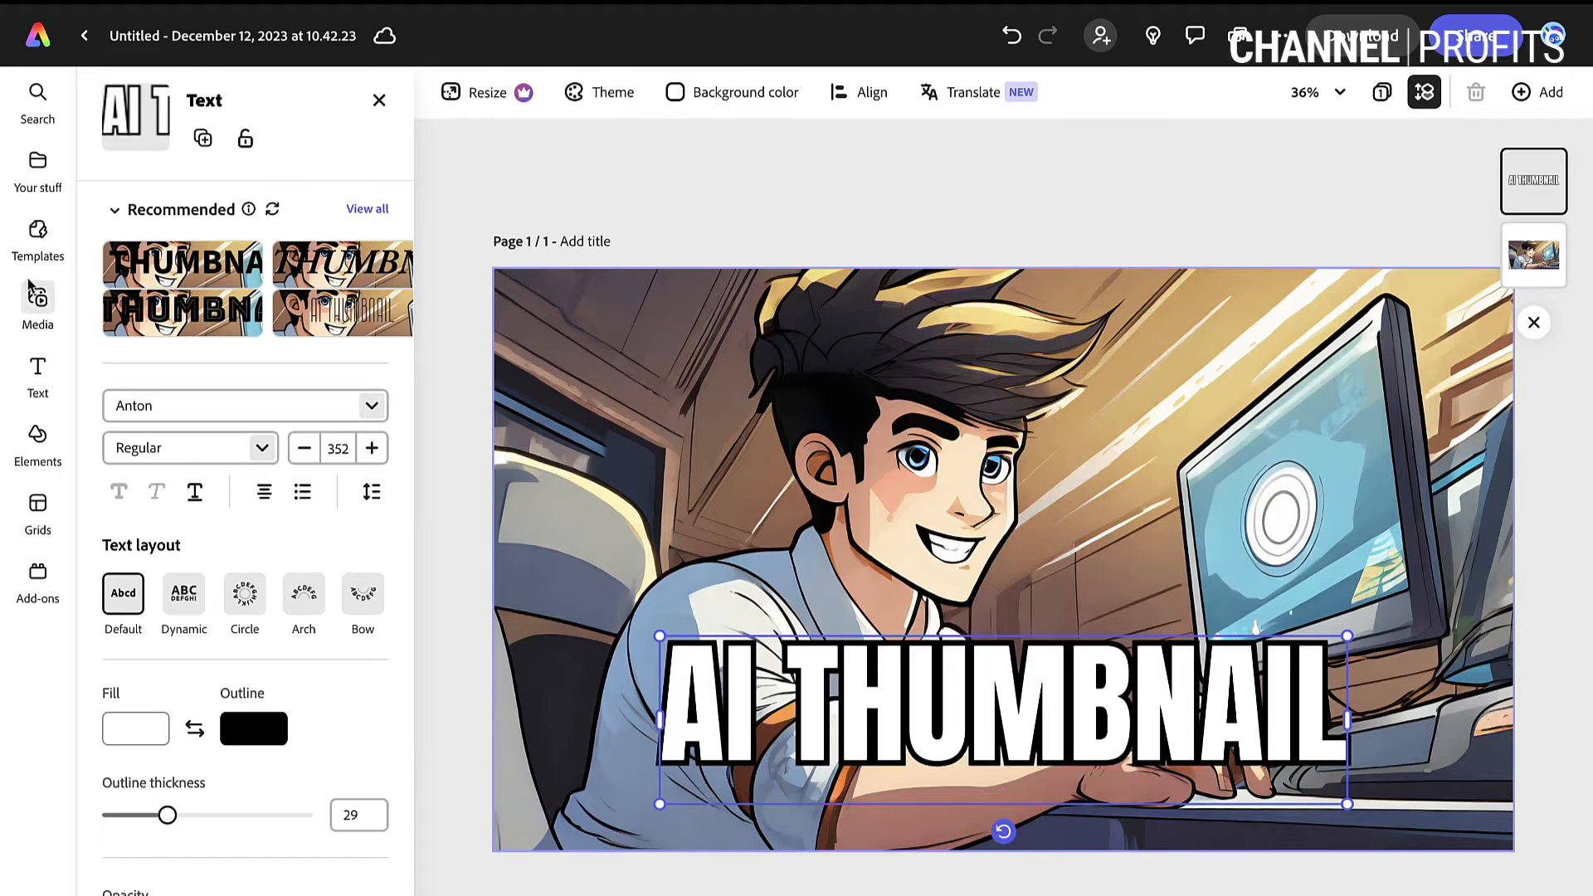
pyautogui.moveTo(38, 435)
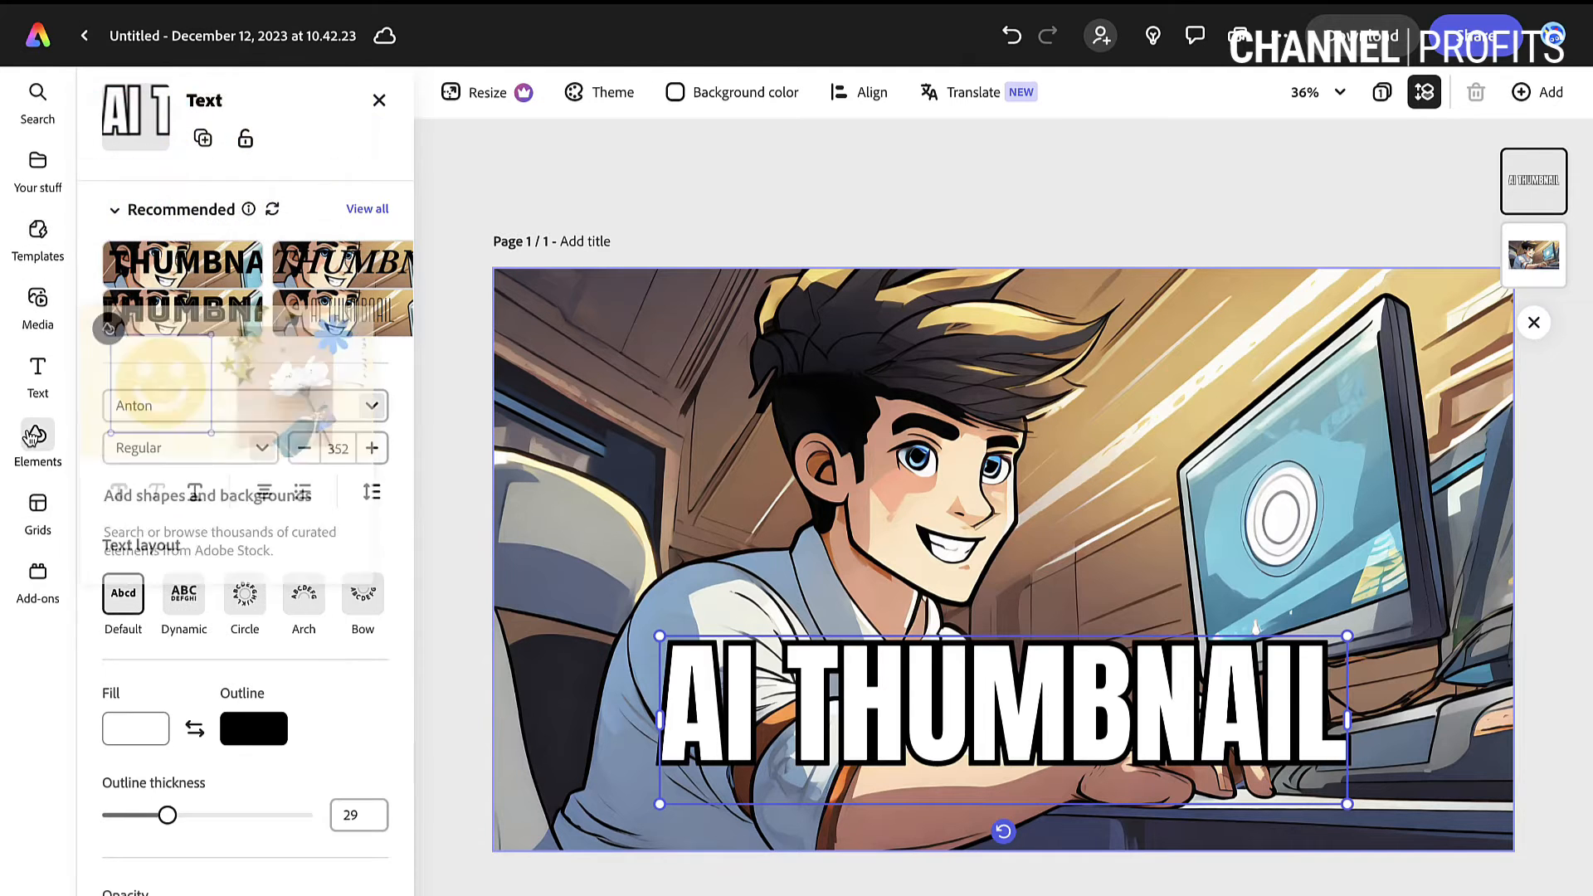
# Add a rectangle from Elements > Shapes, round its corners, and fill it white.
pyautogui.click(38, 438)
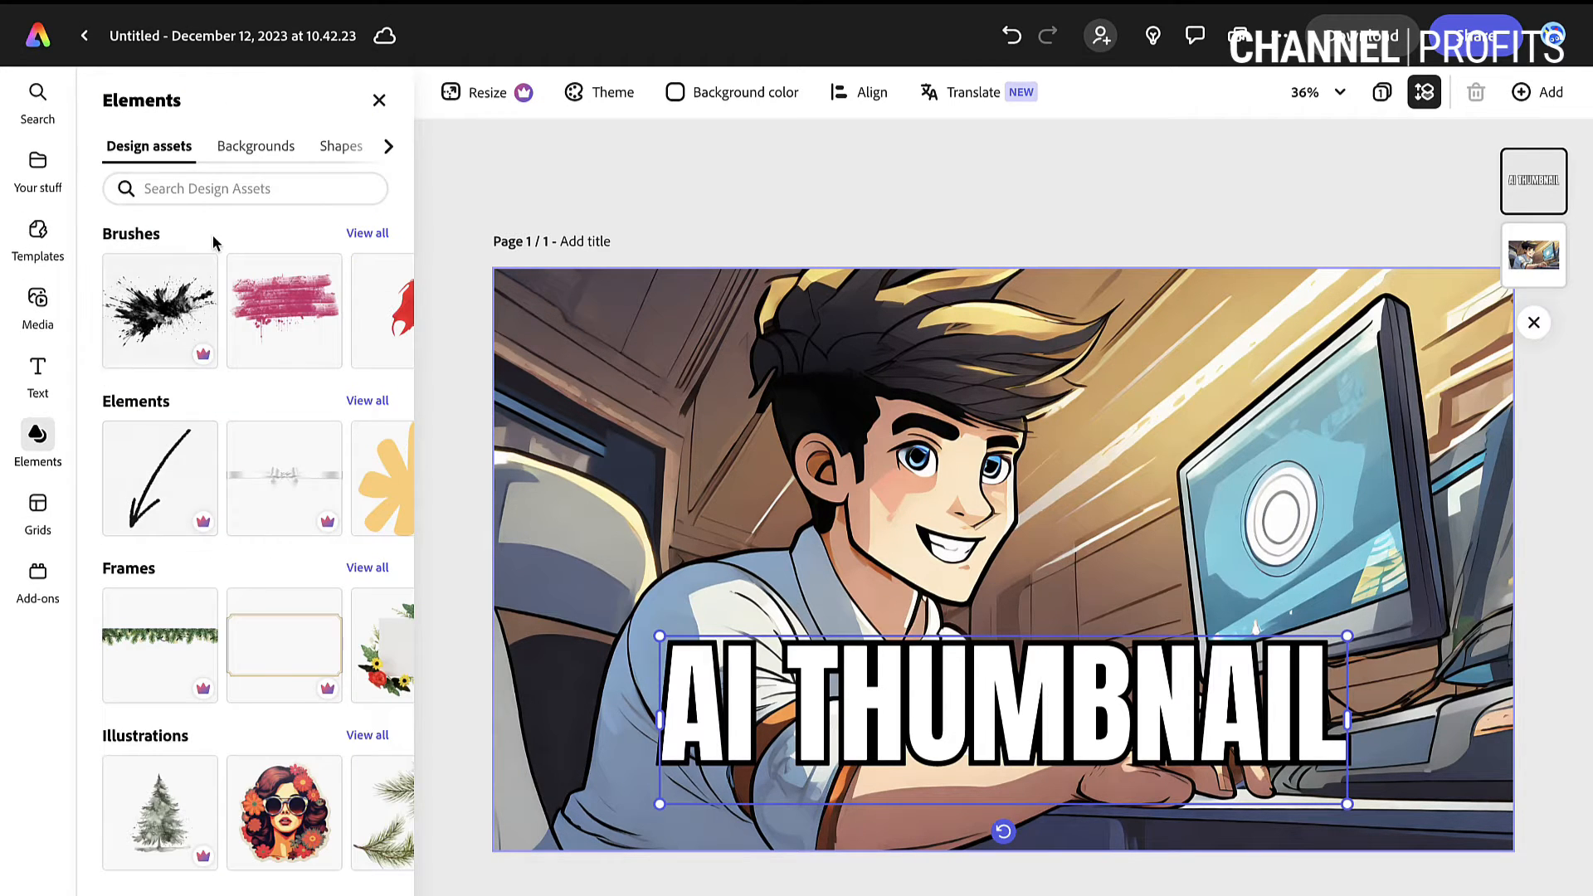
pyautogui.click(339, 145)
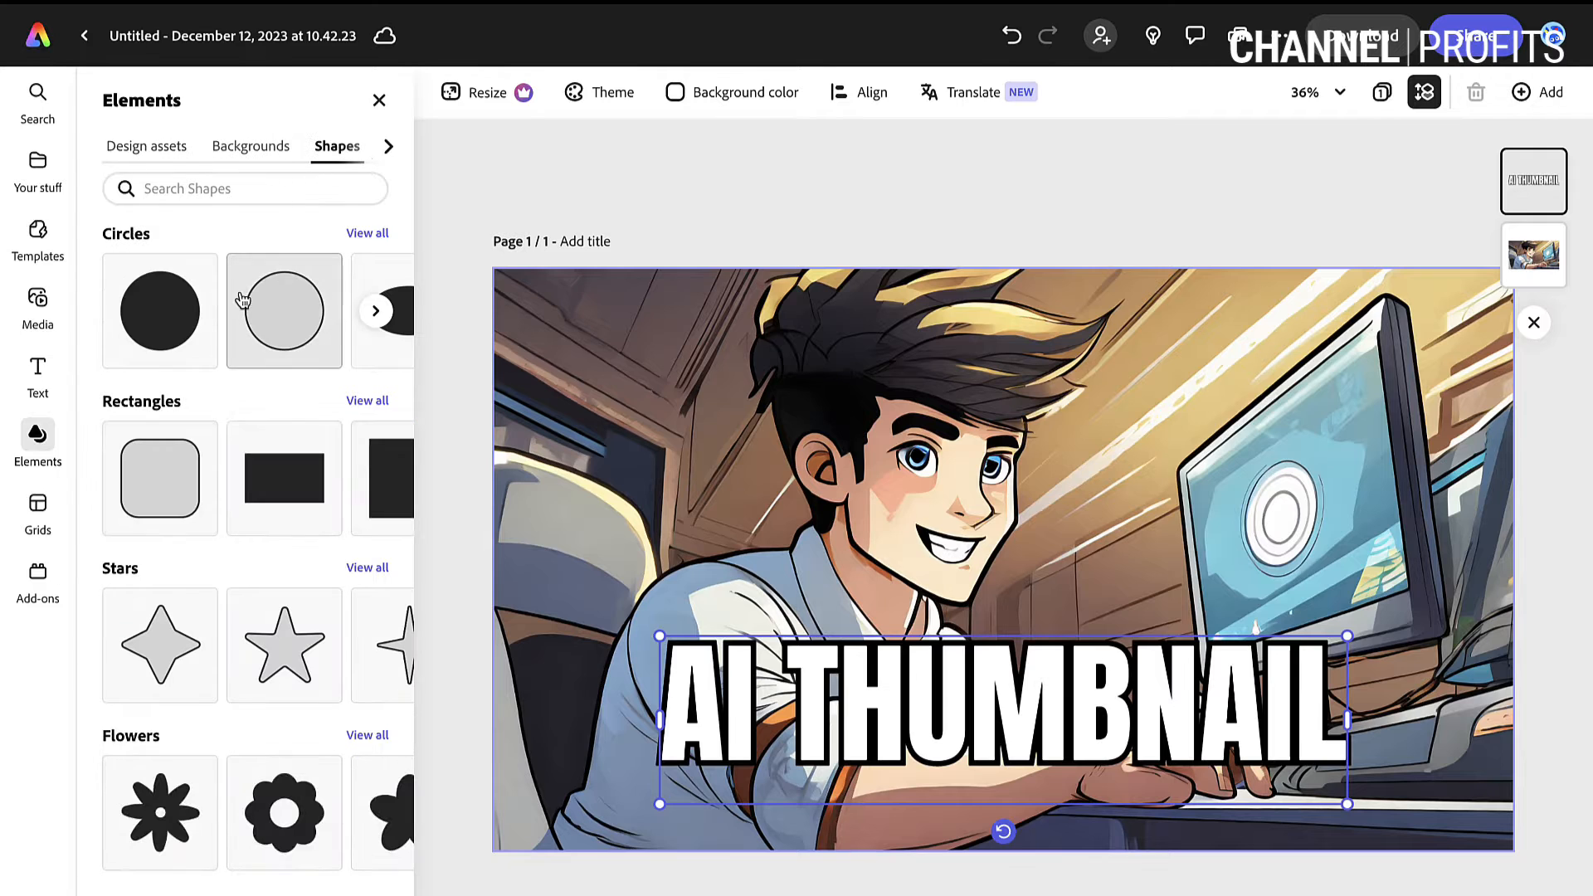
pyautogui.click(284, 478)
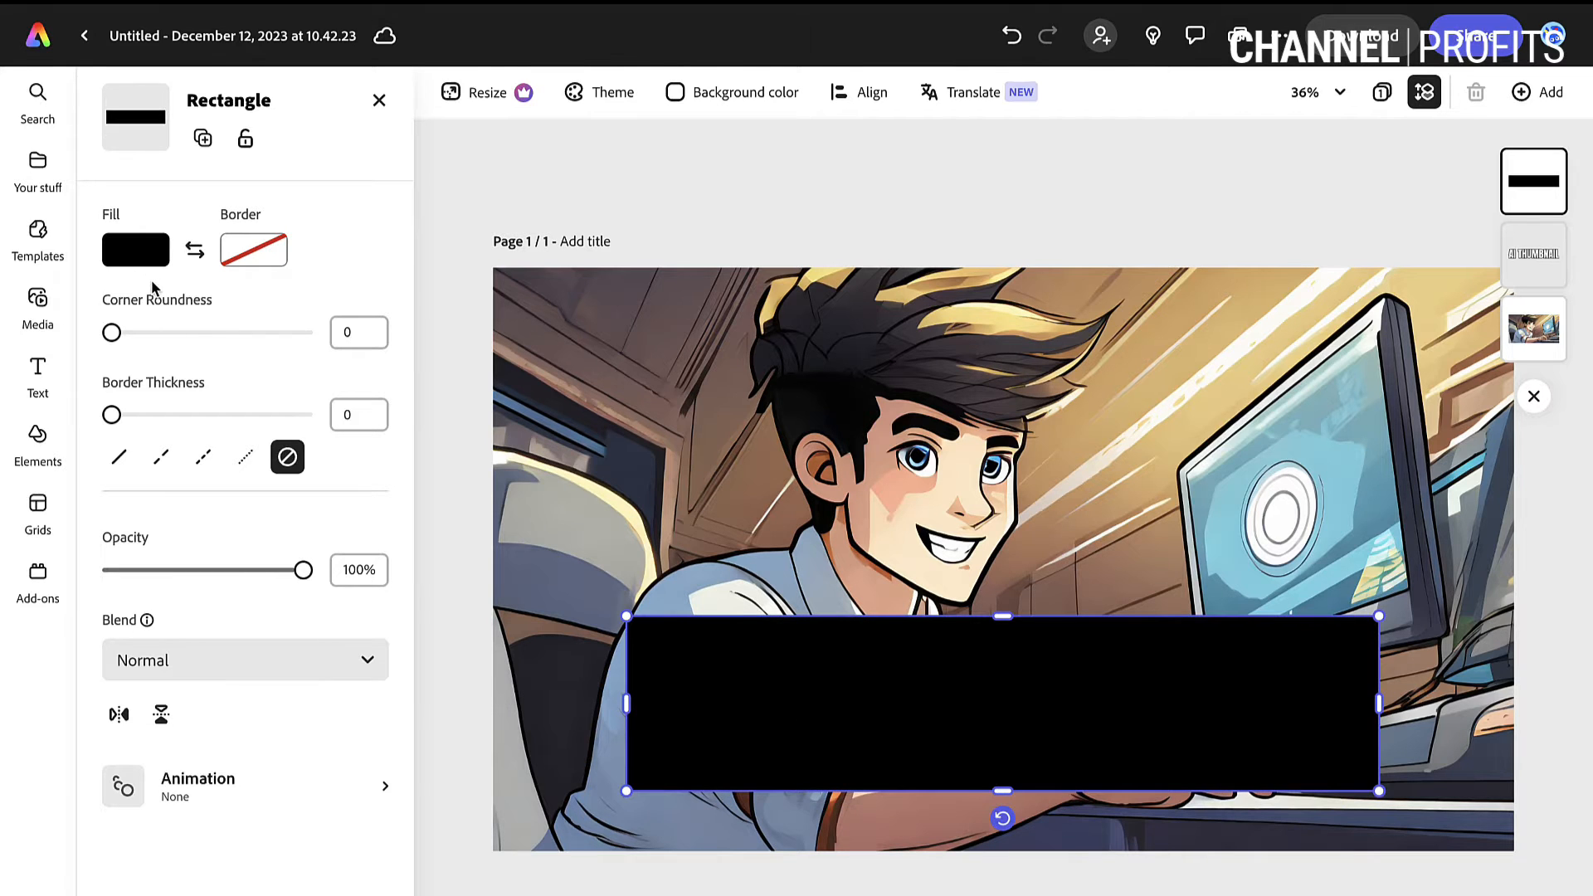
pyautogui.moveTo(132, 348)
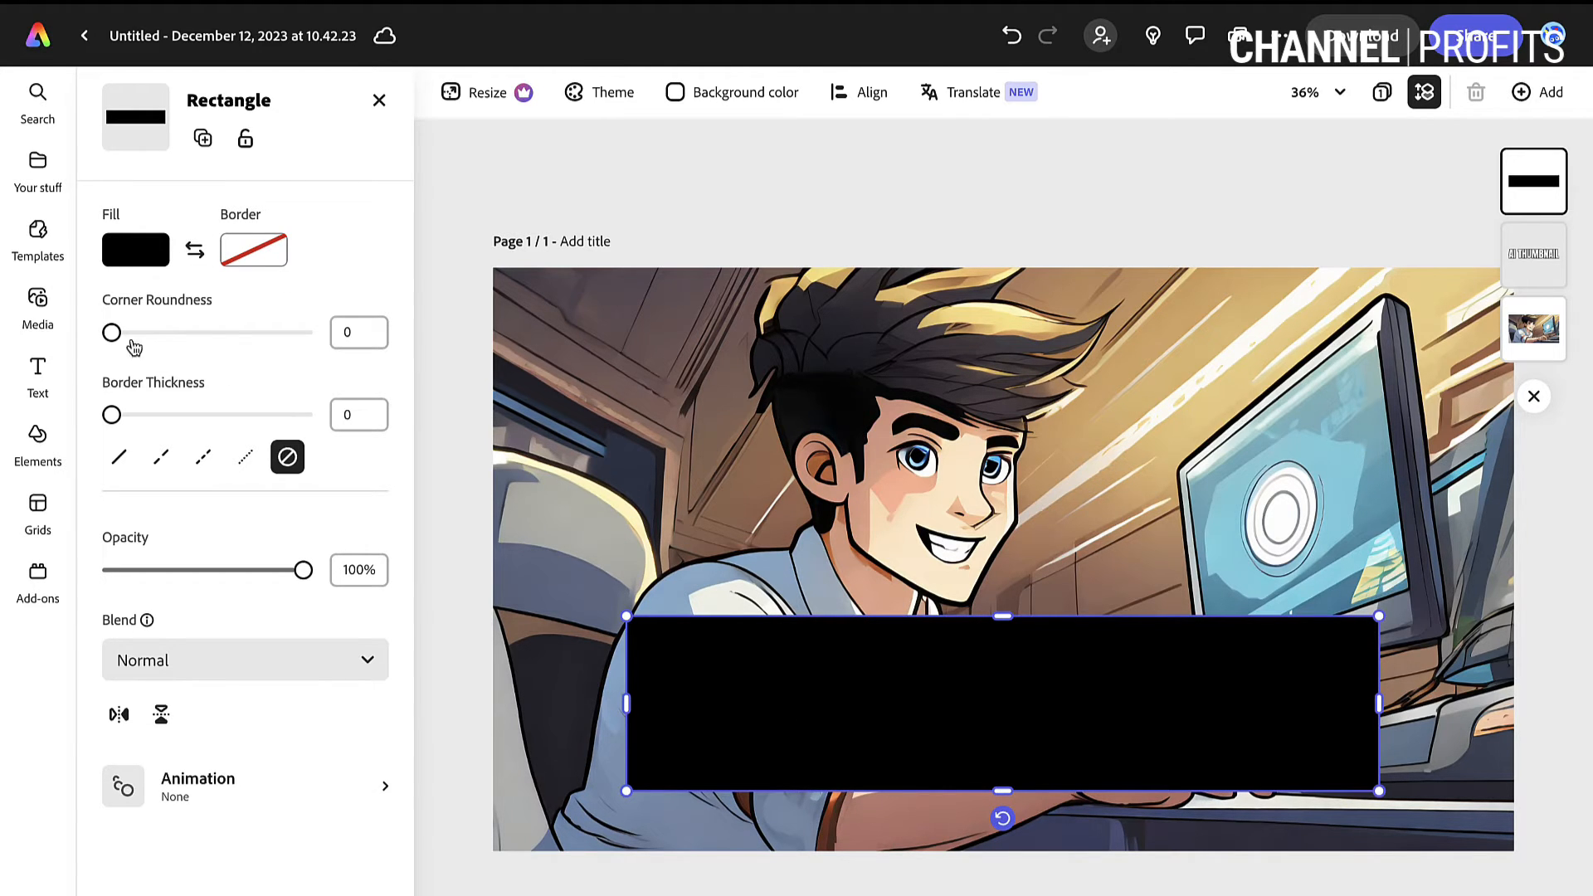
pyautogui.moveTo(110, 332); pyautogui.dragTo(183, 332)
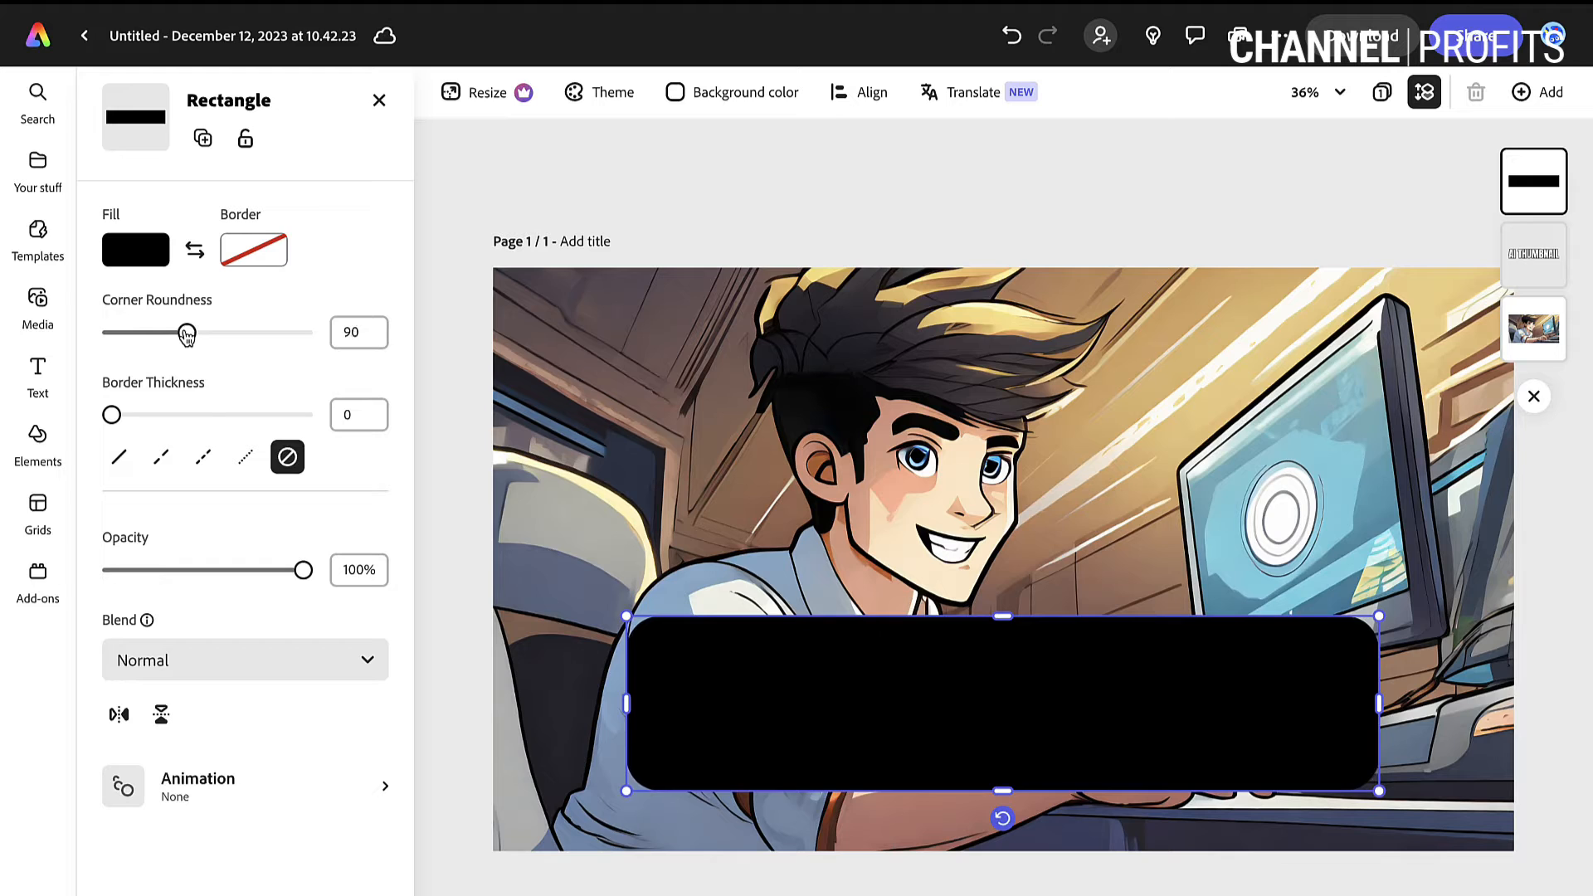
pyautogui.moveTo(185, 331); pyautogui.dragTo(179, 331)
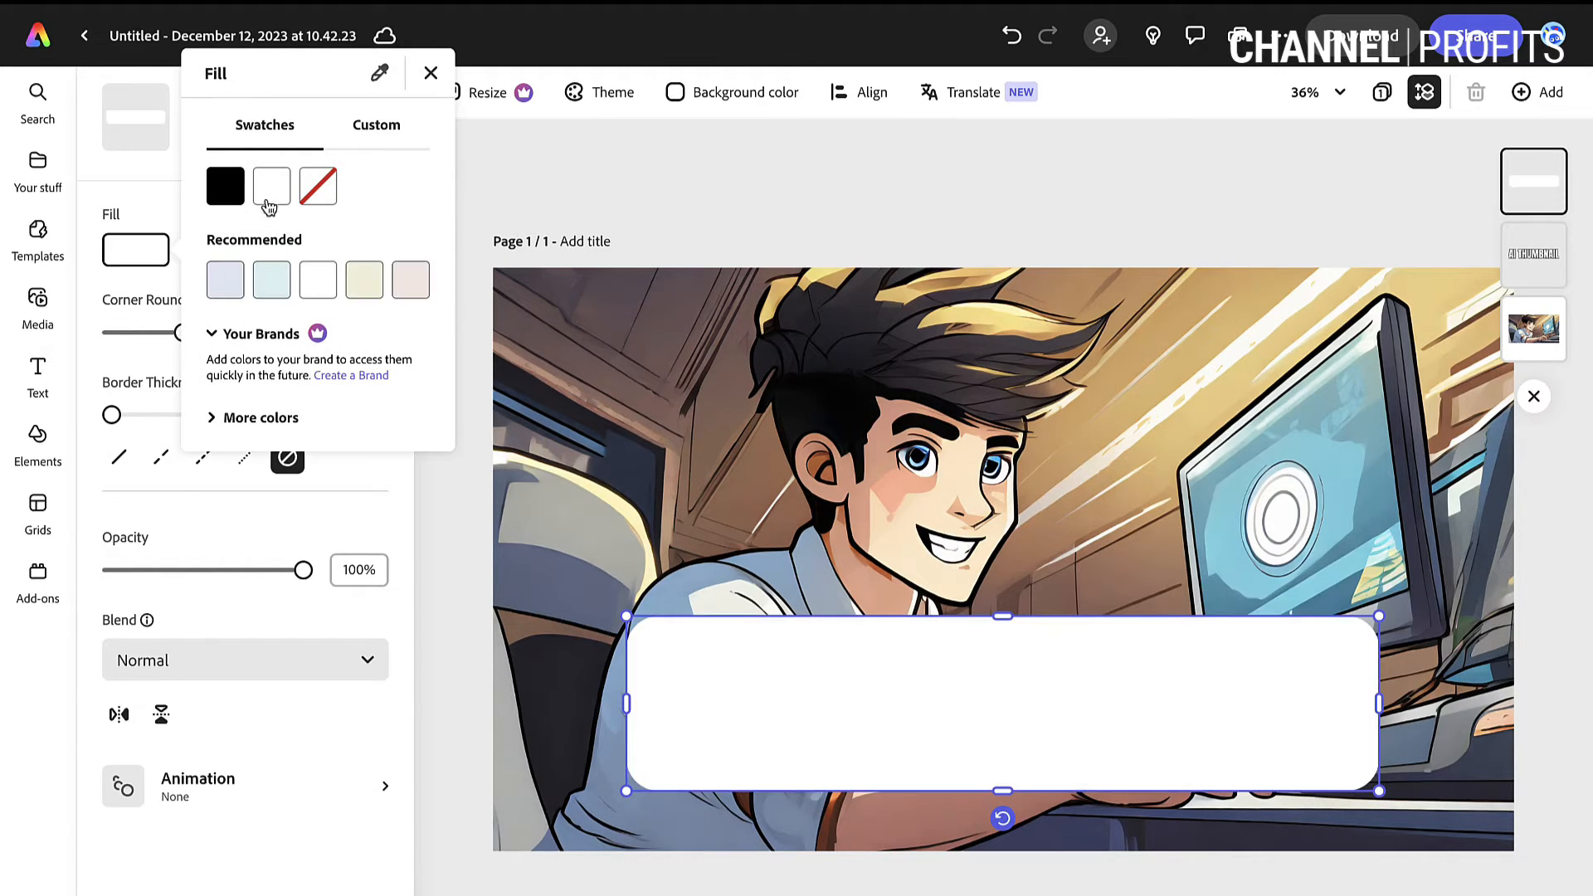
pyautogui.click(430, 73)
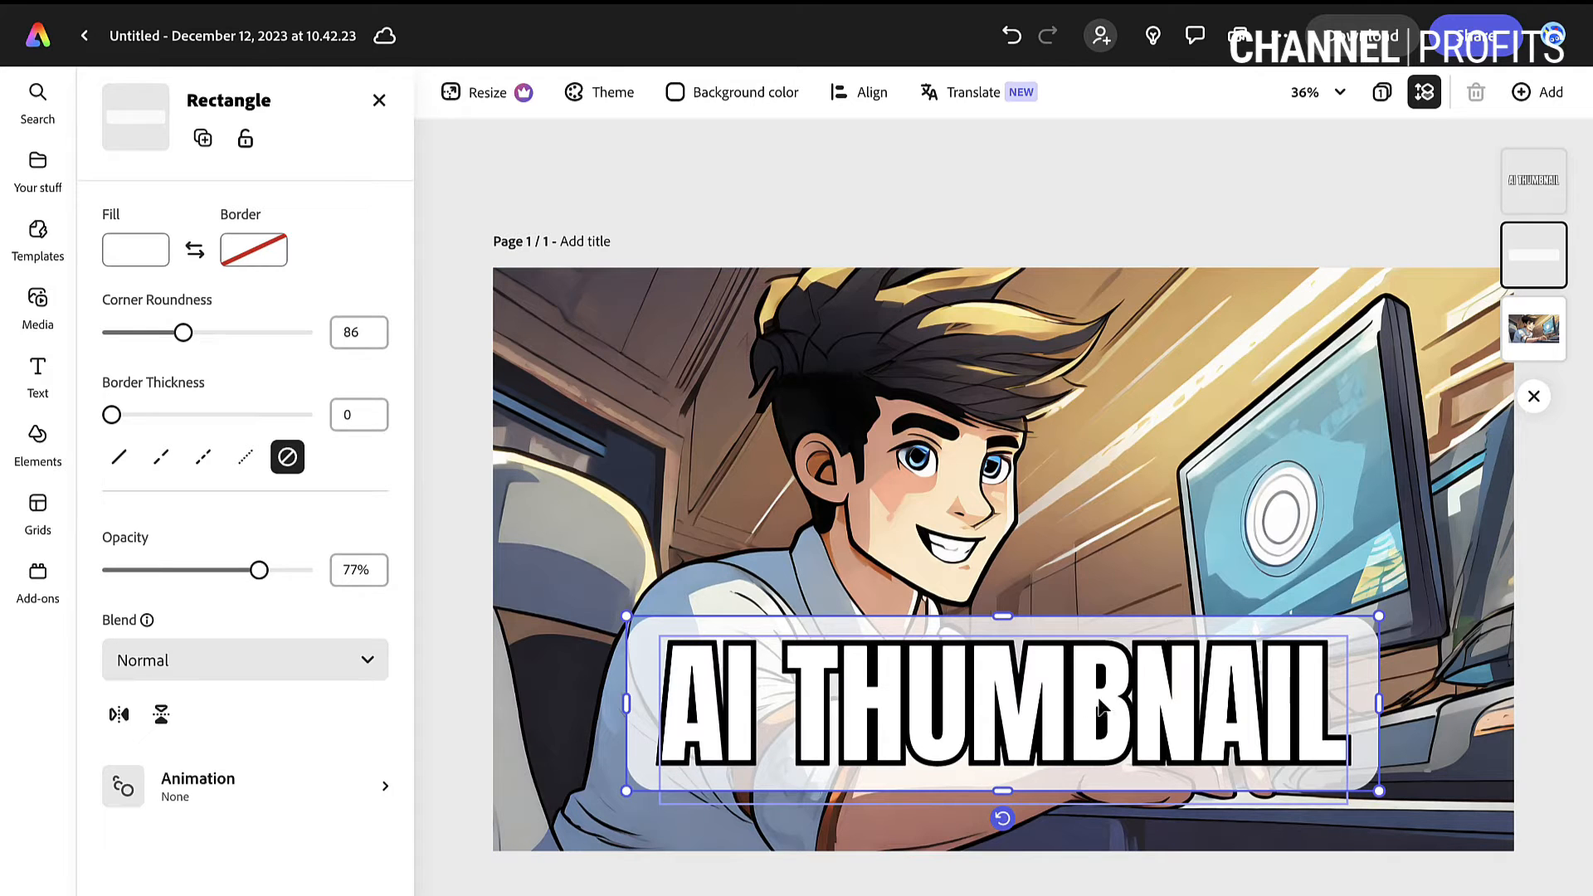
pyautogui.moveTo(1035, 630)
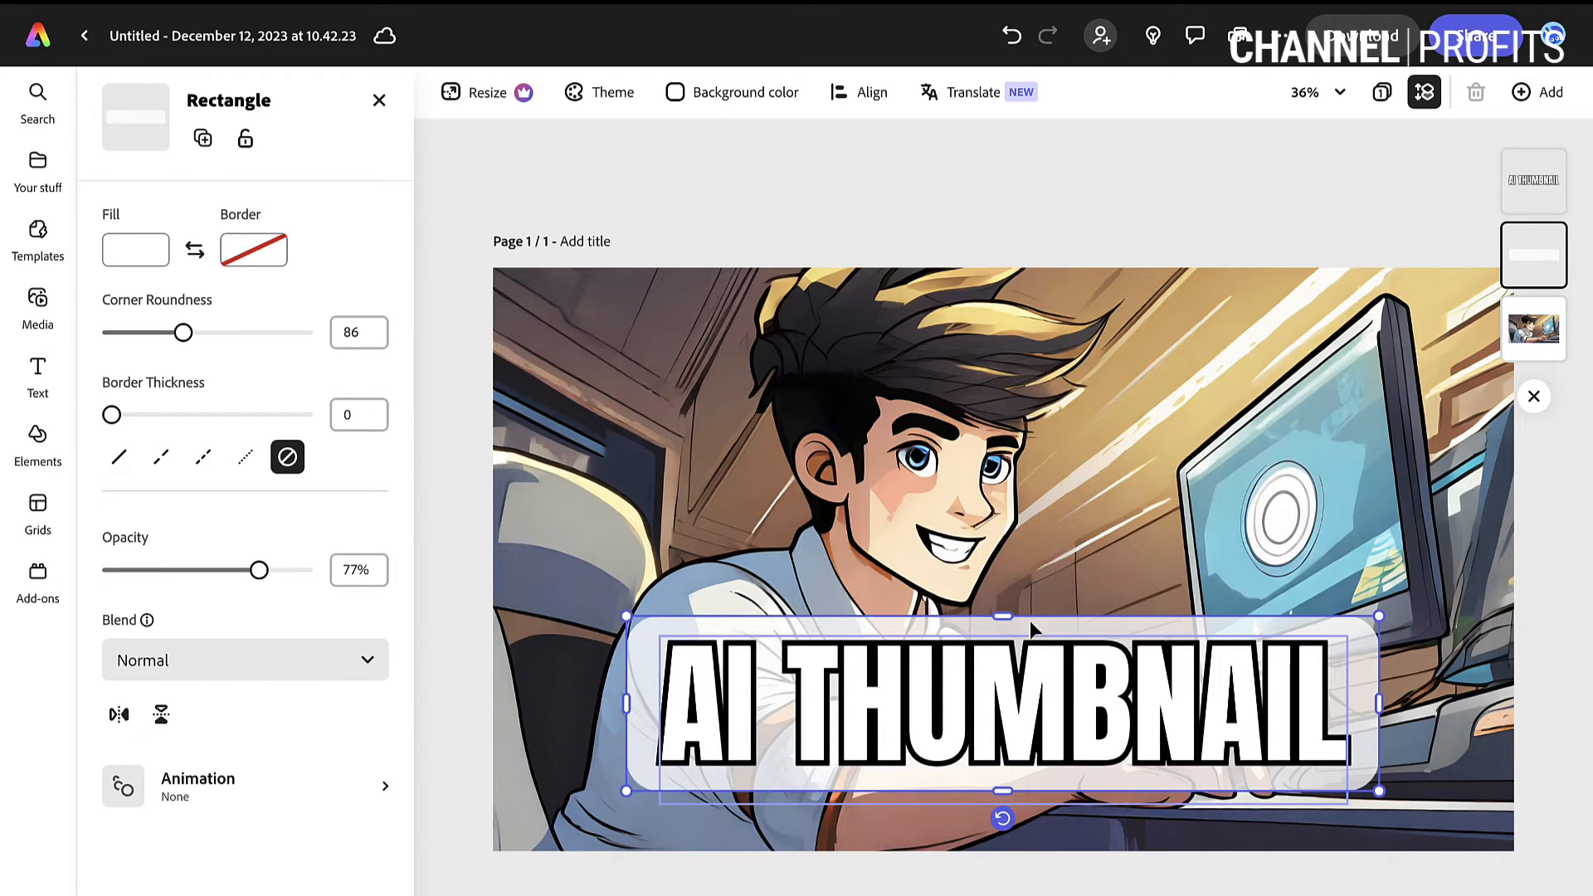
pyautogui.click(37, 439)
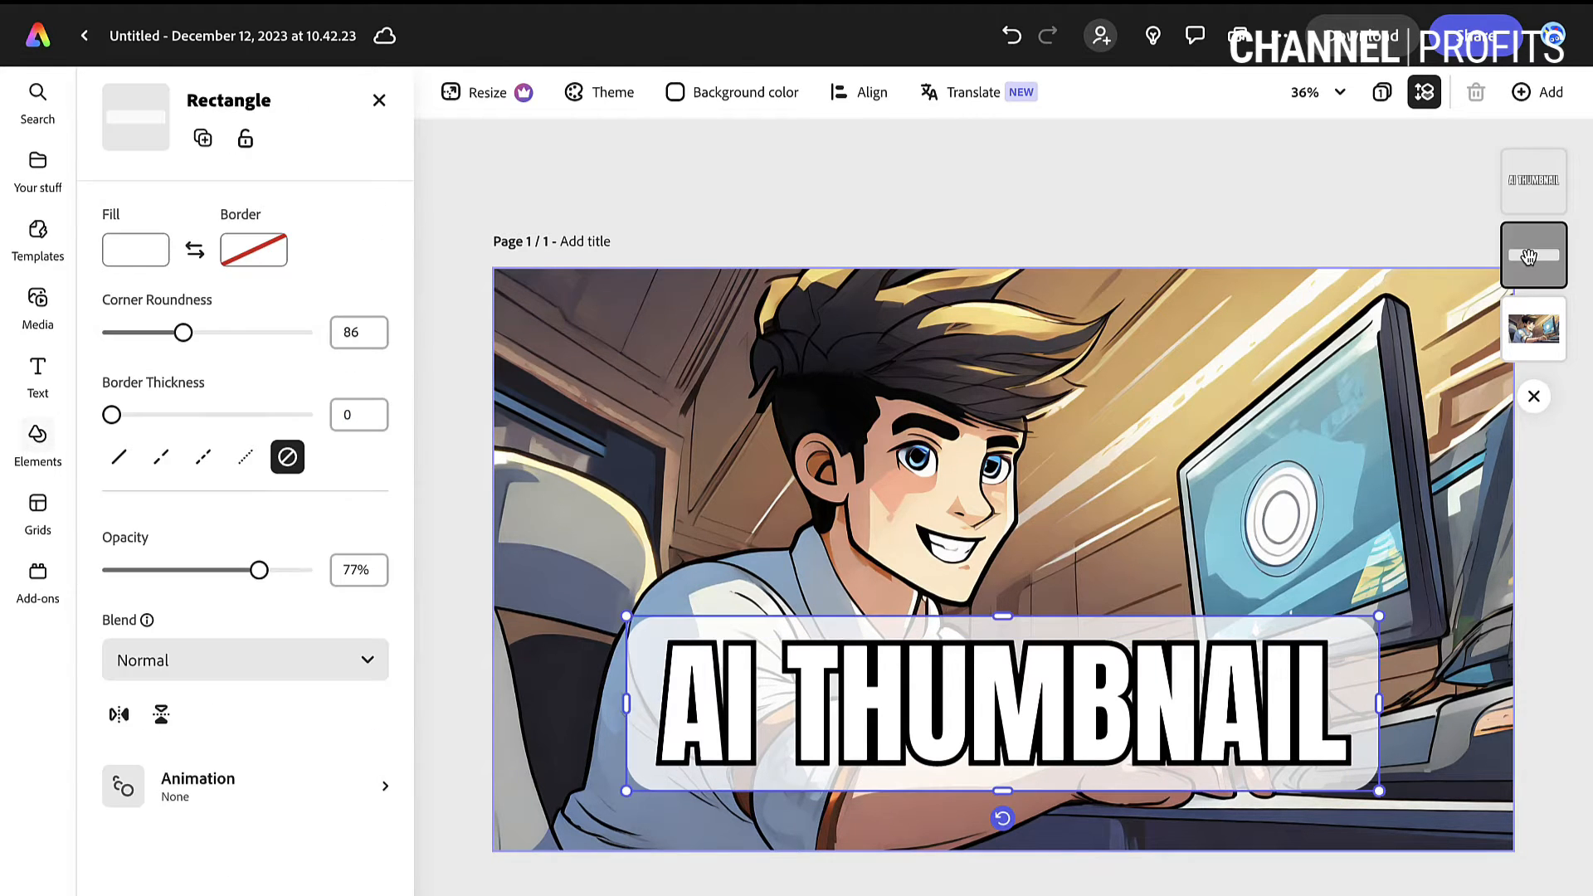
pyautogui.click(135, 249)
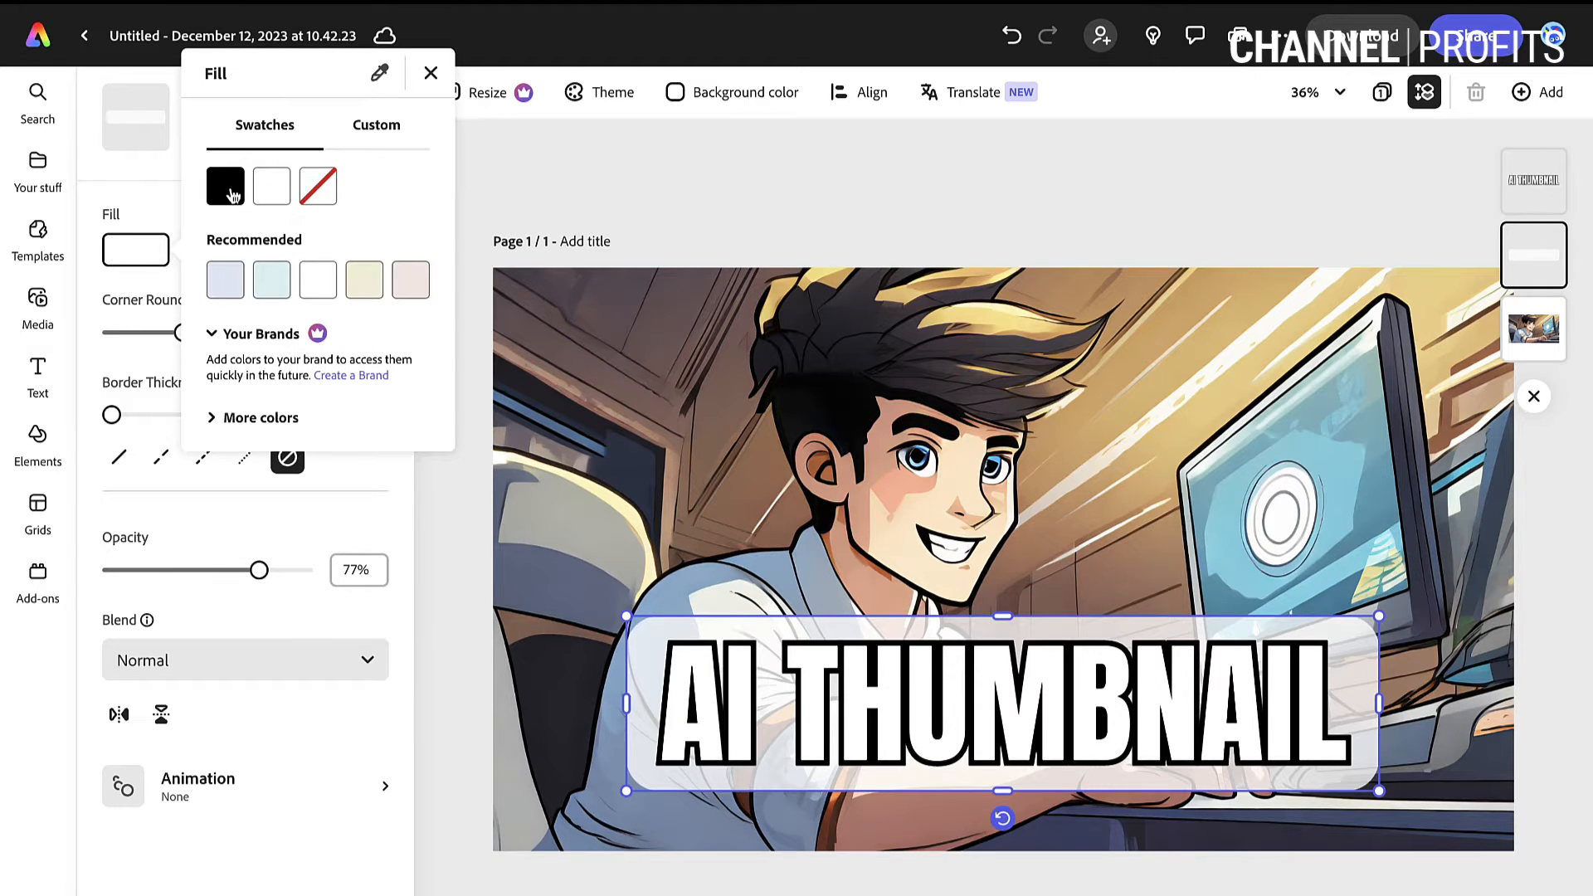
pyautogui.moveTo(230, 343)
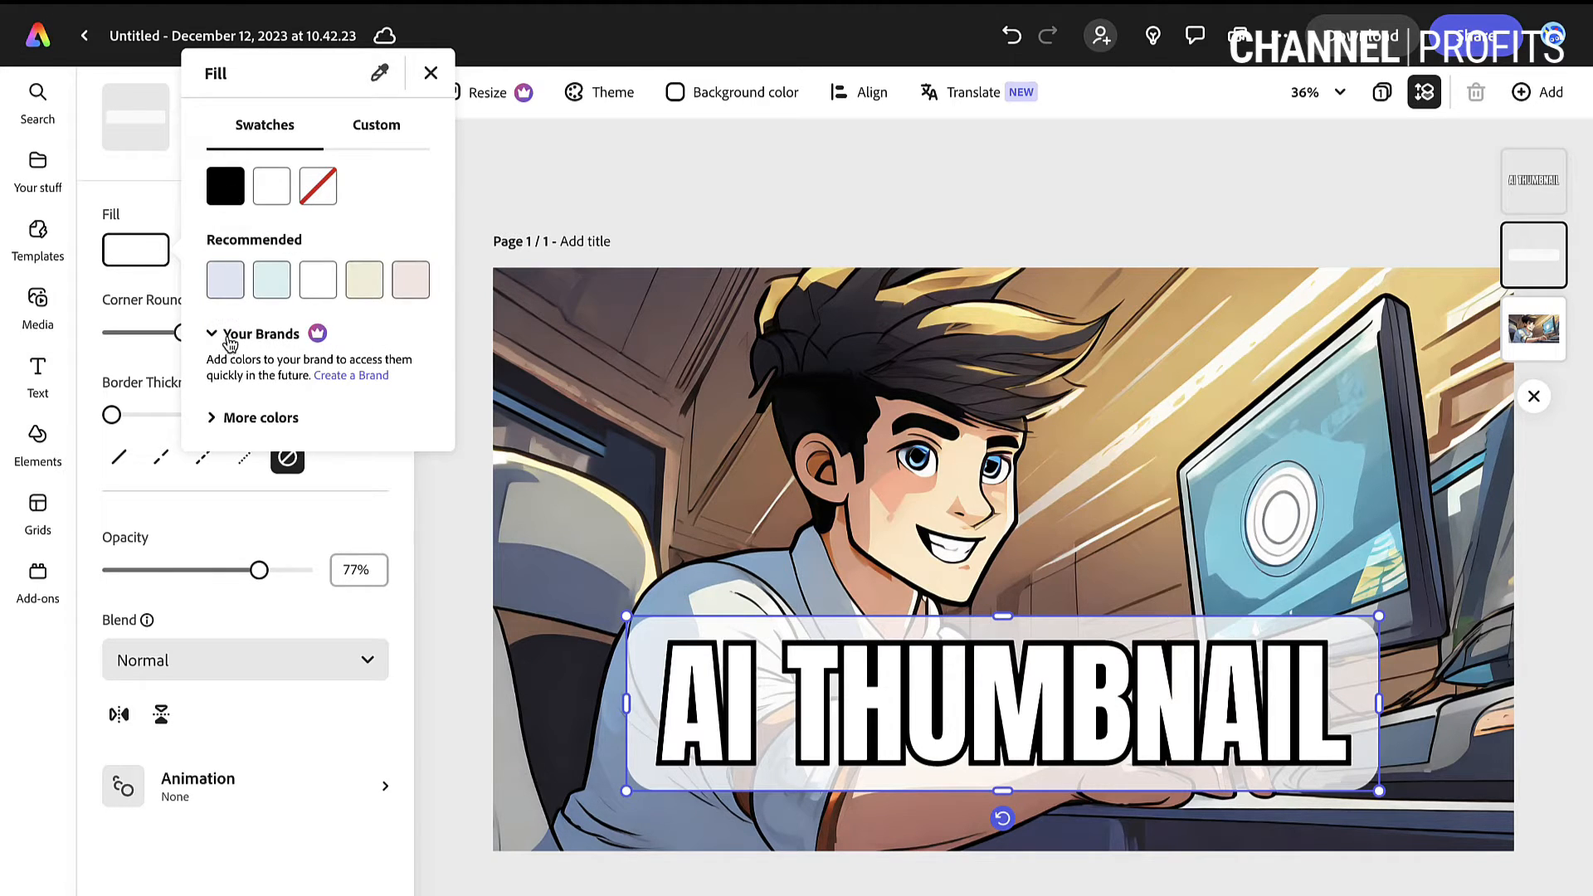
pyautogui.click(260, 417)
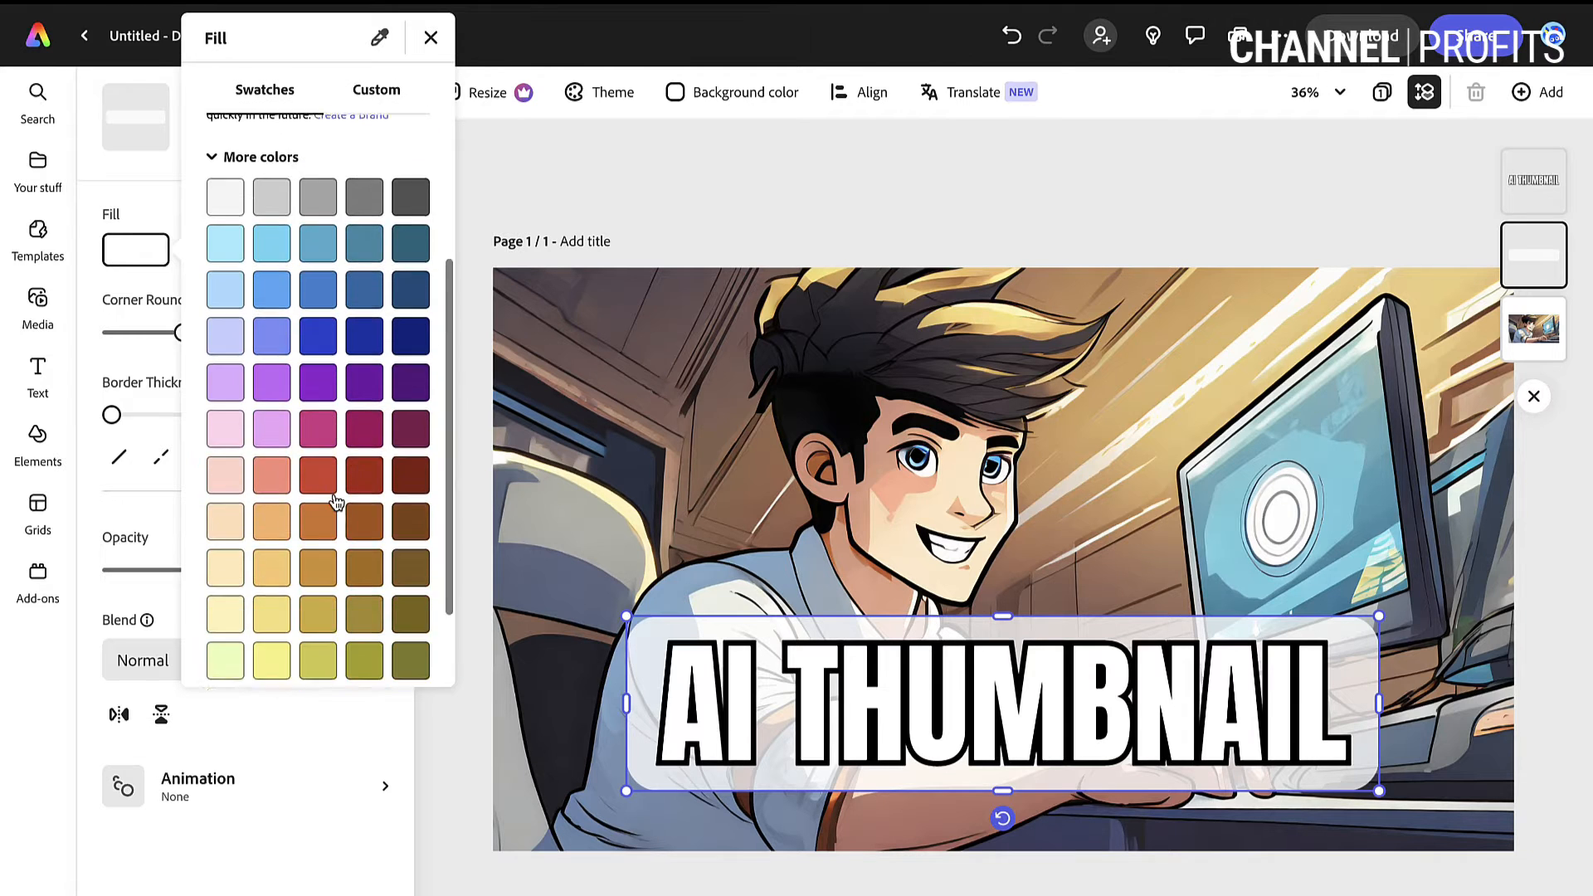
pyautogui.click(225, 503)
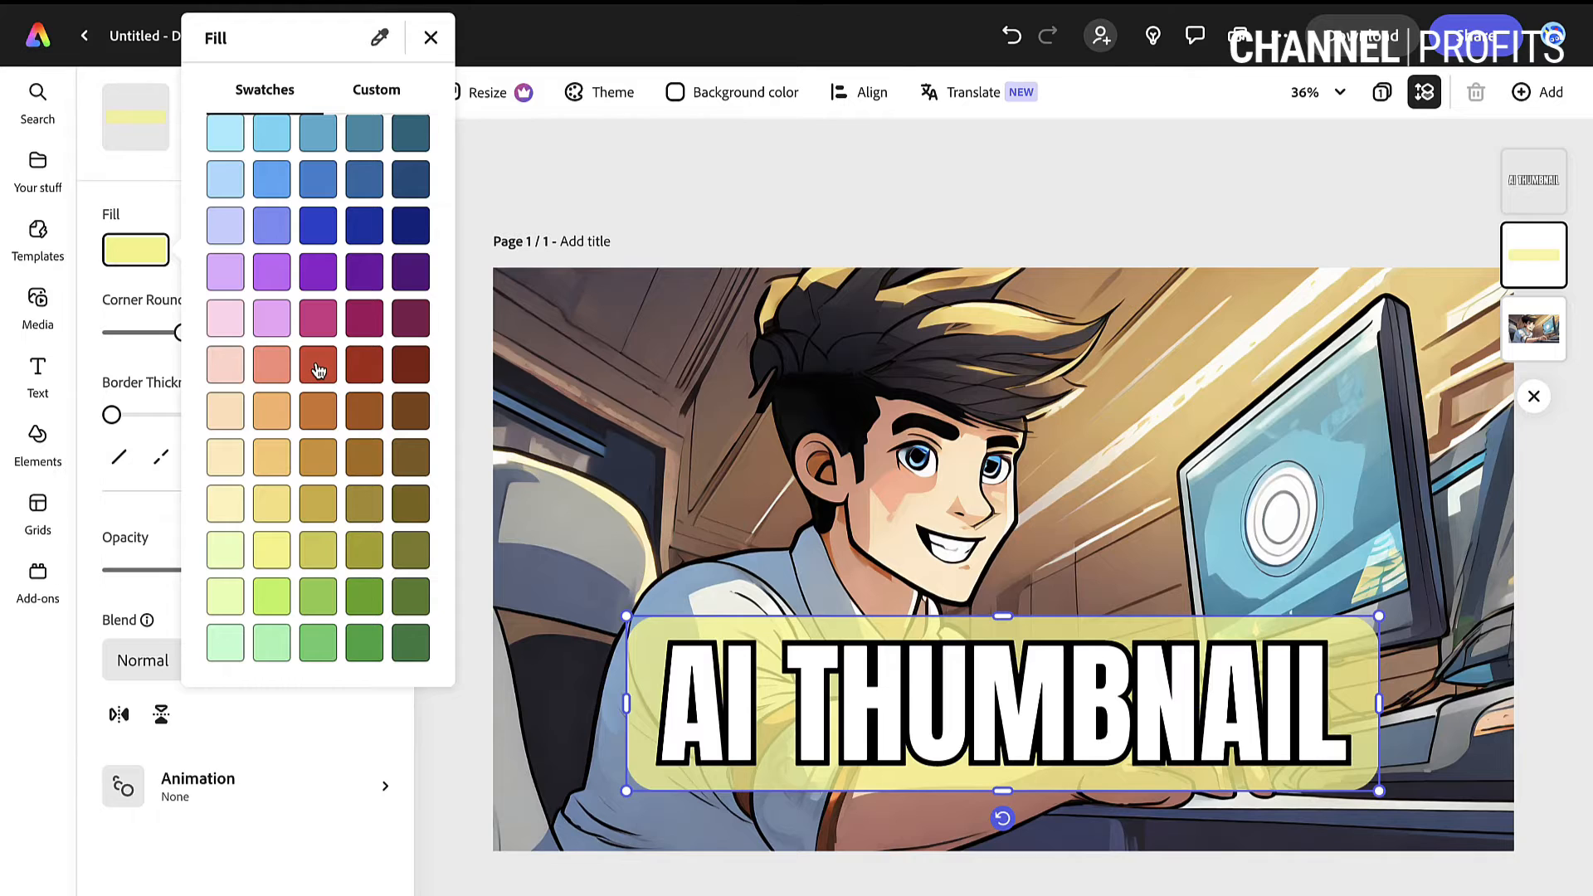
pyautogui.click(317, 365)
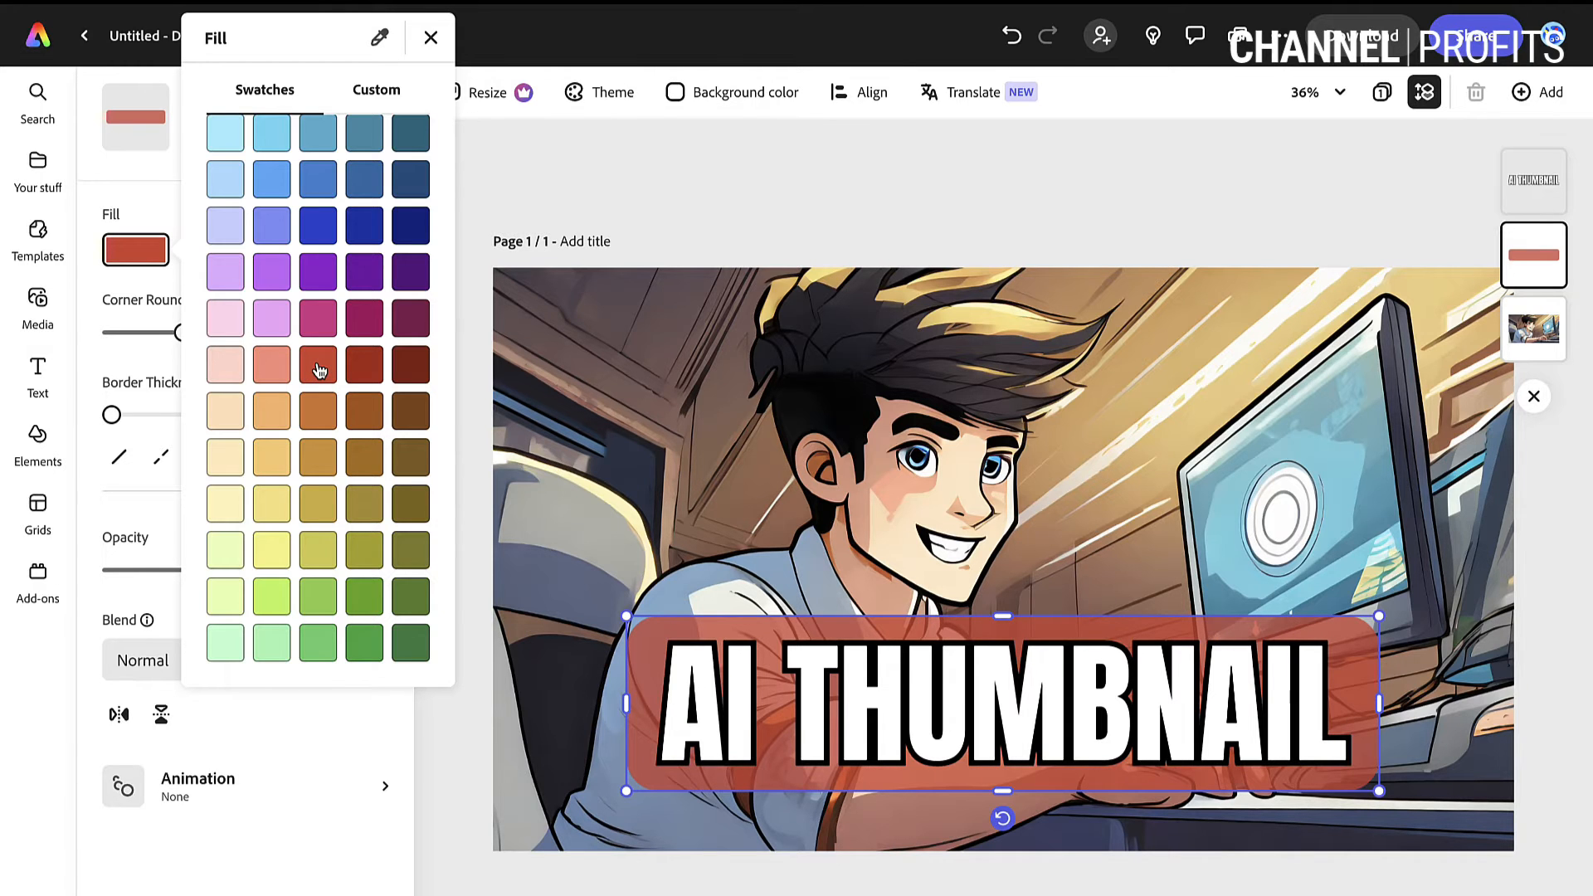
pyautogui.scroll(3)
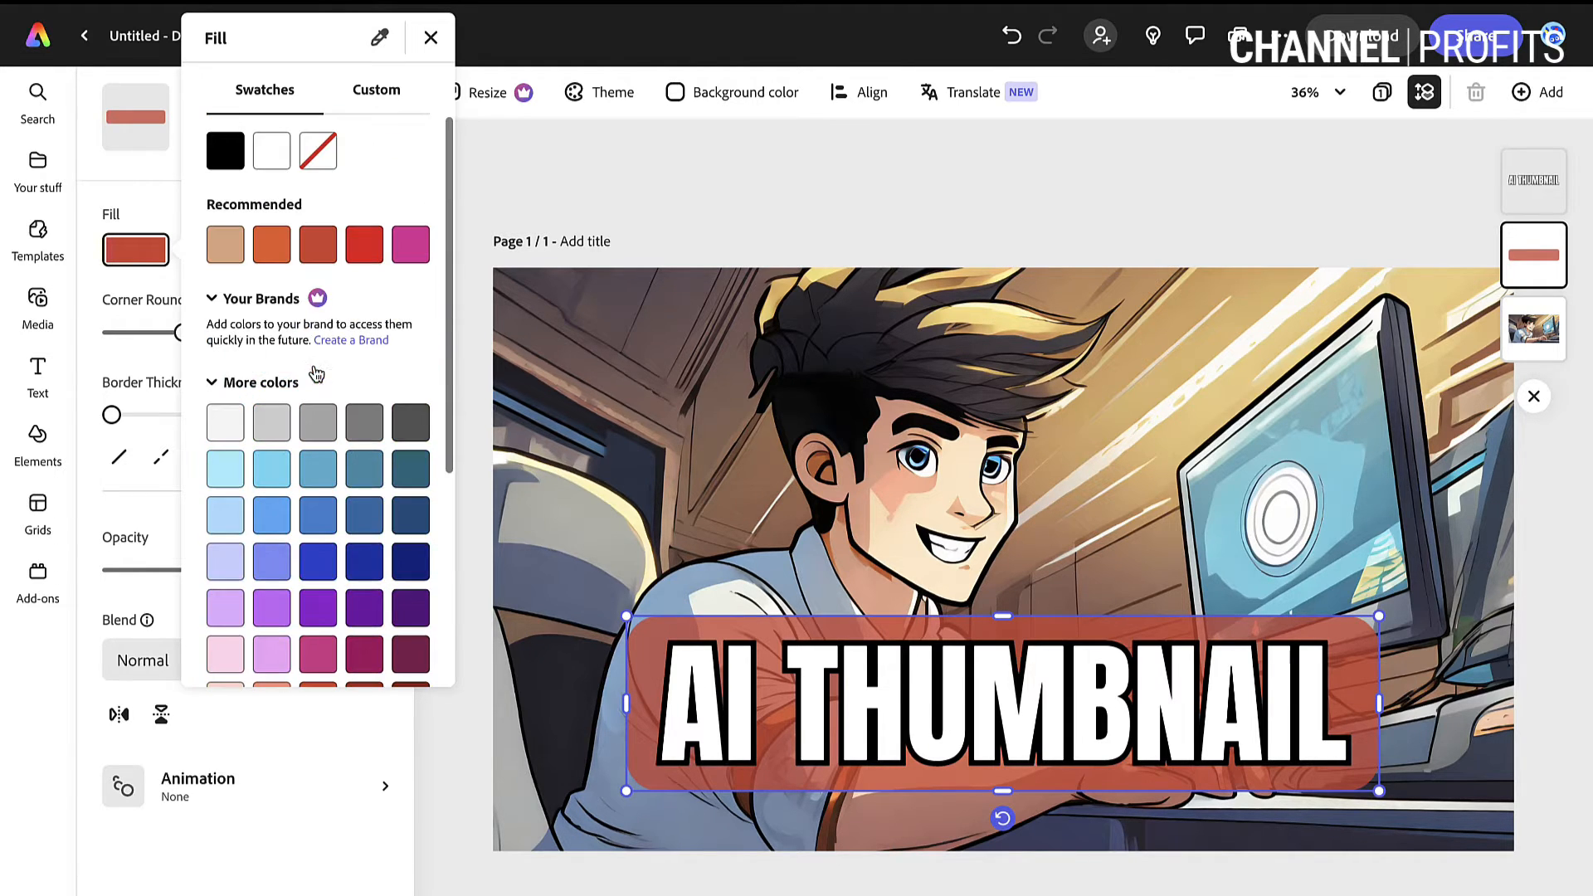
pyautogui.click(270, 150)
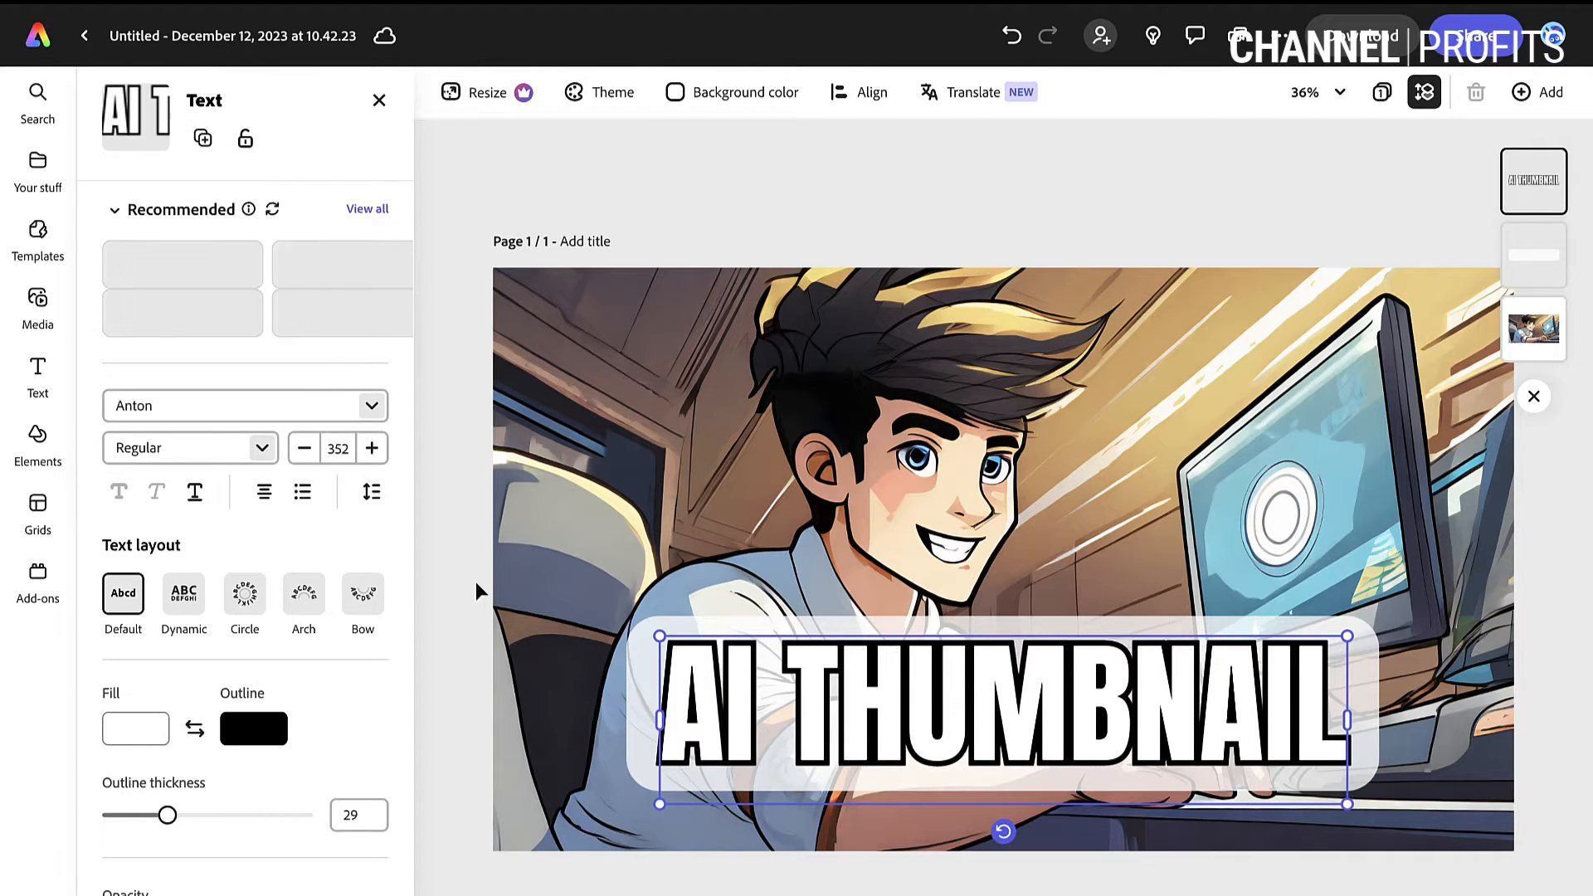
# Fill the AI THUMBNAIL letters with a custom yellow (#FCFA72).
pyautogui.click(135, 728)
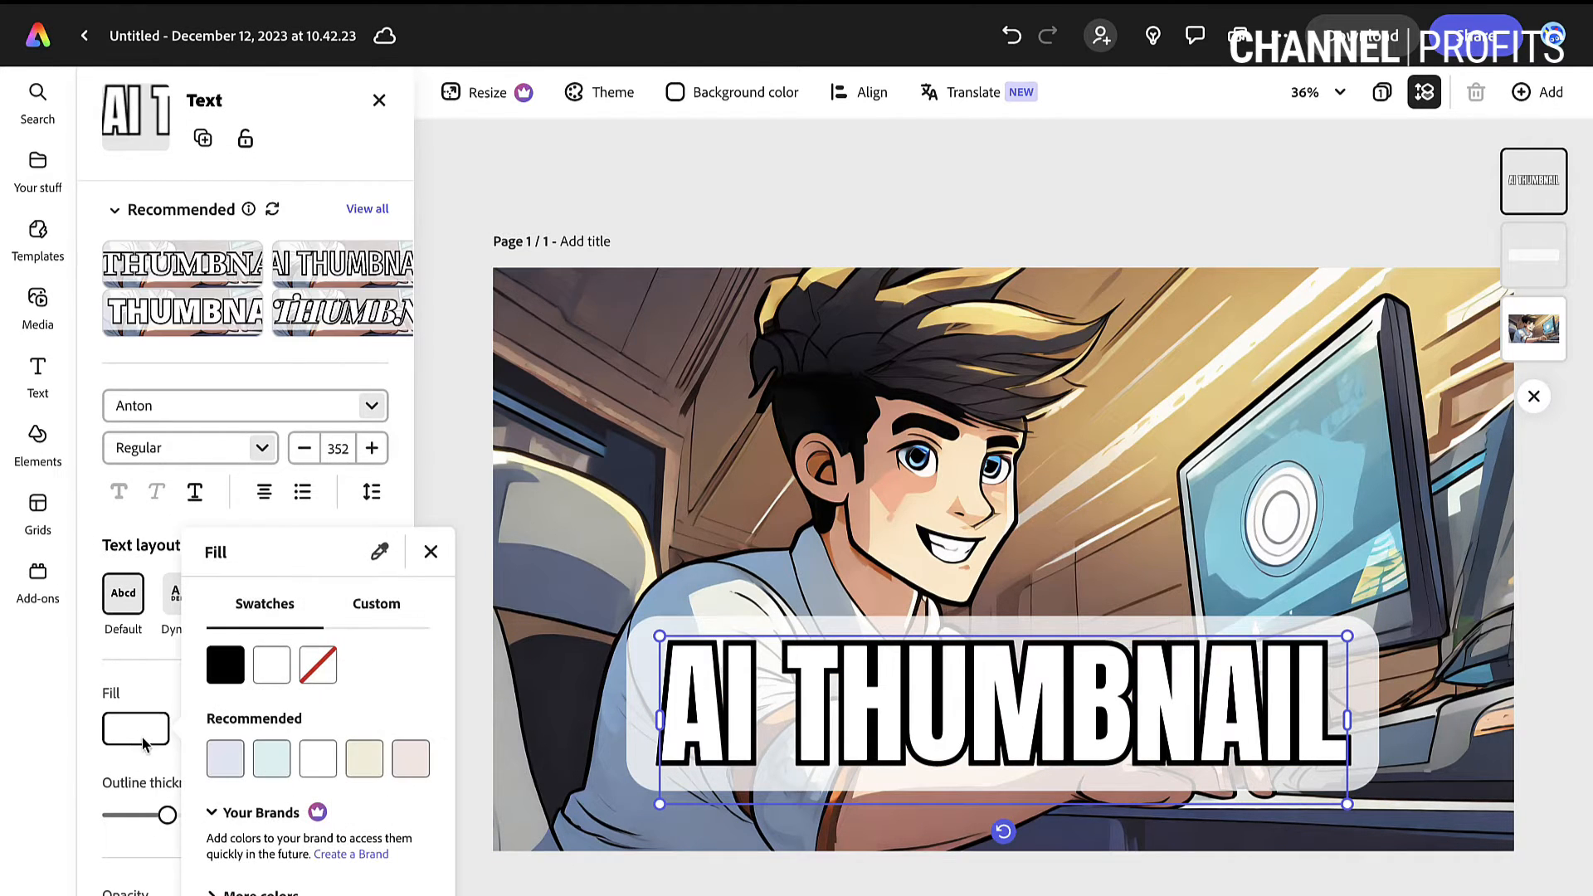
pyautogui.scroll(-3)
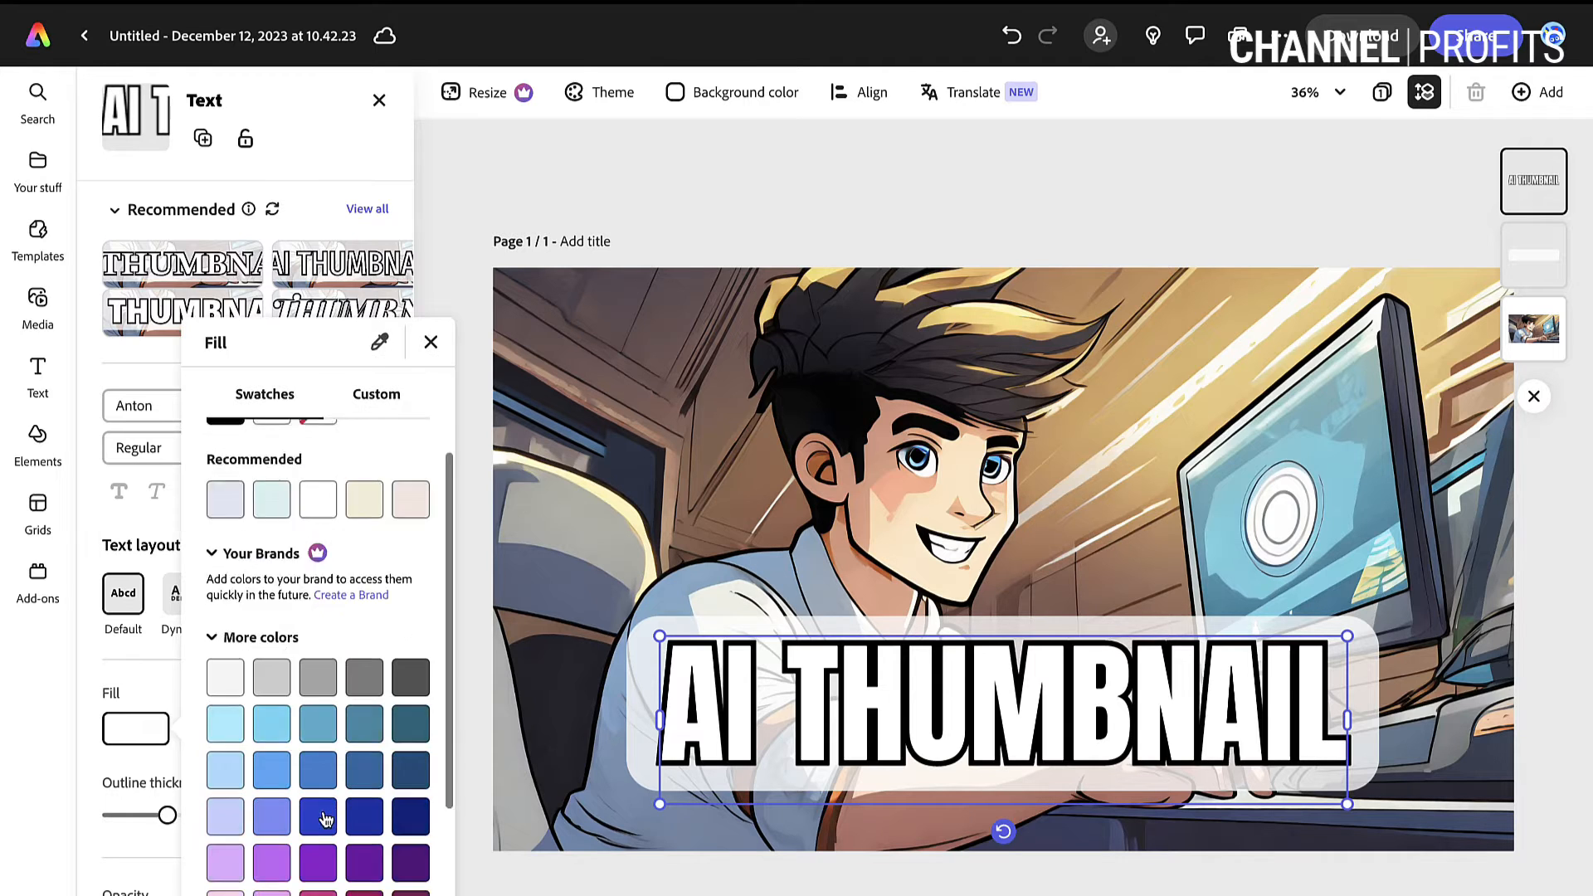
pyautogui.click(272, 859)
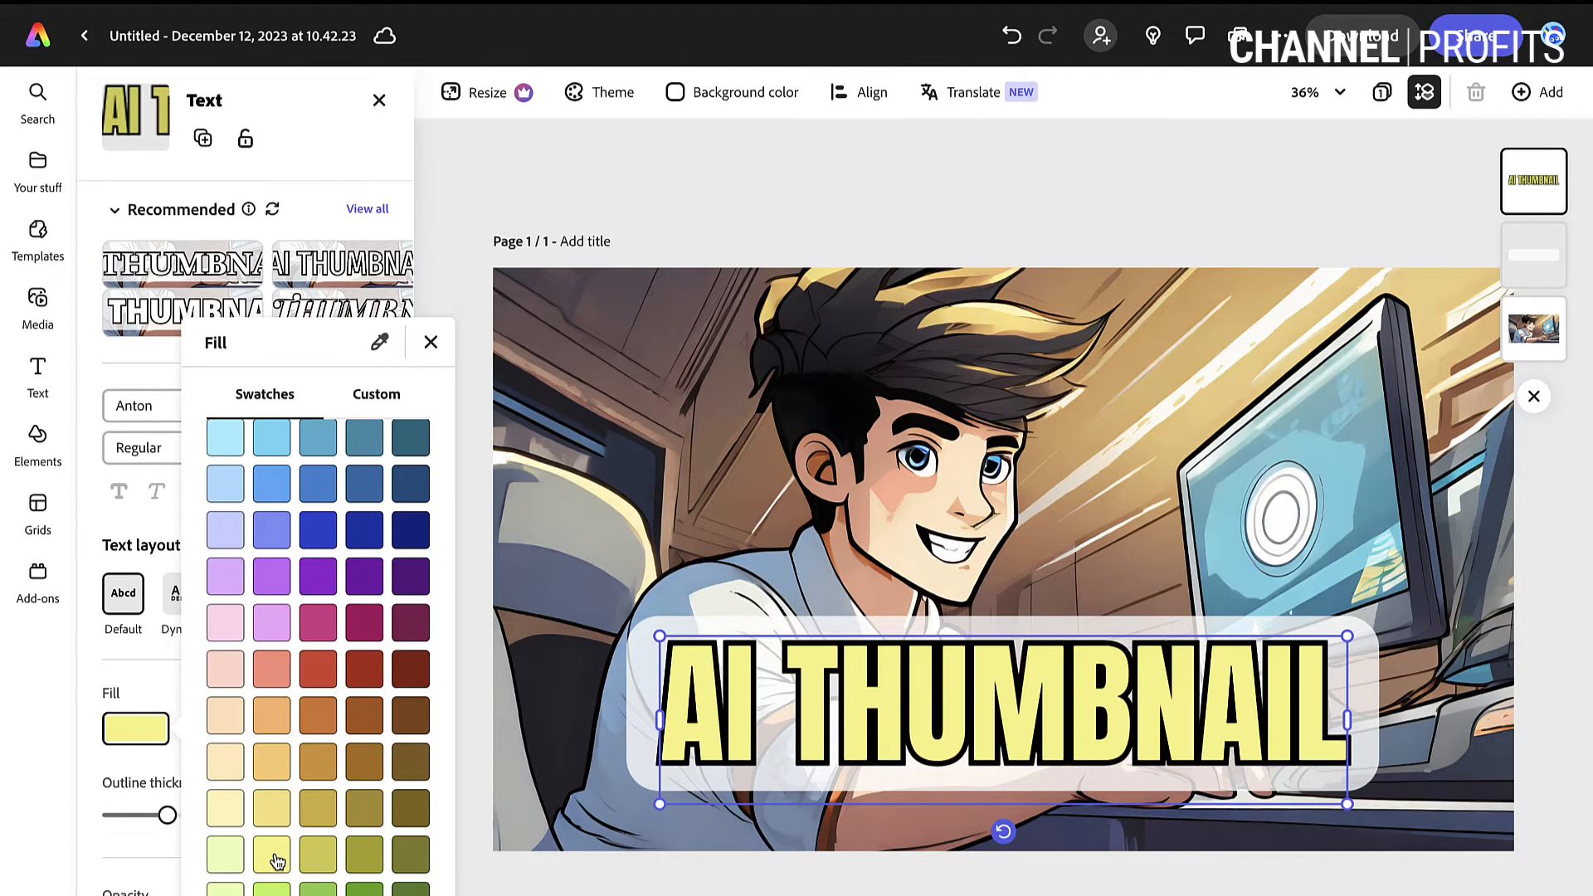
pyautogui.click(376, 394)
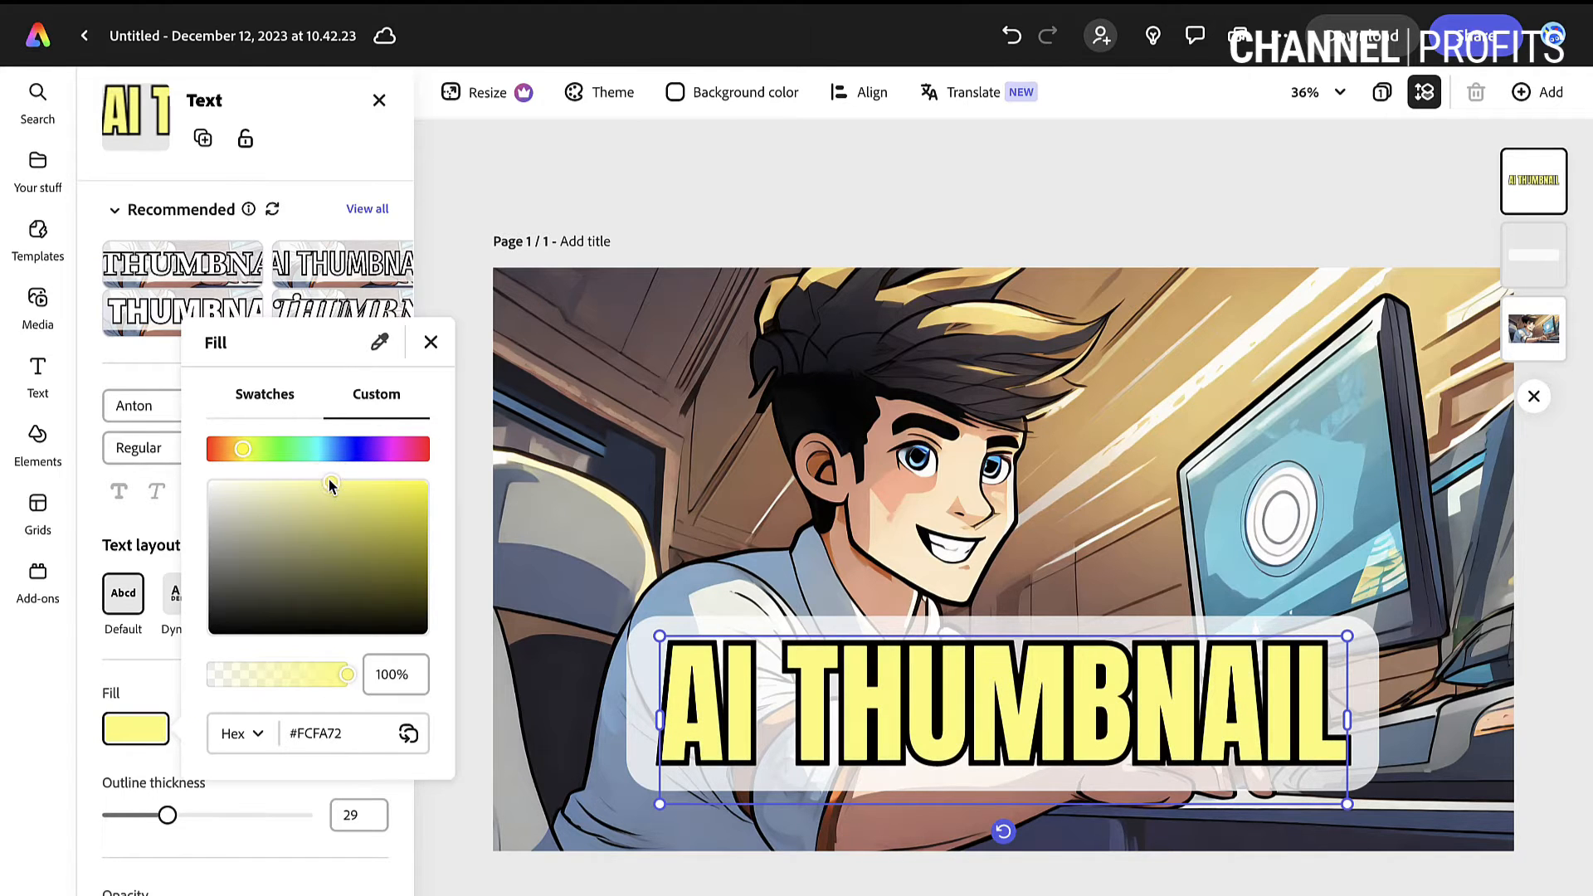
pyautogui.click(430, 343)
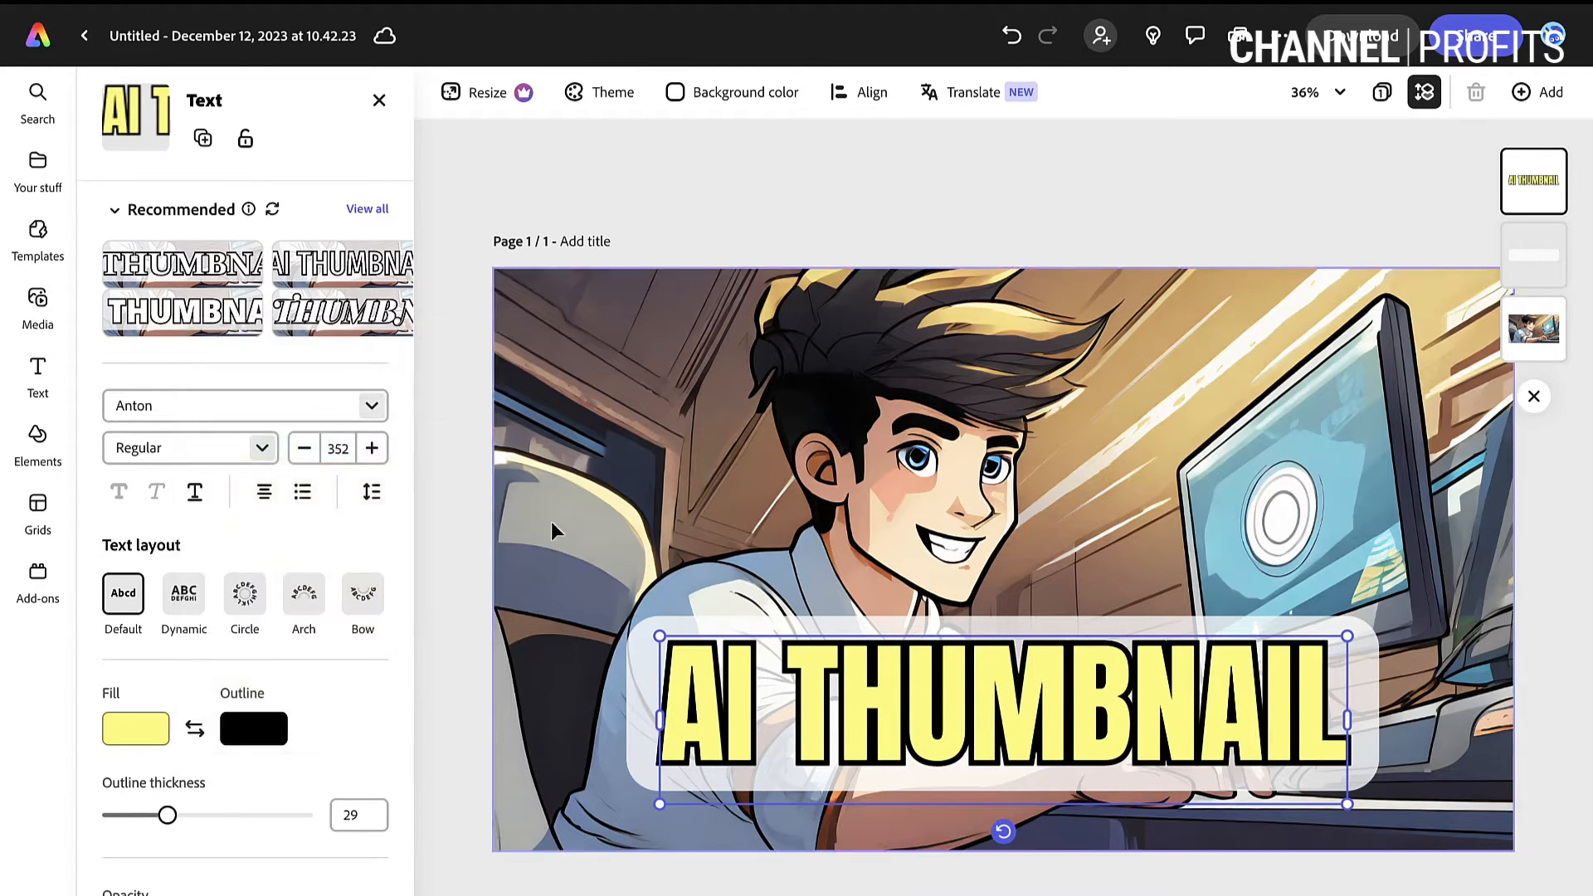
# Add a drop shadow beneath the yellow AI THUMBNAIL lettering.
pyautogui.click(38, 440)
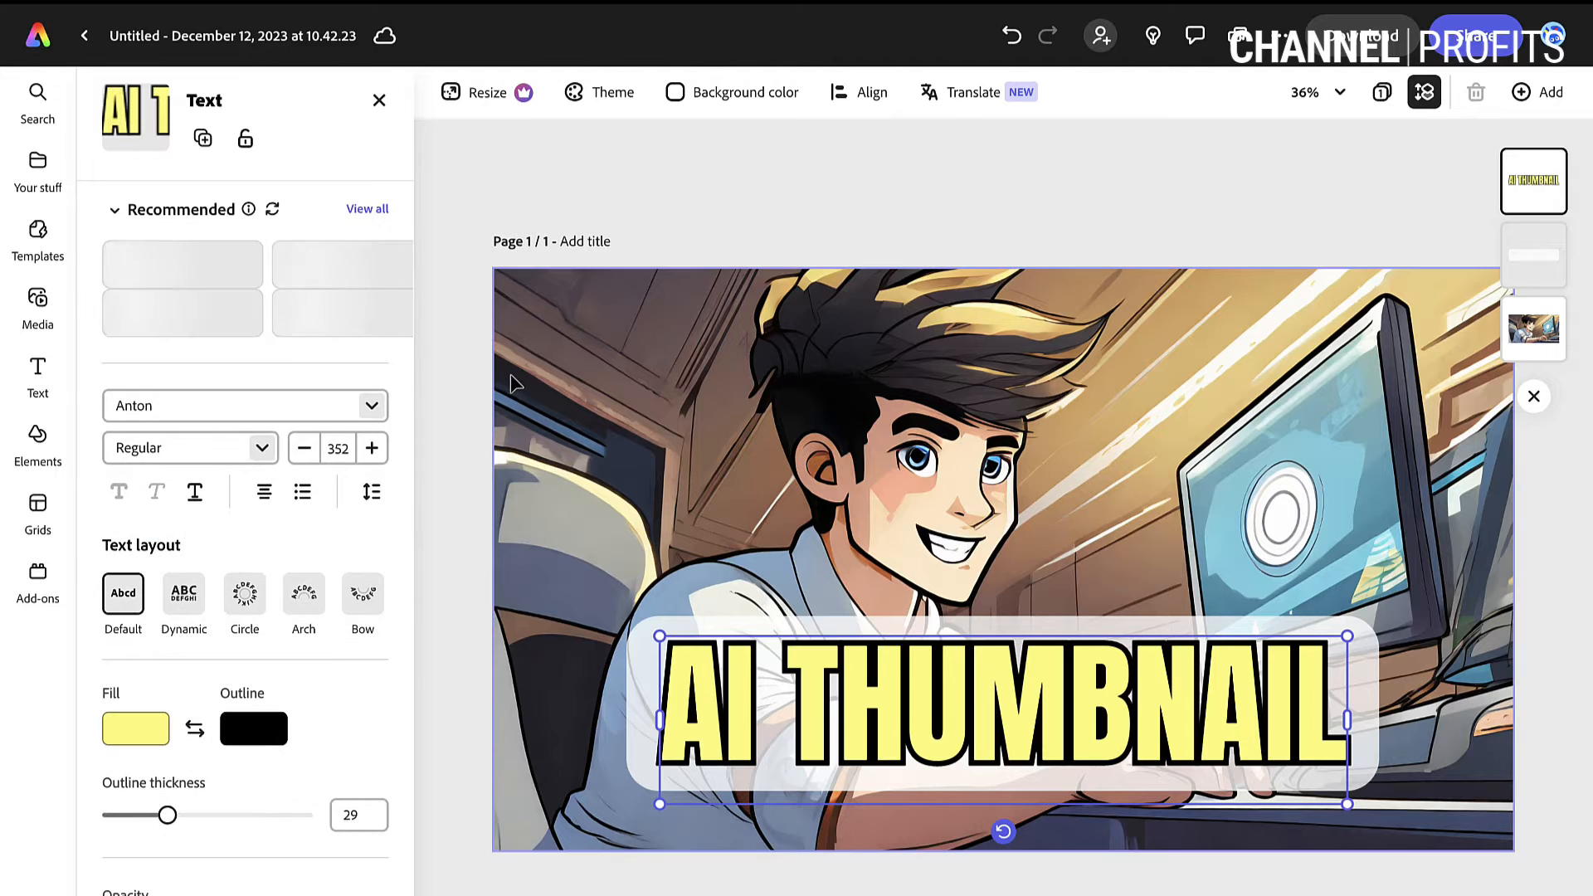
pyautogui.scroll(-3)
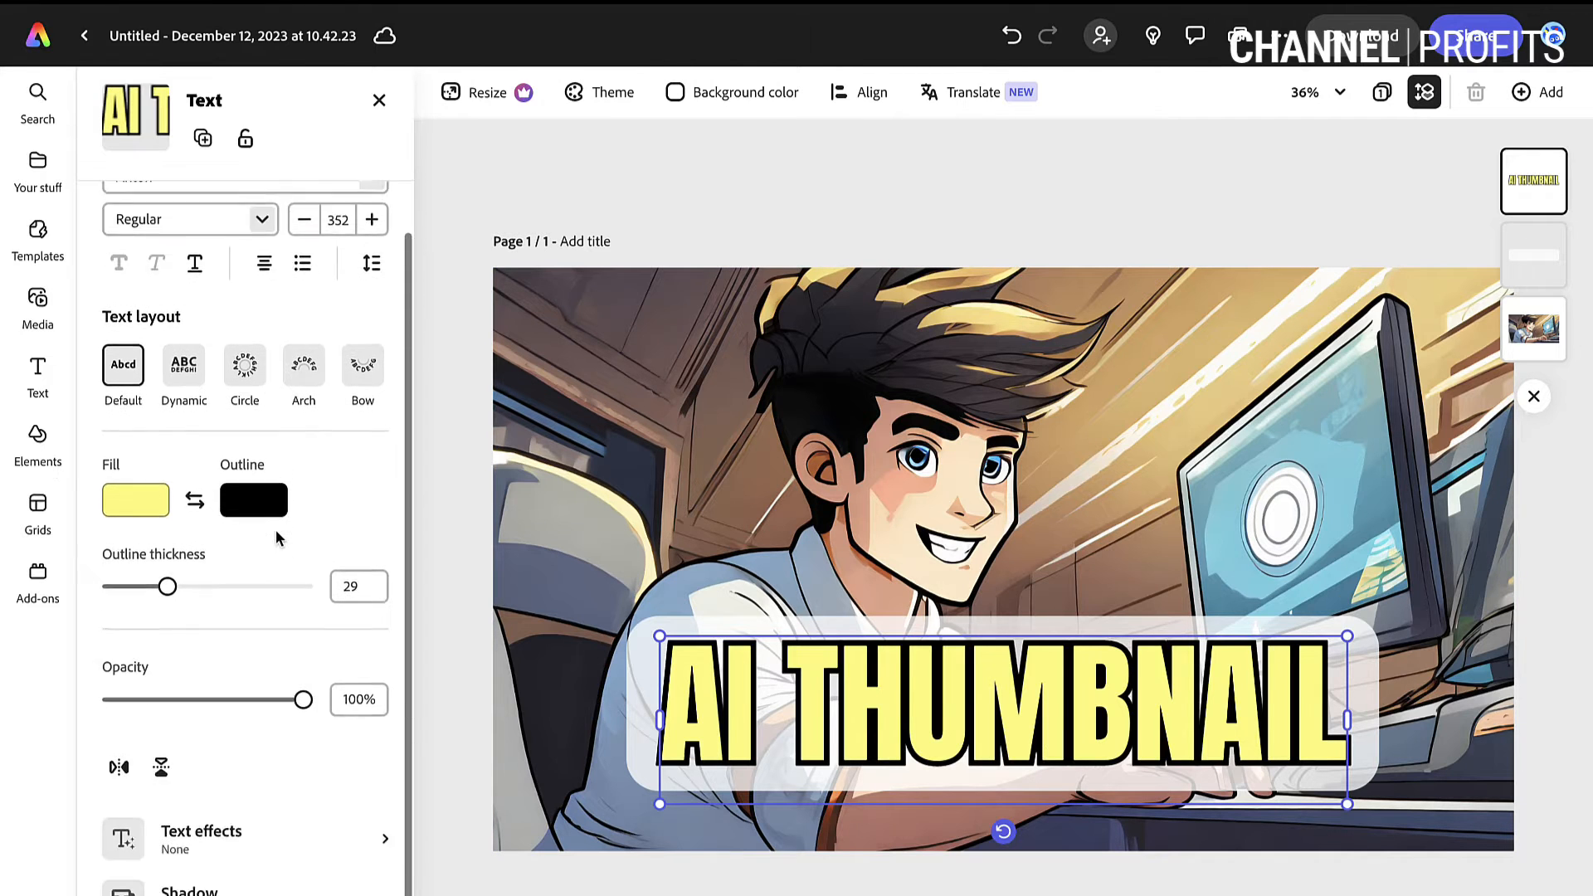
pyautogui.scroll(-3)
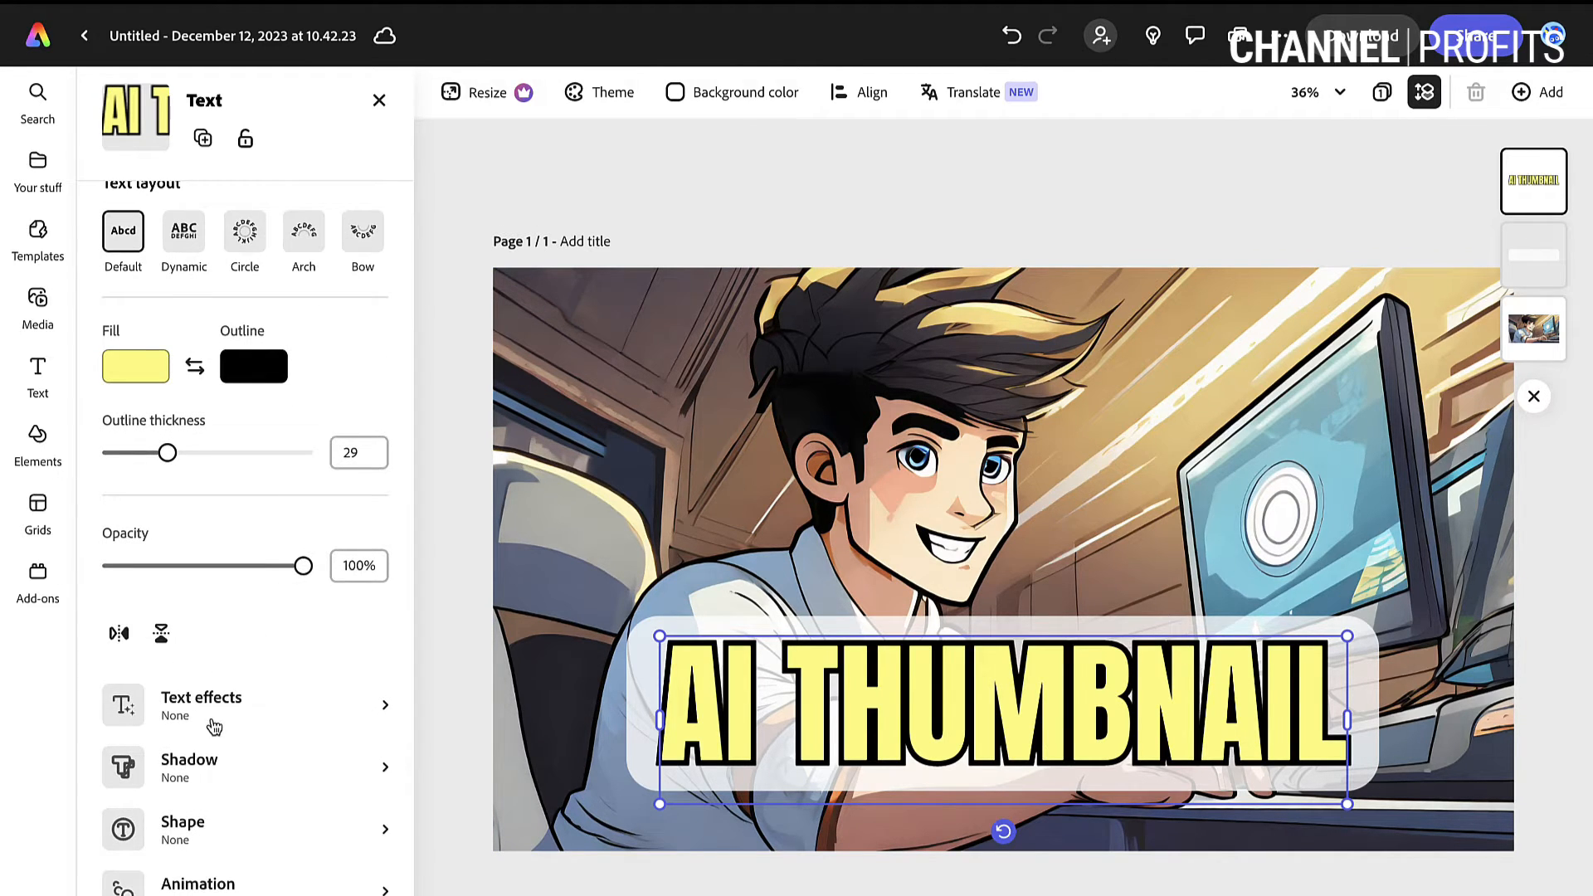
pyautogui.click(189, 767)
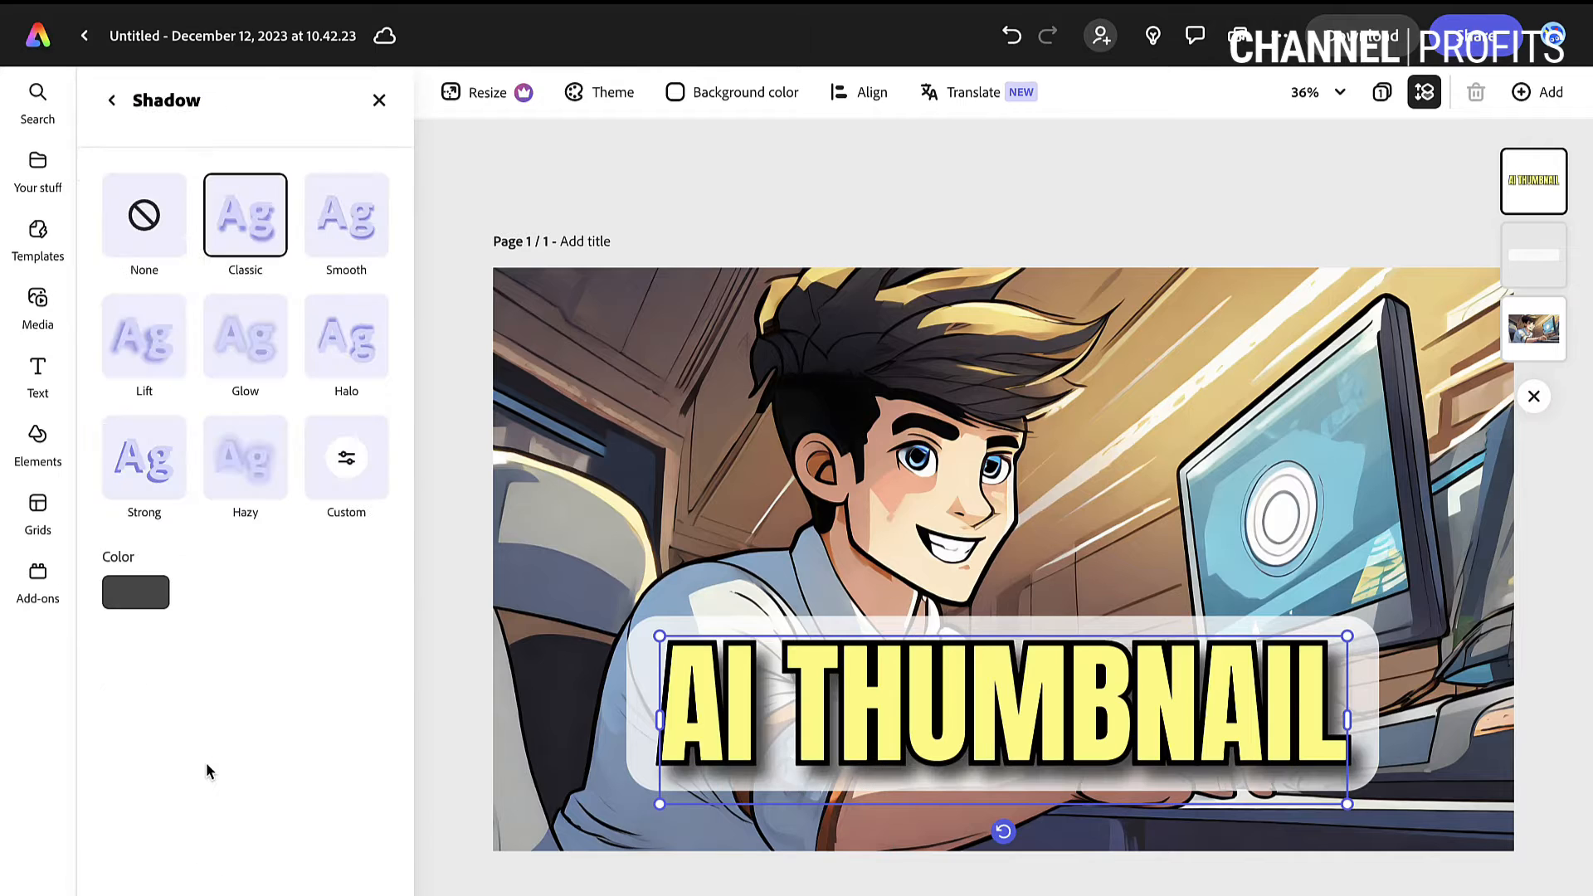
pyautogui.click(37, 442)
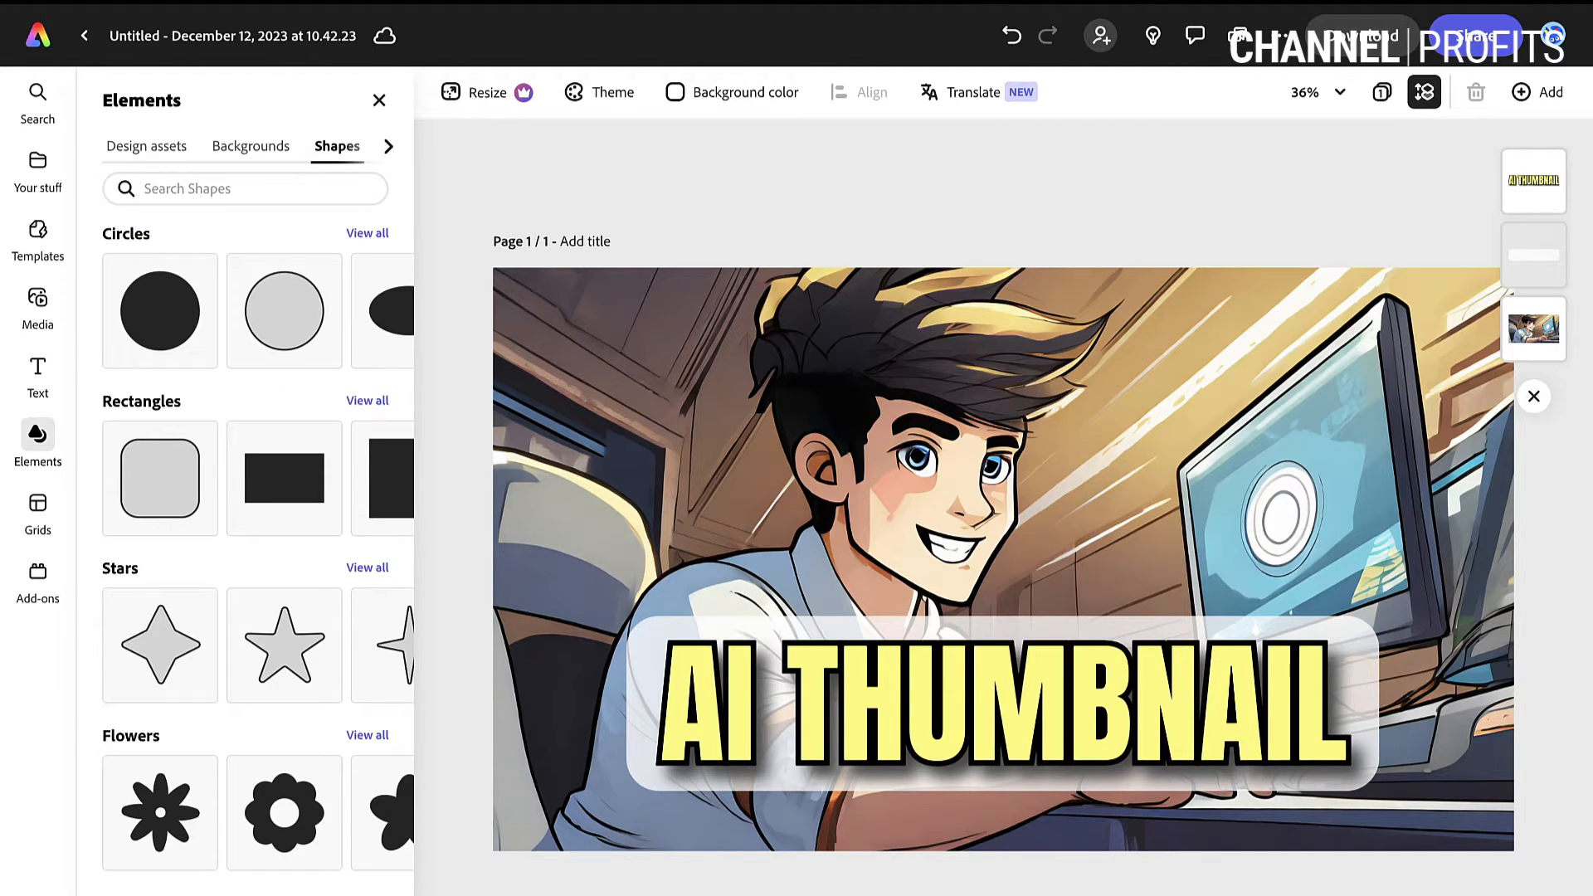
pyautogui.moveTo(284, 310)
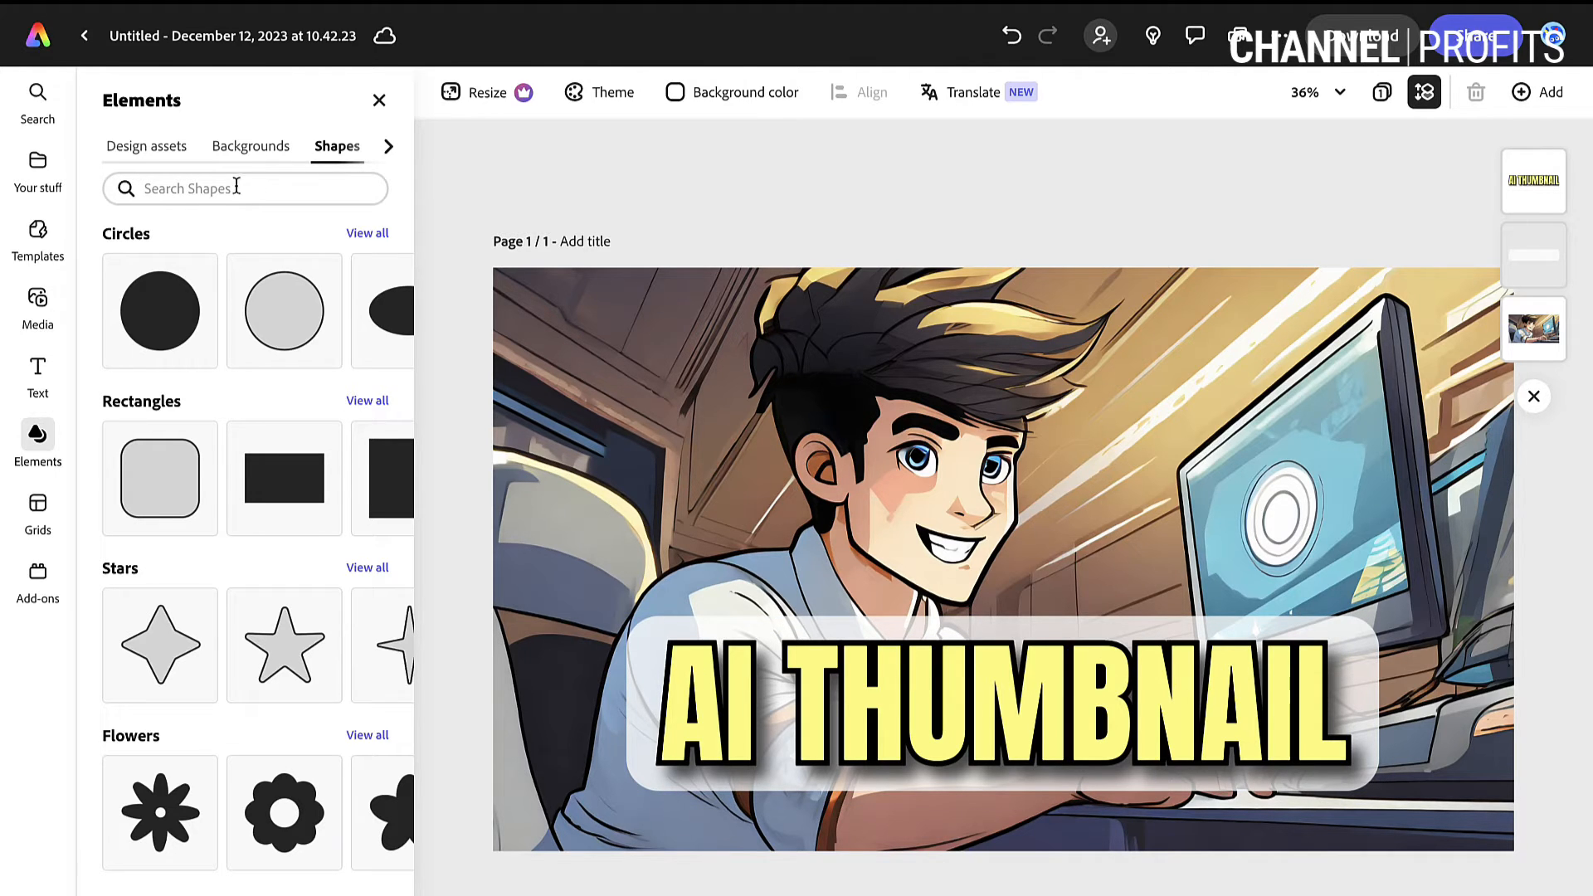
# Search 'arrow' across design assets and place the orange dotted arrow below the title.
pyautogui.click(244, 187)
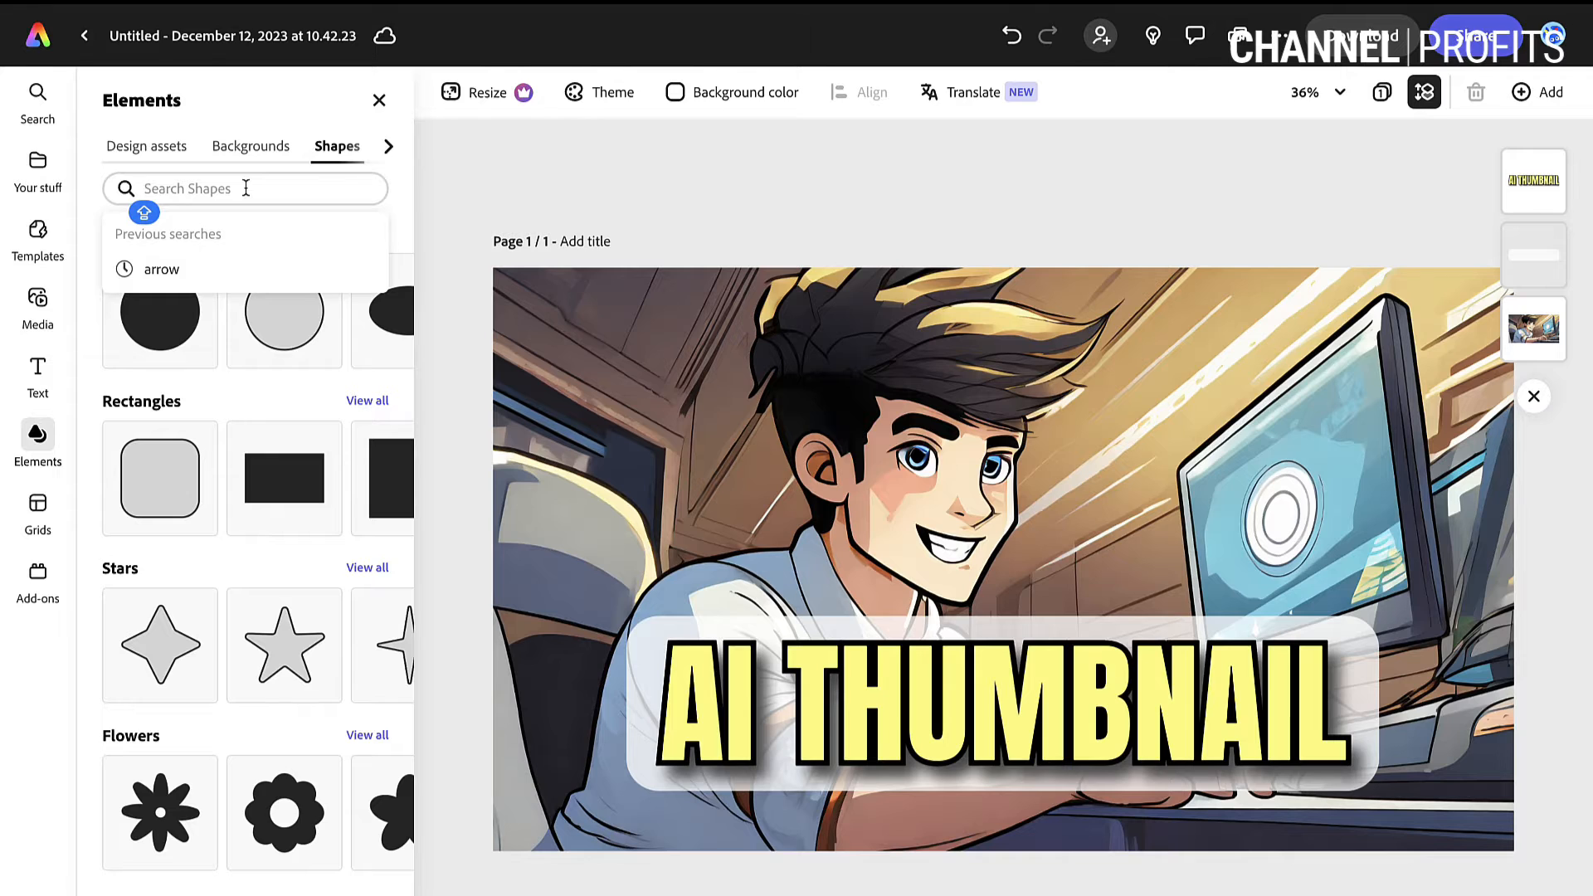
pyautogui.click(160, 269)
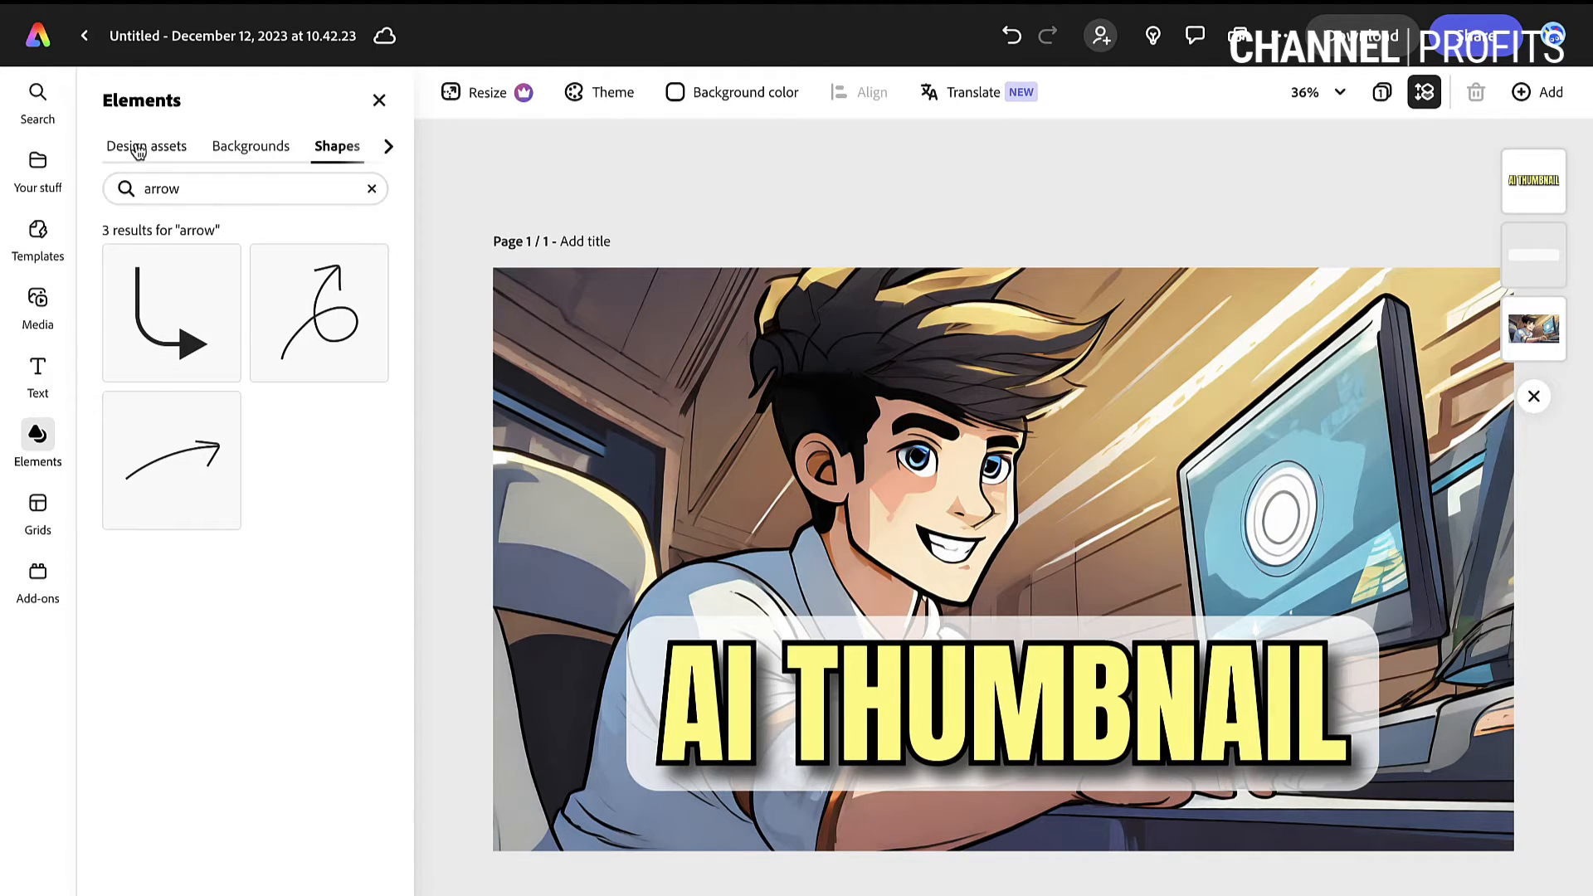
pyautogui.click(149, 145)
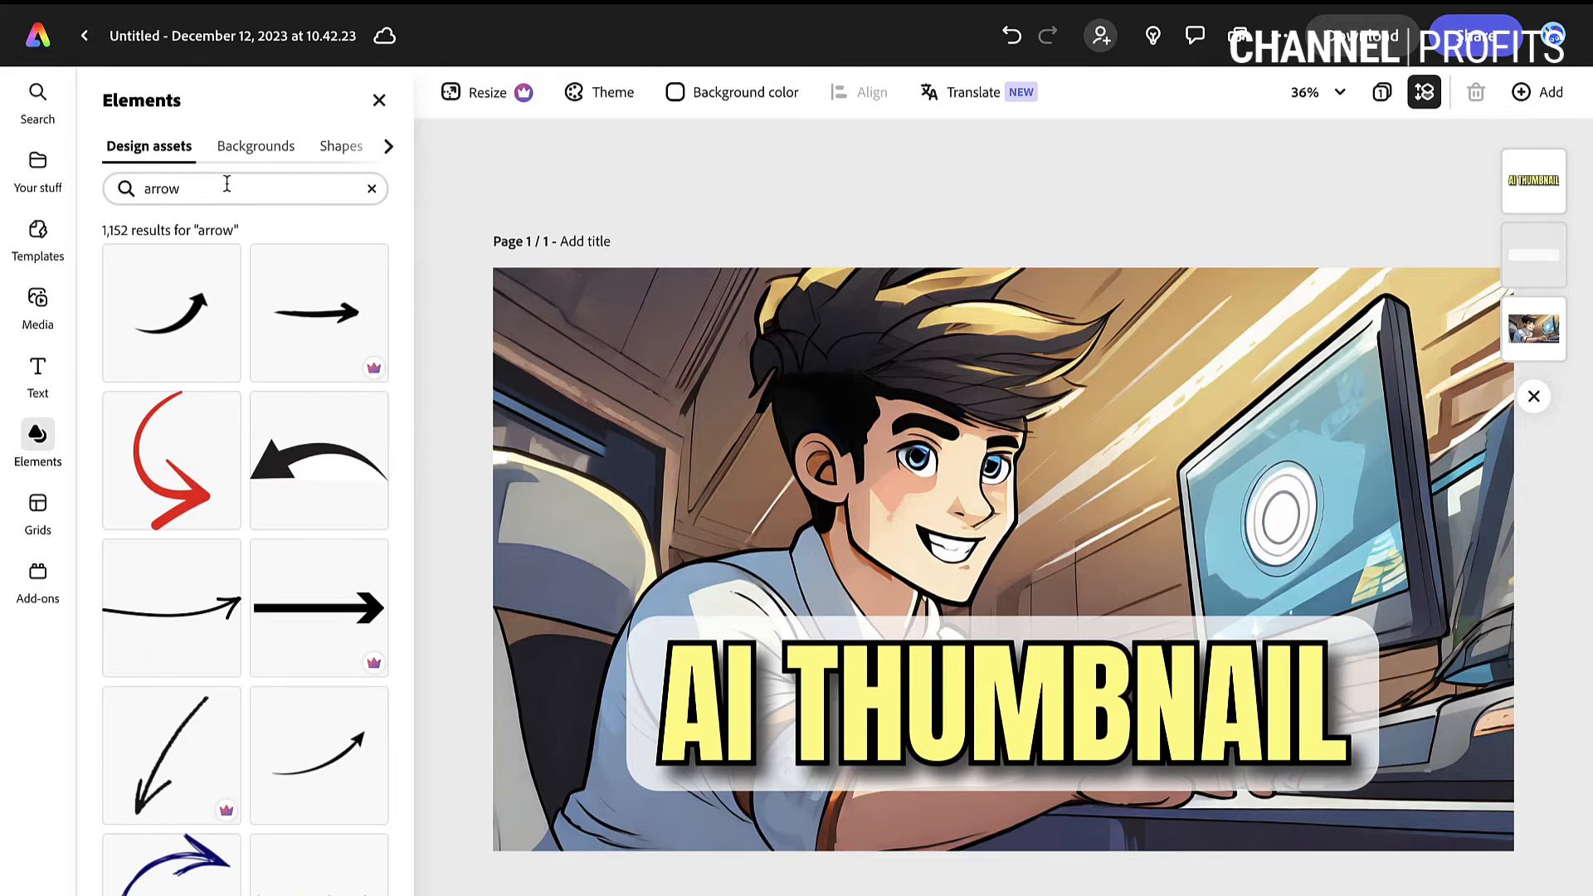
pyautogui.scroll(-3)
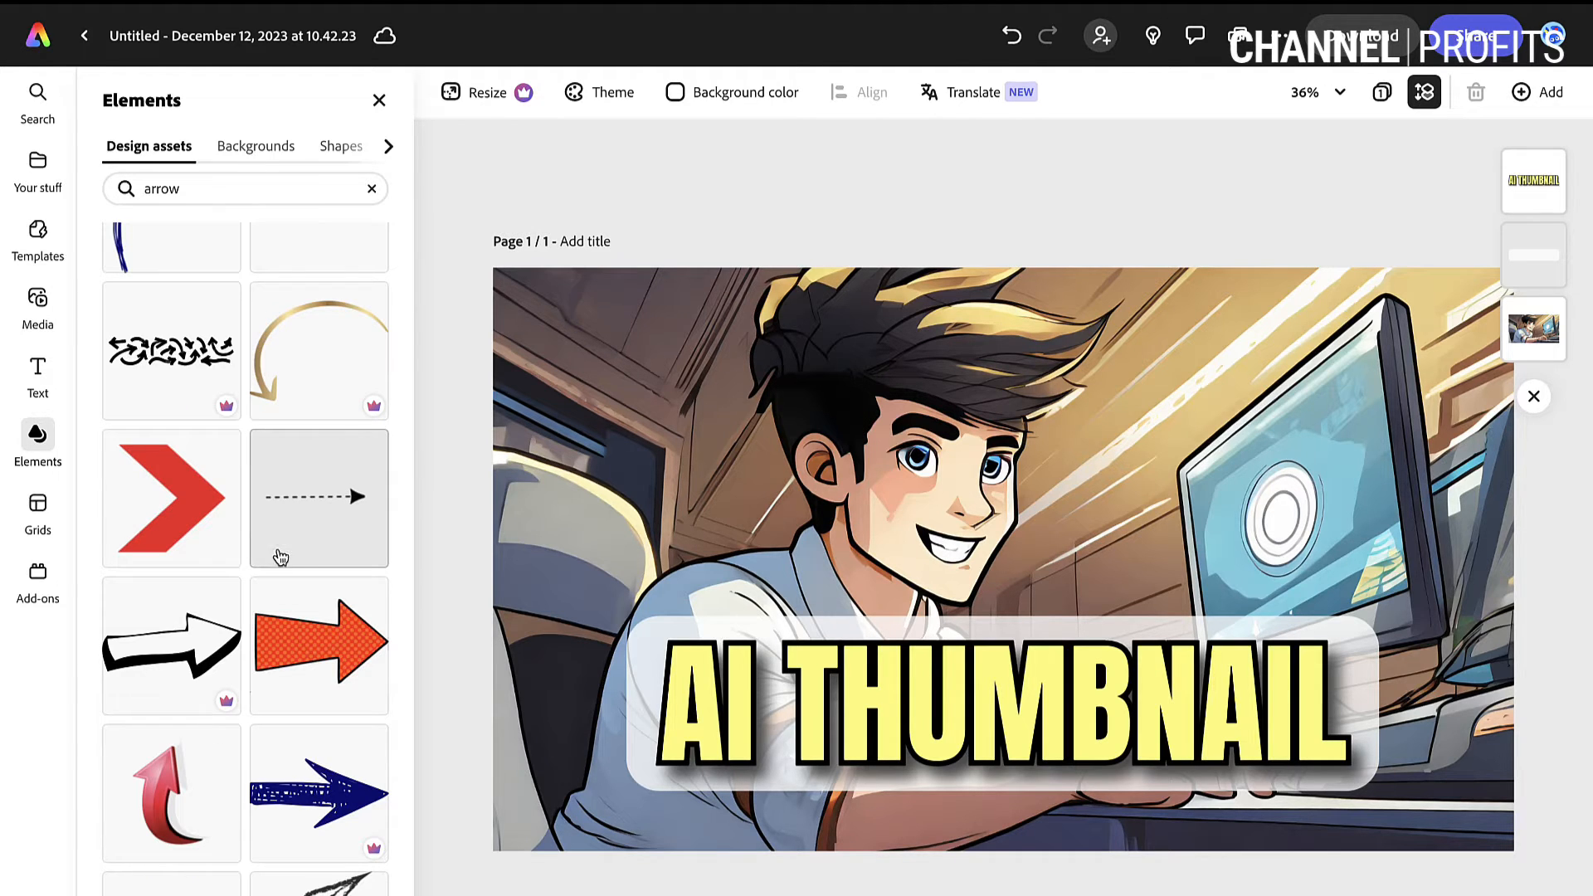
pyautogui.click(318, 646)
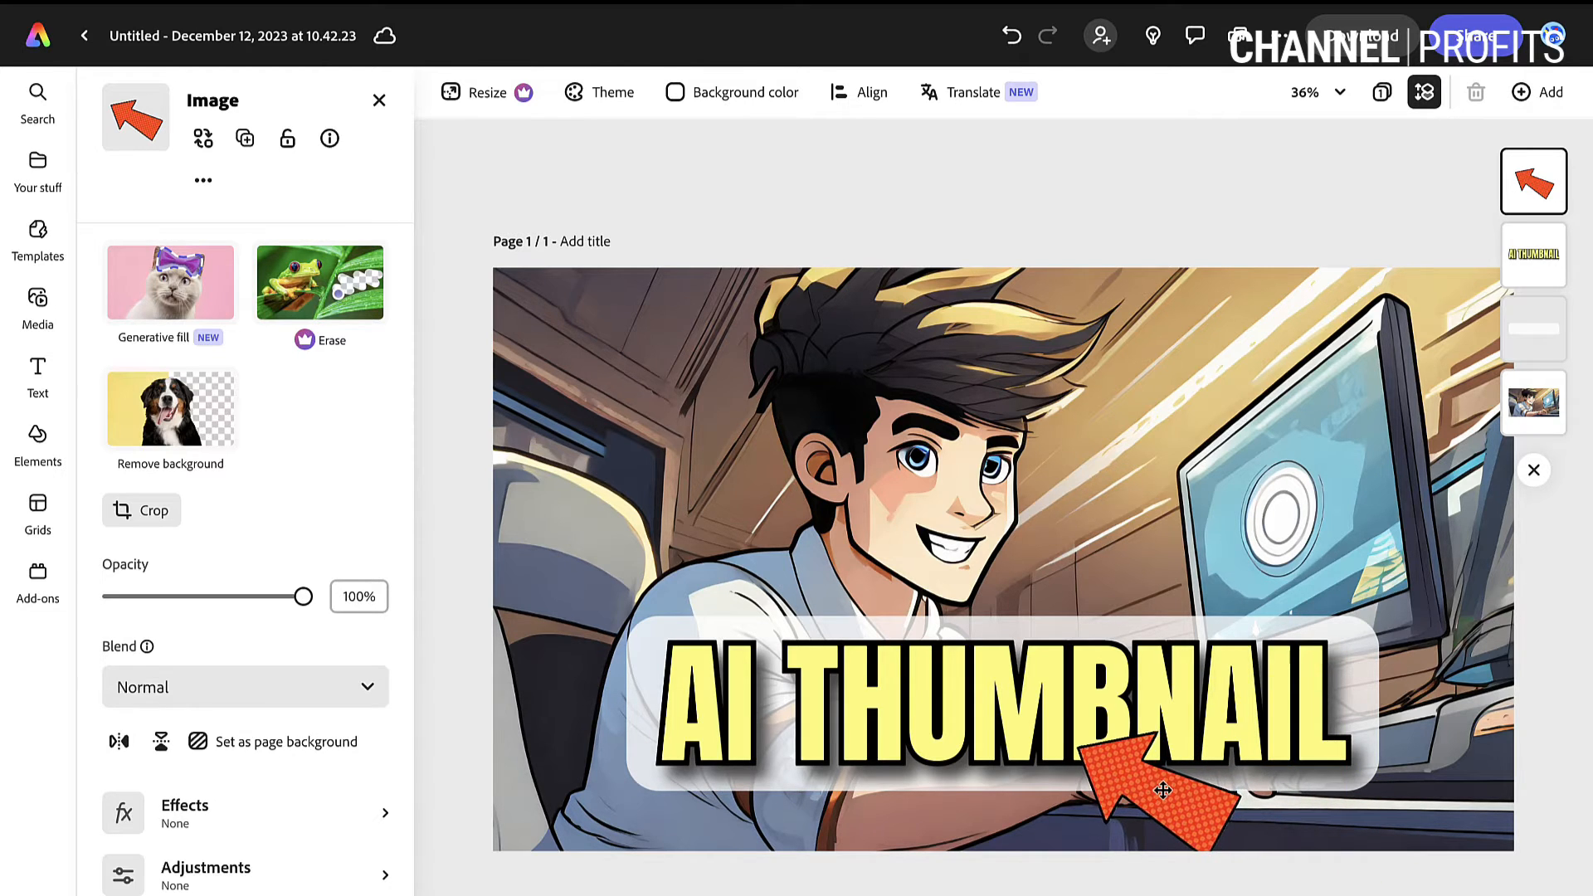
pyautogui.click(1149, 787)
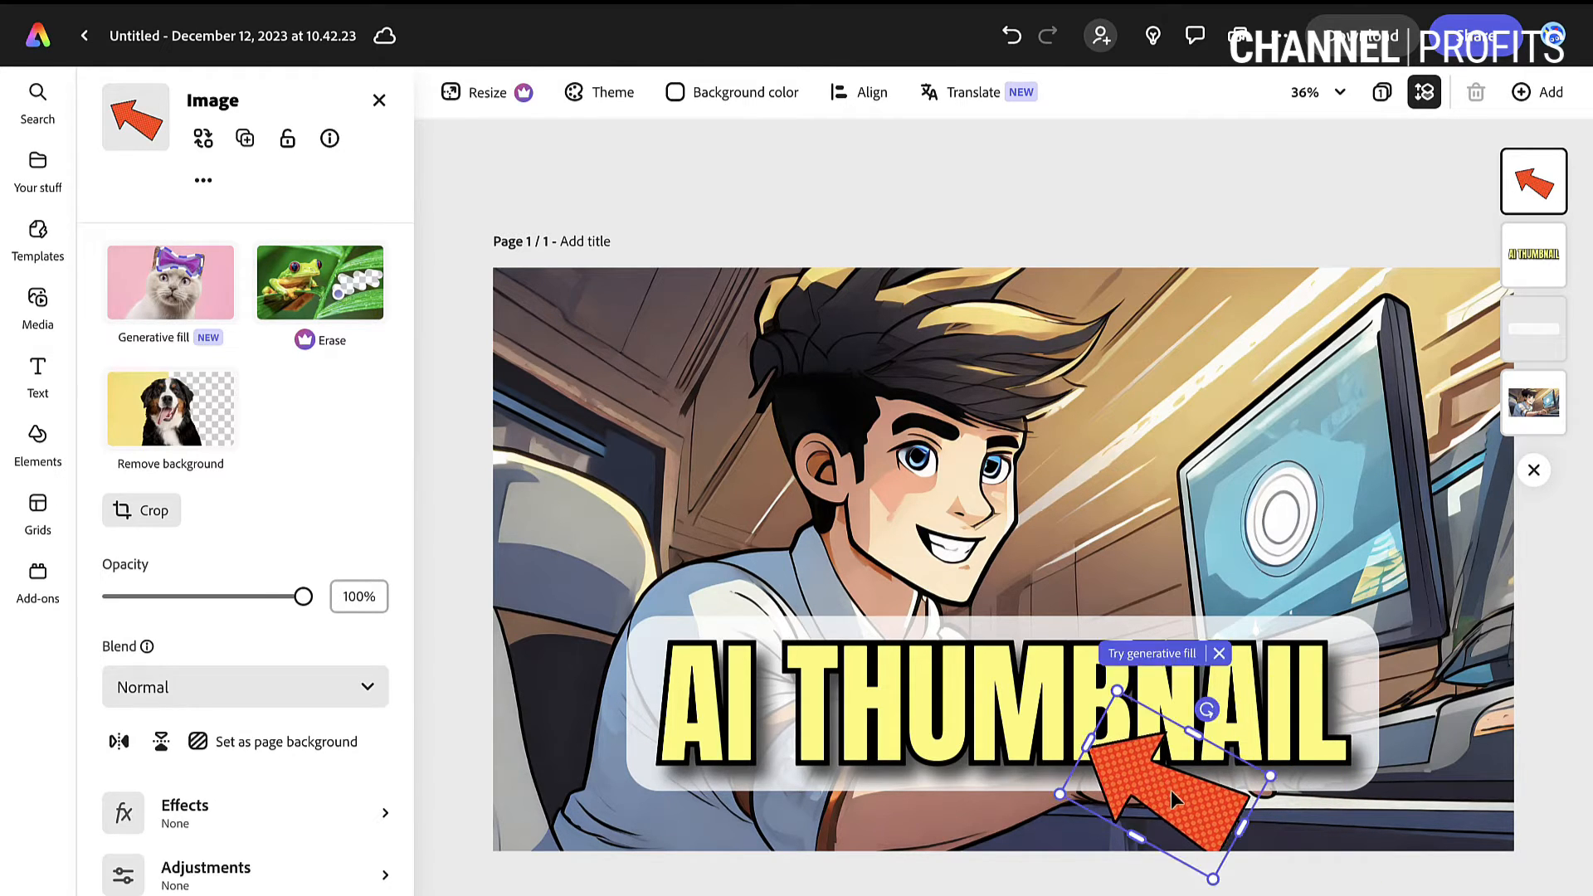
pyautogui.click(37, 442)
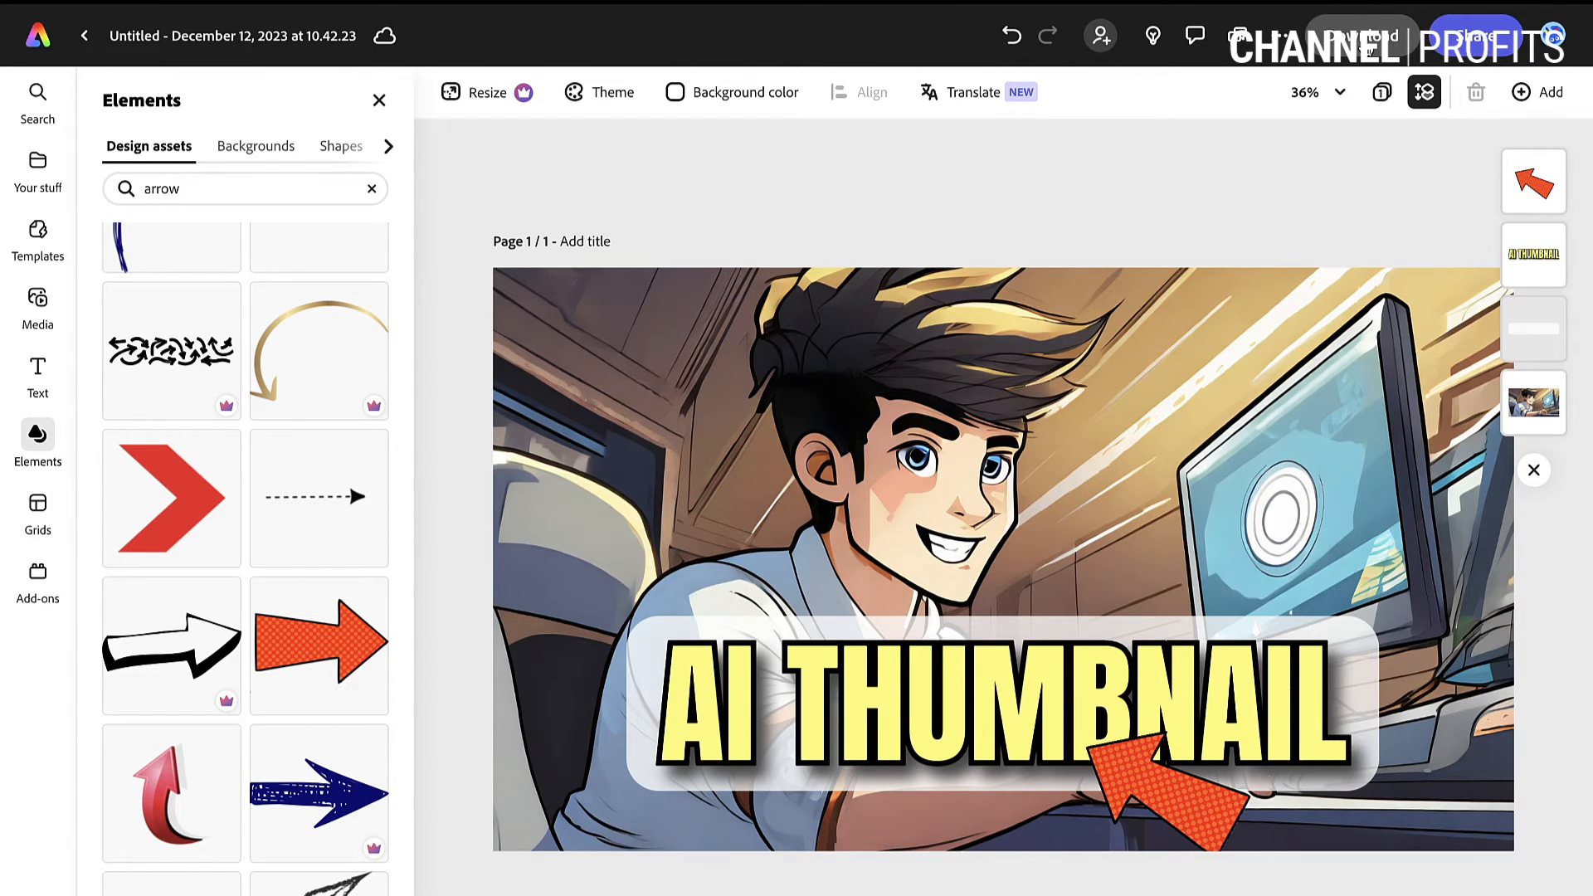
pyautogui.moveTo(1382, 92)
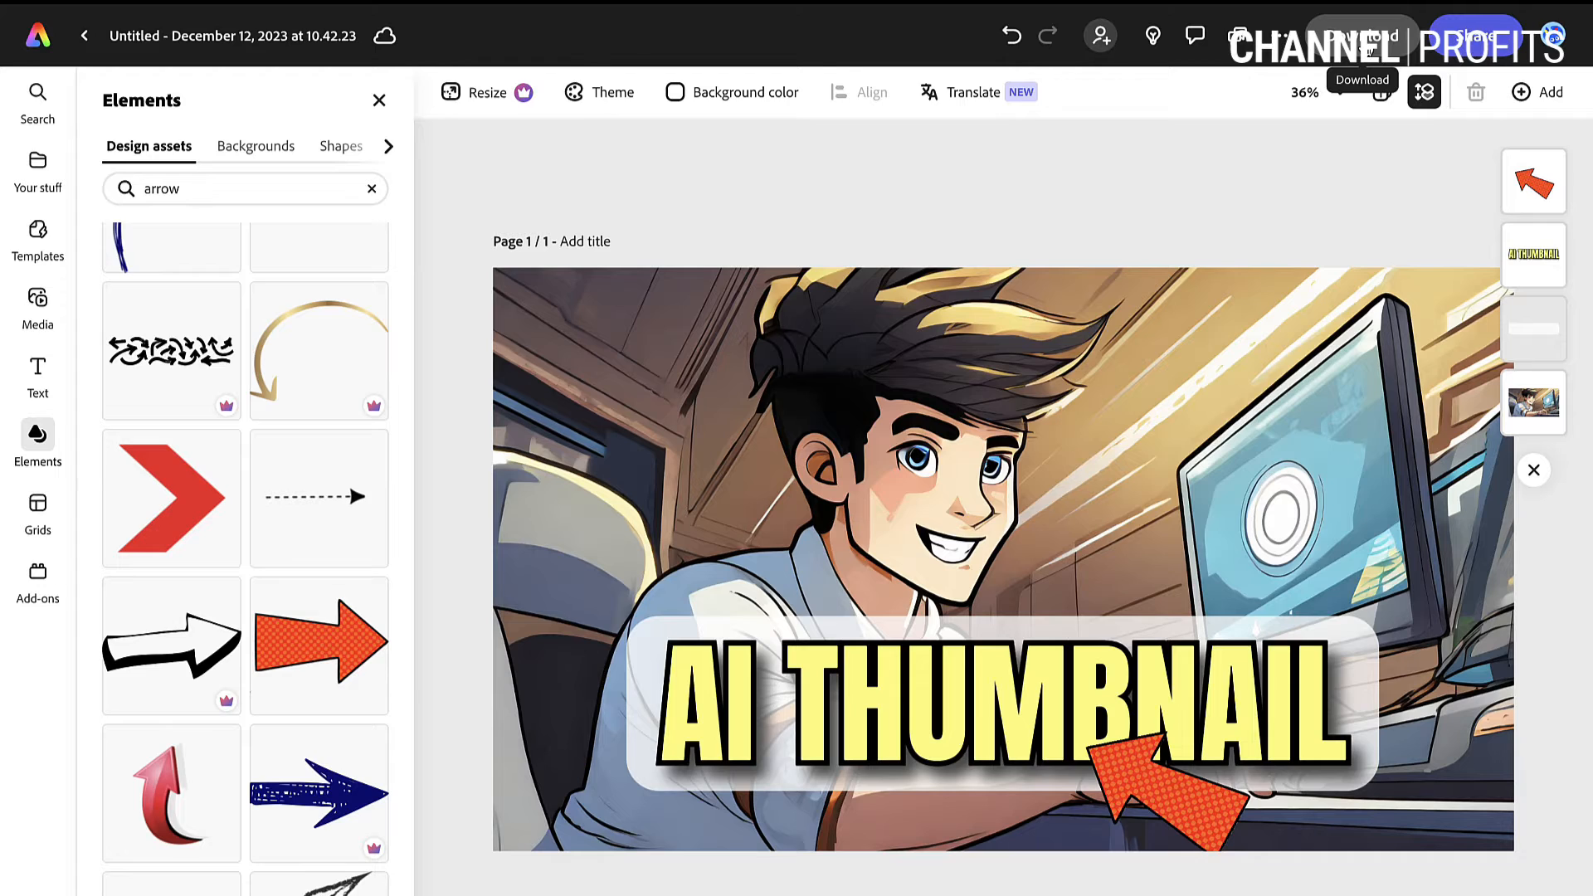
pyautogui.moveTo(1377, 195)
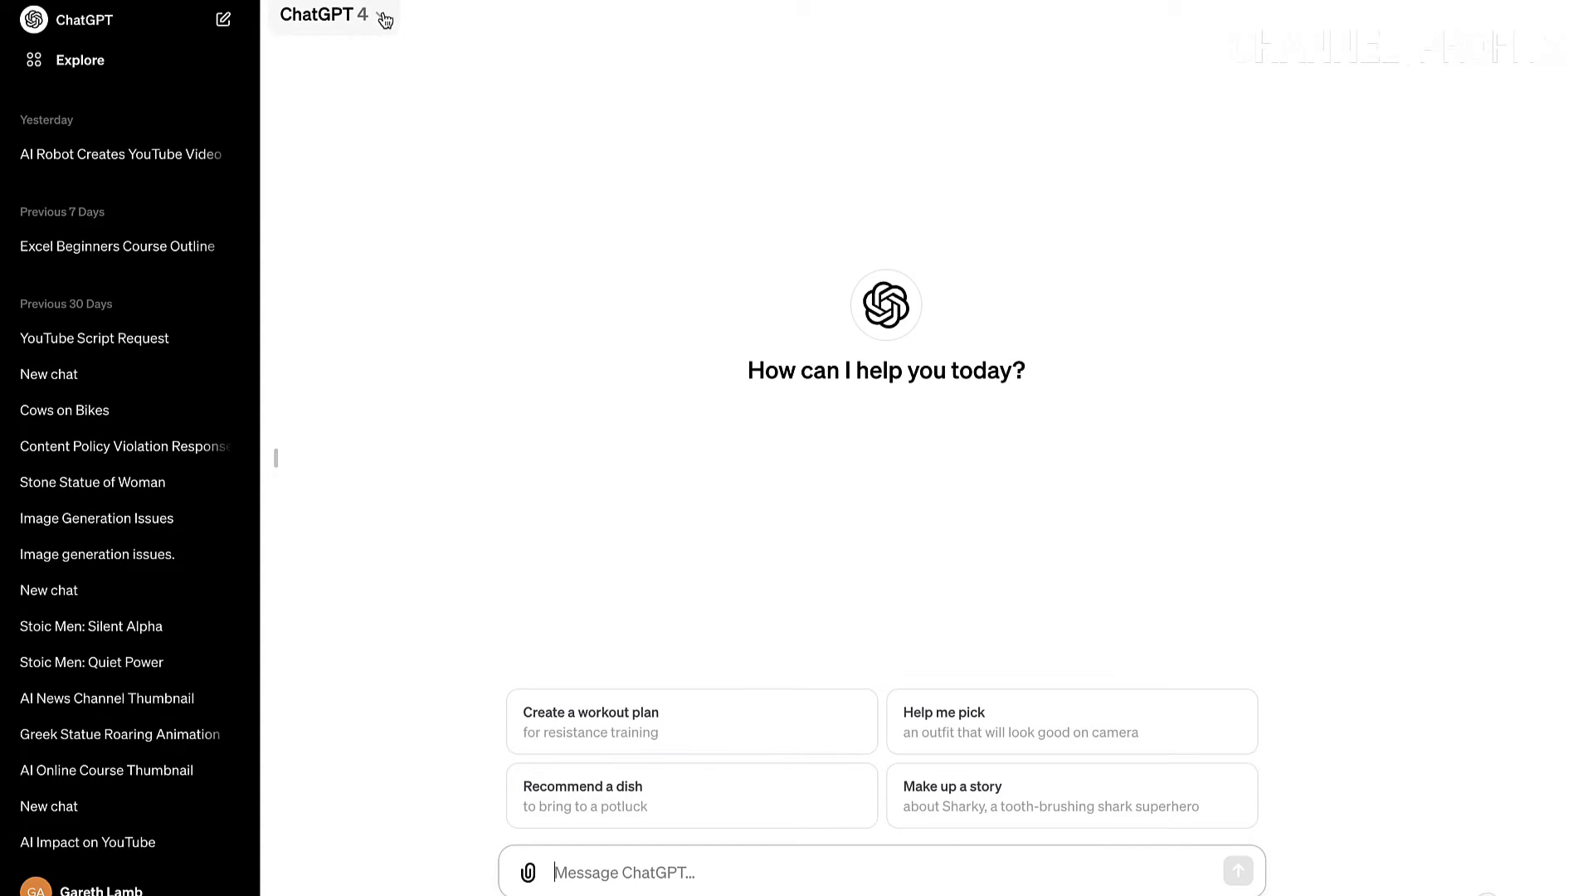
pyautogui.click(325, 14)
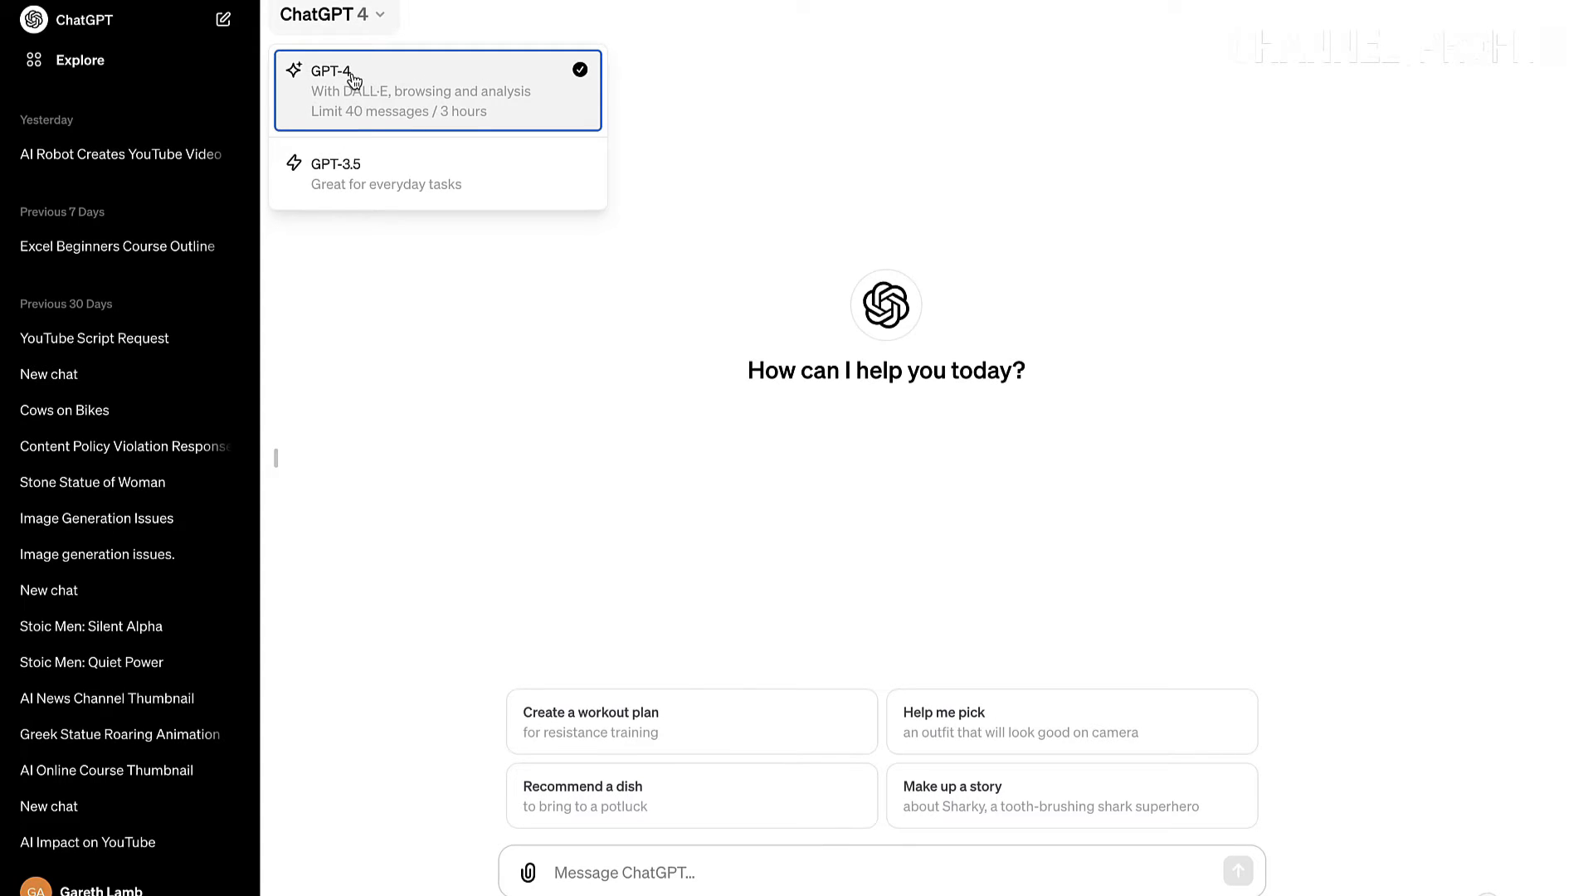
pyautogui.moveTo(399, 100)
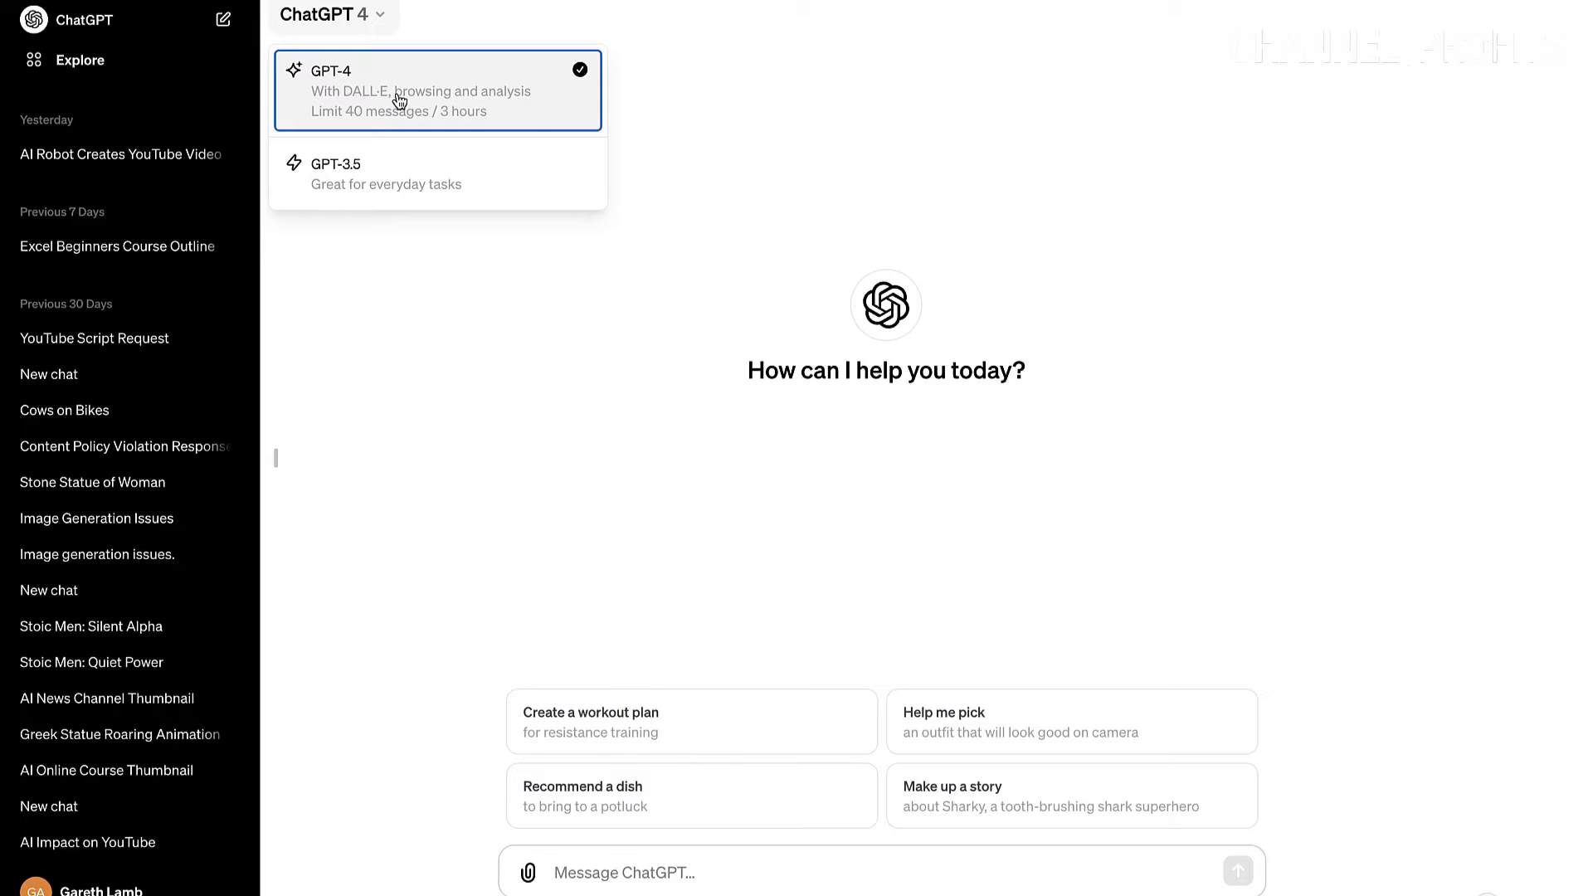
pyautogui.moveTo(468, 103)
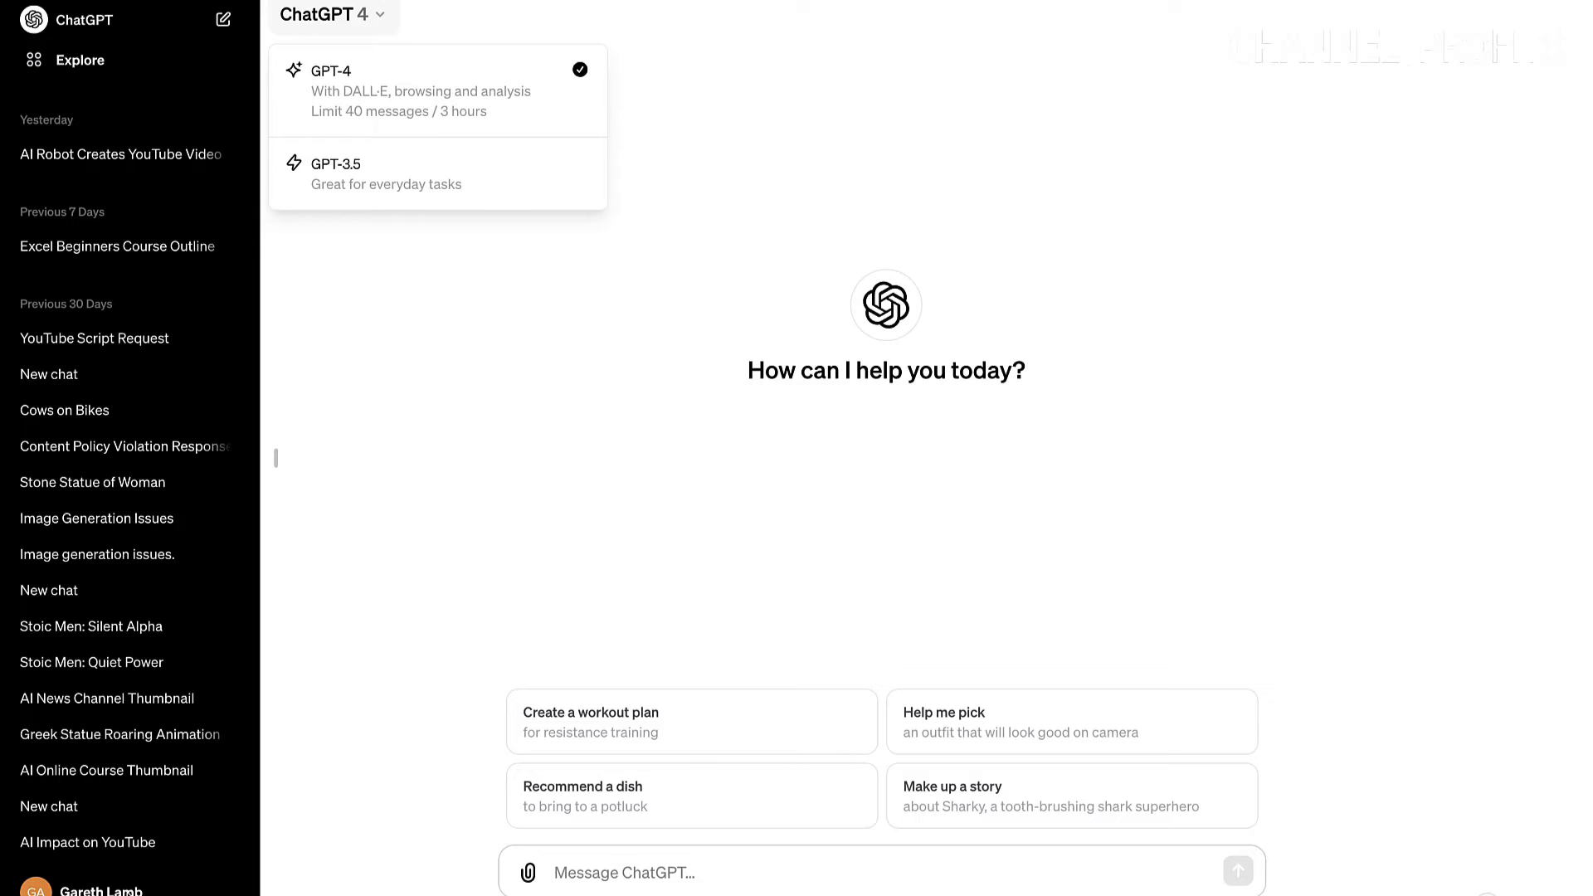
pyautogui.moveTo(147, 887)
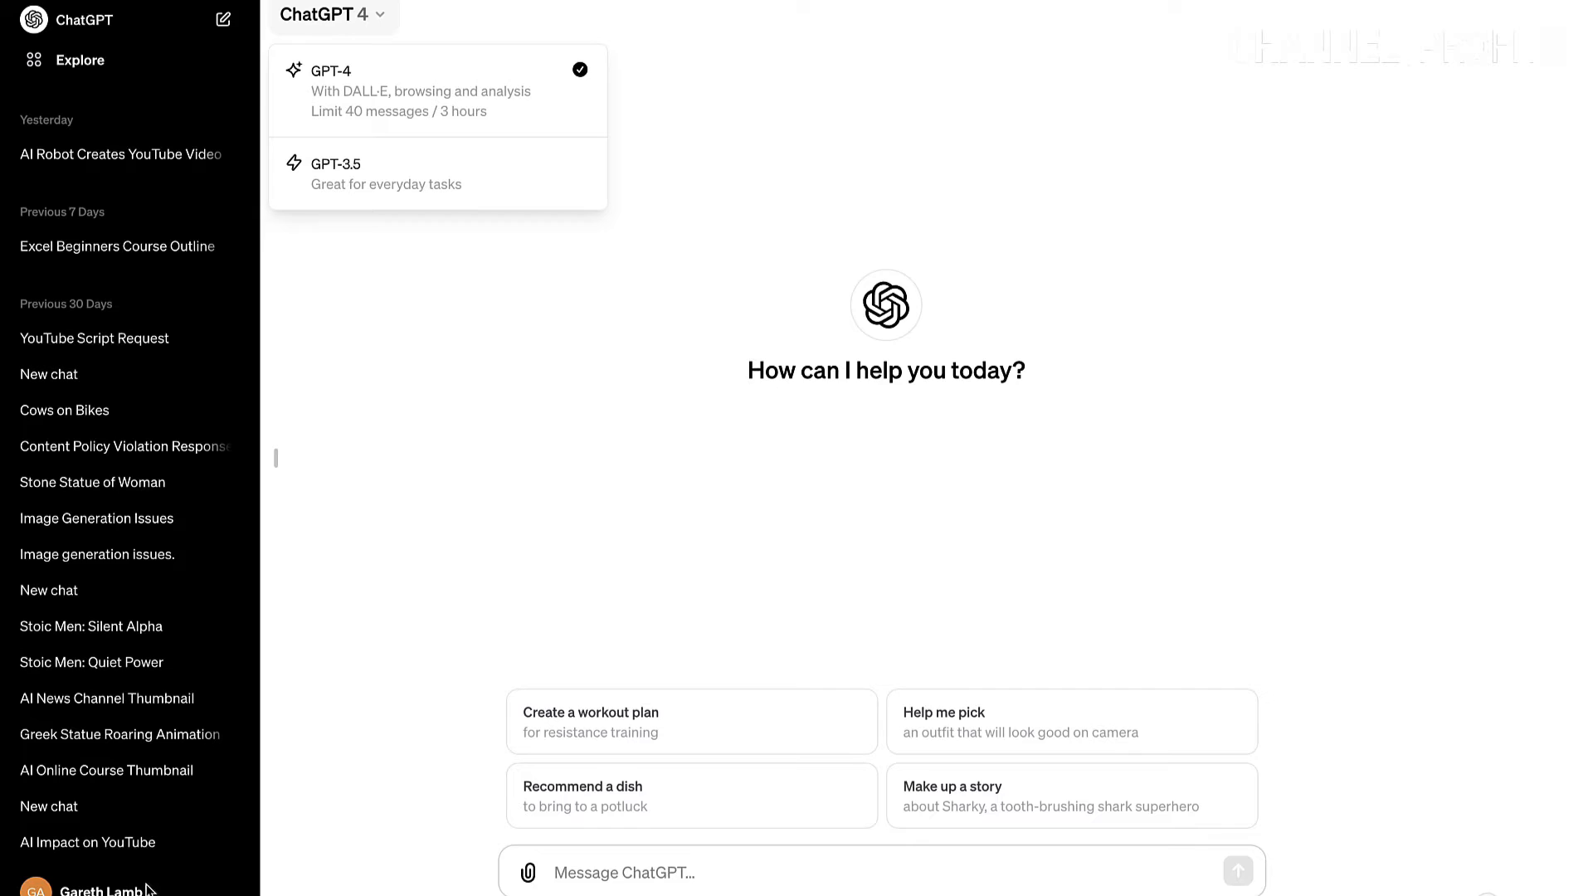
pyautogui.moveTo(408, 304)
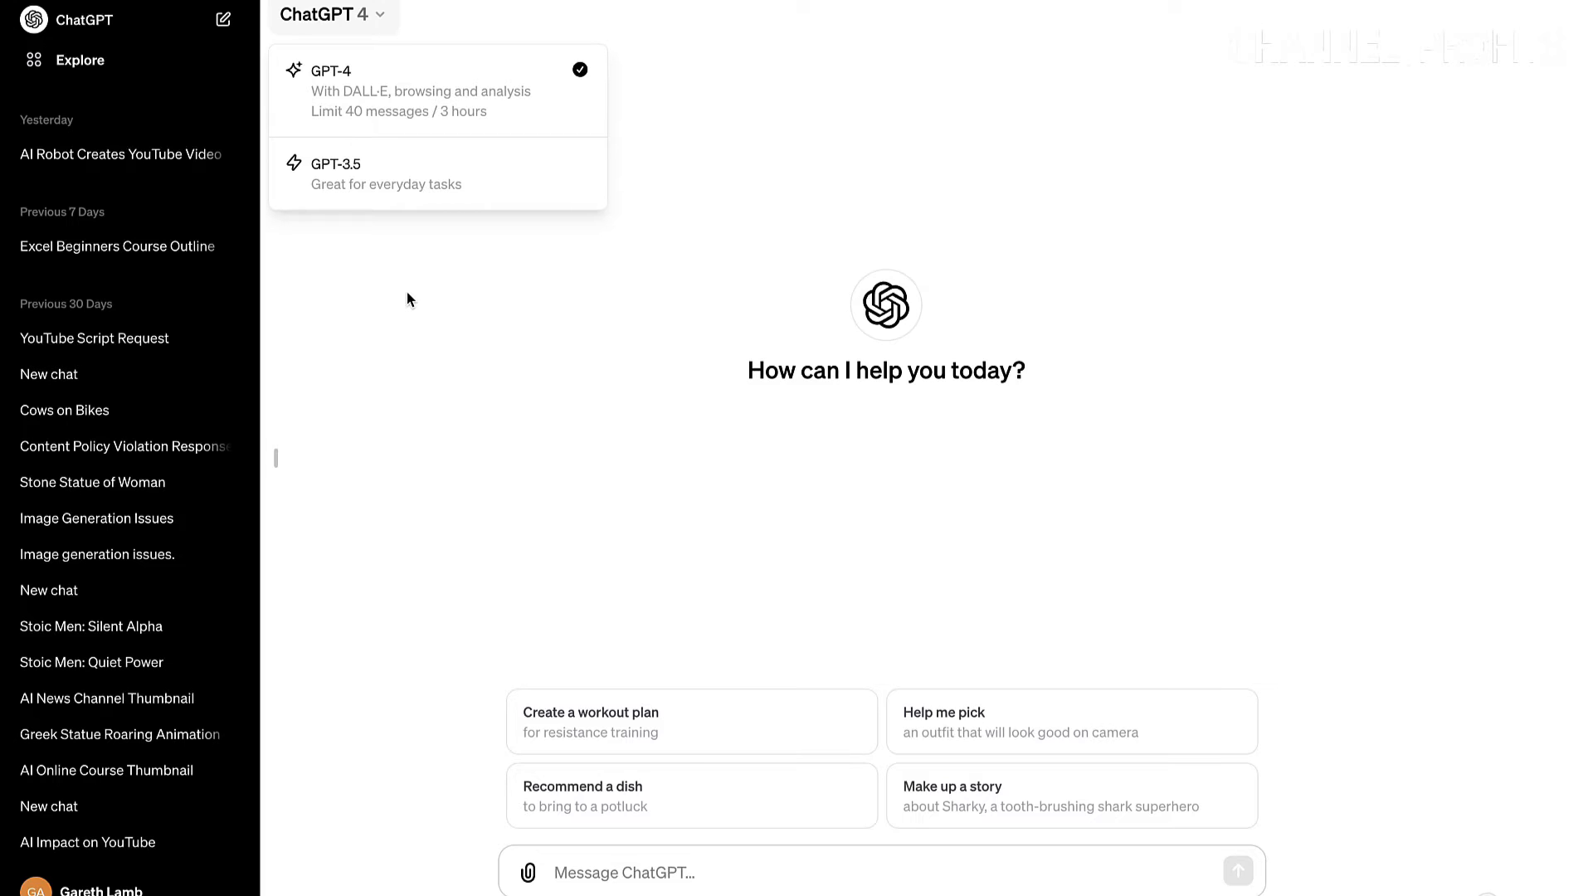
pyautogui.moveTo(459, 122)
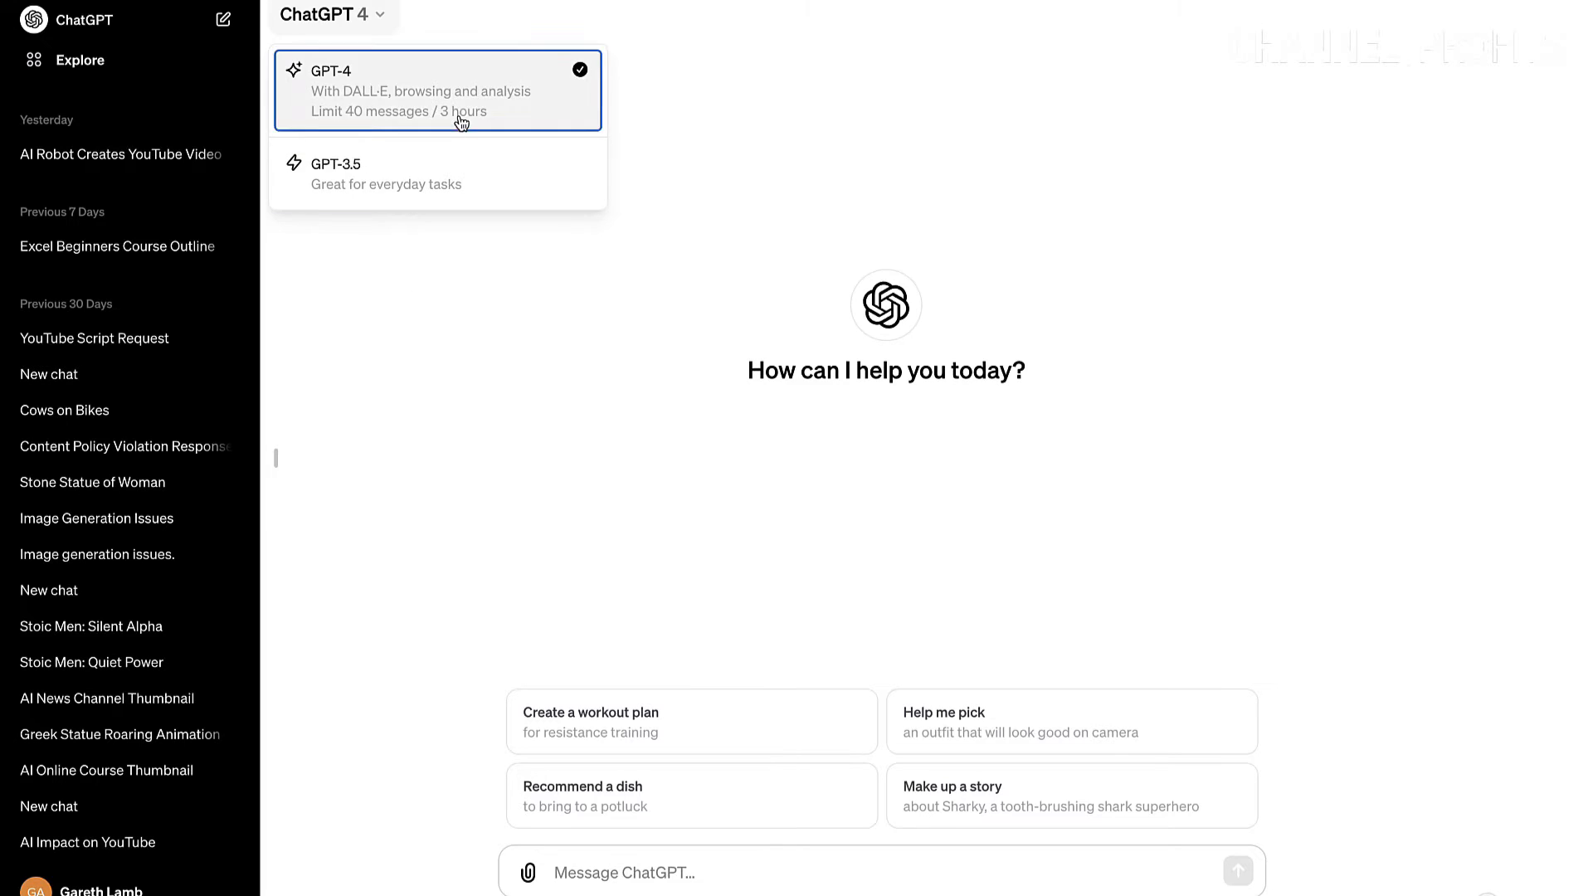
pyautogui.moveTo(372, 54)
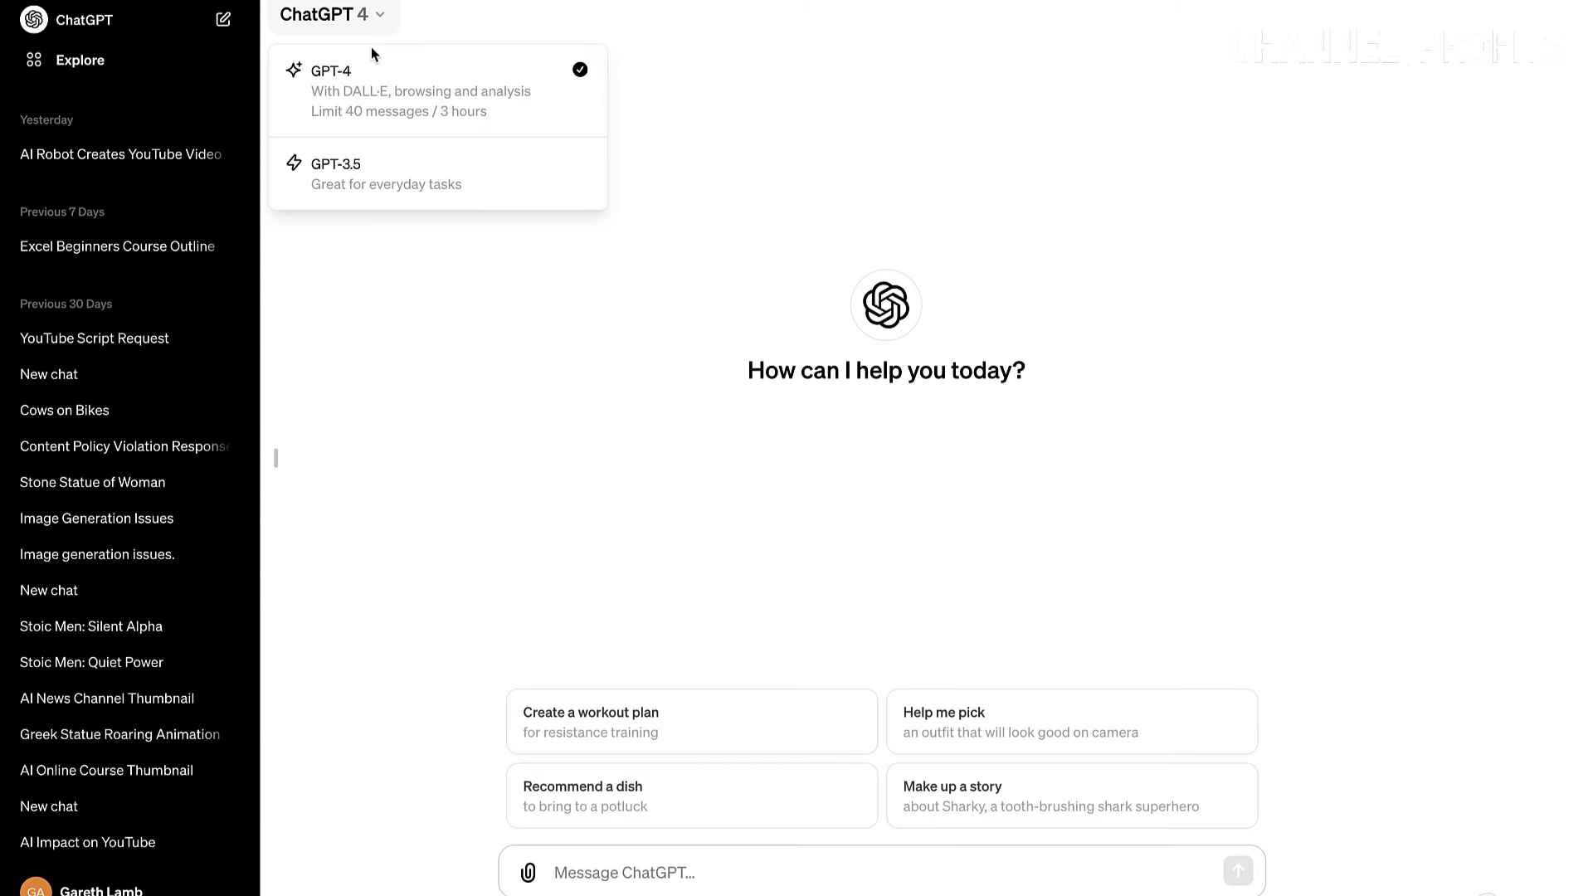
pyautogui.moveTo(495, 126)
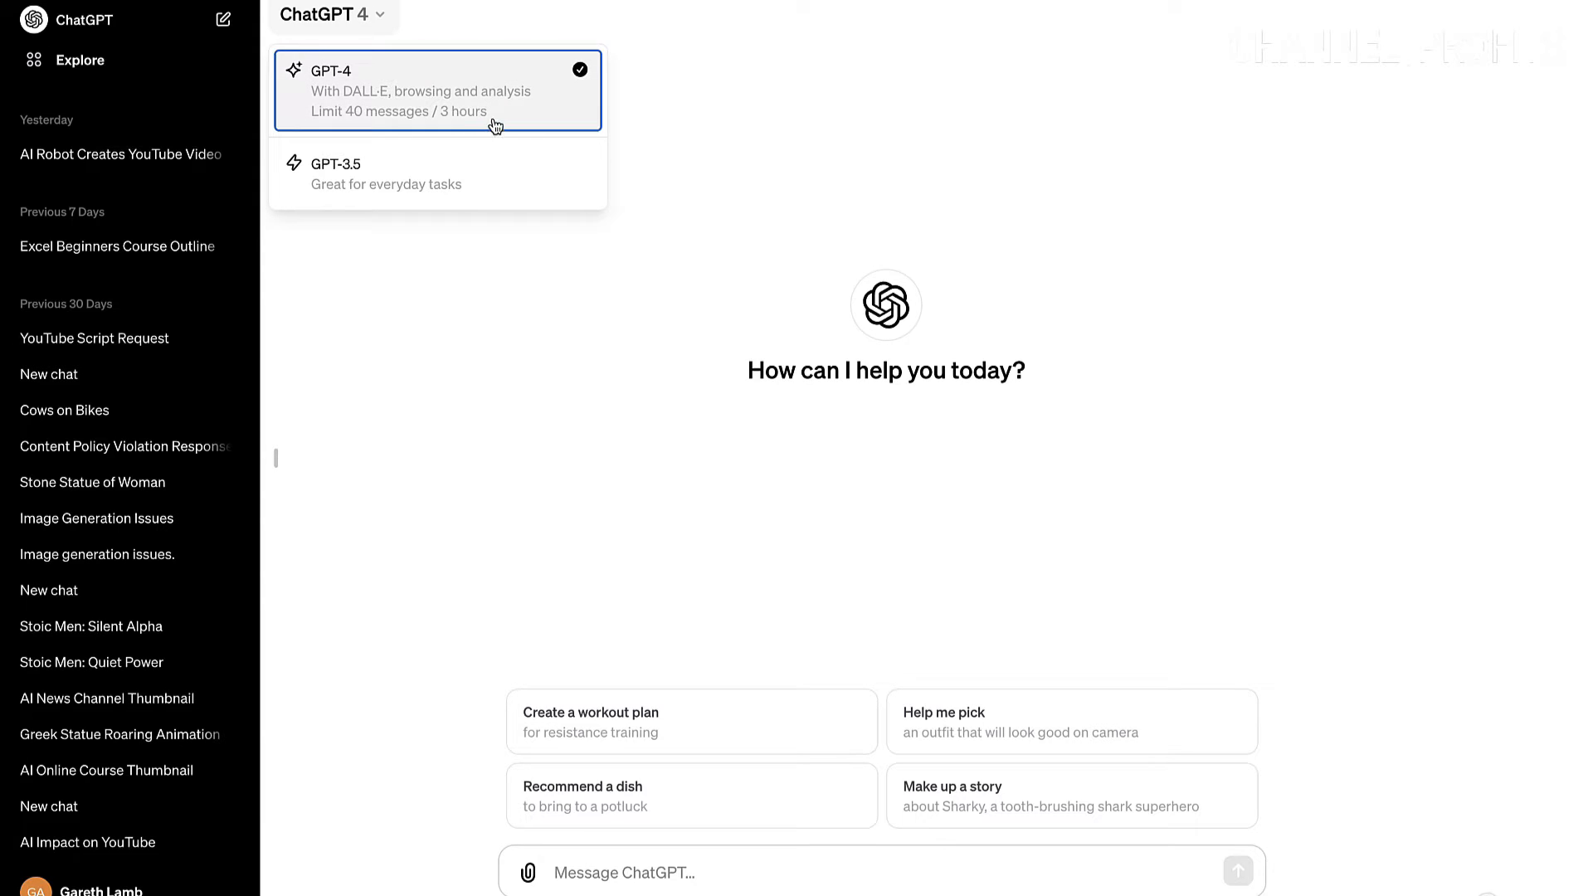
pyautogui.moveTo(547, 214)
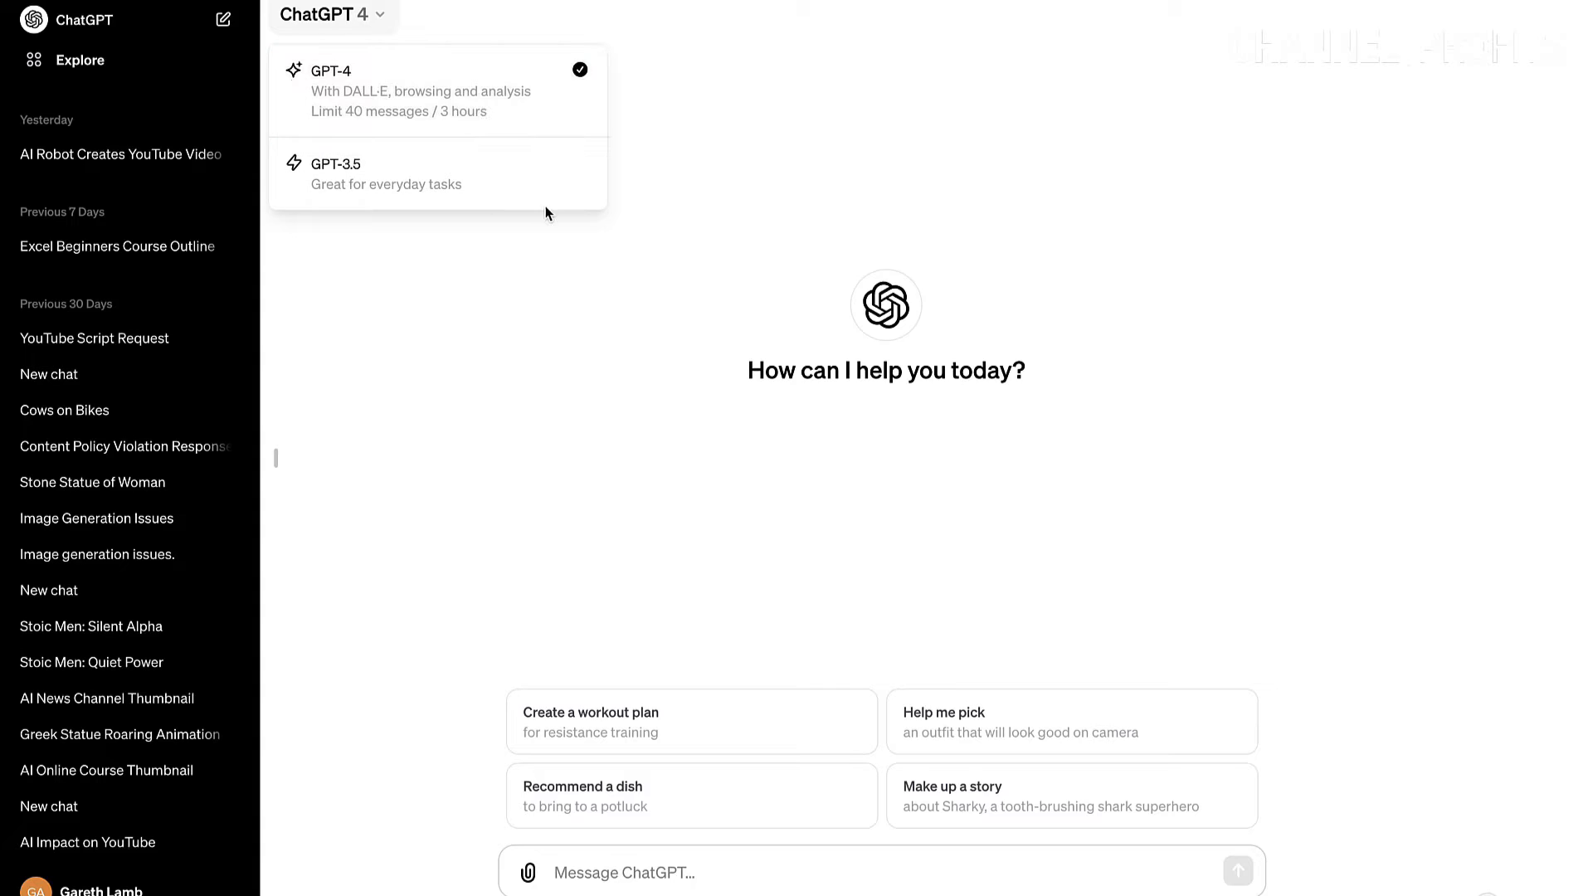
pyautogui.click(778, 481)
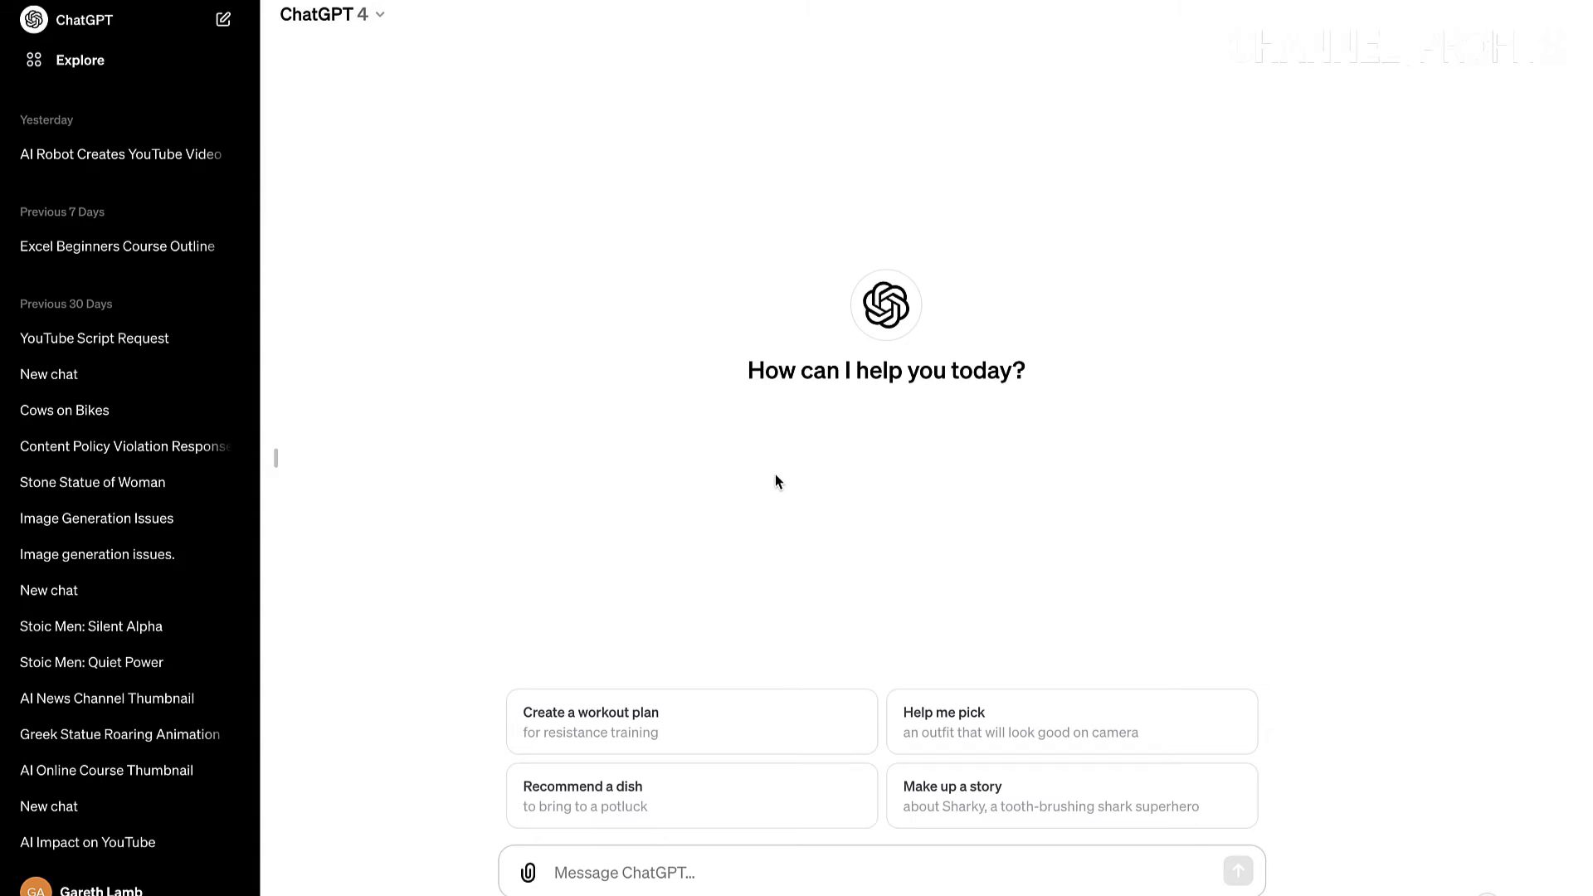
pyautogui.moveTo(863, 848)
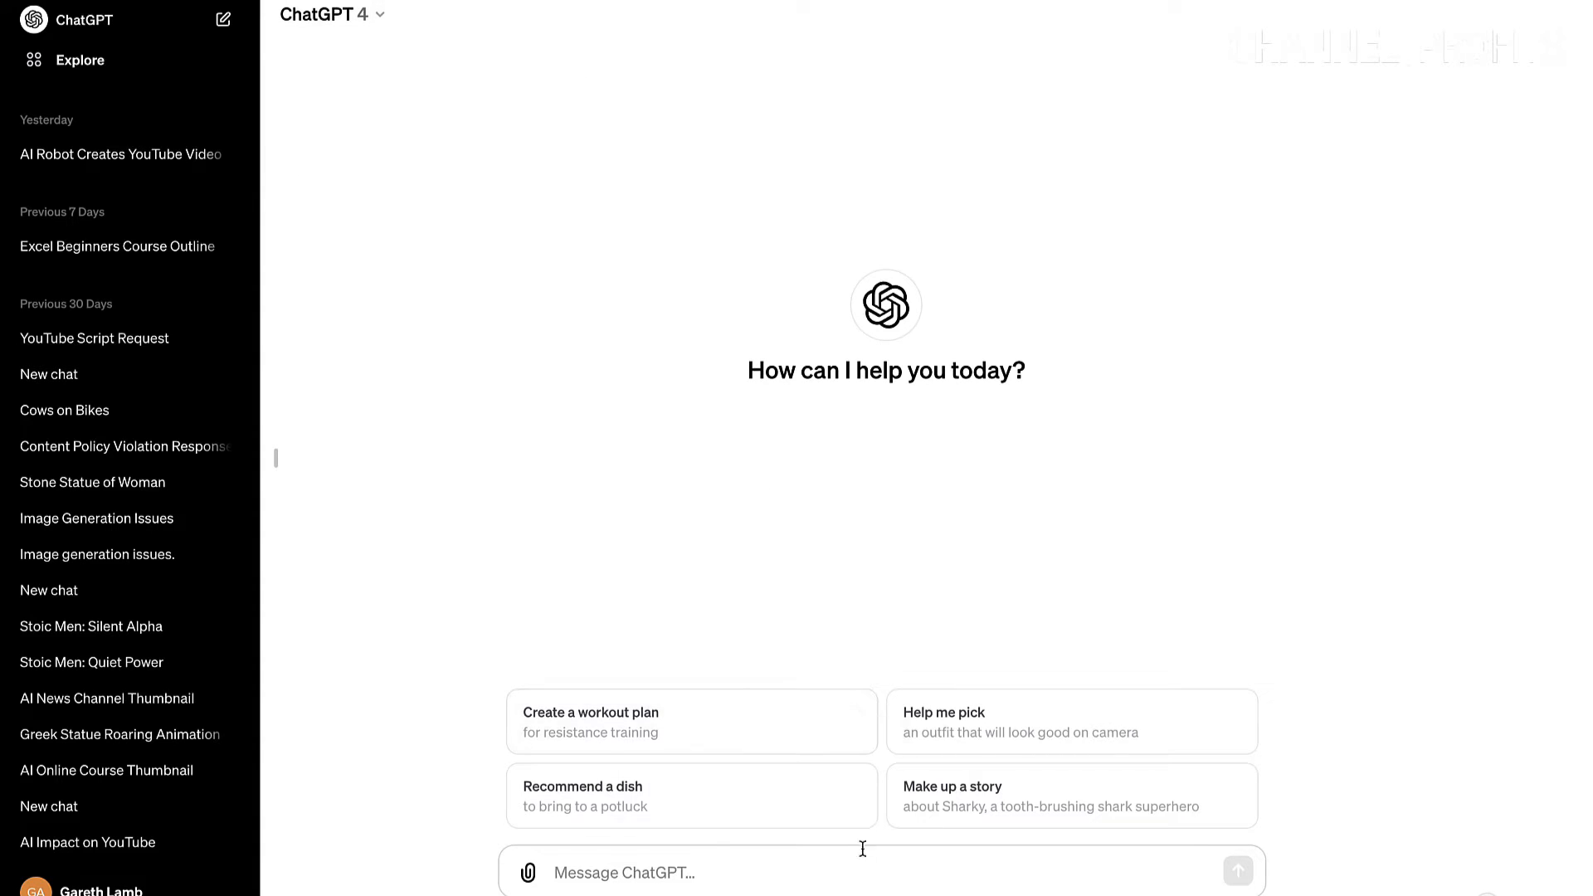
pyautogui.moveTo(880, 868)
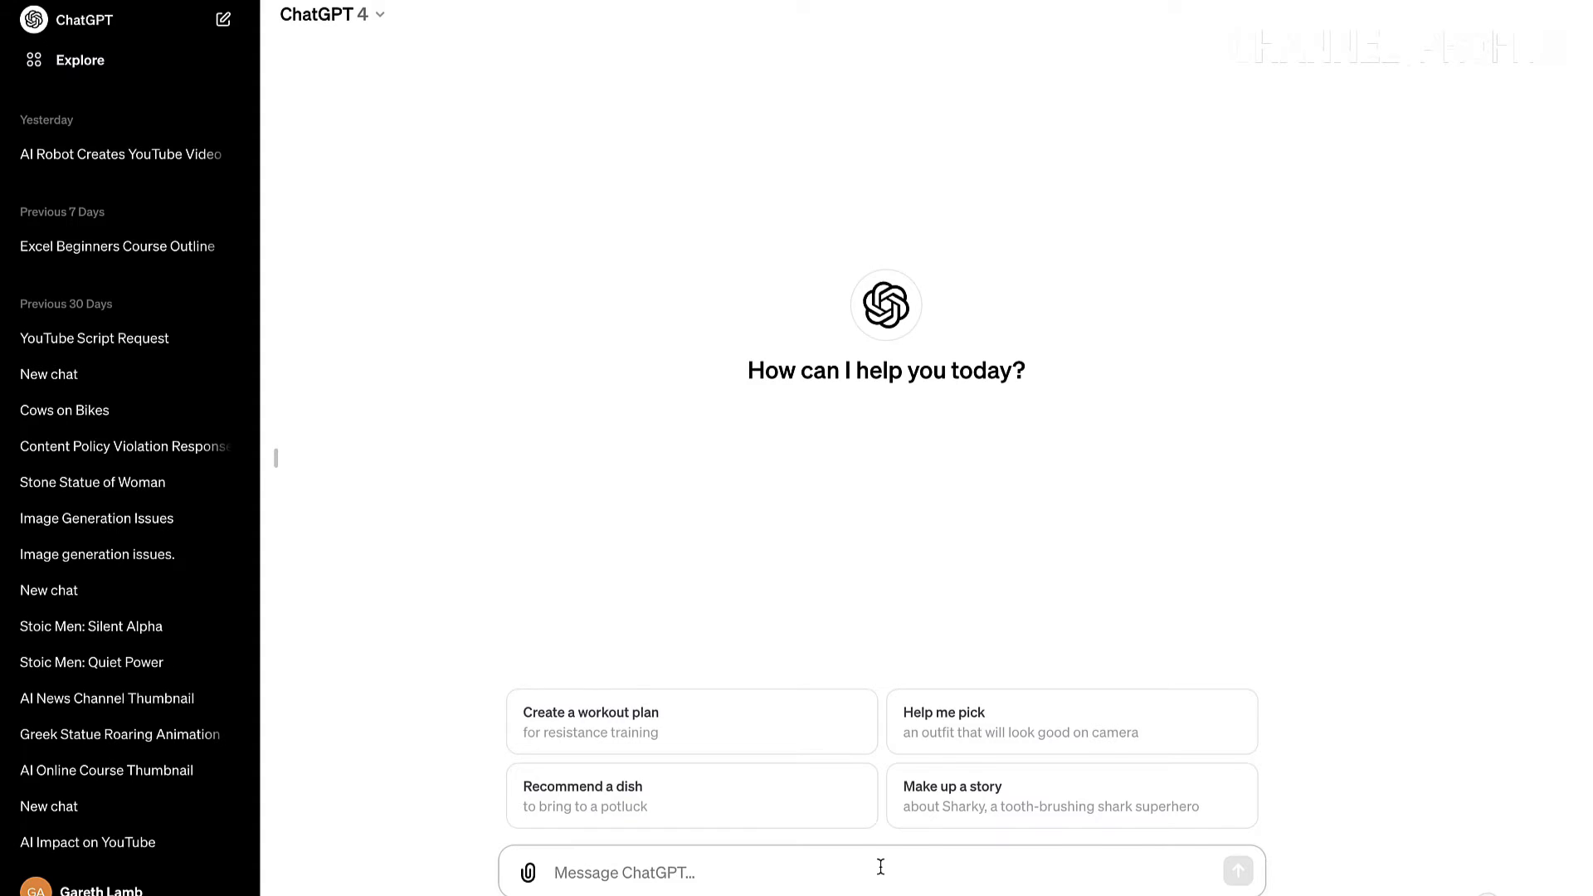
# Request a cartoon of the man on the left, then retry asking for 16:9 size.
pyautogui.write('cartoon-style image with the male character positioned on the far left side, editing a YouTube video')
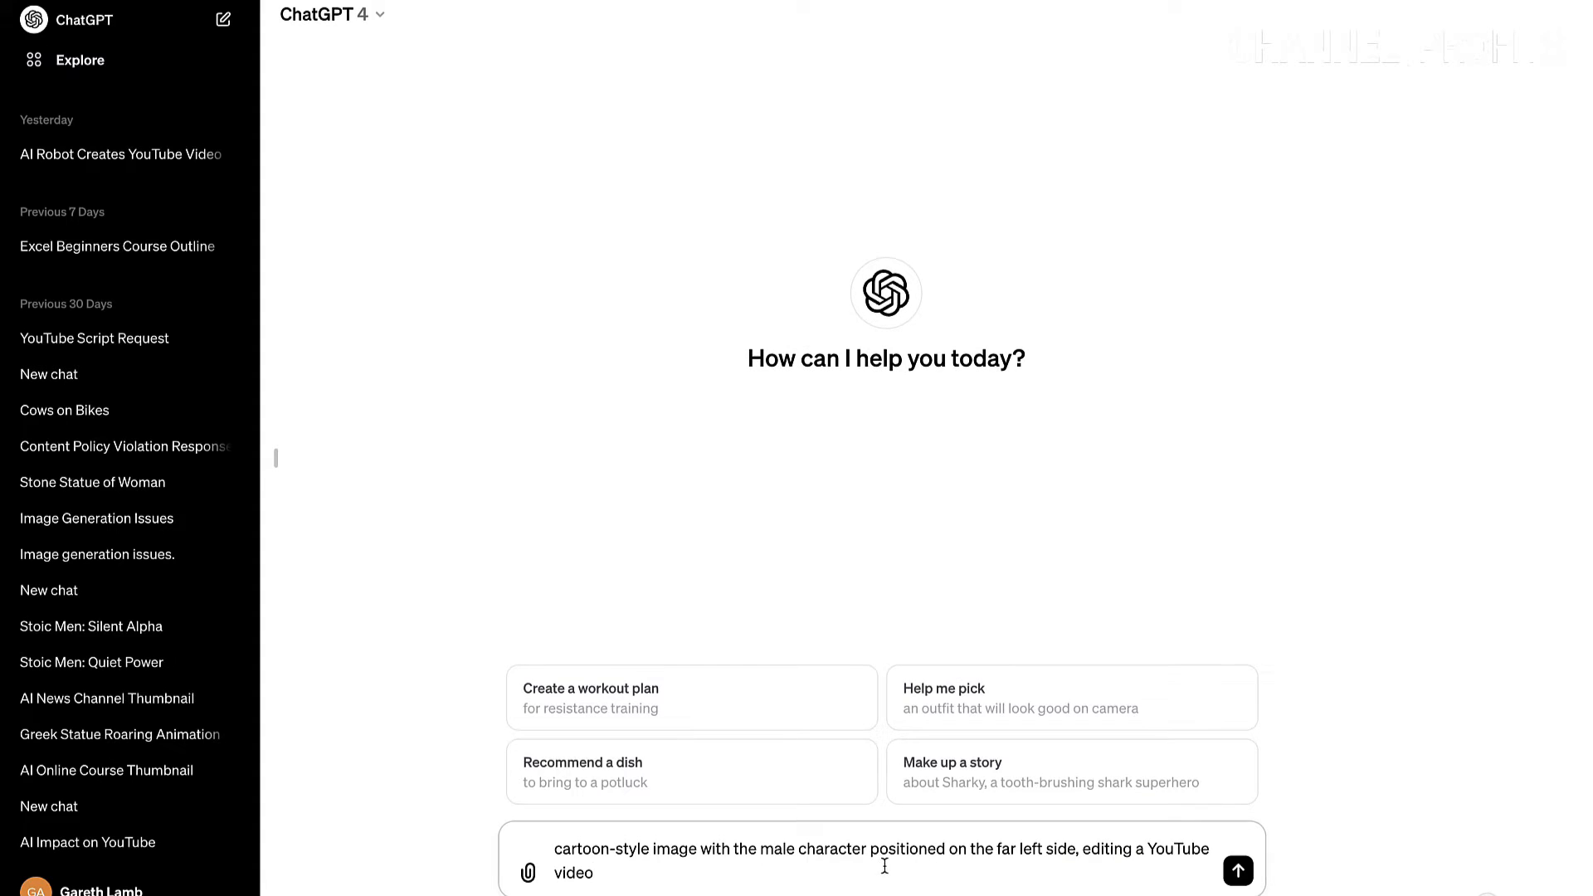
pyautogui.moveTo(702, 861)
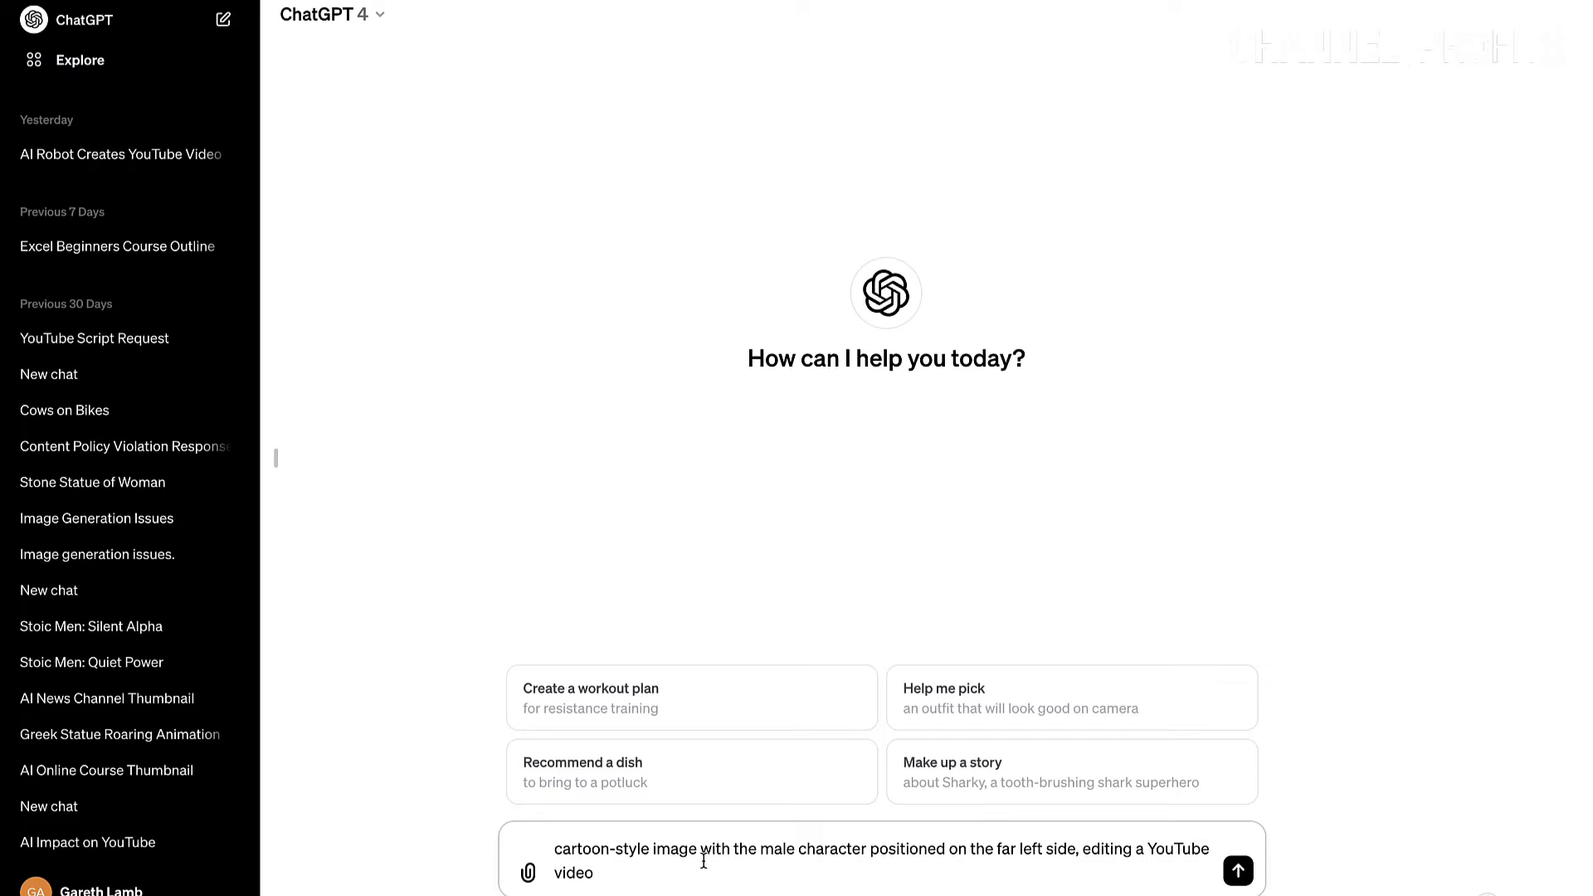
pyautogui.moveTo(826, 866)
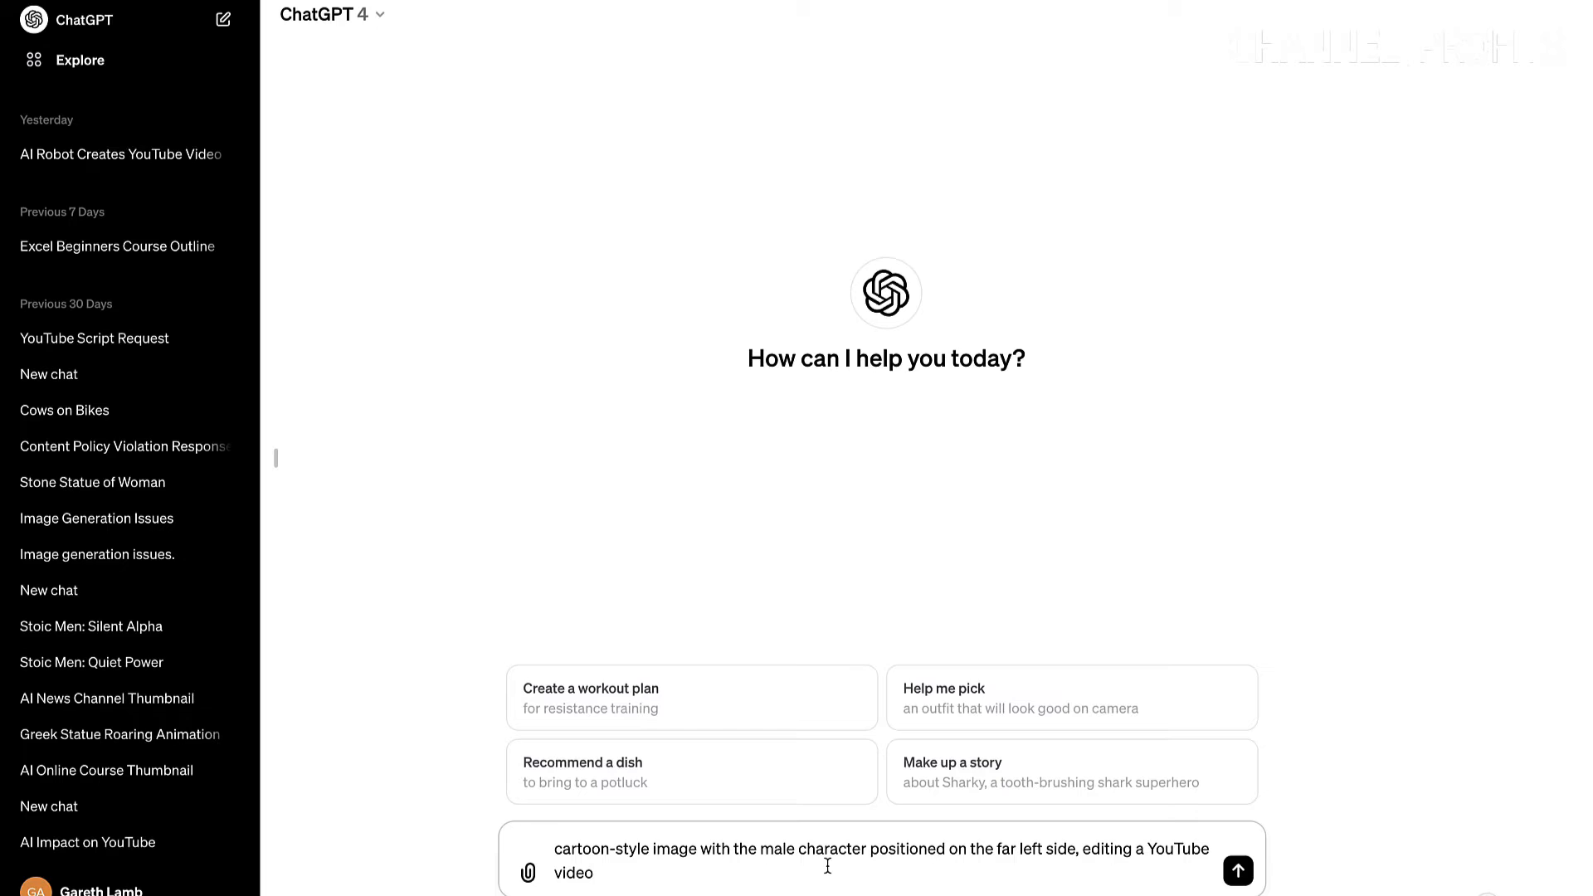
pyautogui.moveTo(1037, 865)
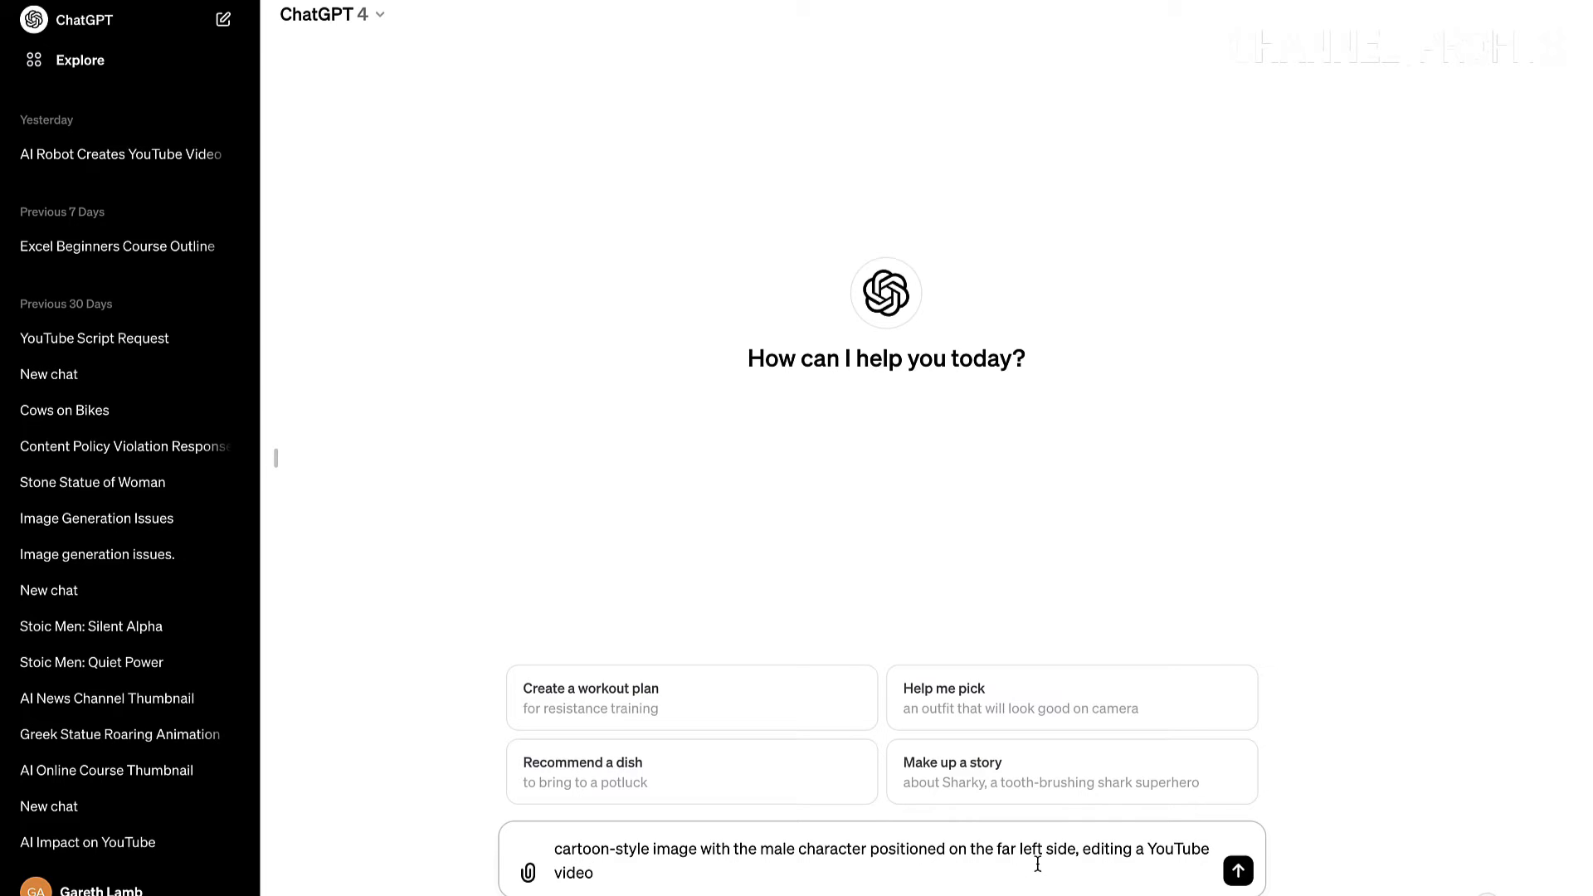
pyautogui.moveTo(1238, 871)
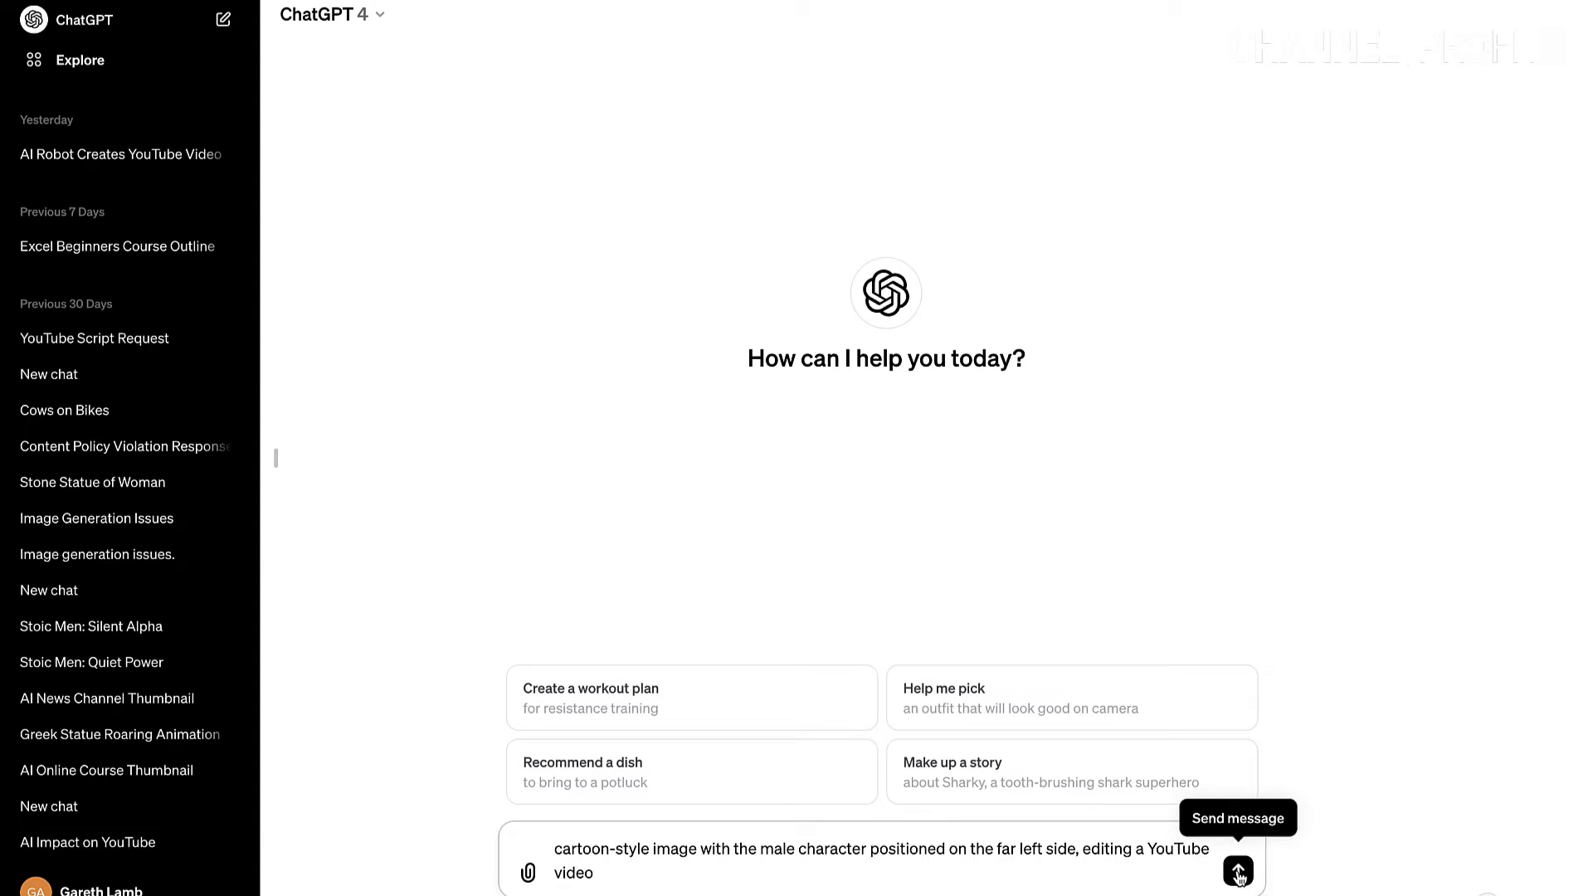
pyautogui.click(1238, 872)
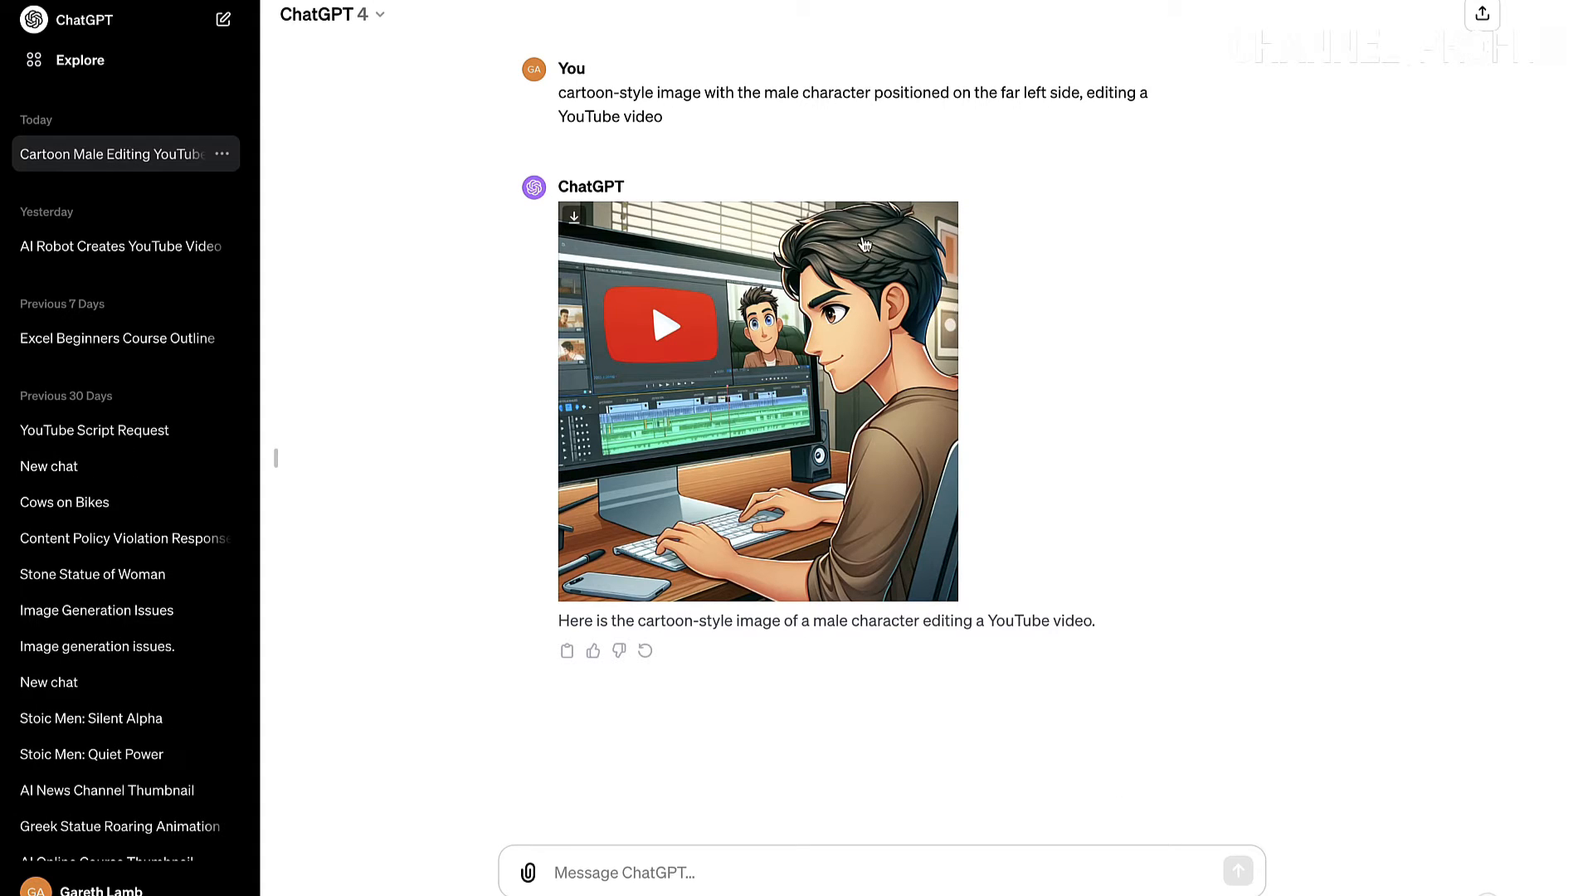
pyautogui.moveTo(854, 322)
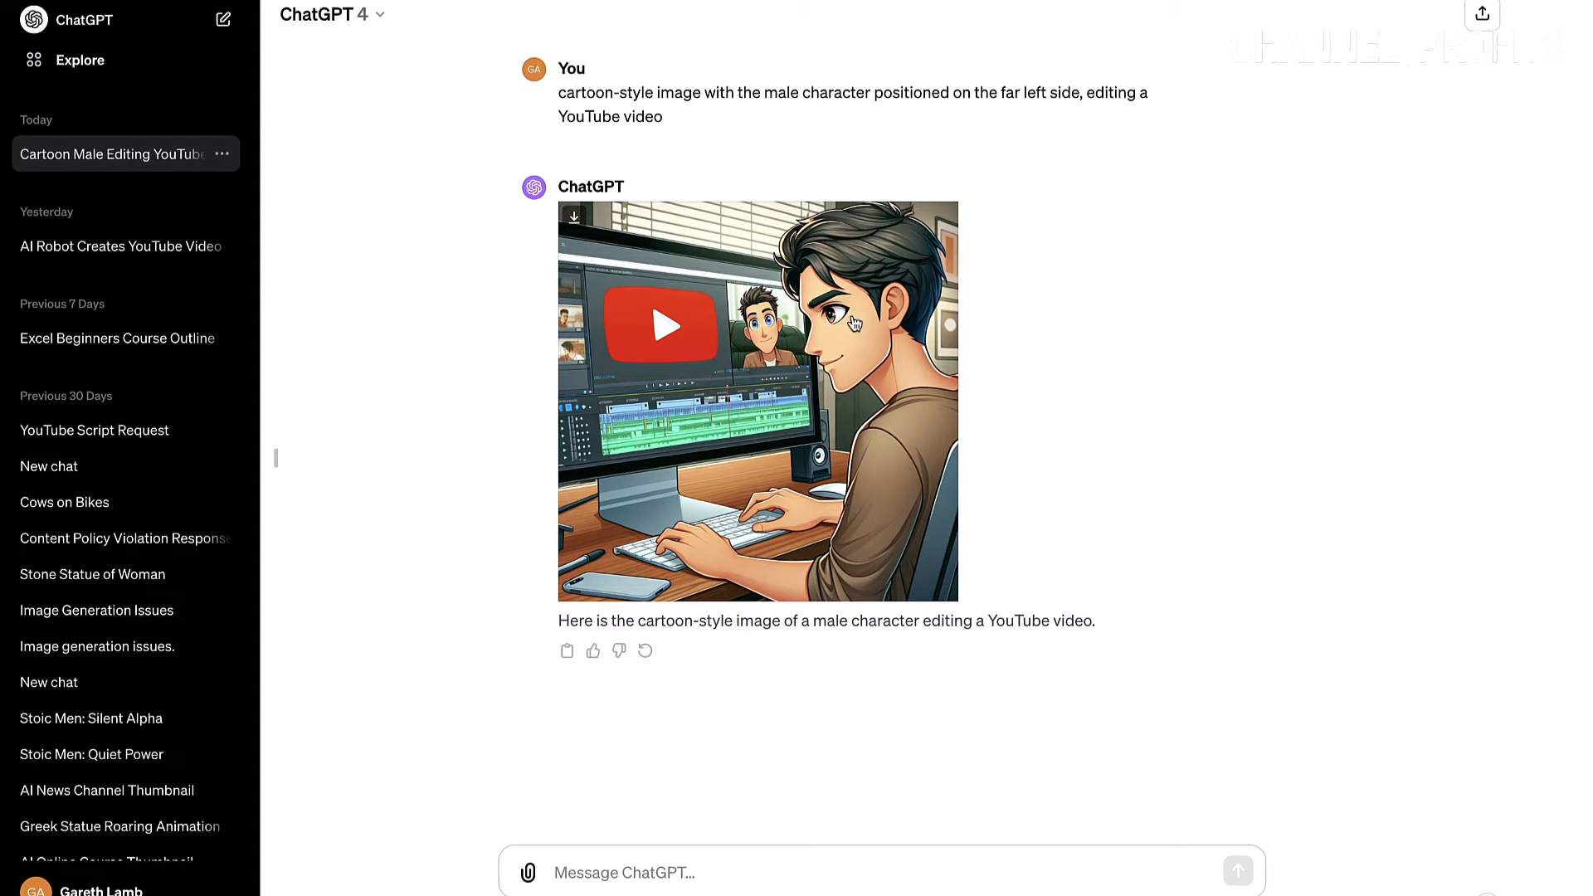
pyautogui.moveTo(894, 335)
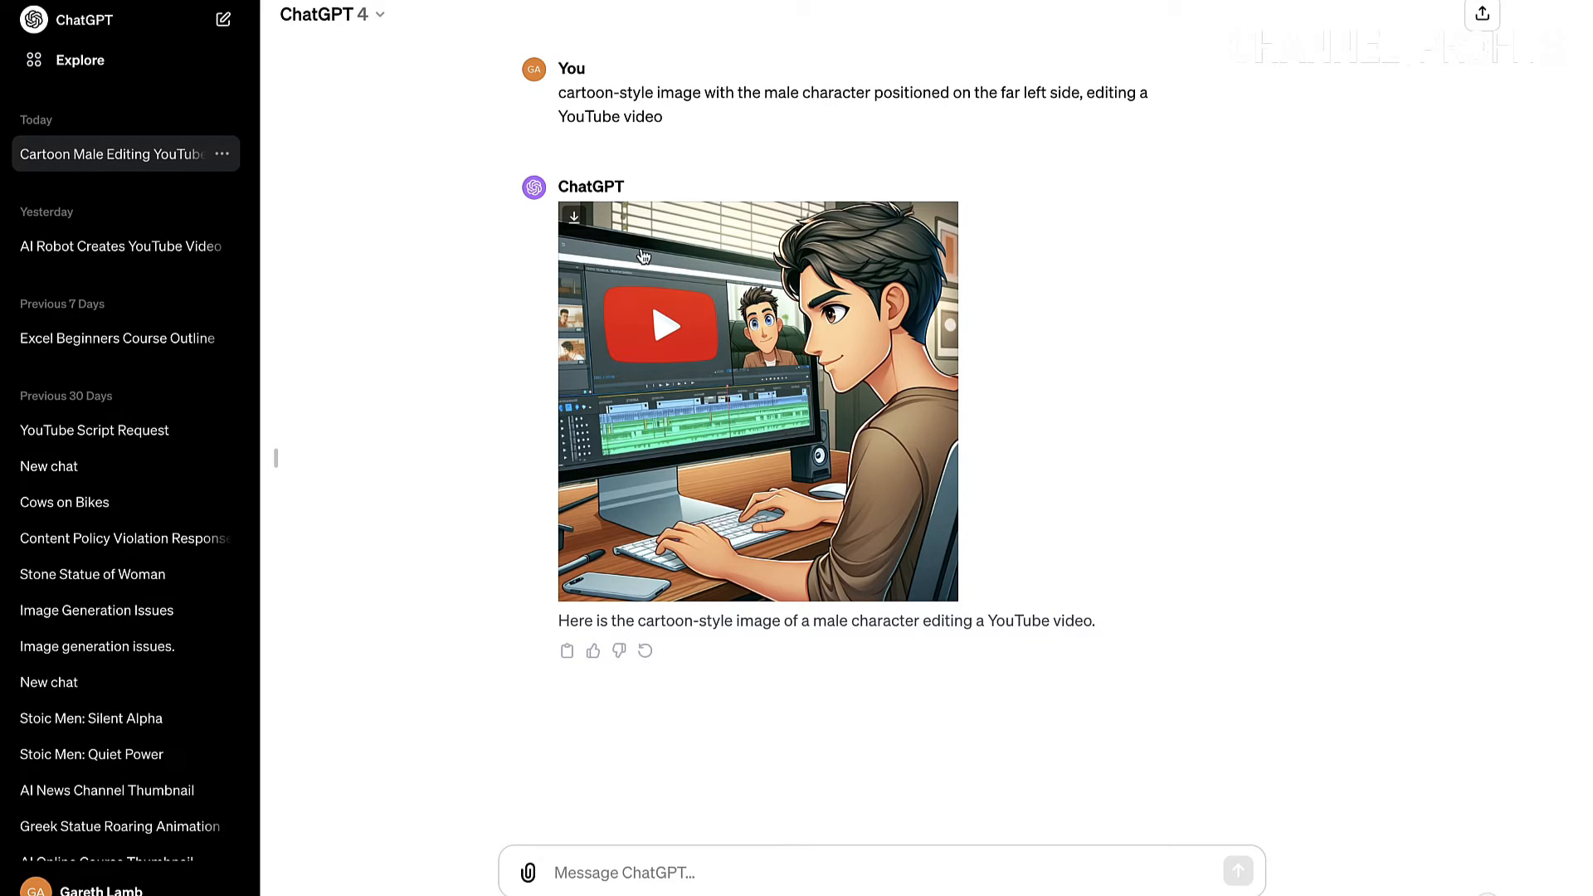
pyautogui.moveTo(793, 401)
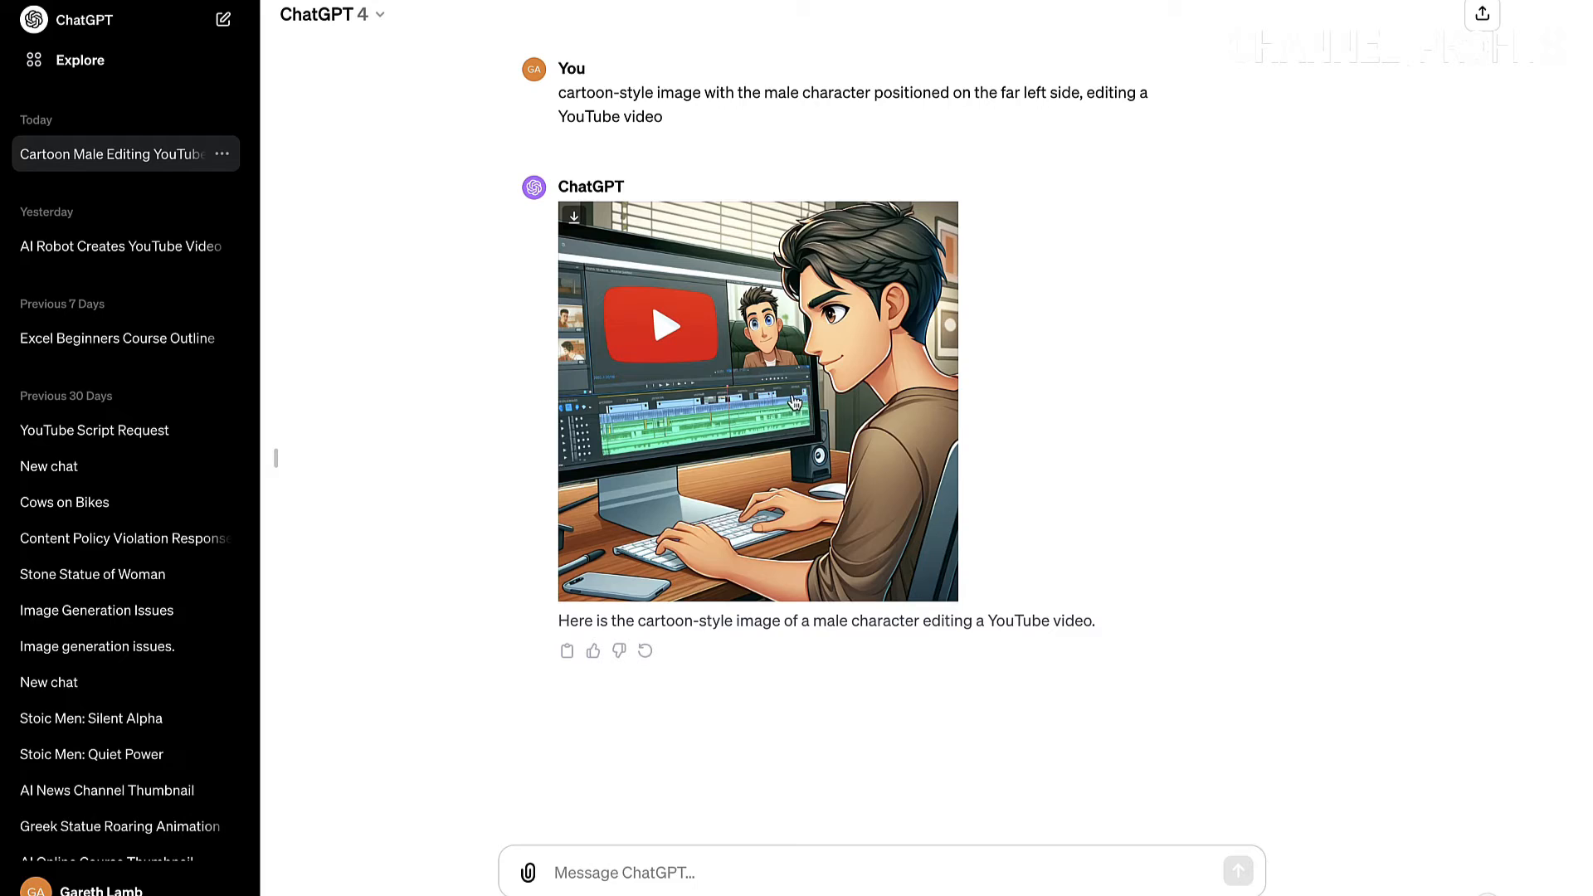
pyautogui.moveTo(647, 851)
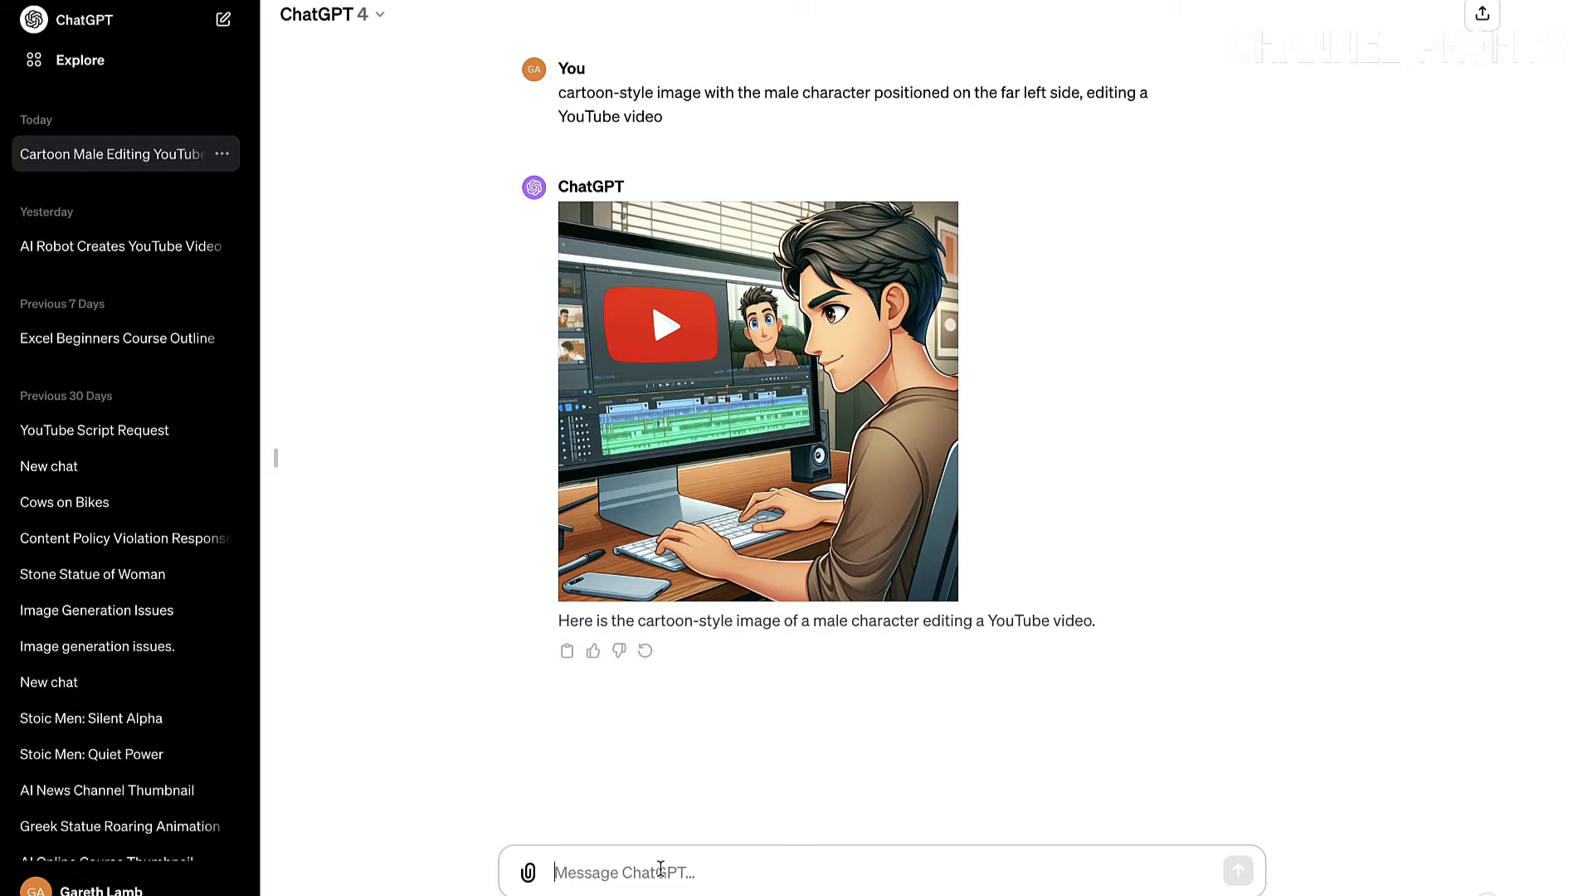
pyautogui.write('try again')
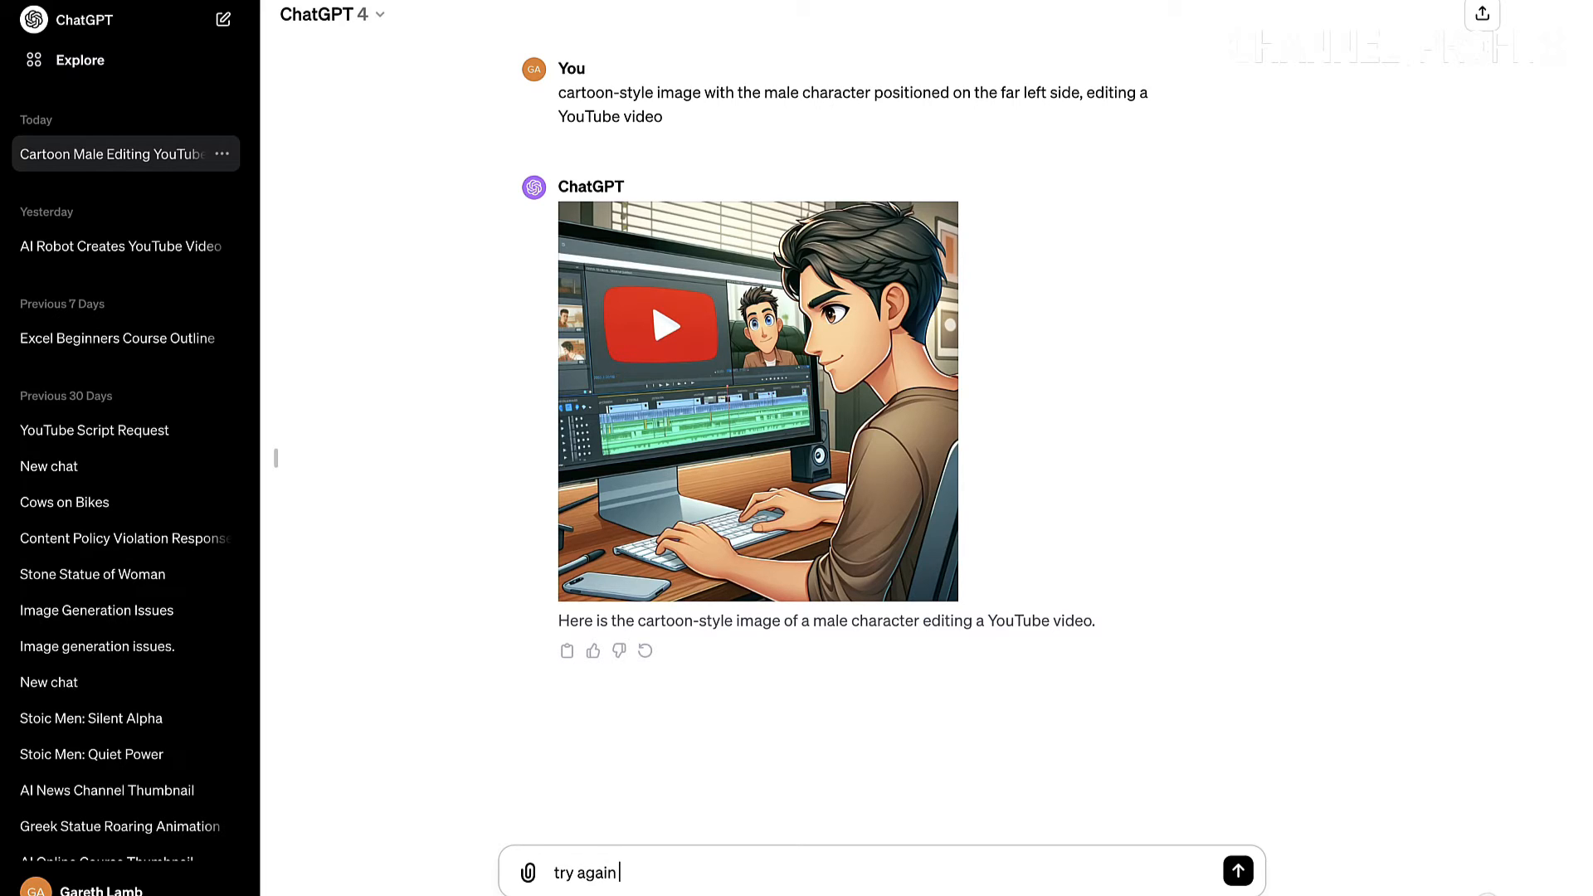
pyautogui.write('with the man on the left and in size 16:9')
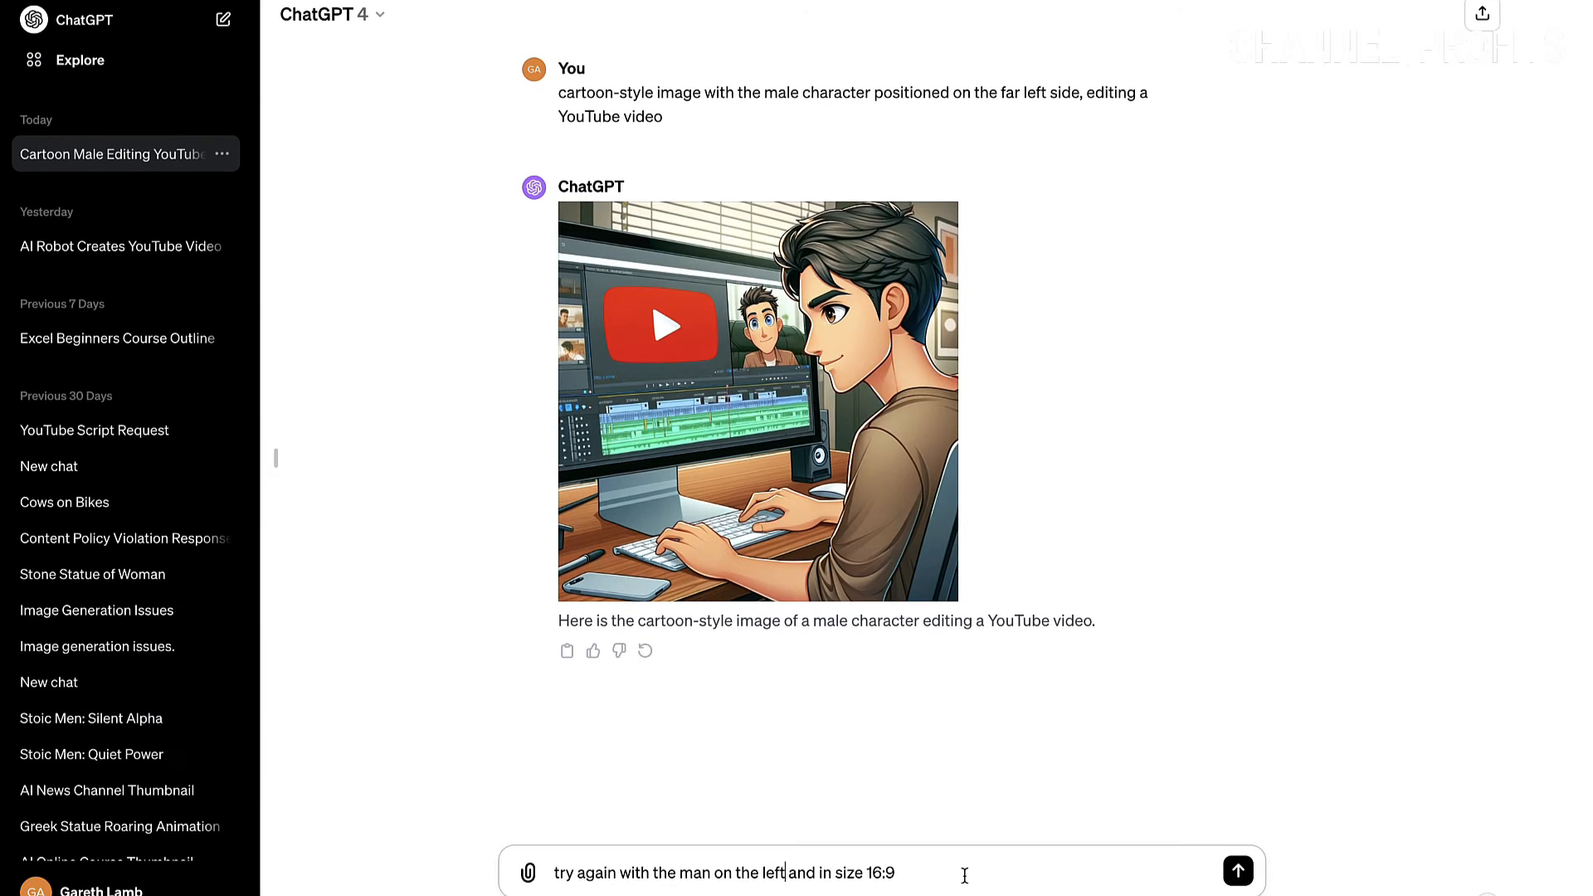
pyautogui.moveTo(1238, 872)
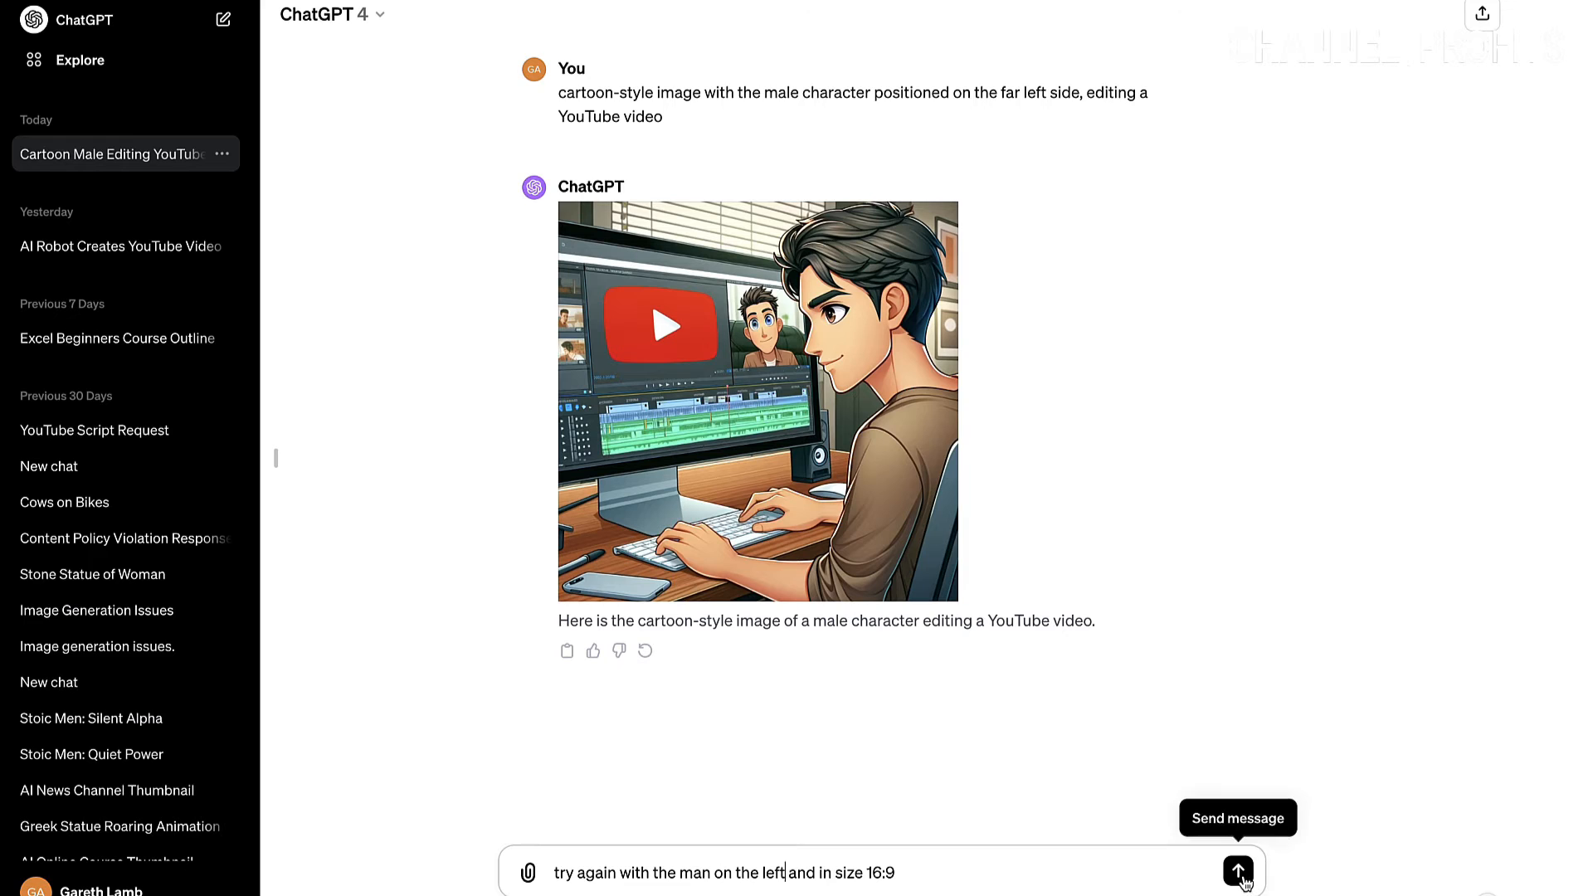
pyautogui.click(1239, 872)
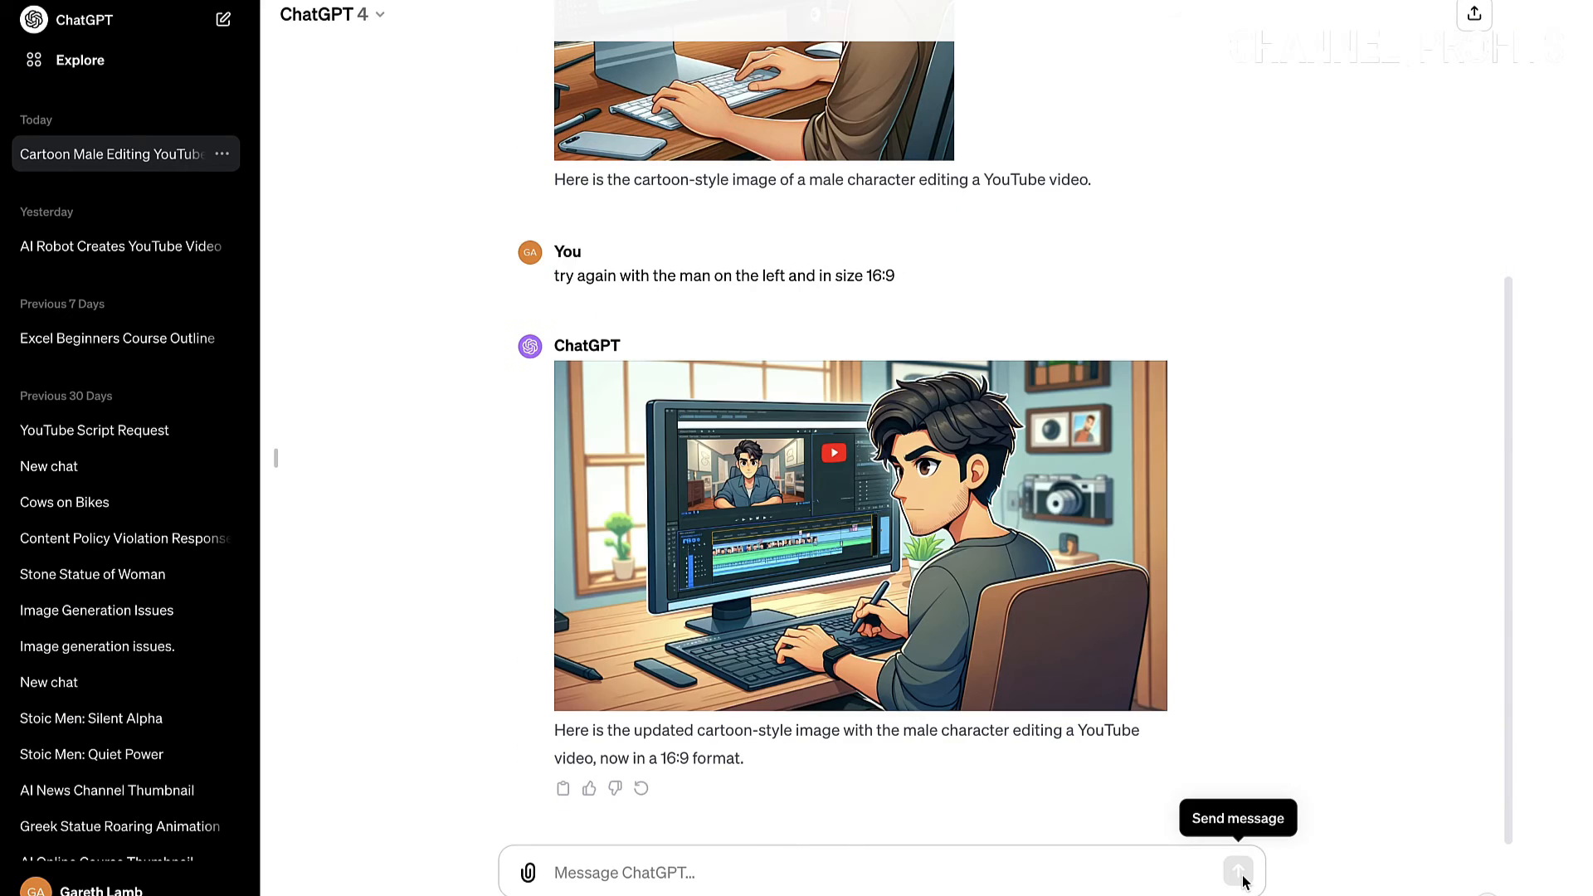
pyautogui.moveTo(1250, 557)
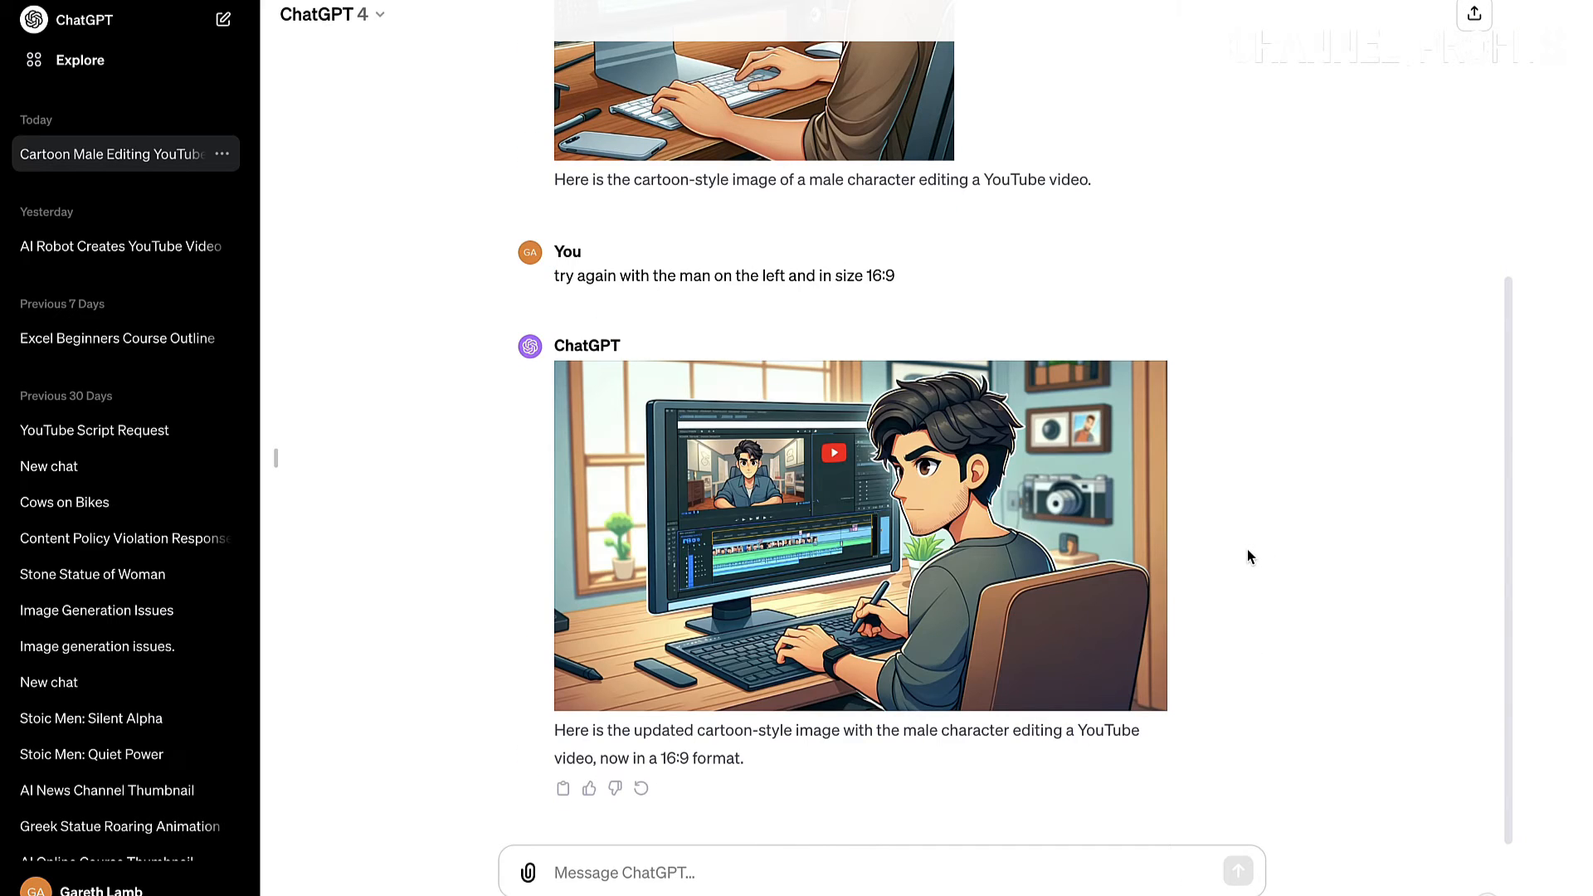
pyautogui.moveTo(943, 465)
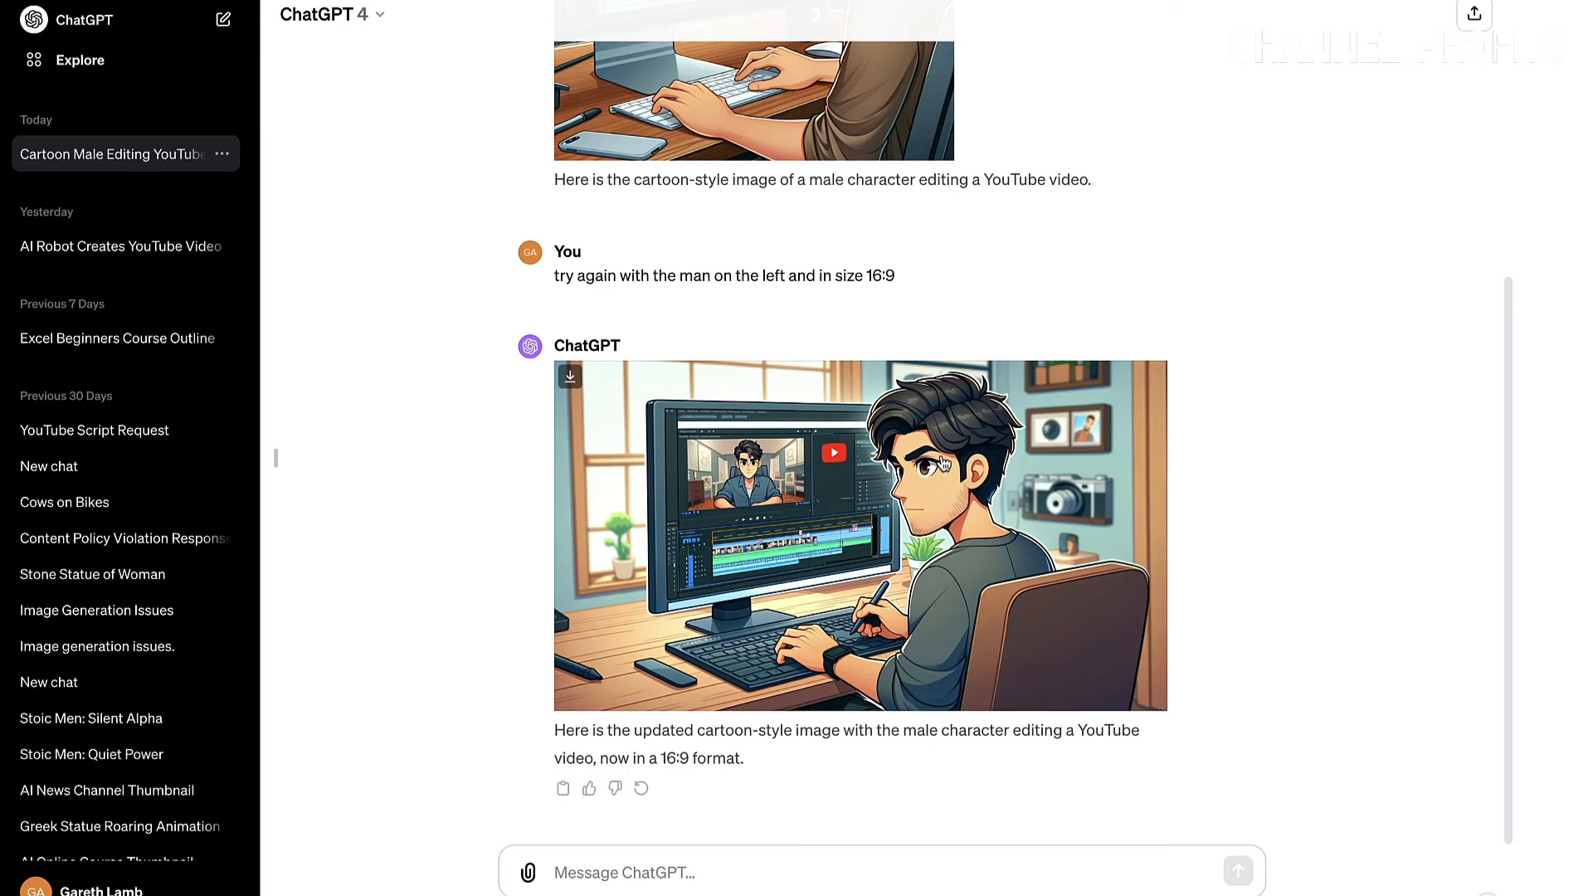
pyautogui.moveTo(945, 466)
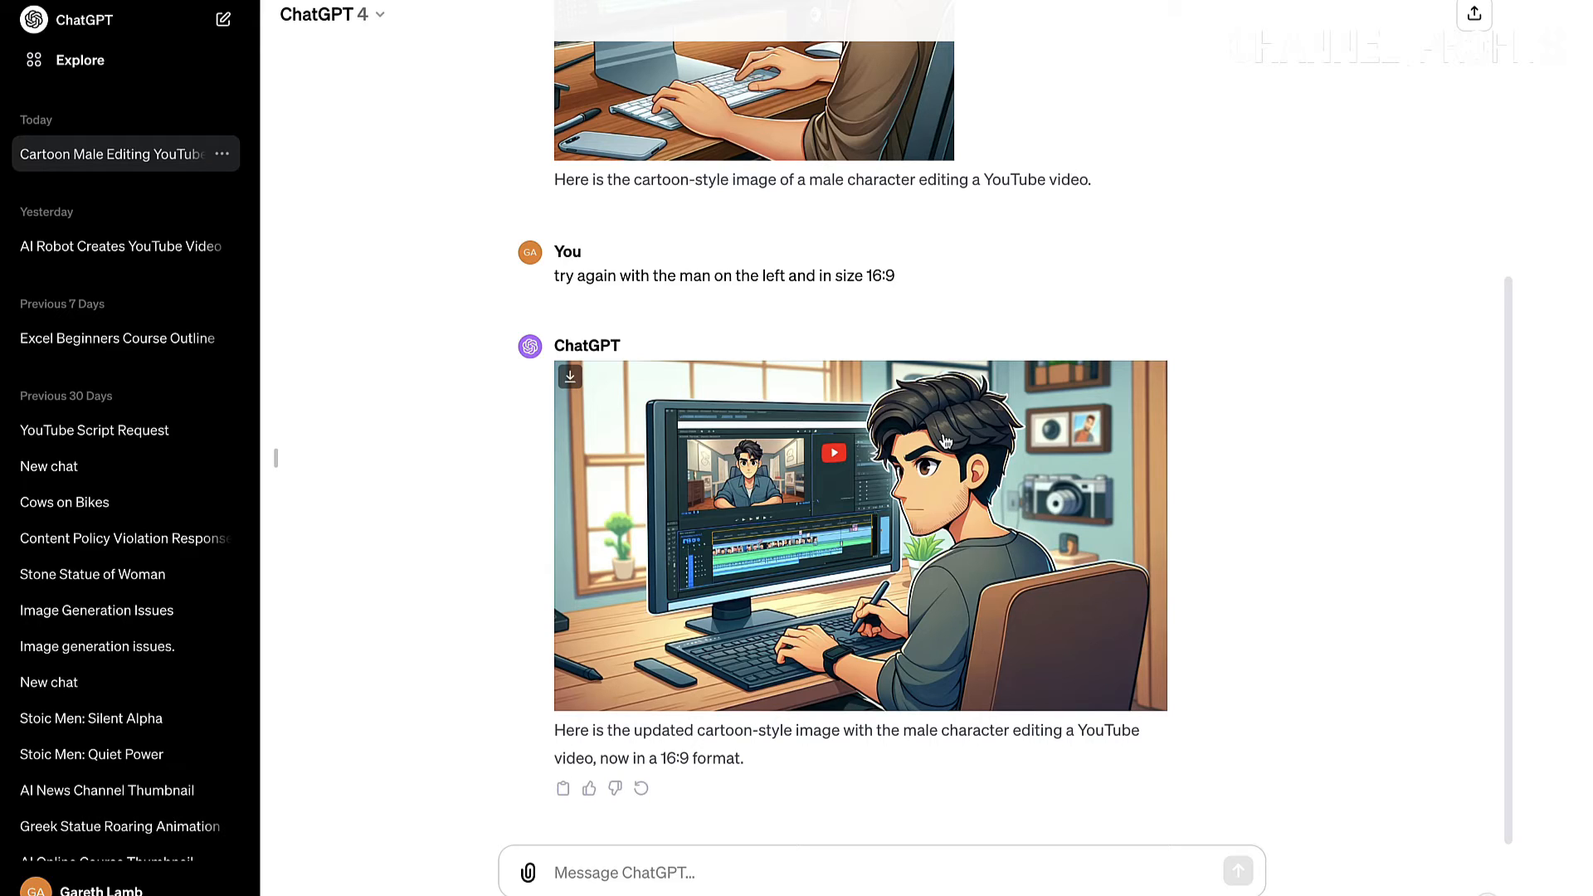
pyautogui.moveTo(943, 441)
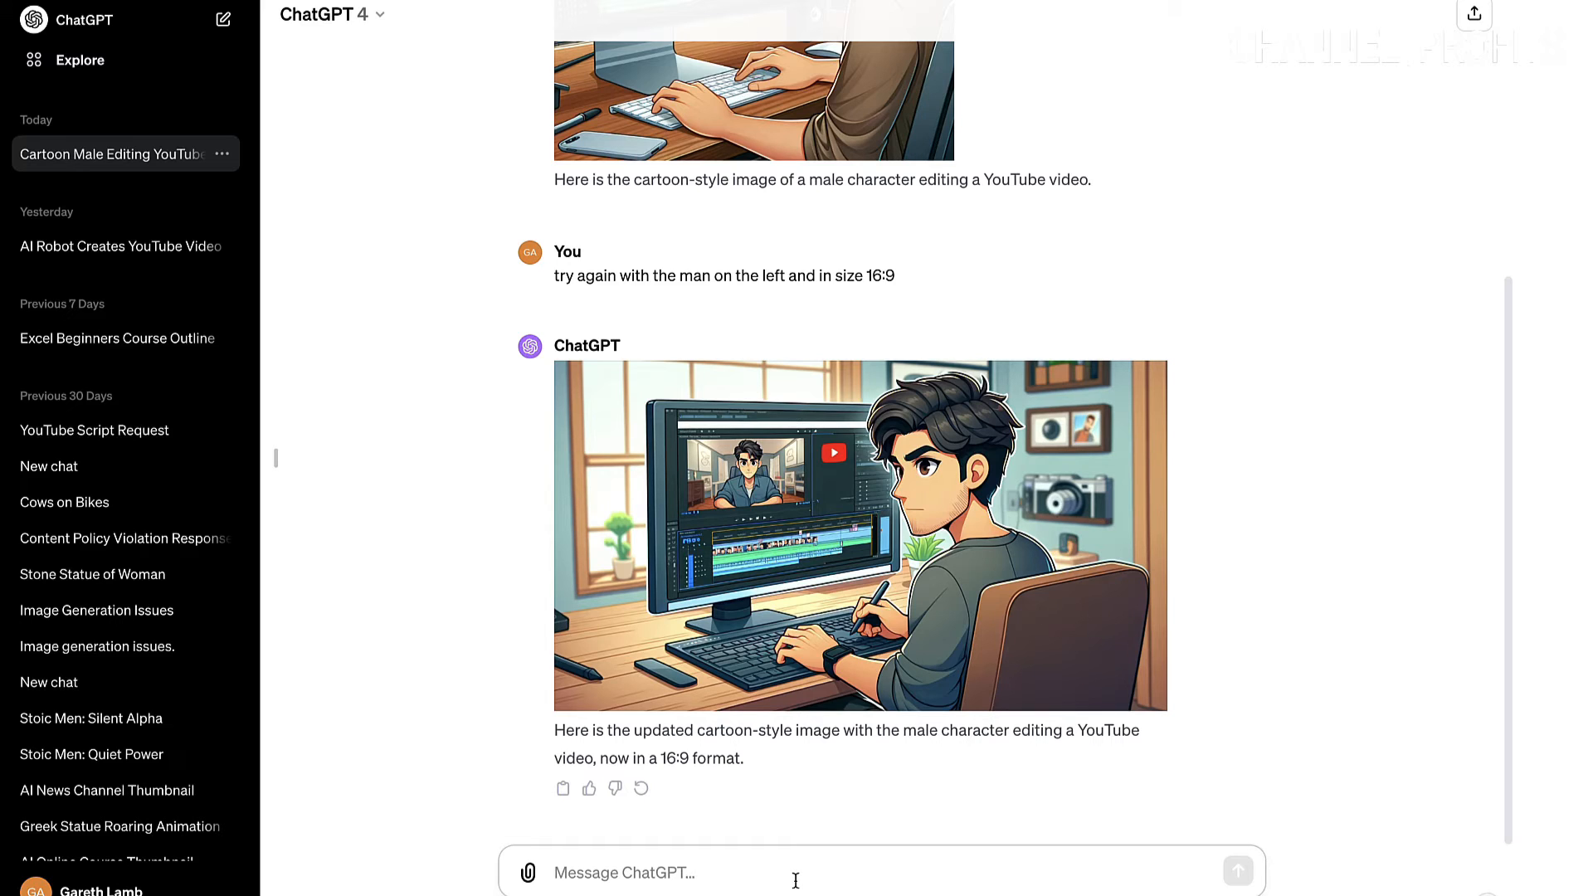
# Send 'that's not the left' and download the revised desk image.
pyautogui.write('that')
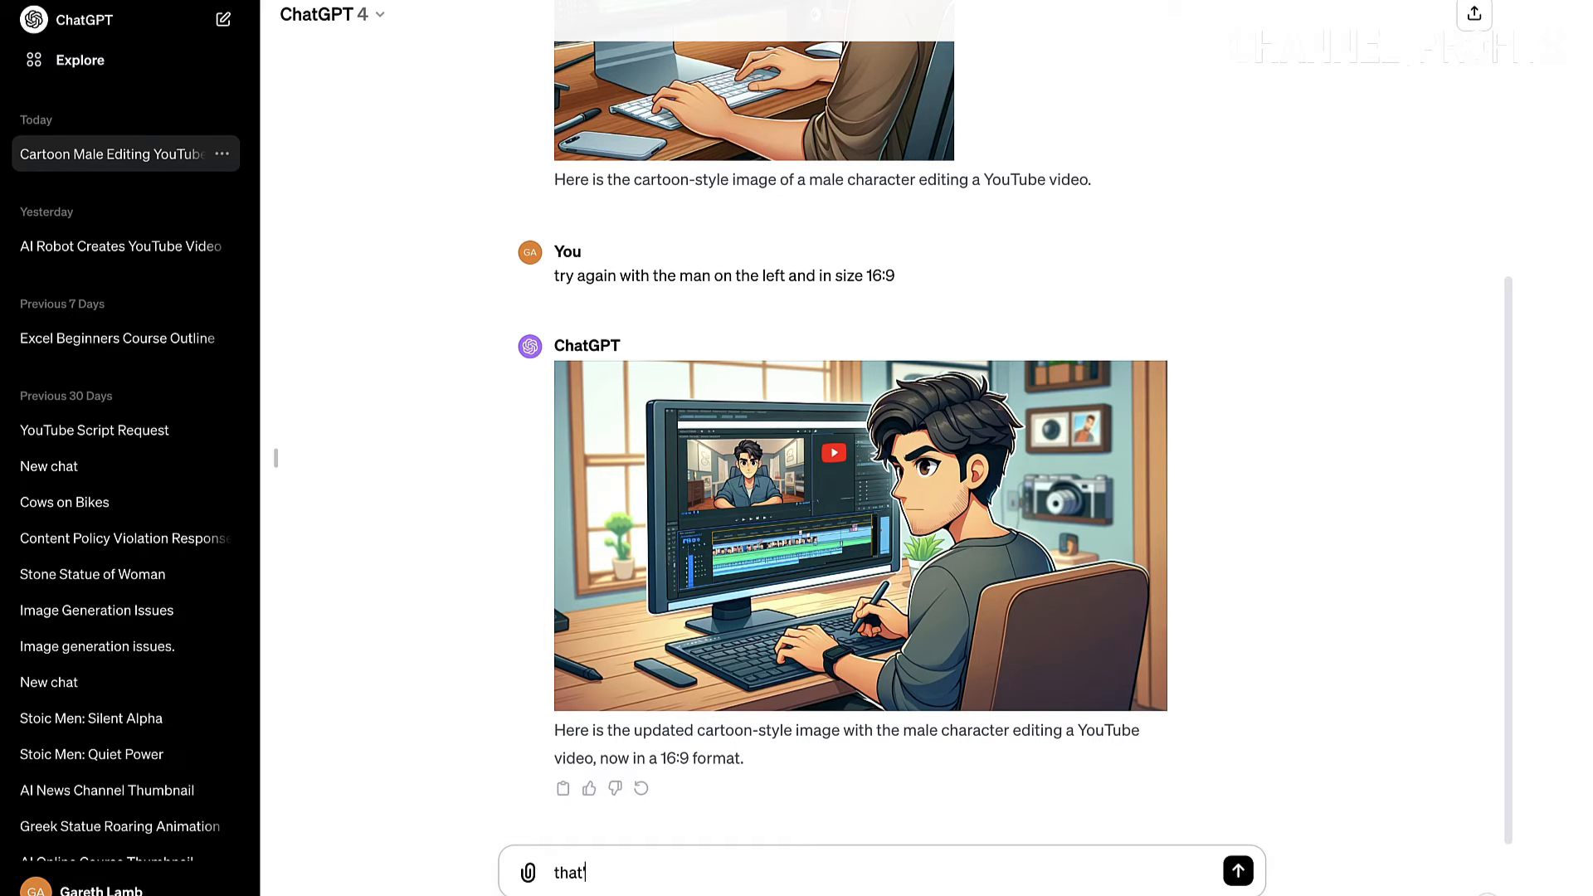
pyautogui.click(1237, 873)
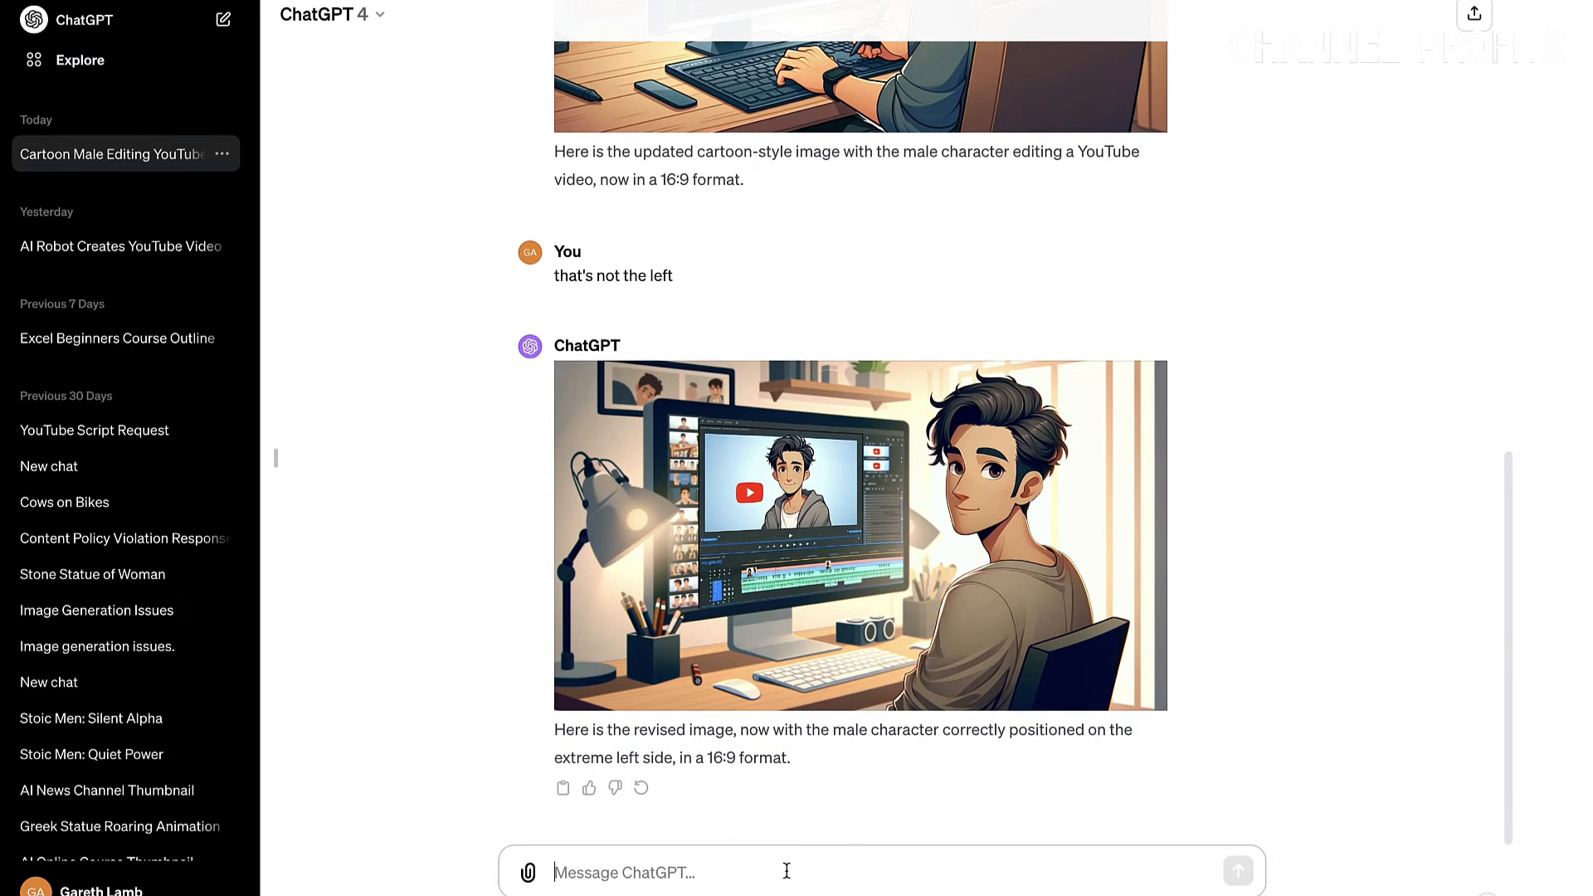
pyautogui.moveTo(994, 416)
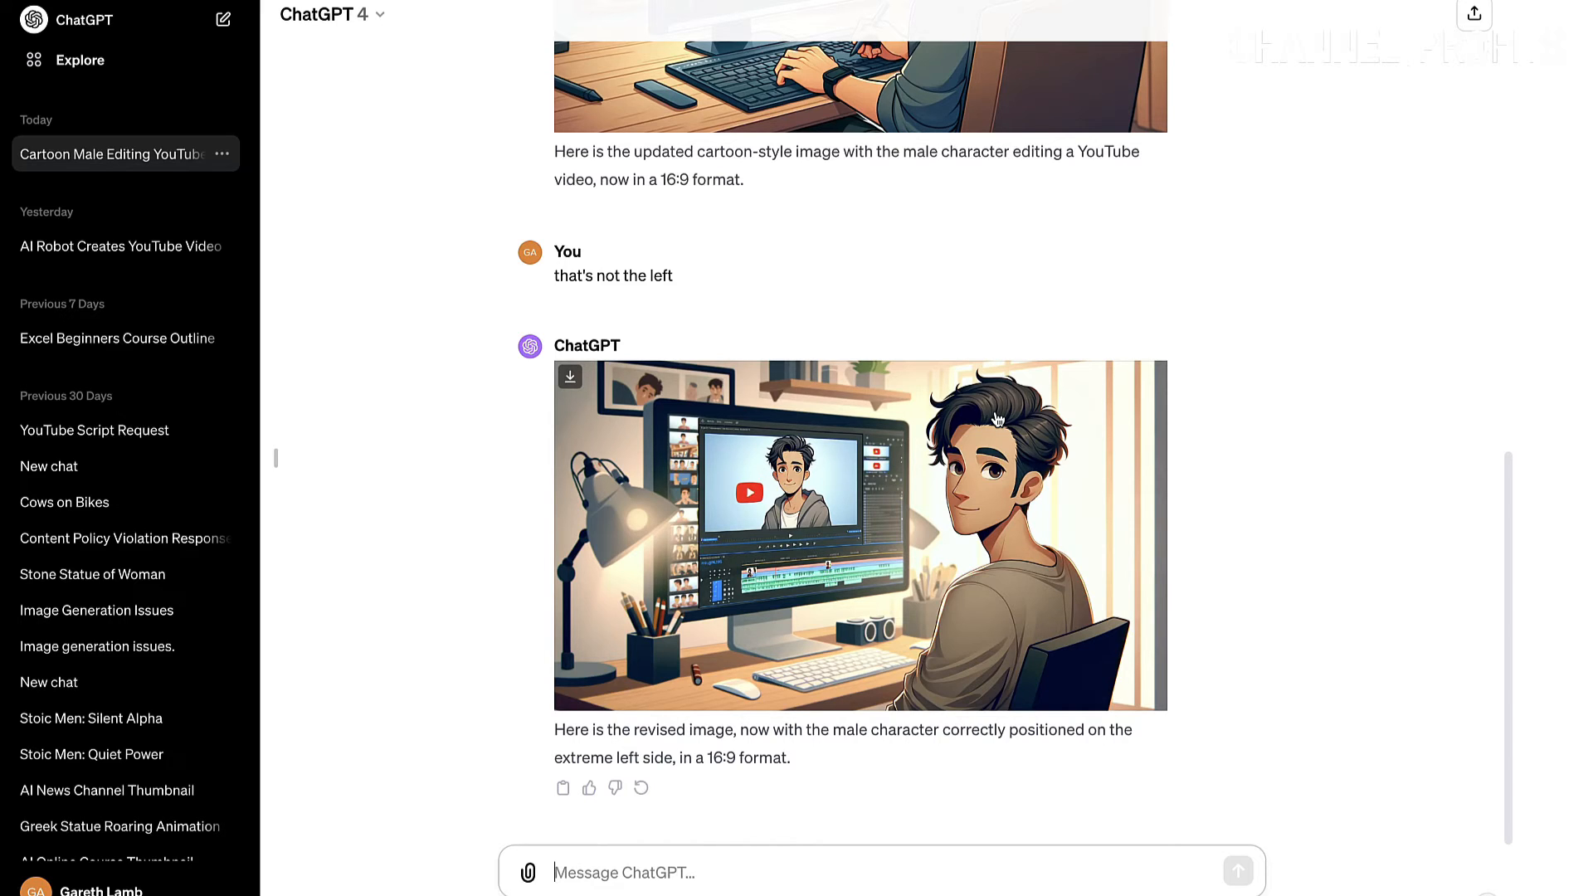
pyautogui.moveTo(1038, 506)
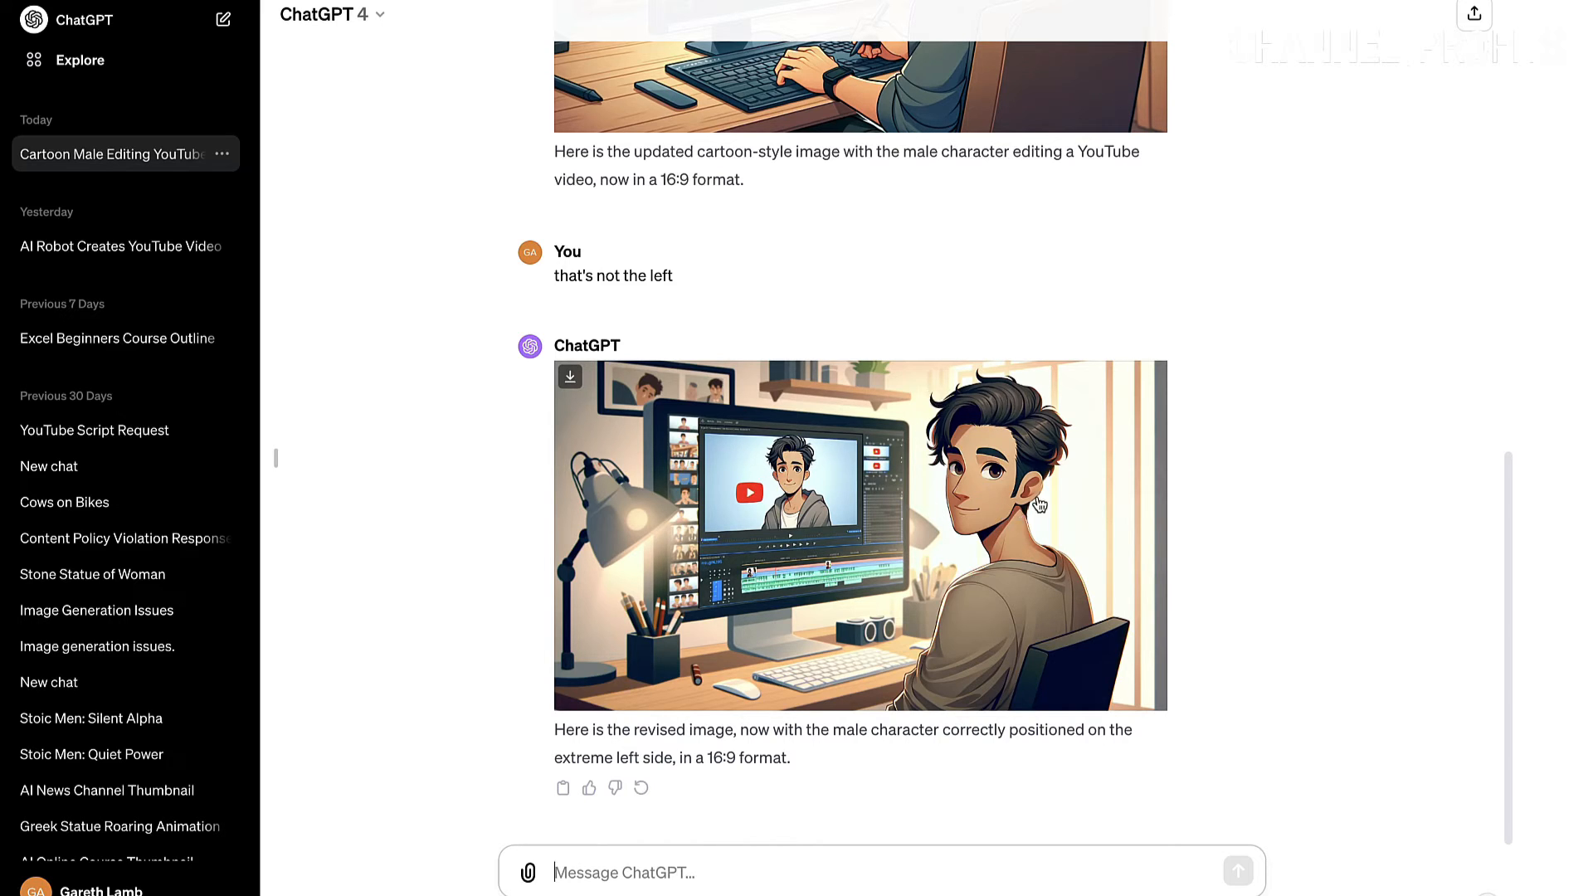
pyautogui.moveTo(1000, 505)
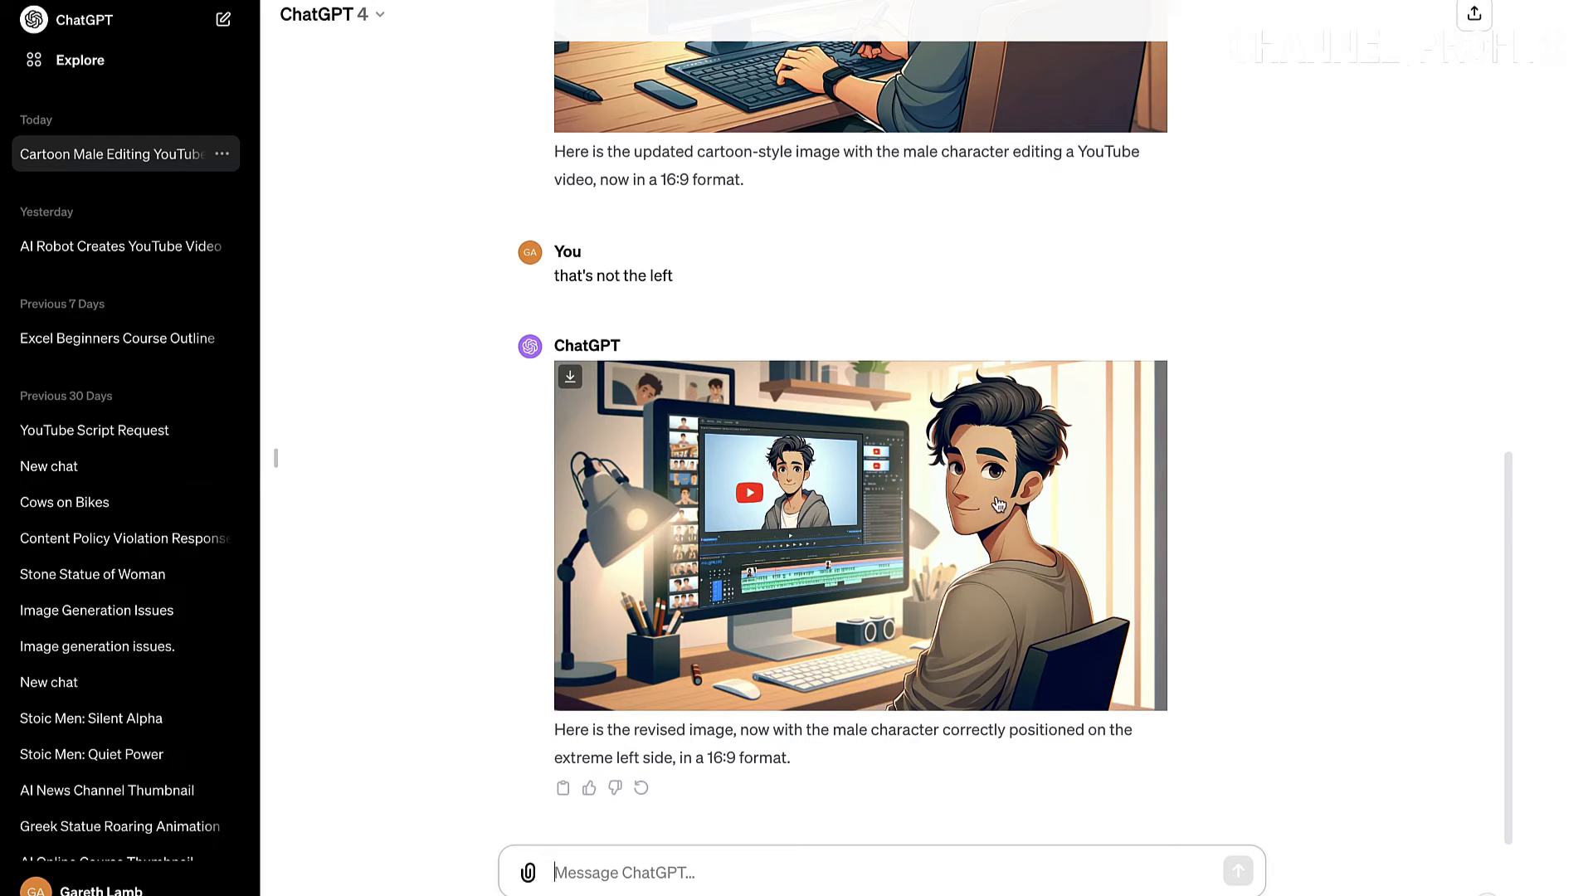
pyautogui.moveTo(995, 504)
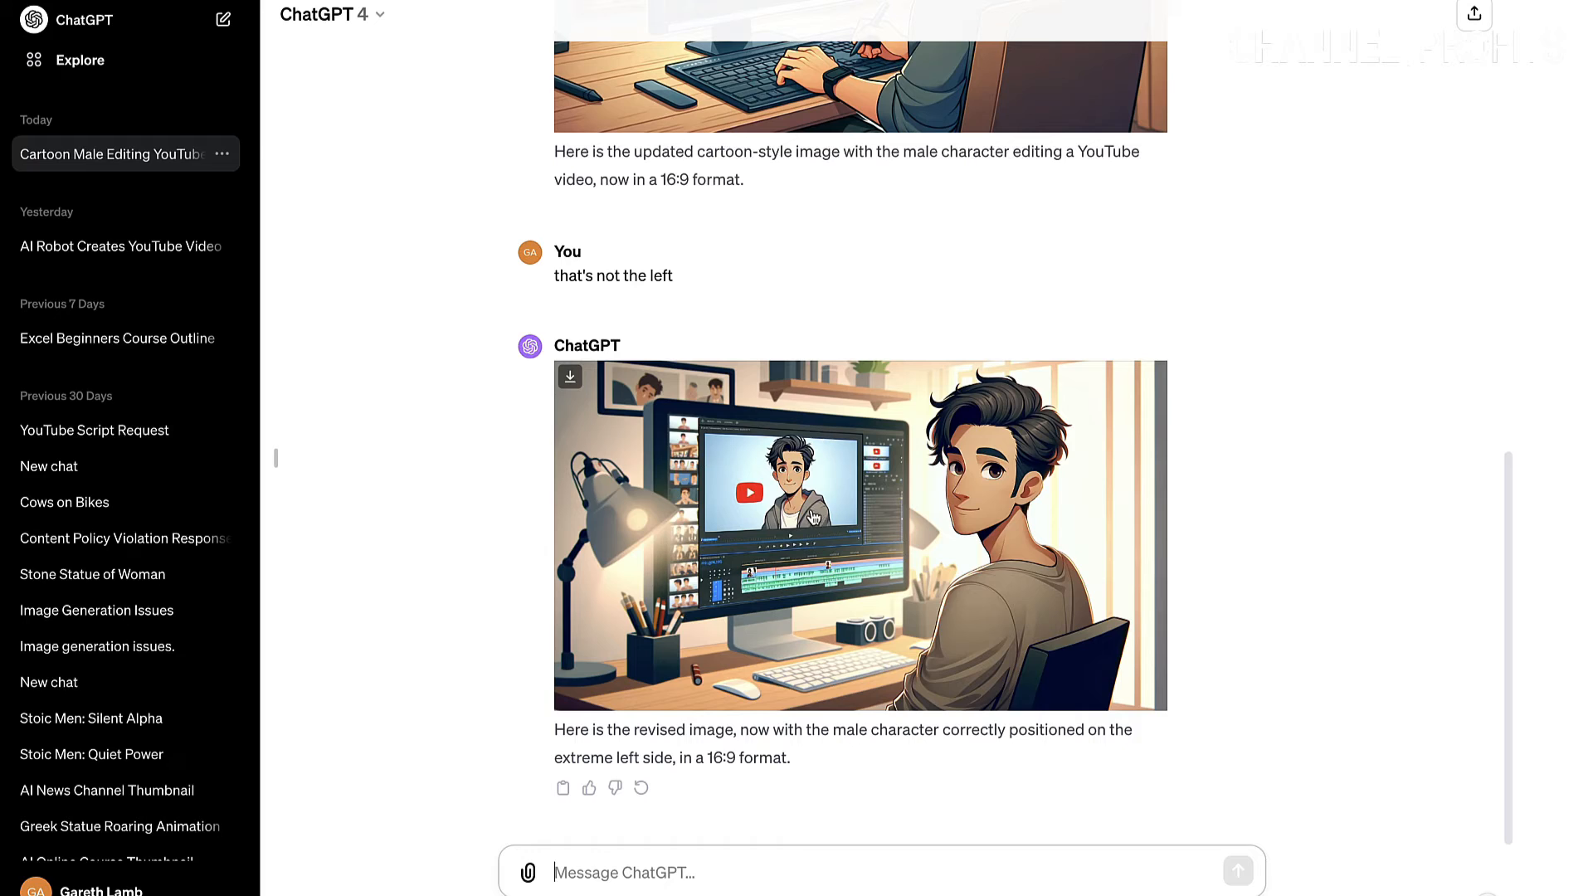
pyautogui.moveTo(1042, 467)
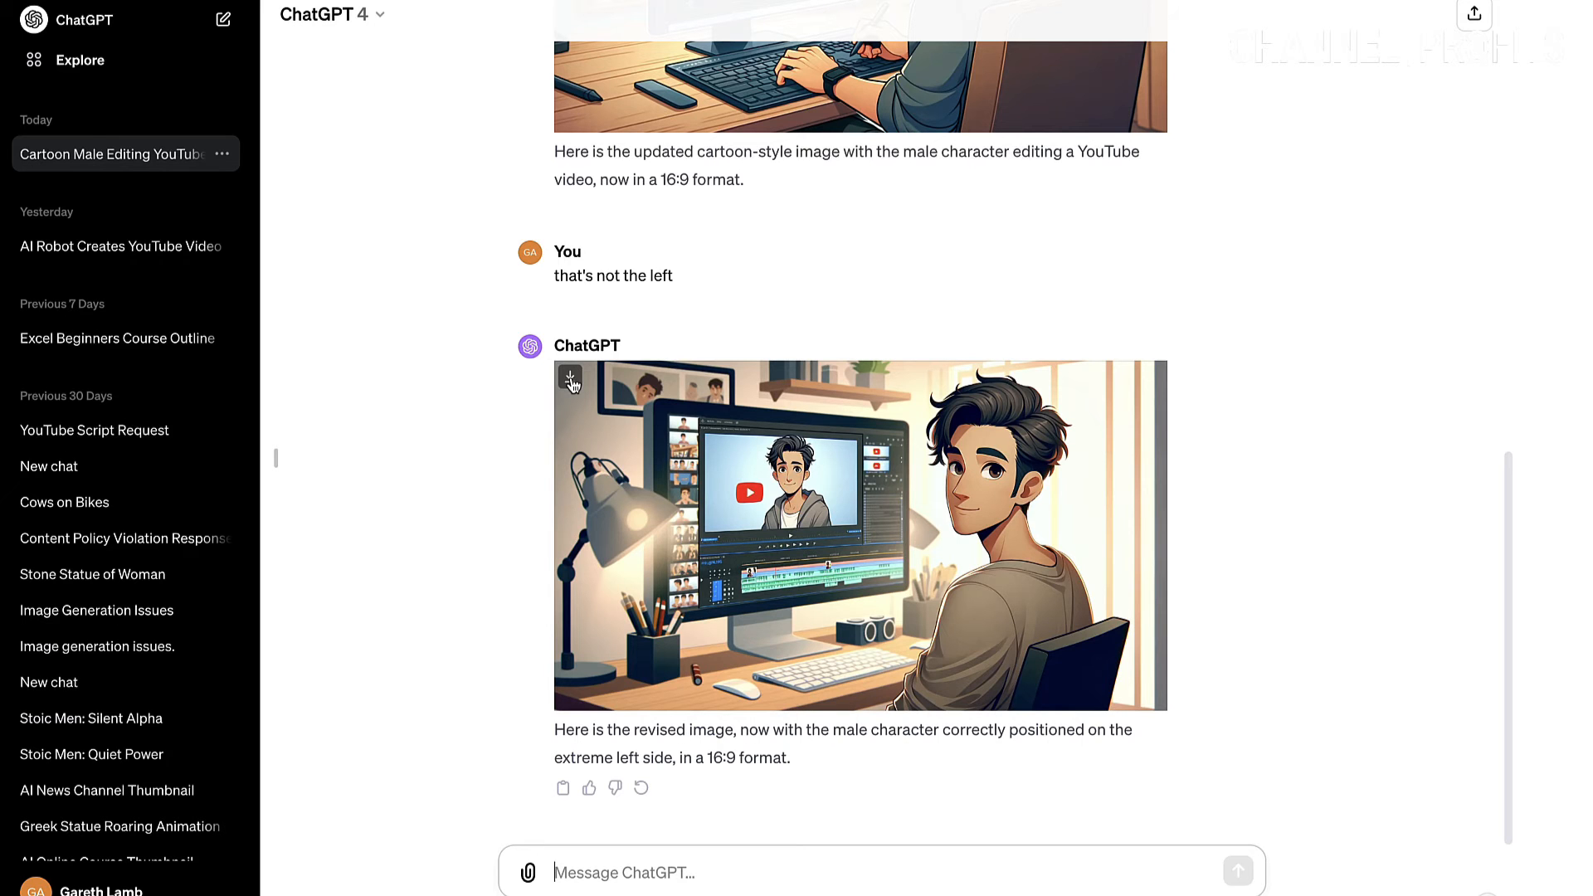
pyautogui.click(642, 13)
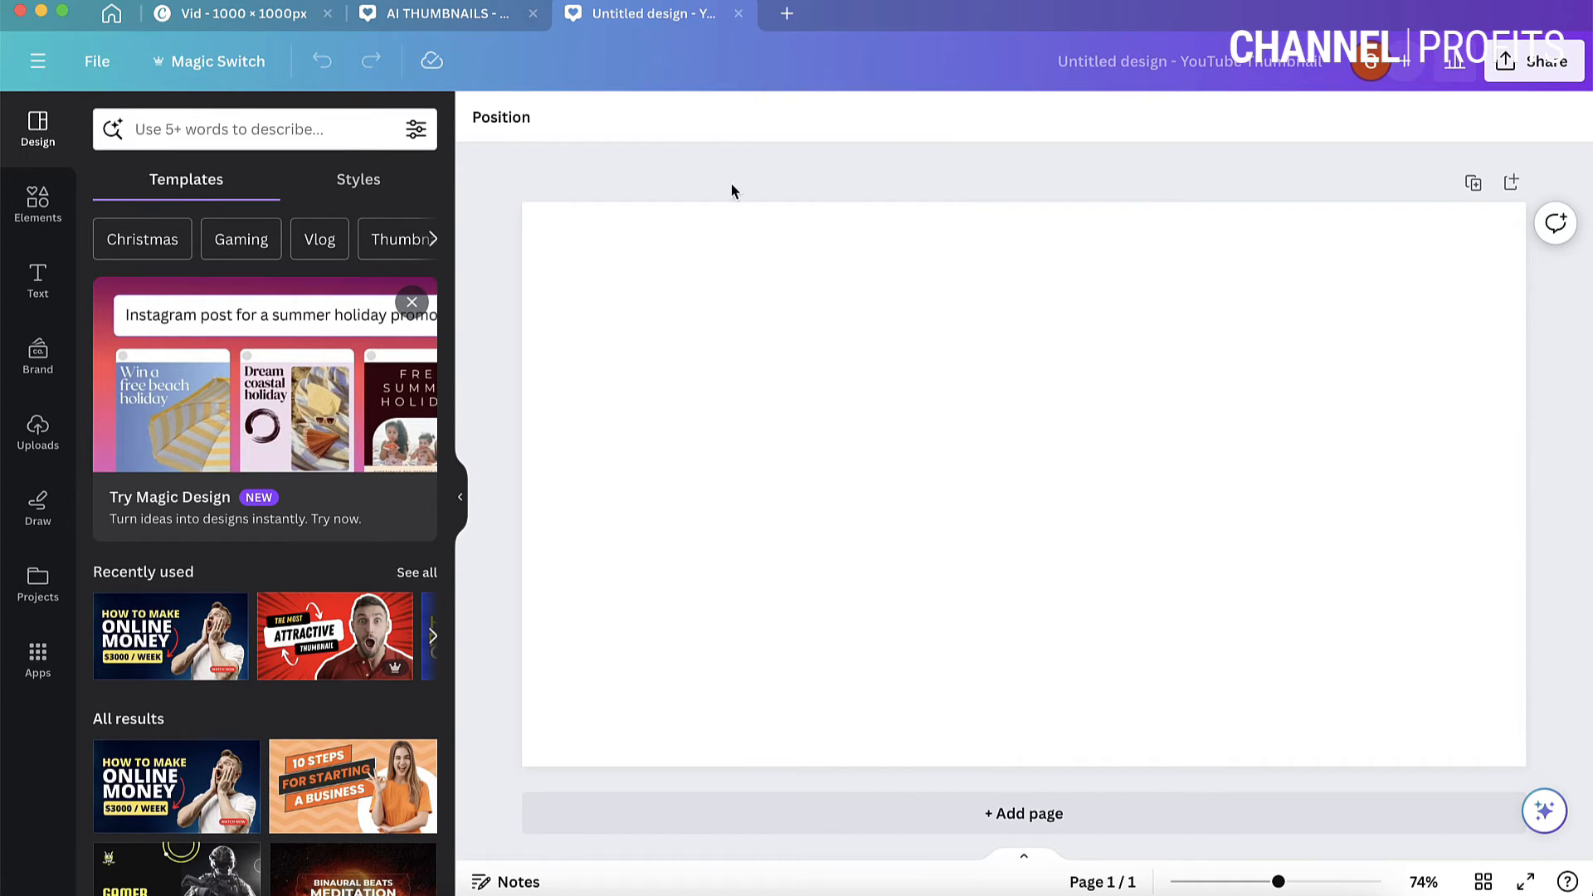
# Switch to Canva and select the blank YouTube thumbnail page.
pyautogui.click(914, 478)
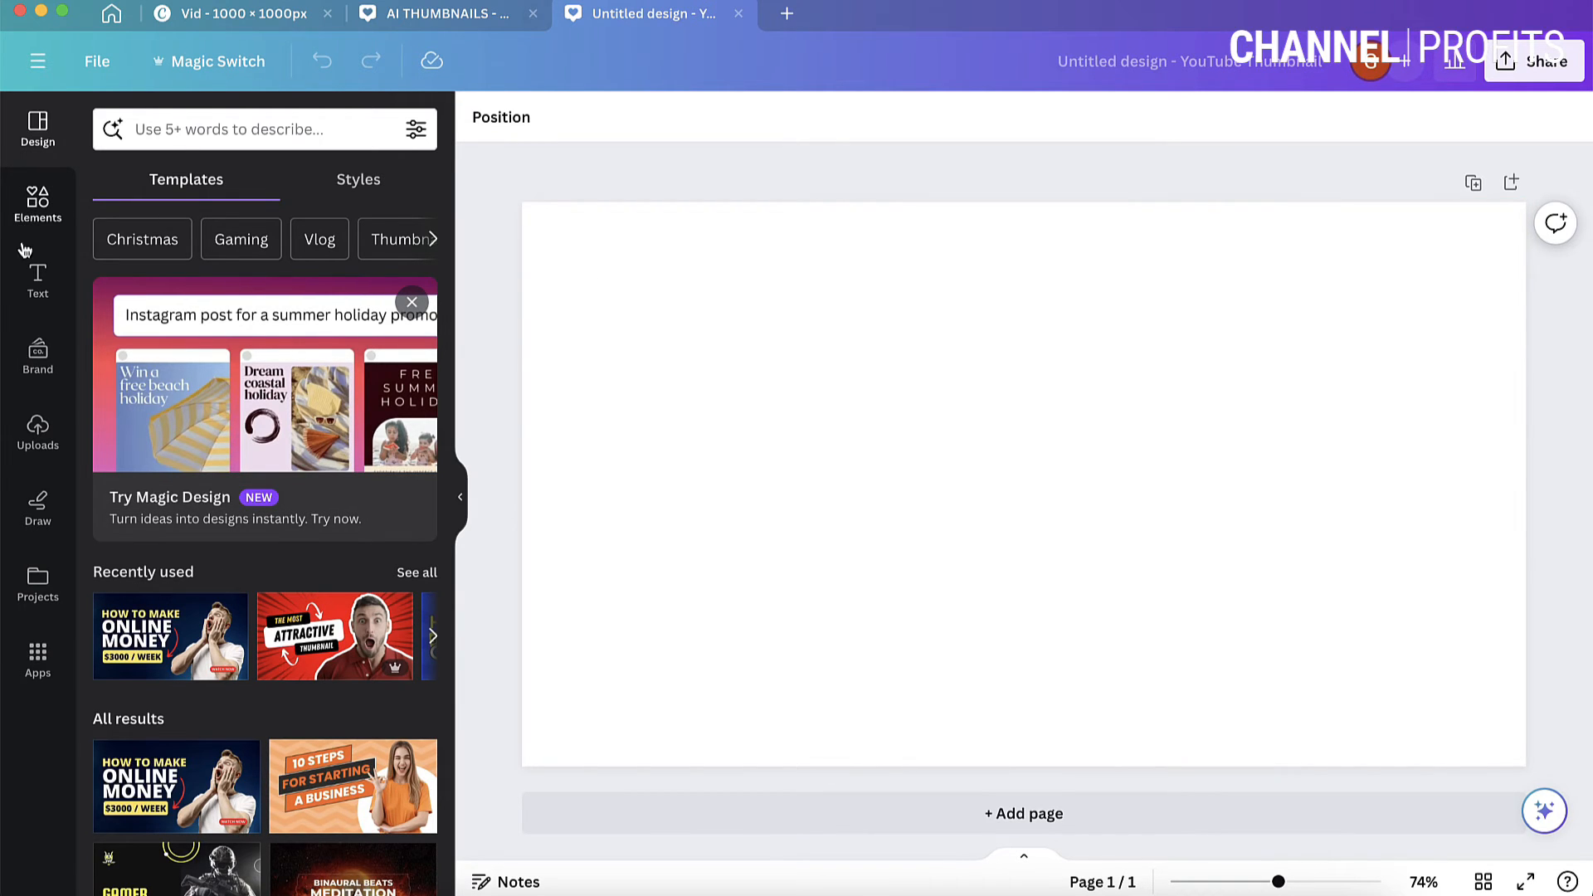
pyautogui.moveTo(55, 468)
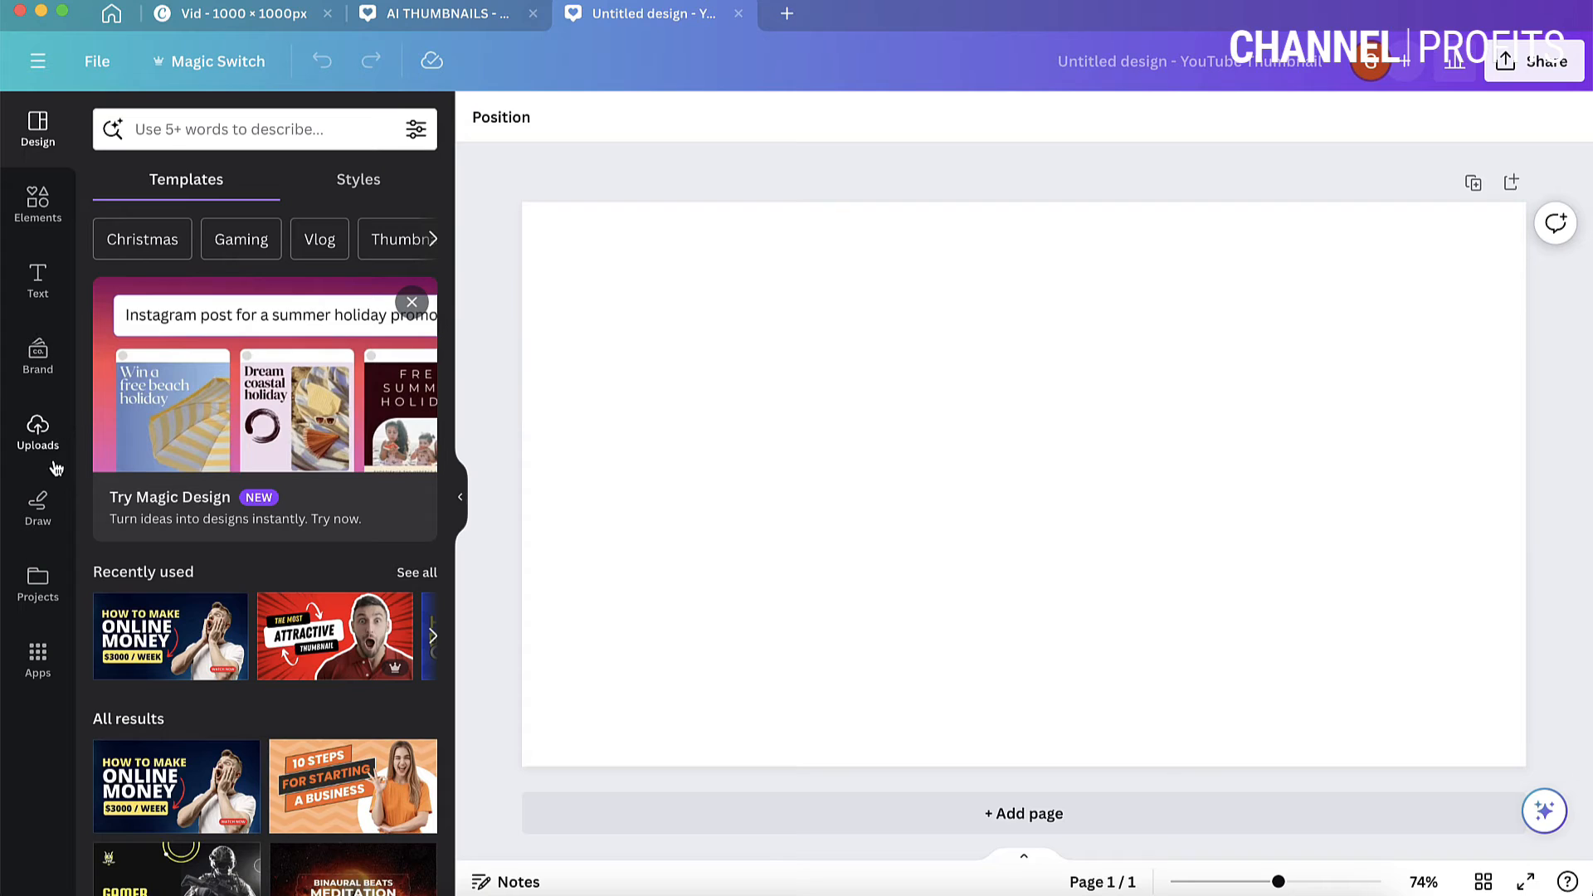
pyautogui.moveTo(37, 204)
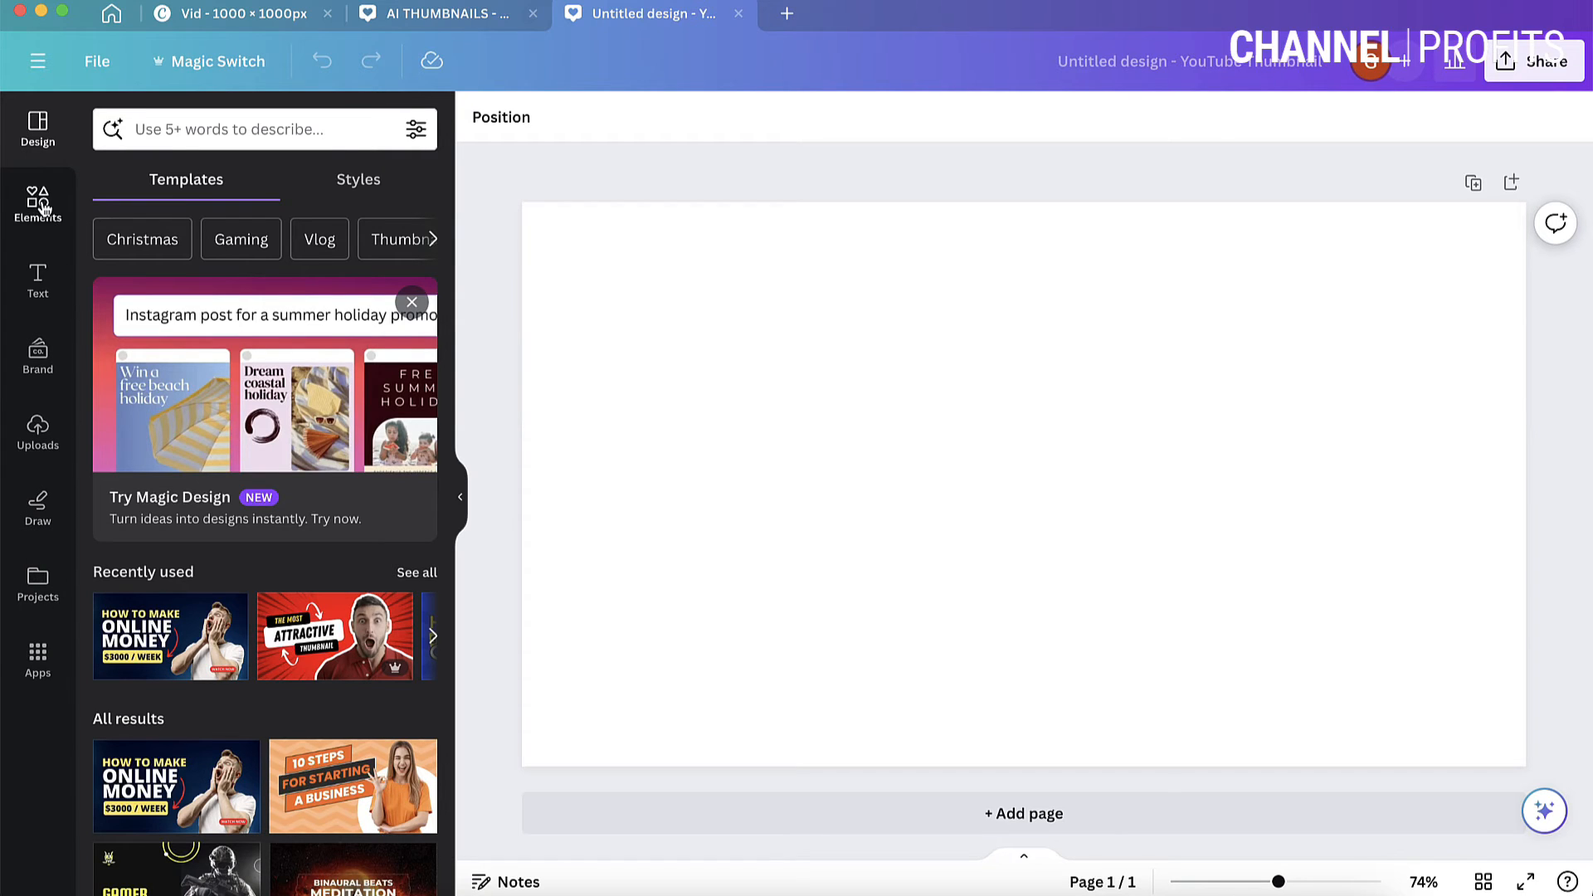
pyautogui.moveTo(64, 316)
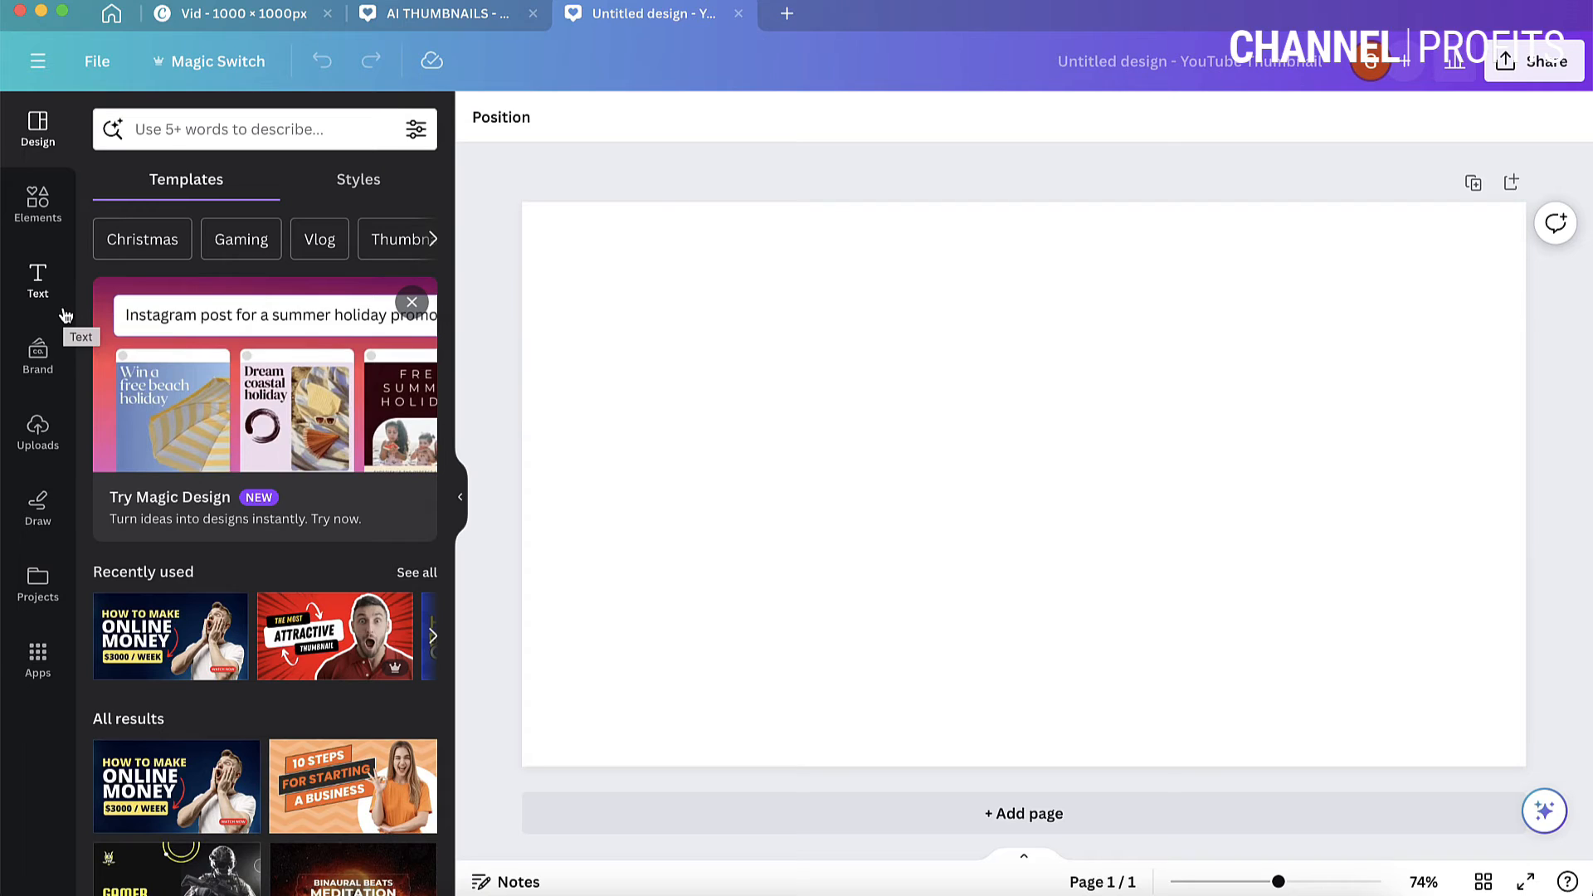
pyautogui.moveTo(164, 608)
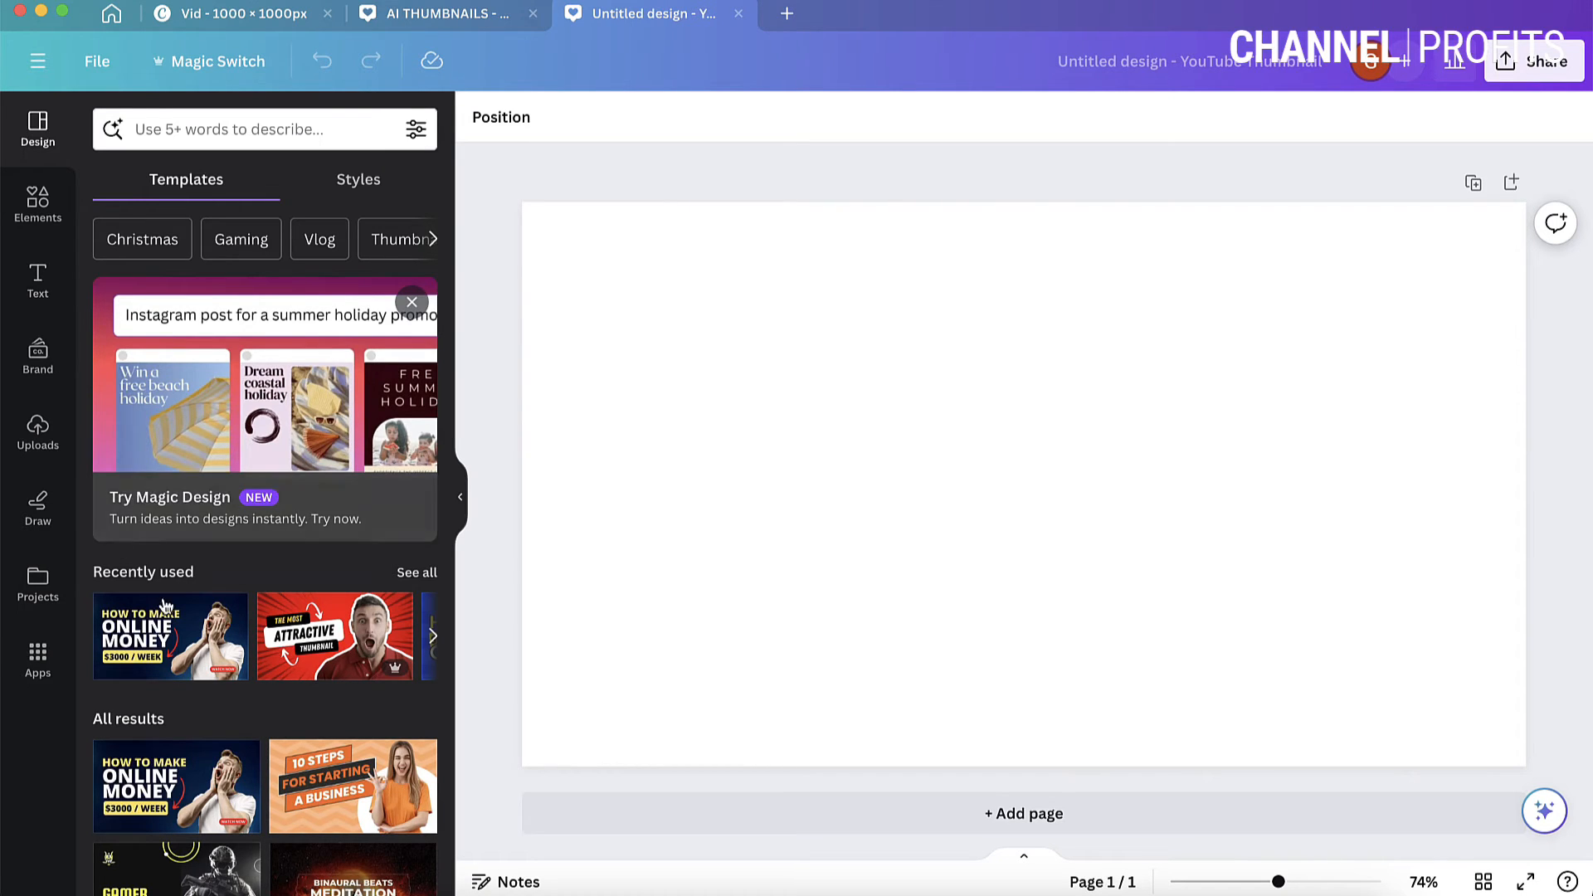
pyautogui.moveTo(335, 636)
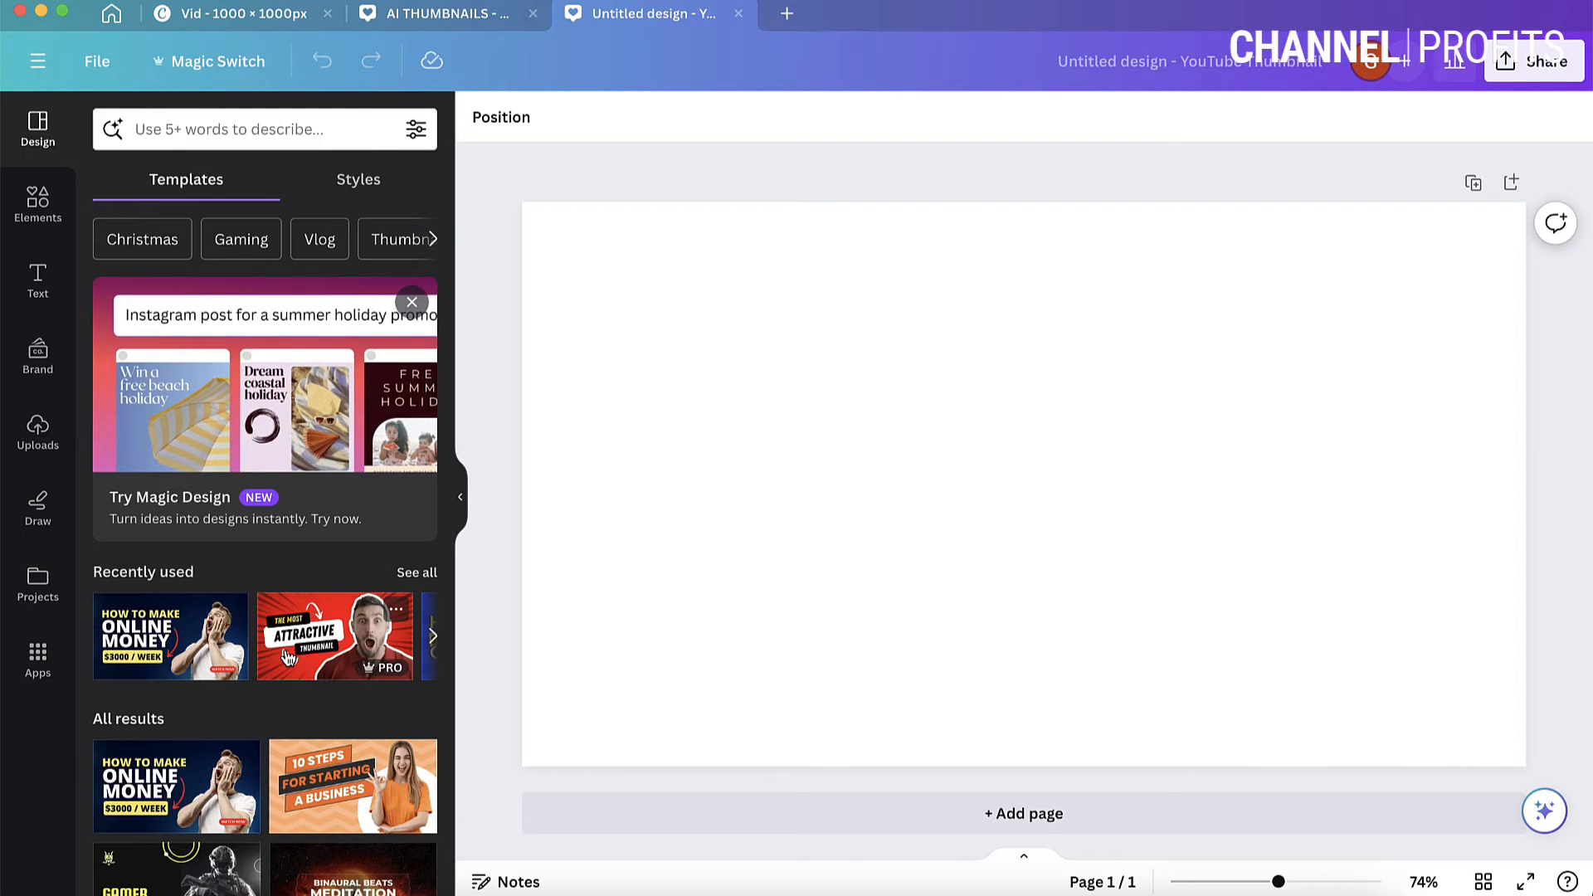
pyautogui.moveTo(282, 665)
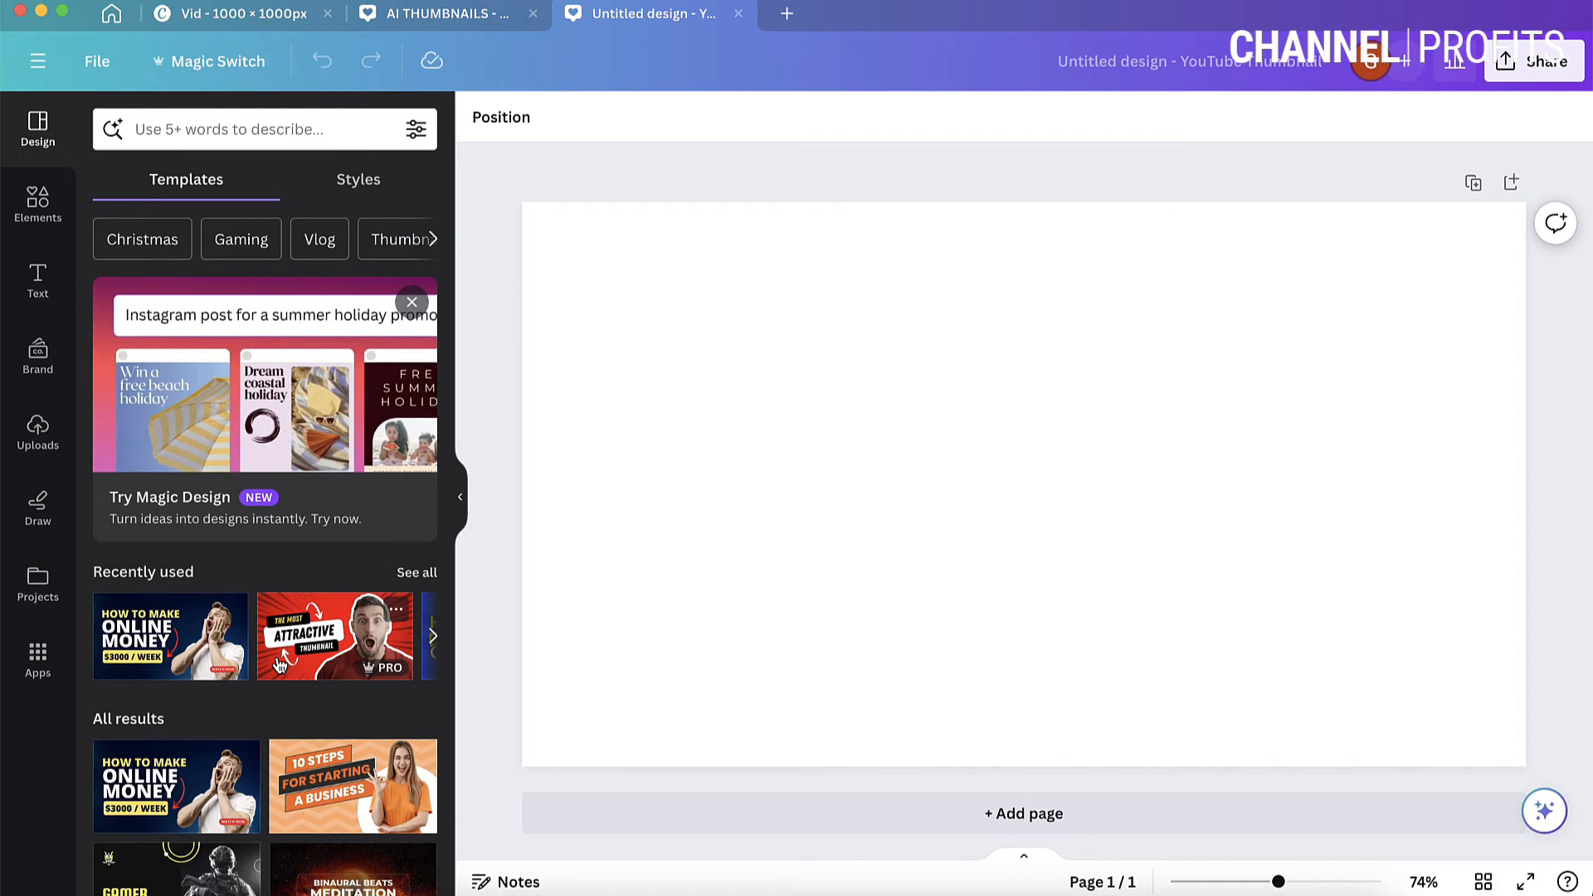
pyautogui.moveTo(282, 667)
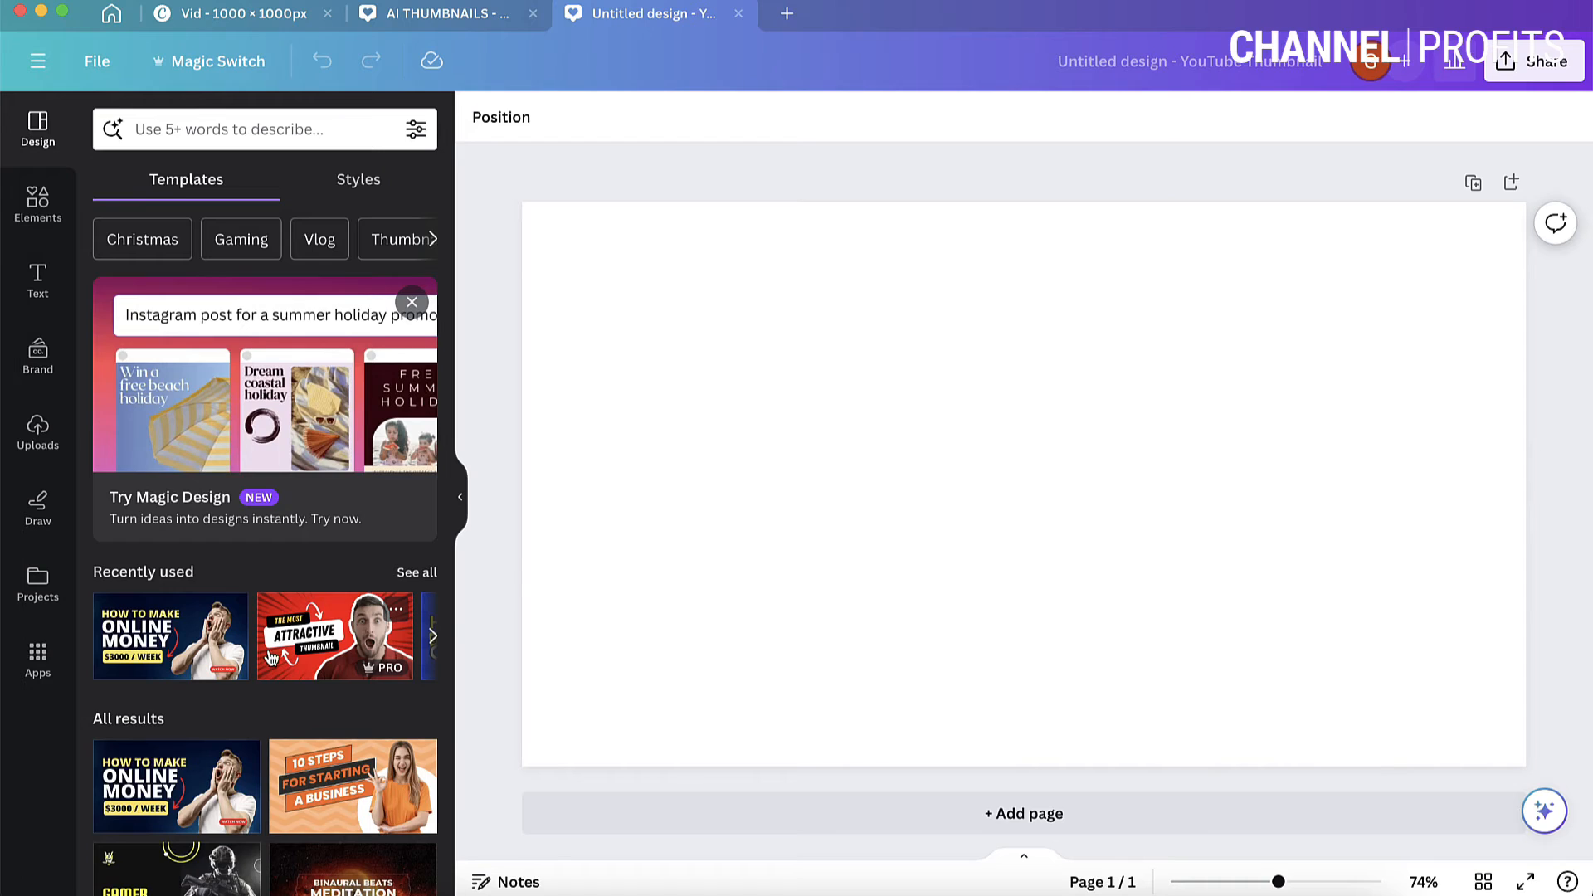
pyautogui.click(741, 560)
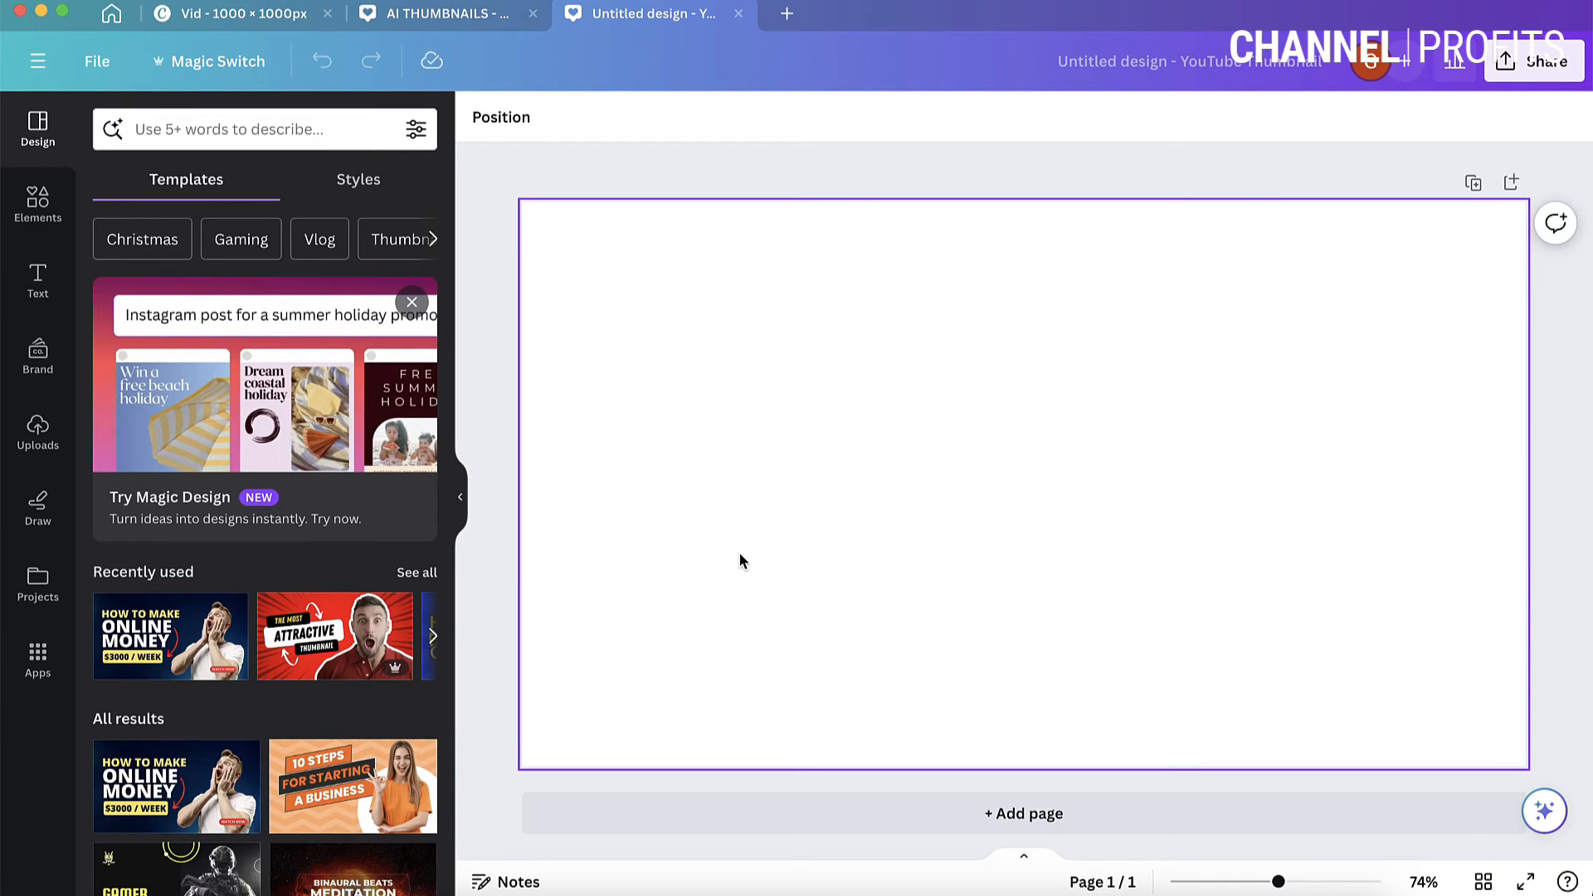
pyautogui.moveTo(915, 755)
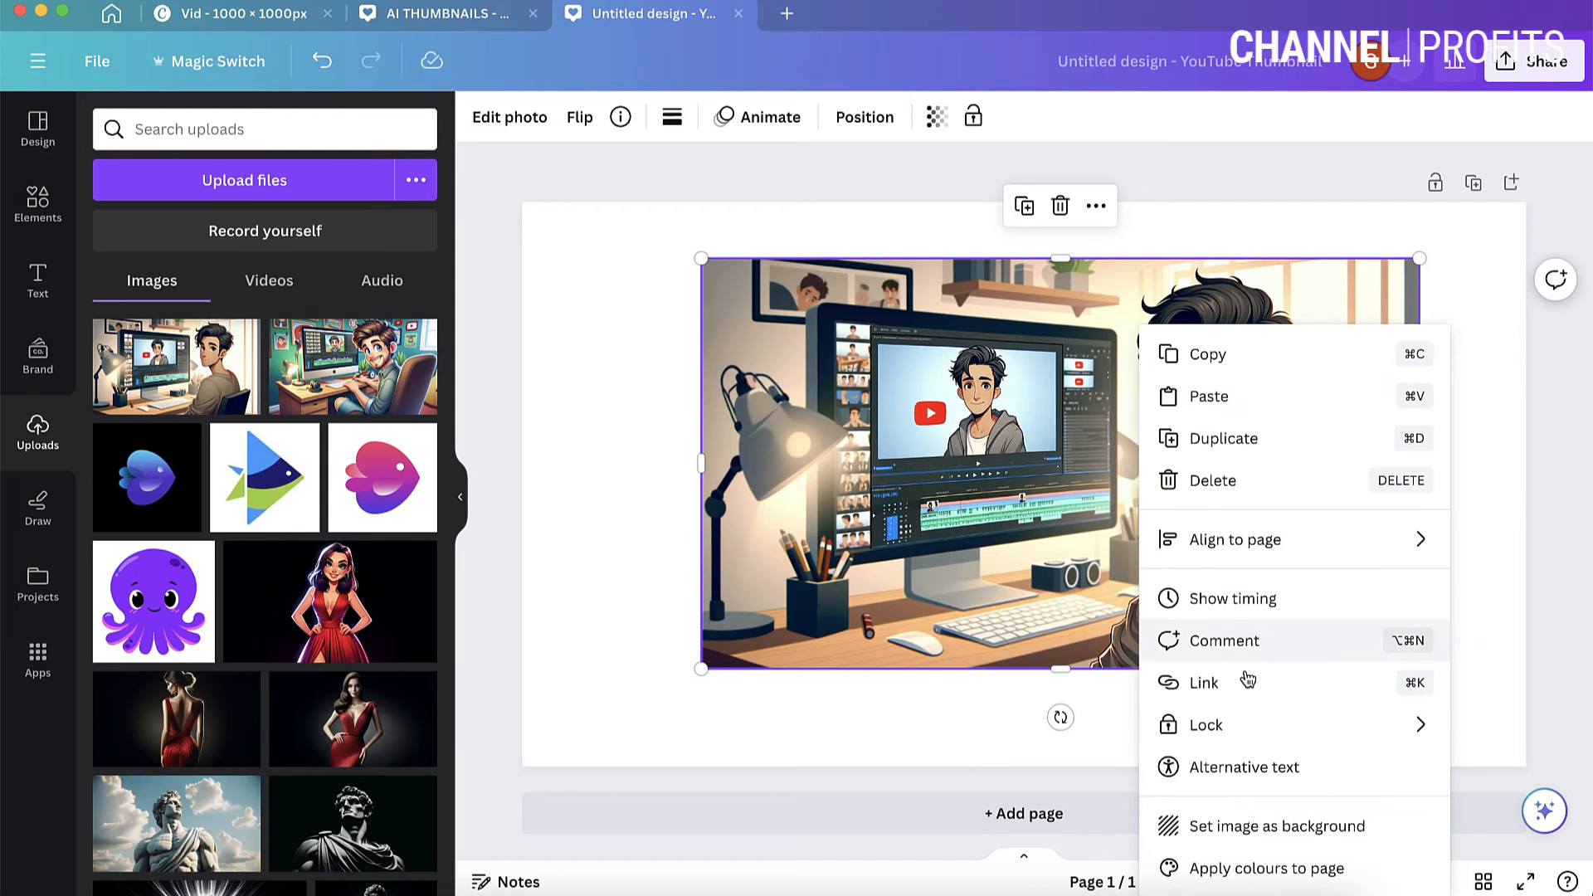
# Set the cartoon desk image as the background and flip it horizontally.
pyautogui.click(1279, 826)
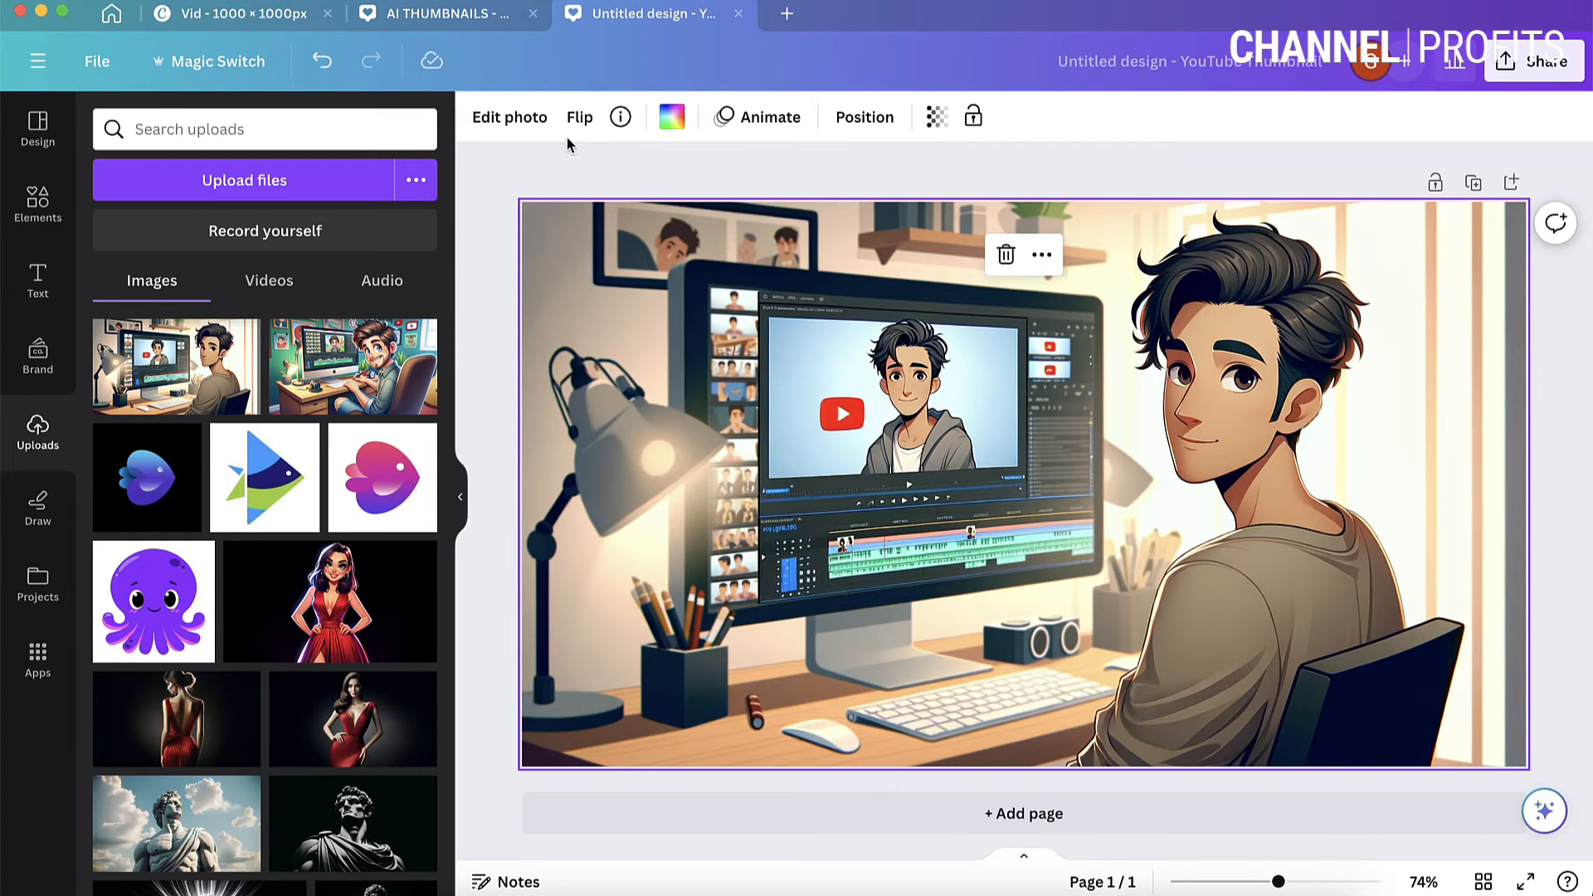
pyautogui.click(578, 117)
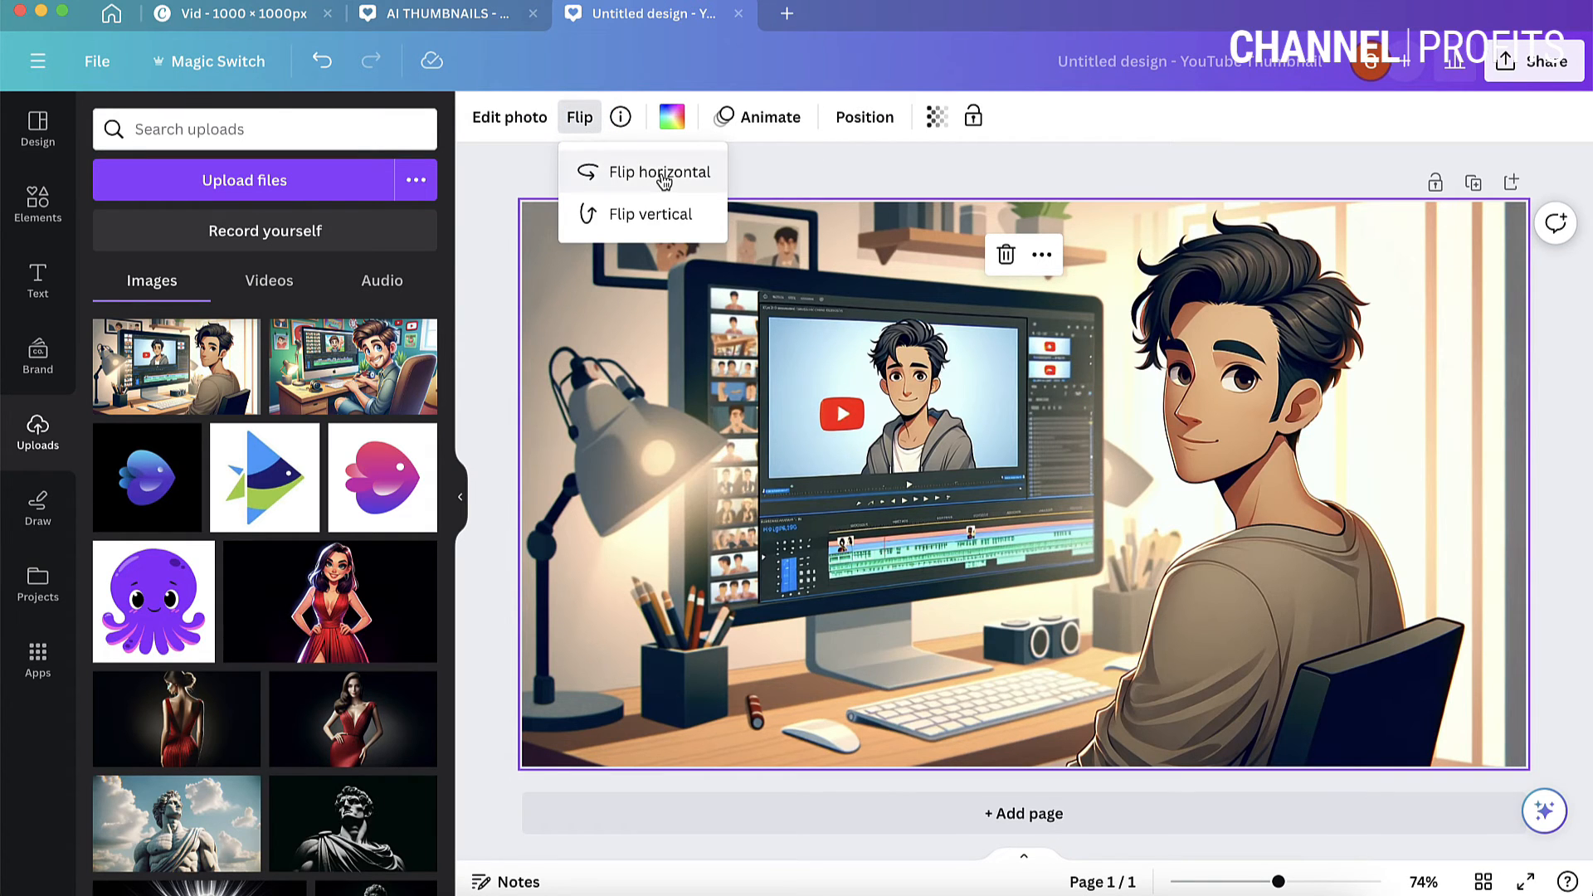
pyautogui.click(658, 171)
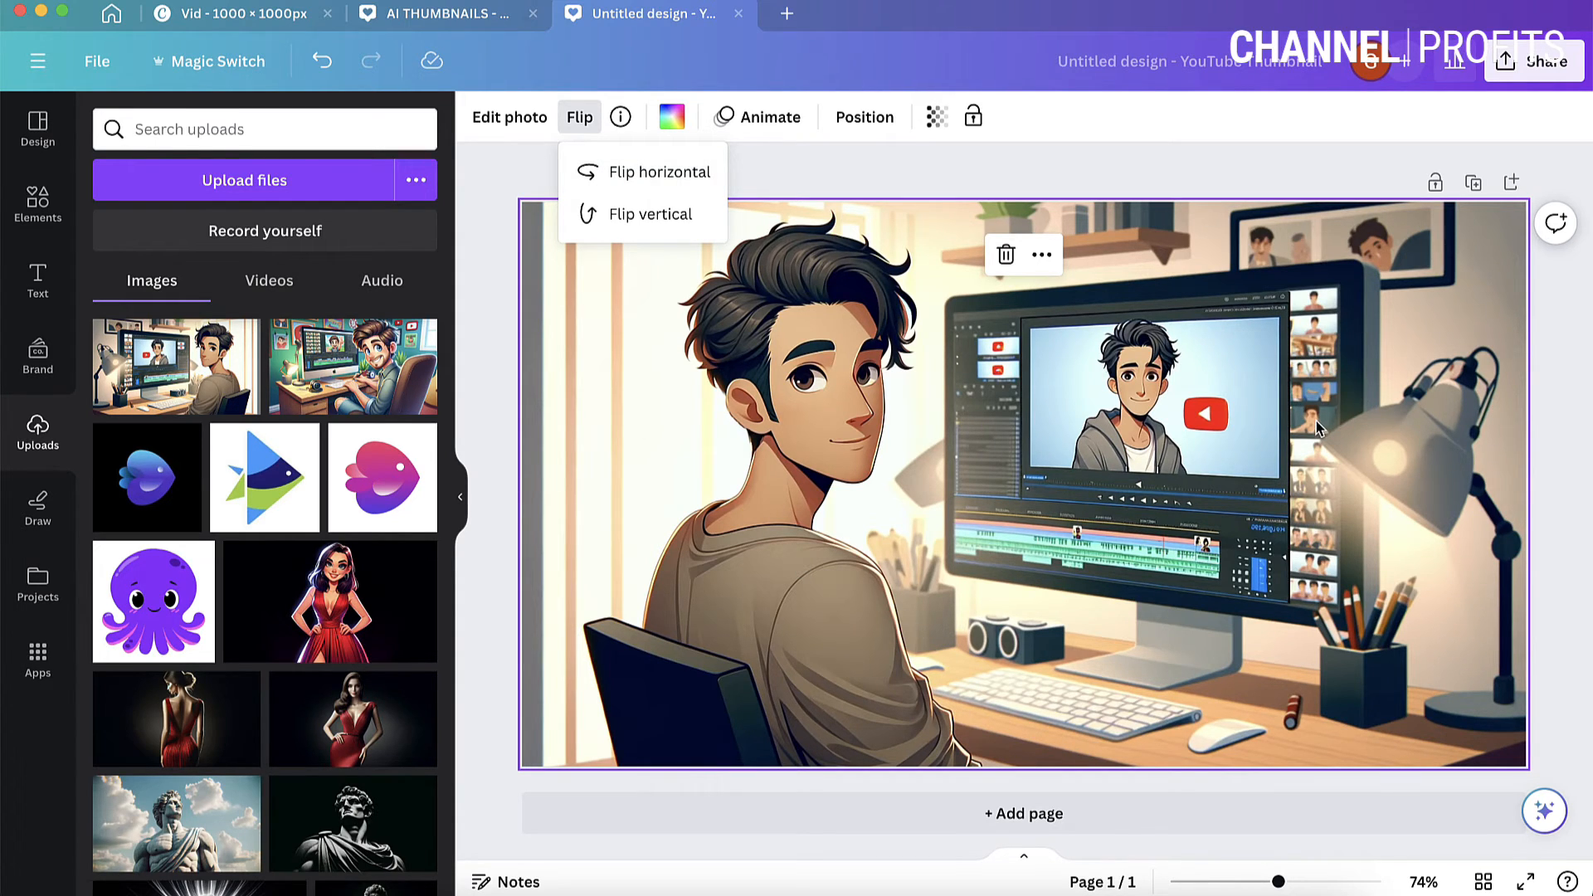
pyautogui.moveTo(792, 165)
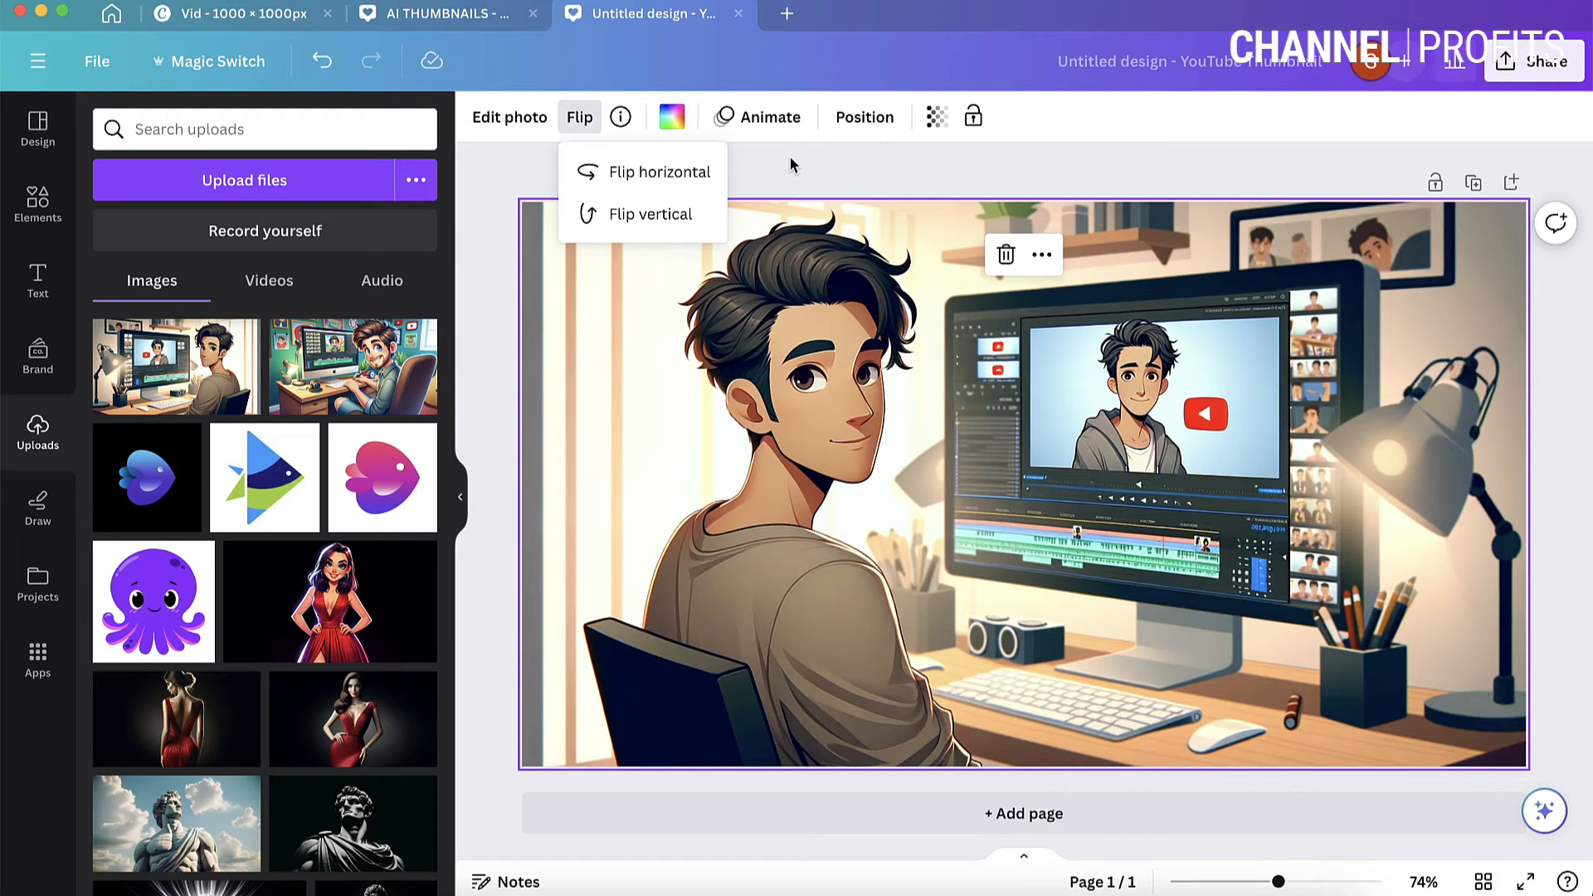
pyautogui.moveTo(850, 399)
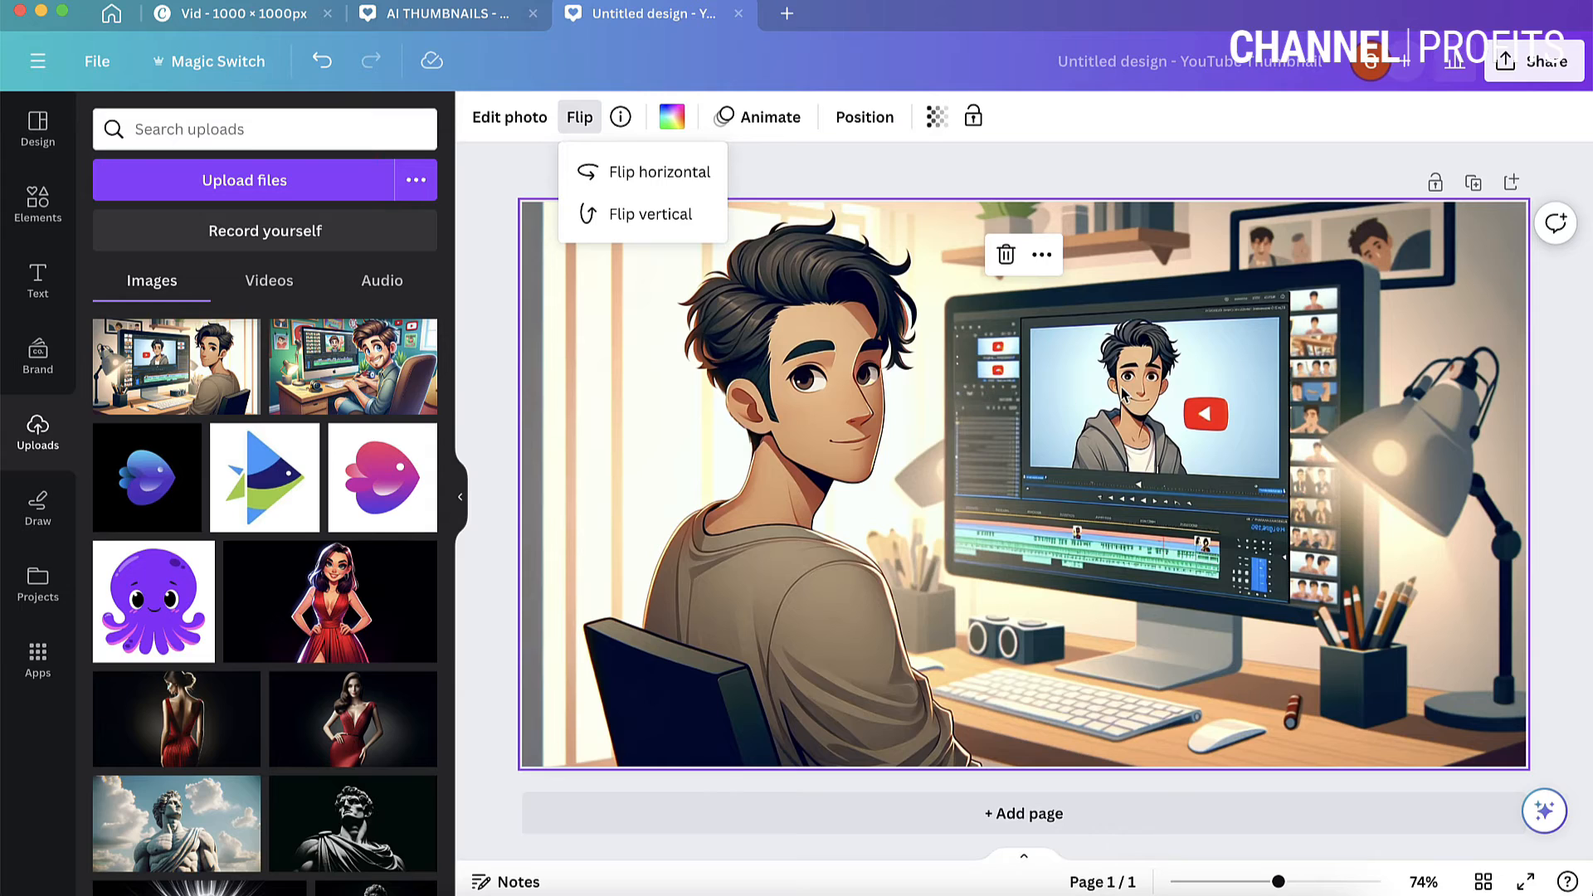
pyautogui.moveTo(1165, 240)
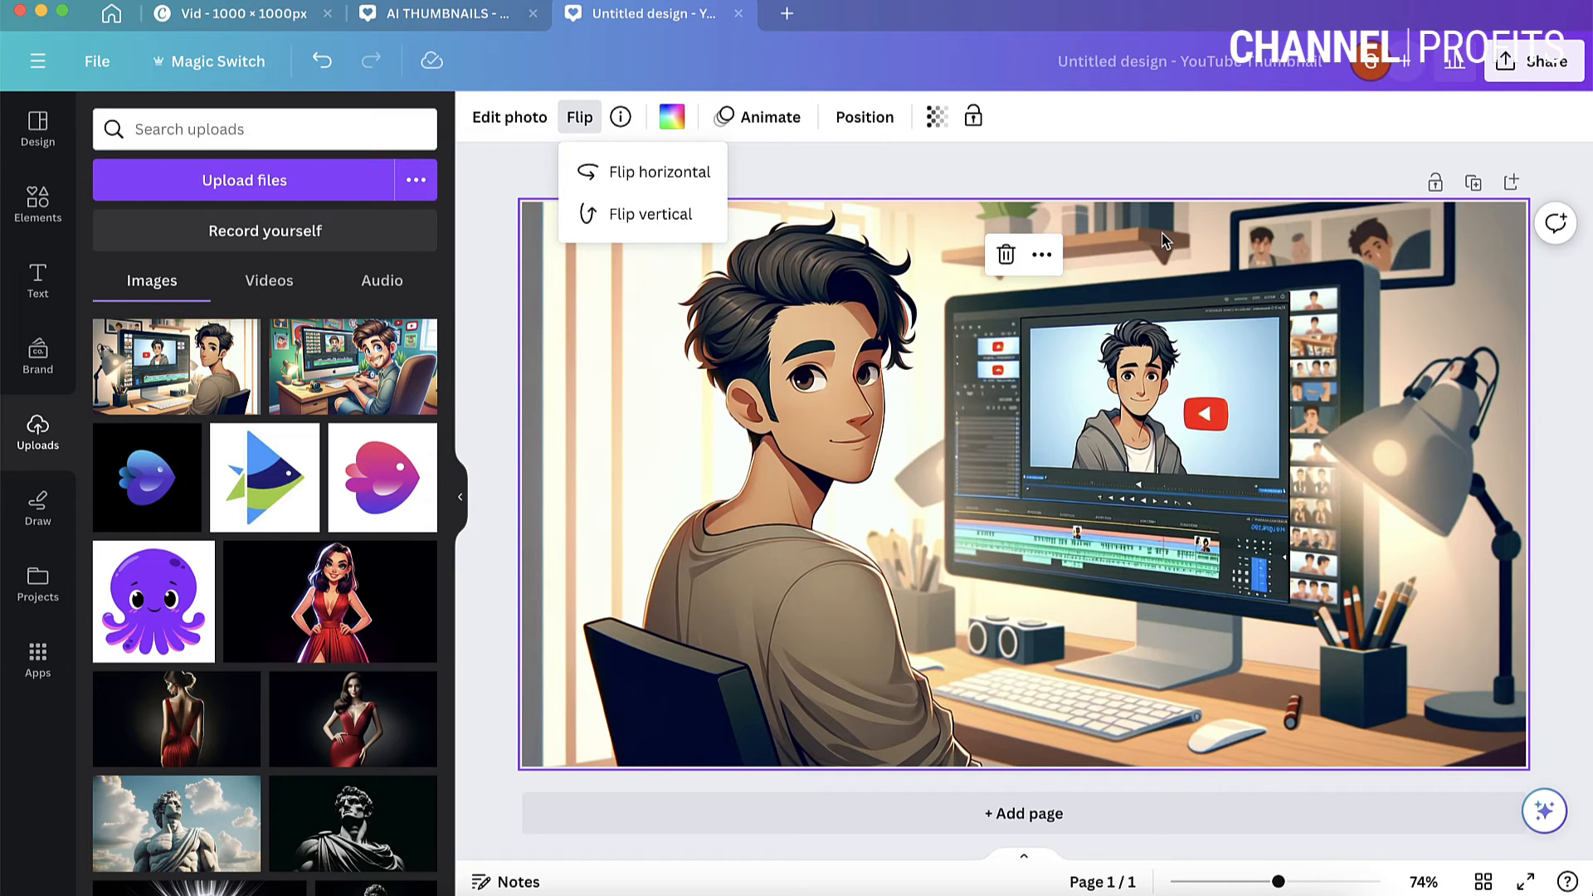
pyautogui.moveTo(1148, 221)
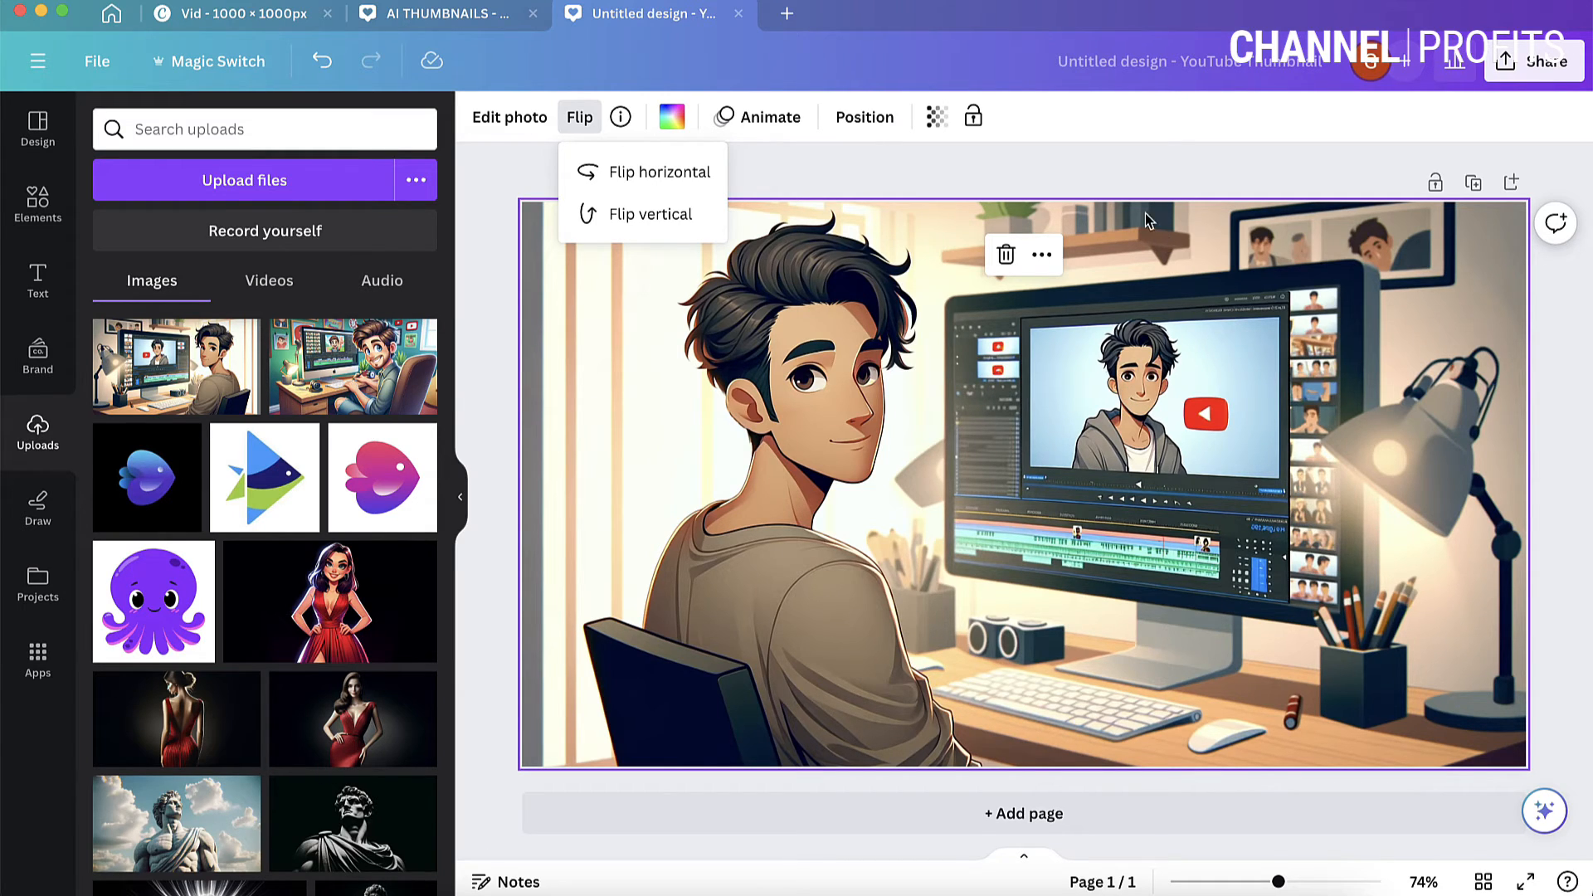
pyautogui.moveTo(1096, 175)
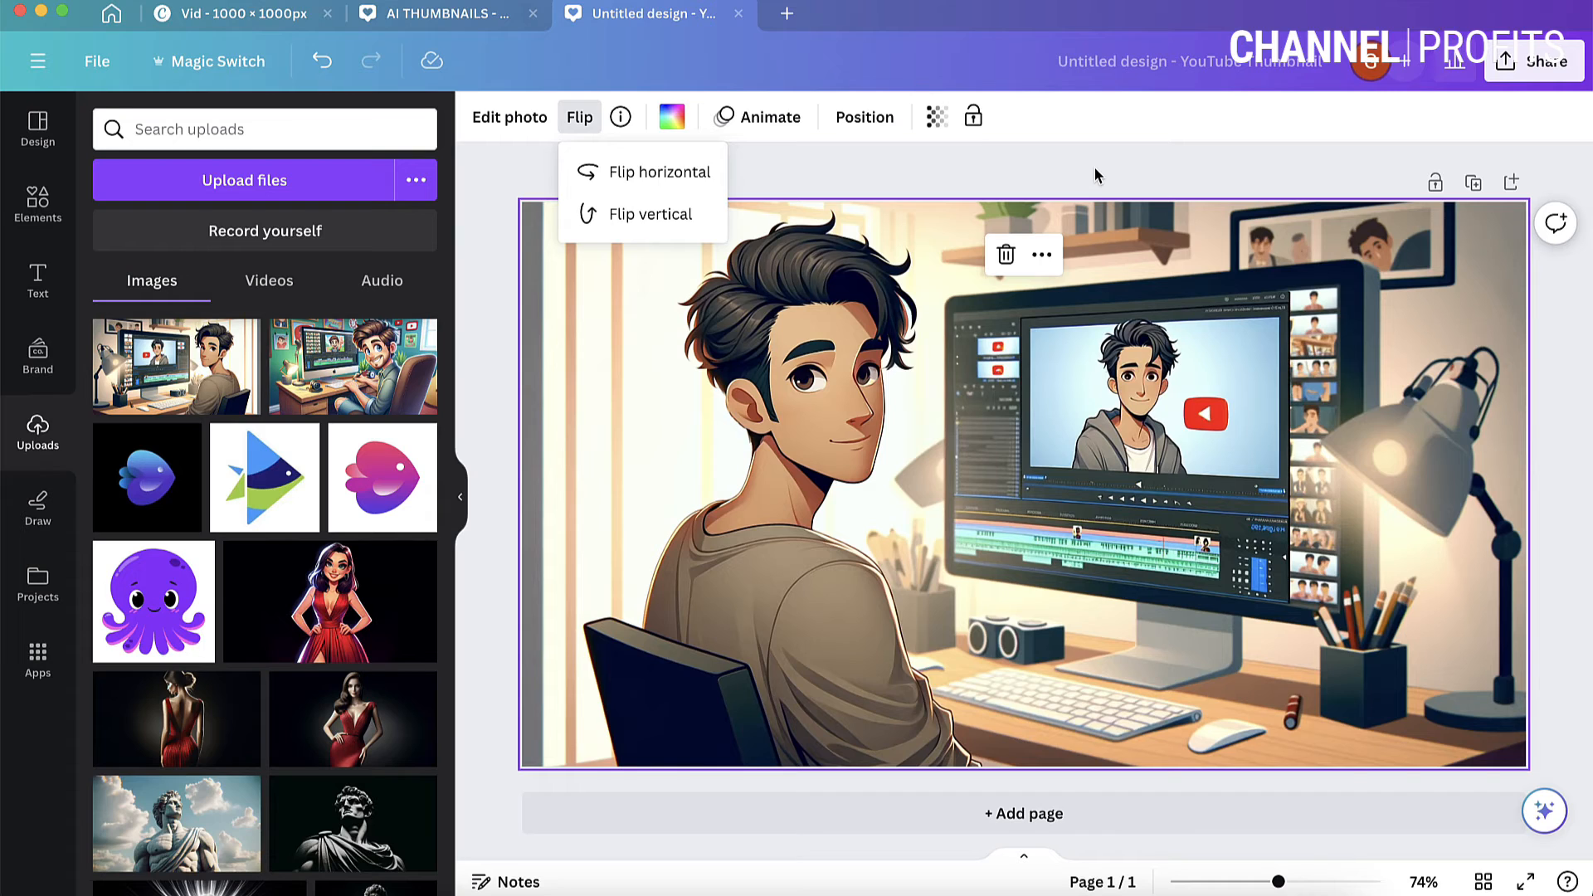
pyautogui.click(850, 189)
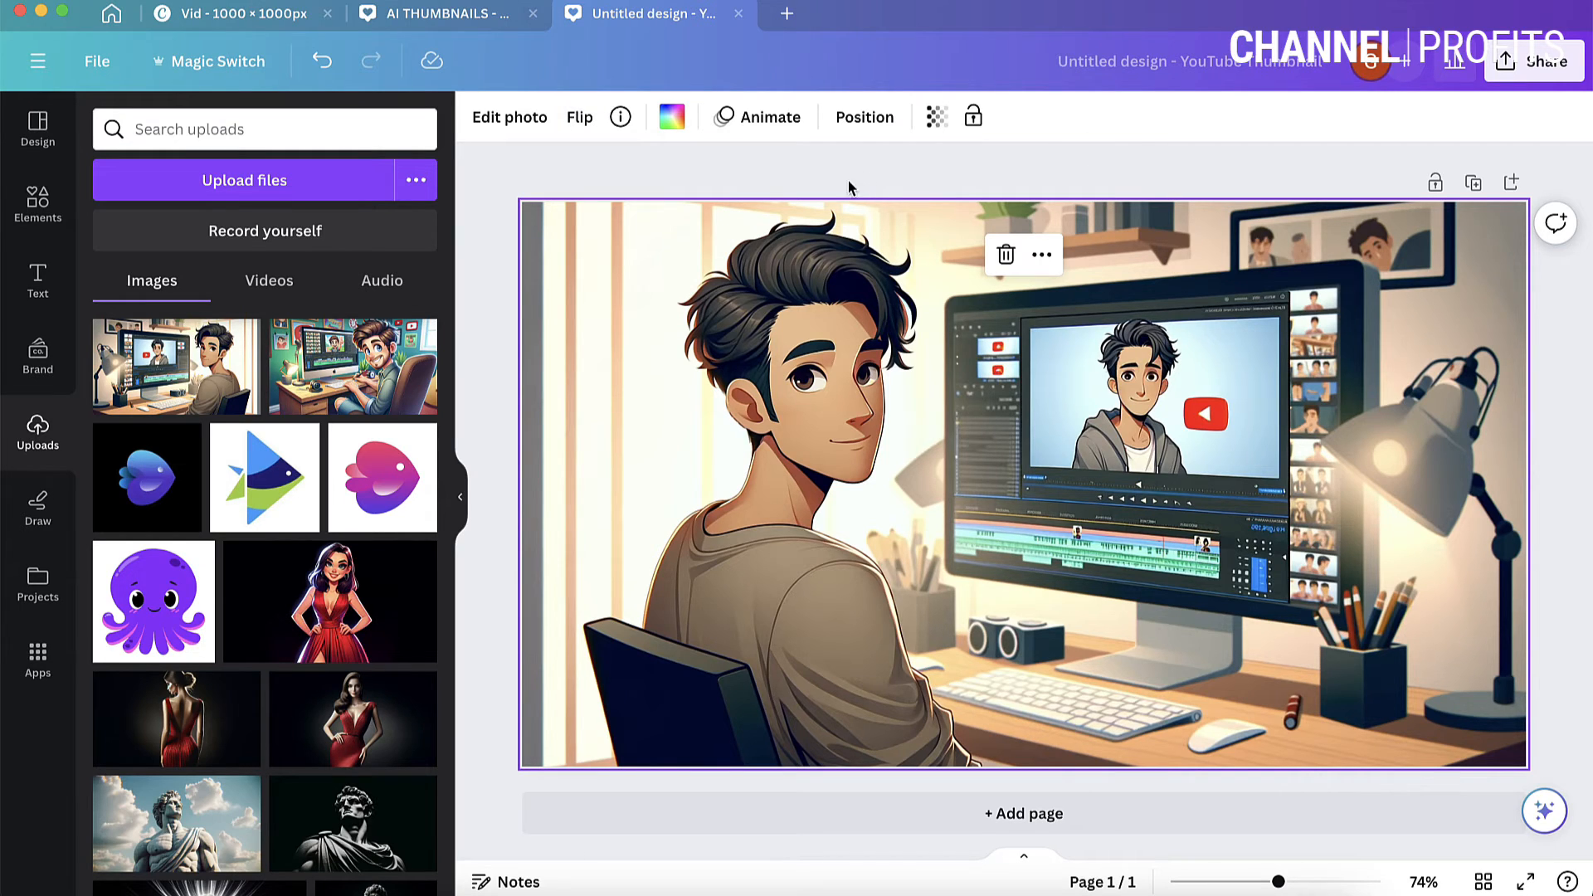
pyautogui.moveTo(36, 280)
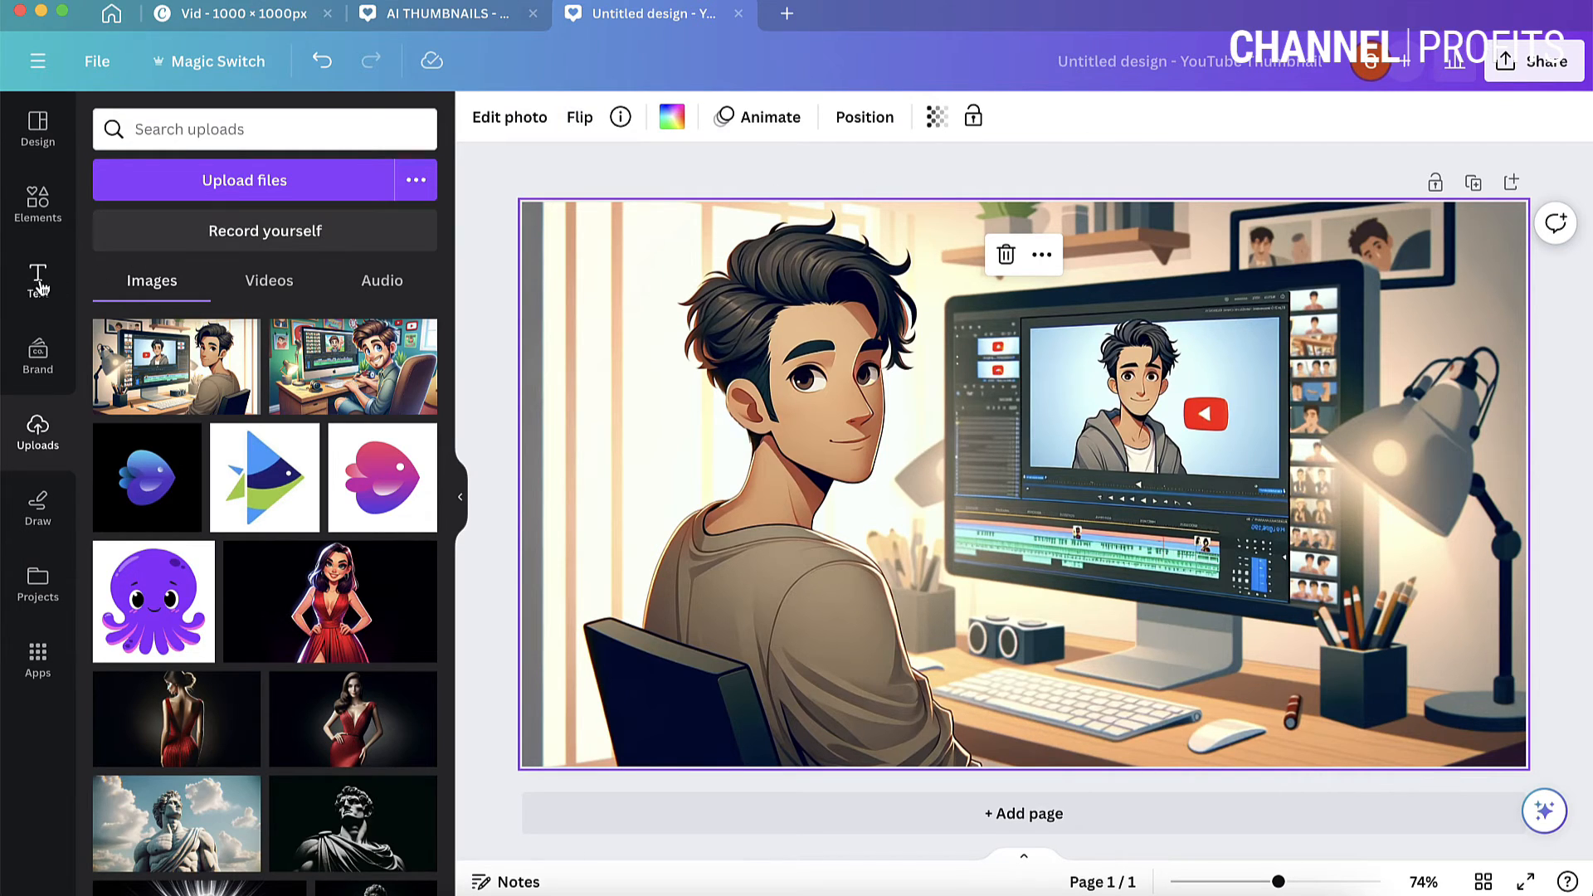
pyautogui.moveTo(37, 280)
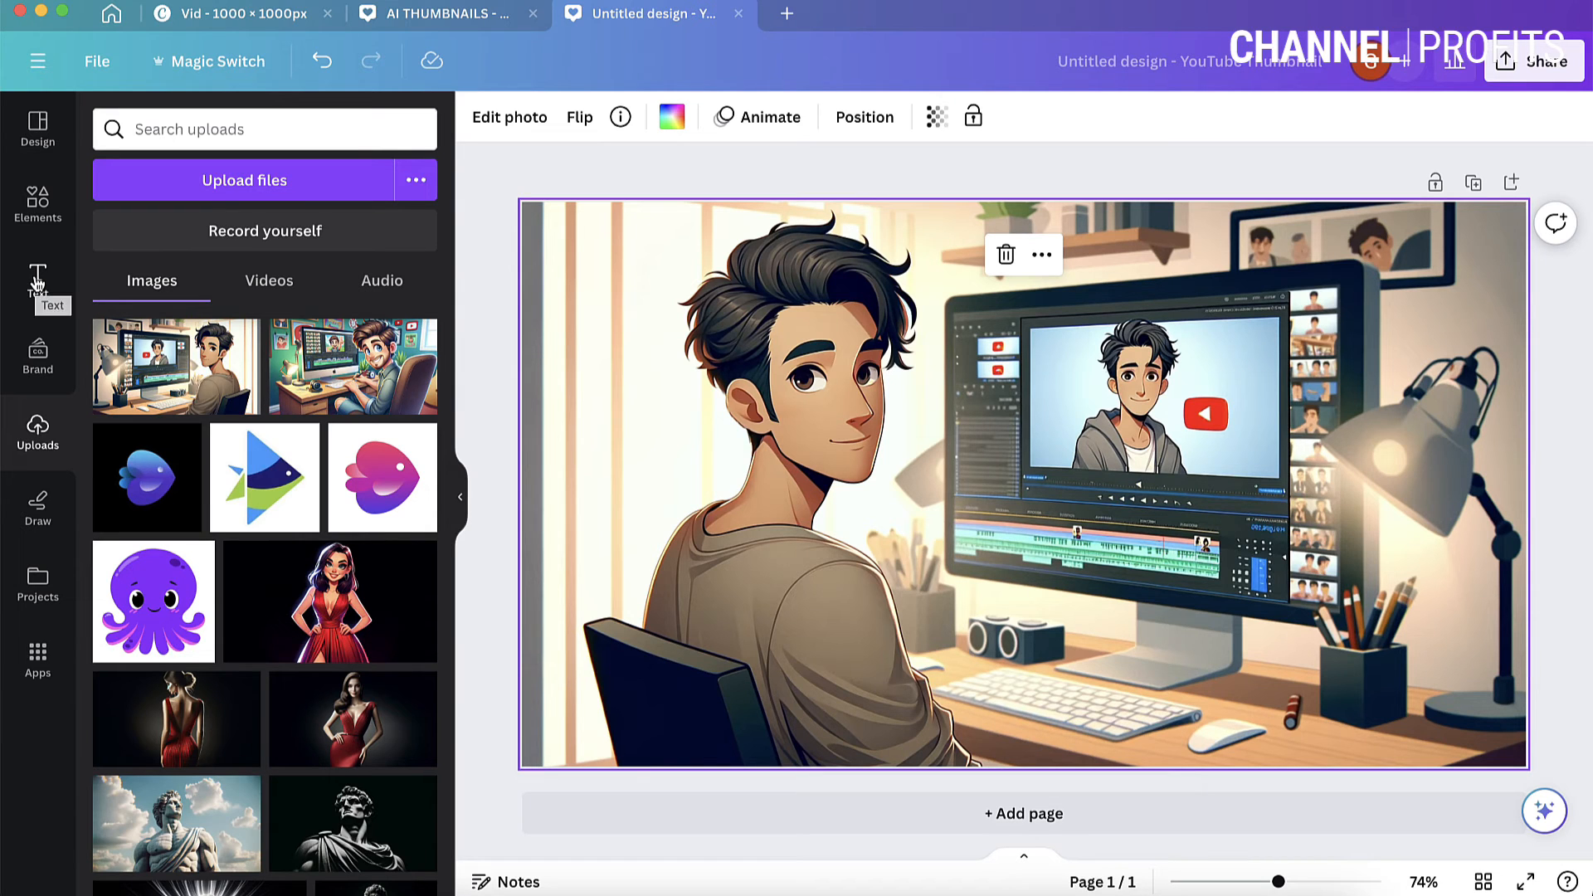
# Add a heading reading 'AI THUMBNAIL' across the centre of the picture.
pyautogui.click(37, 282)
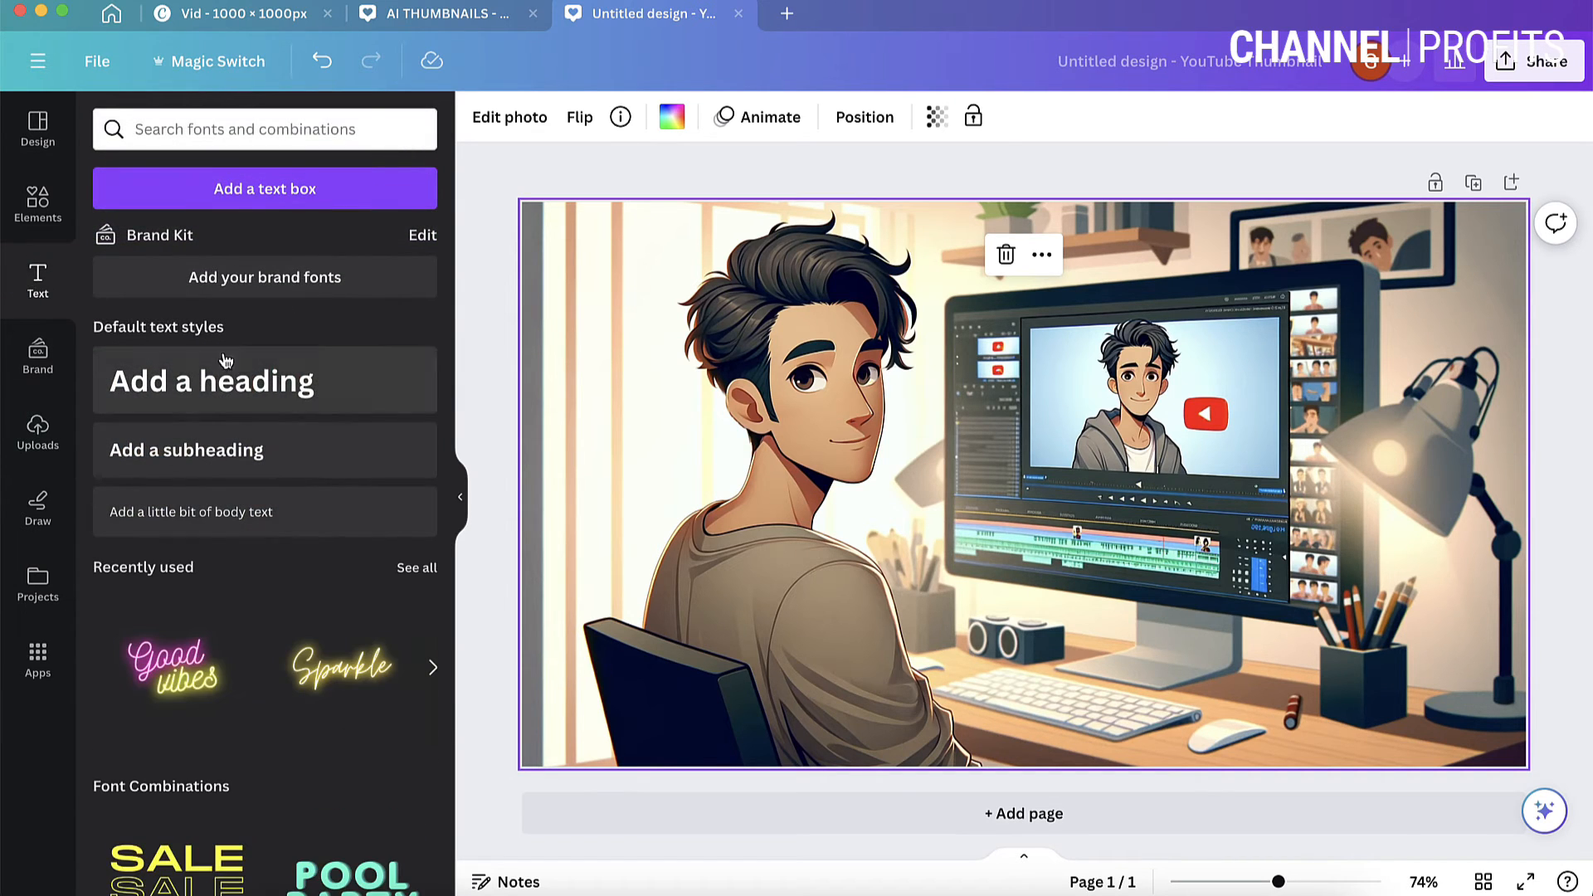
pyautogui.scroll(-3)
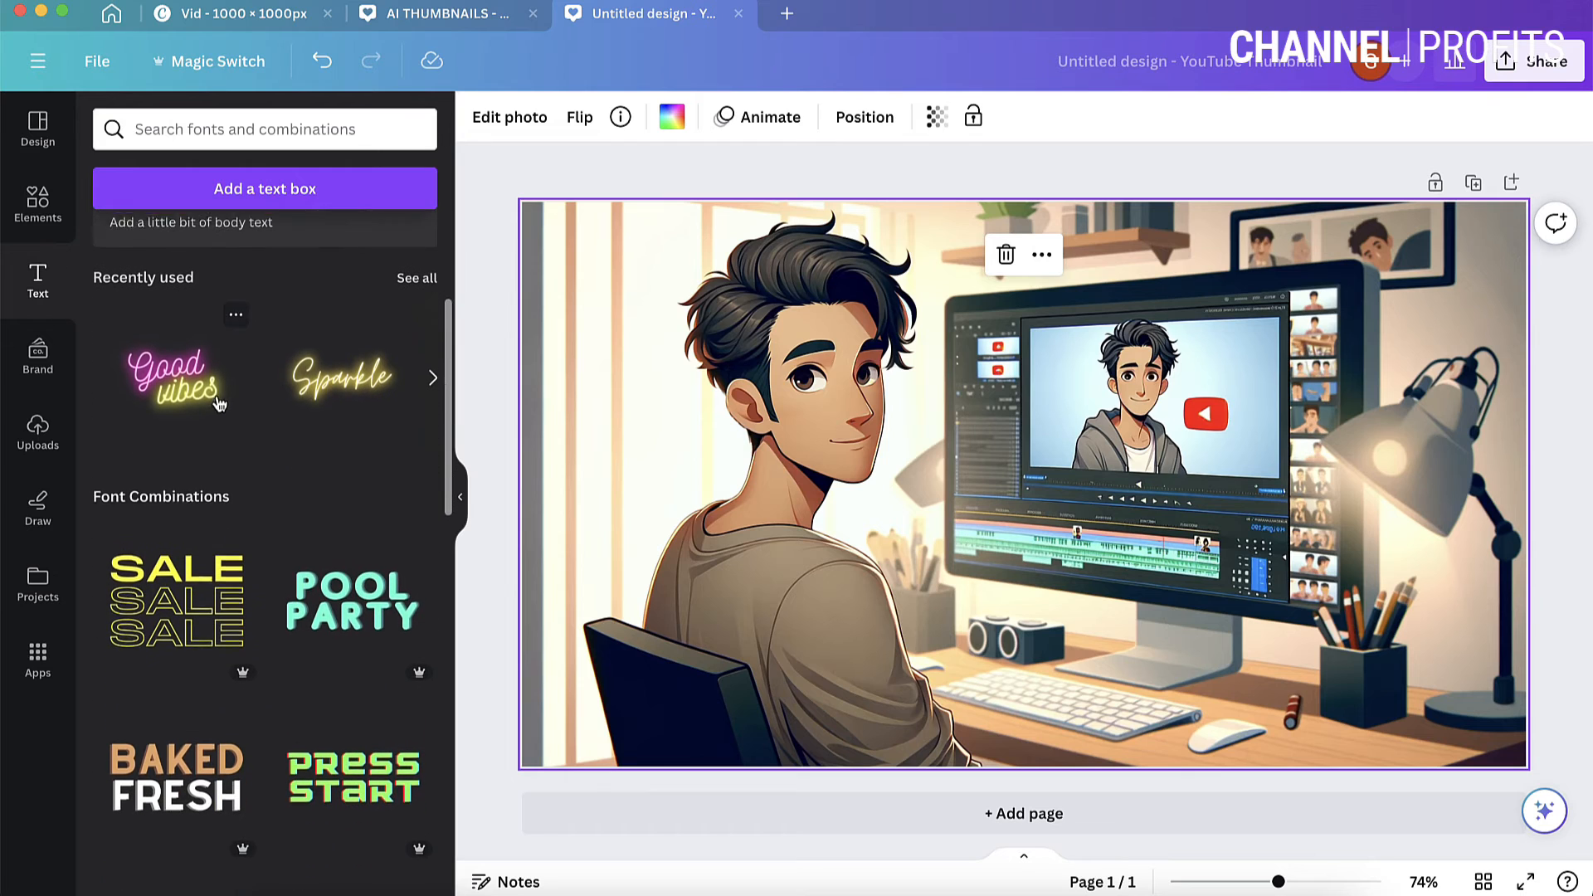
pyautogui.scroll(3)
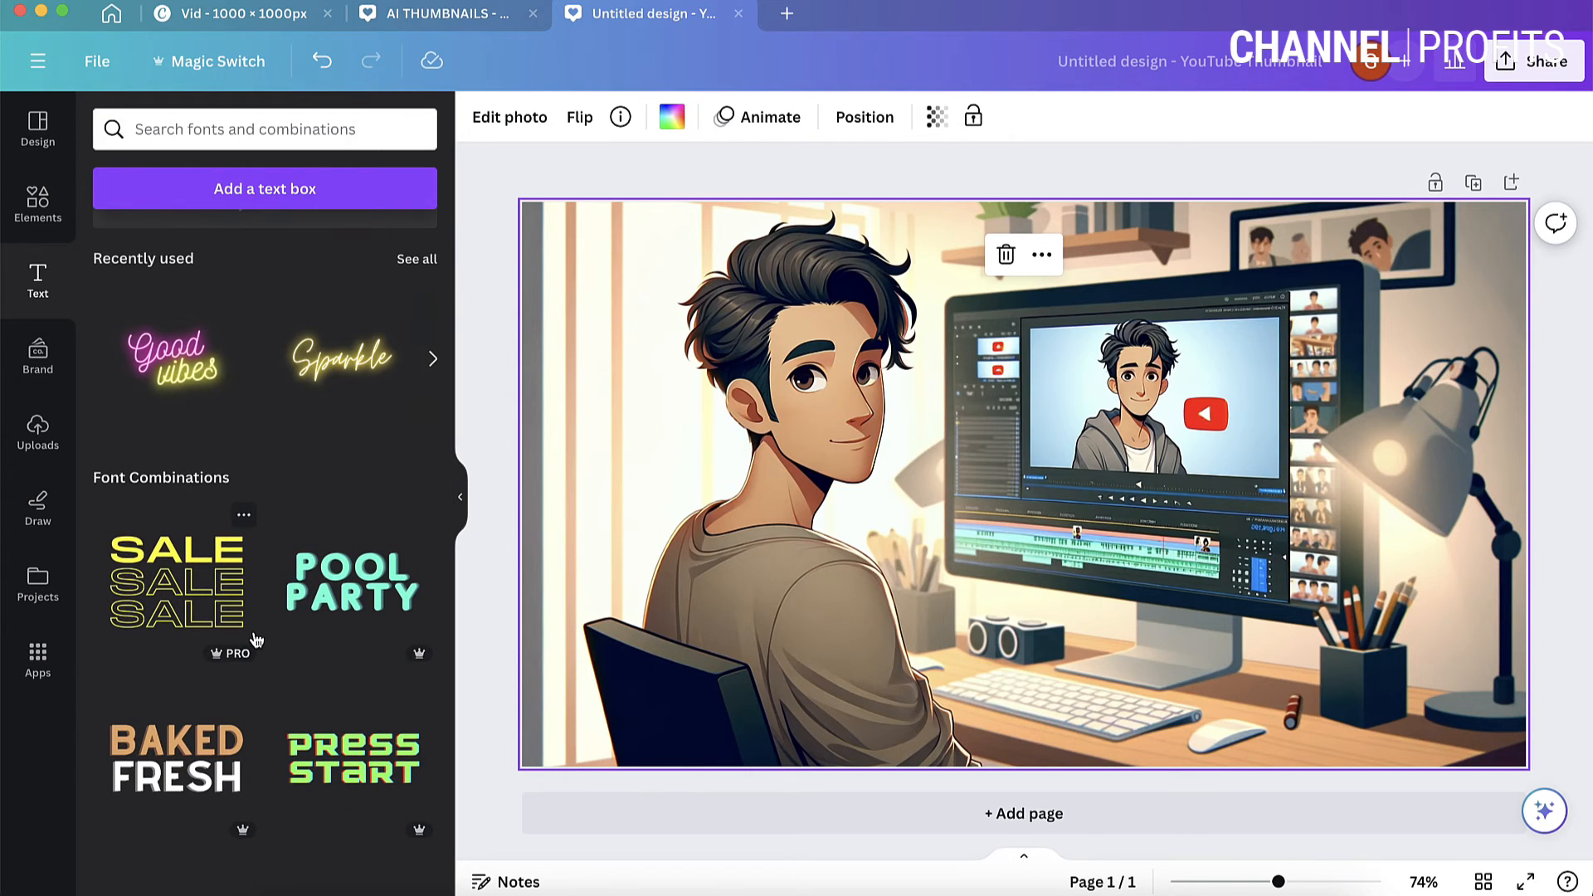
pyautogui.scroll(-3)
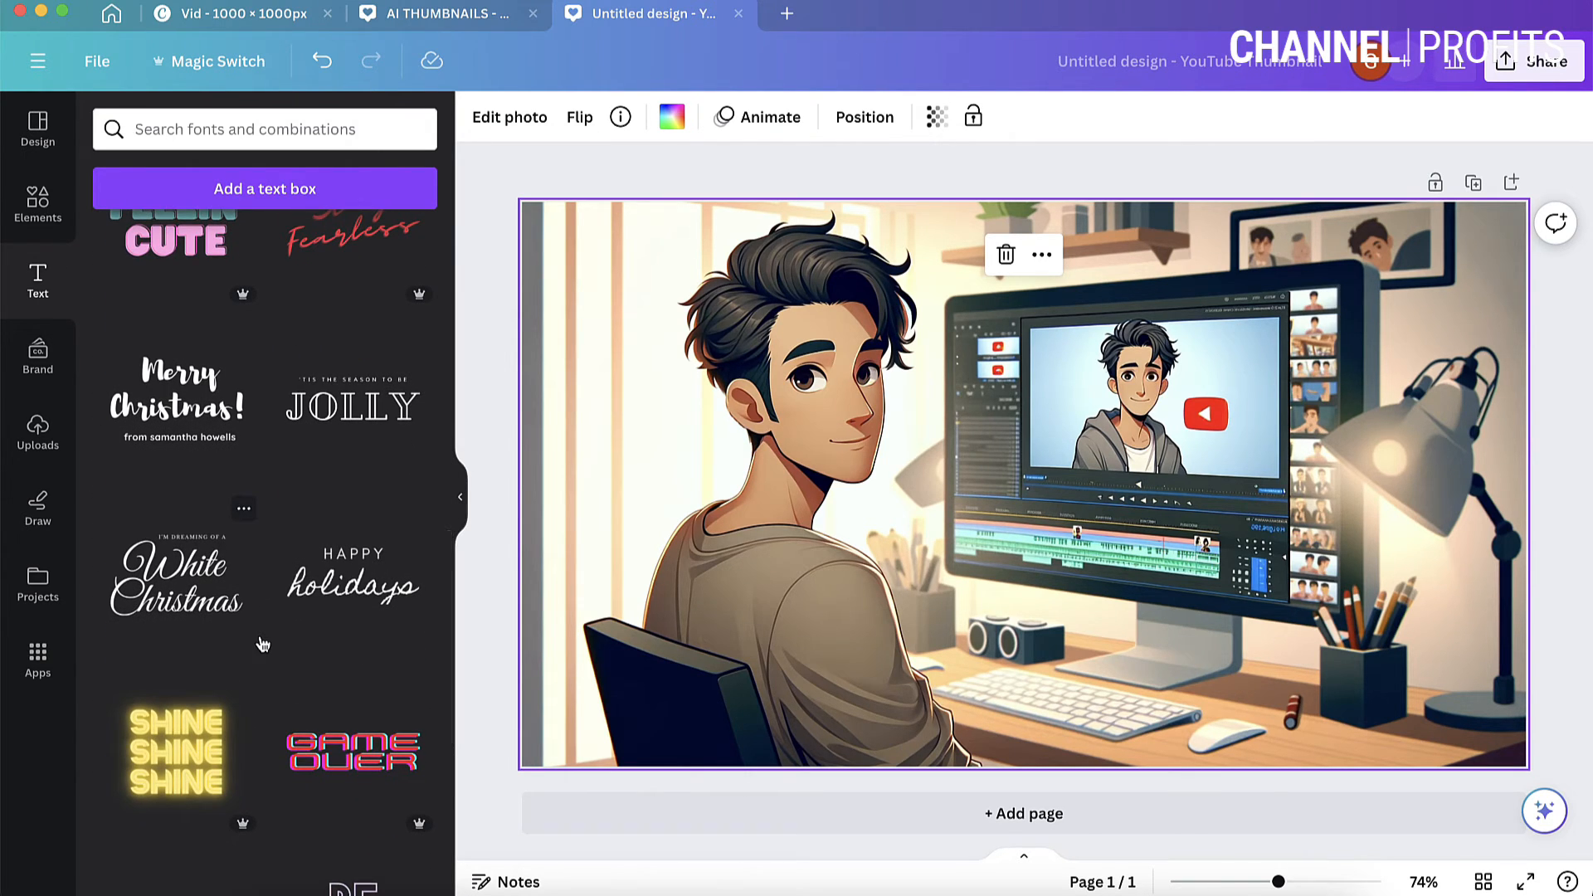
pyautogui.scroll(-3)
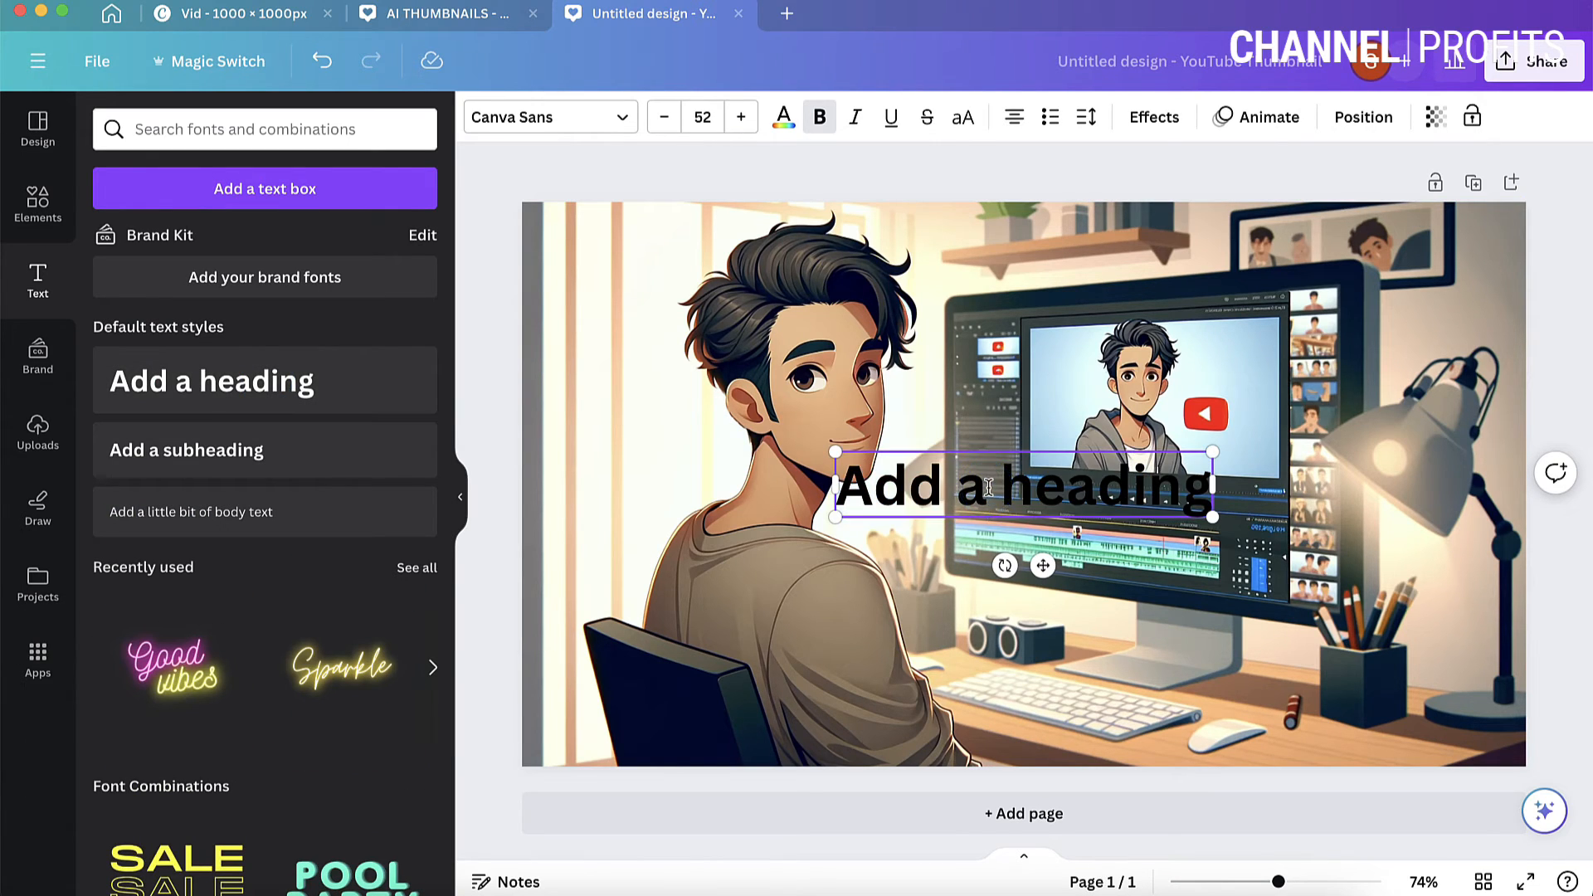
pyautogui.write('AI THUMBNAIL')
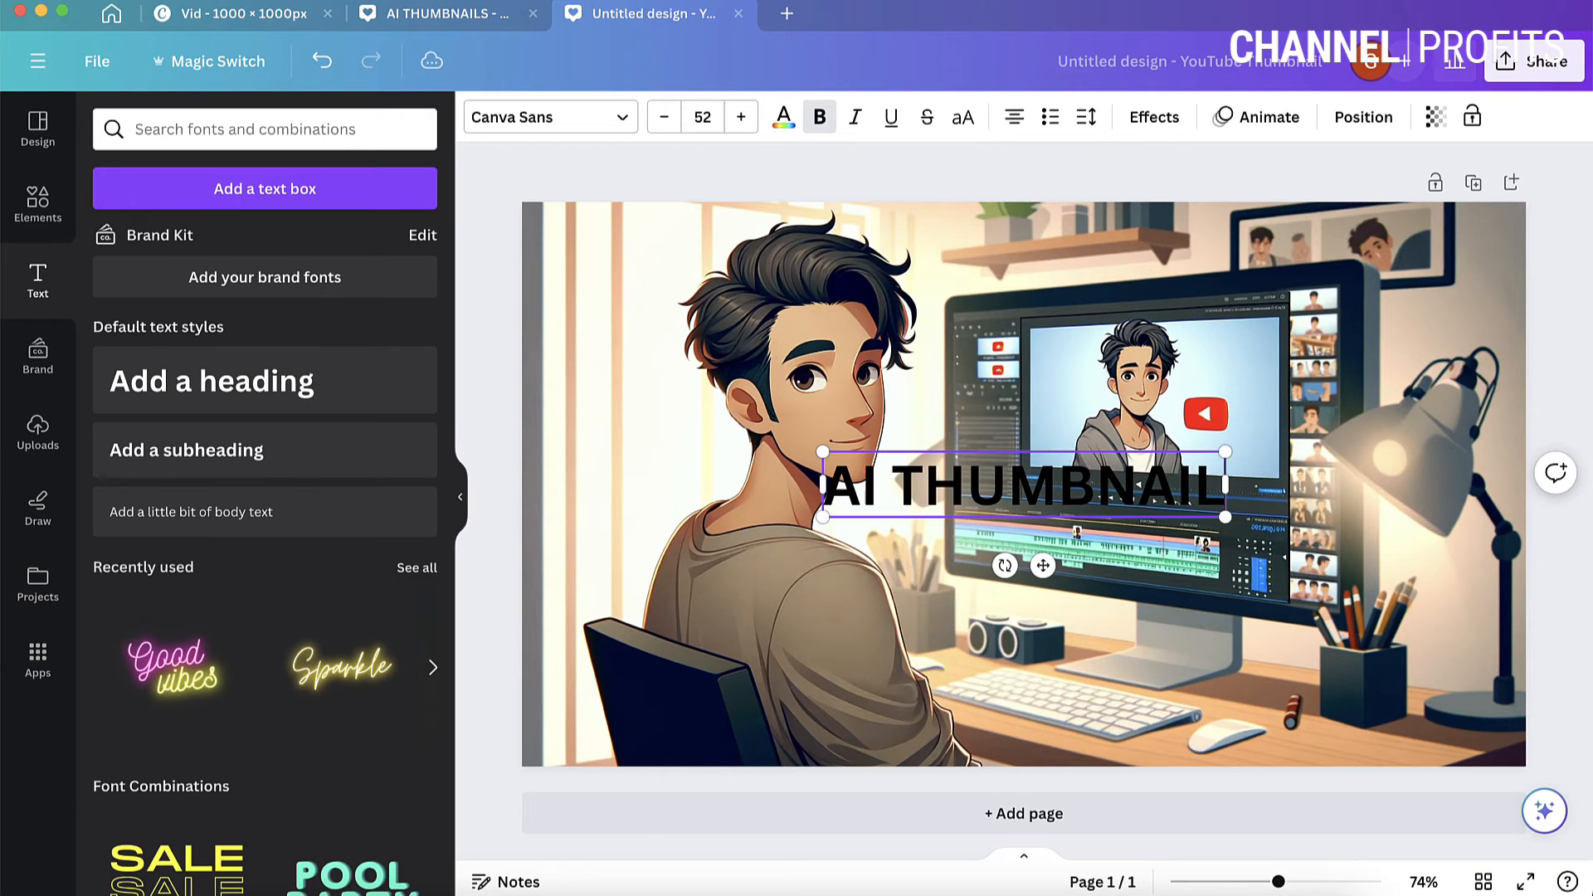
pyautogui.click(792, 259)
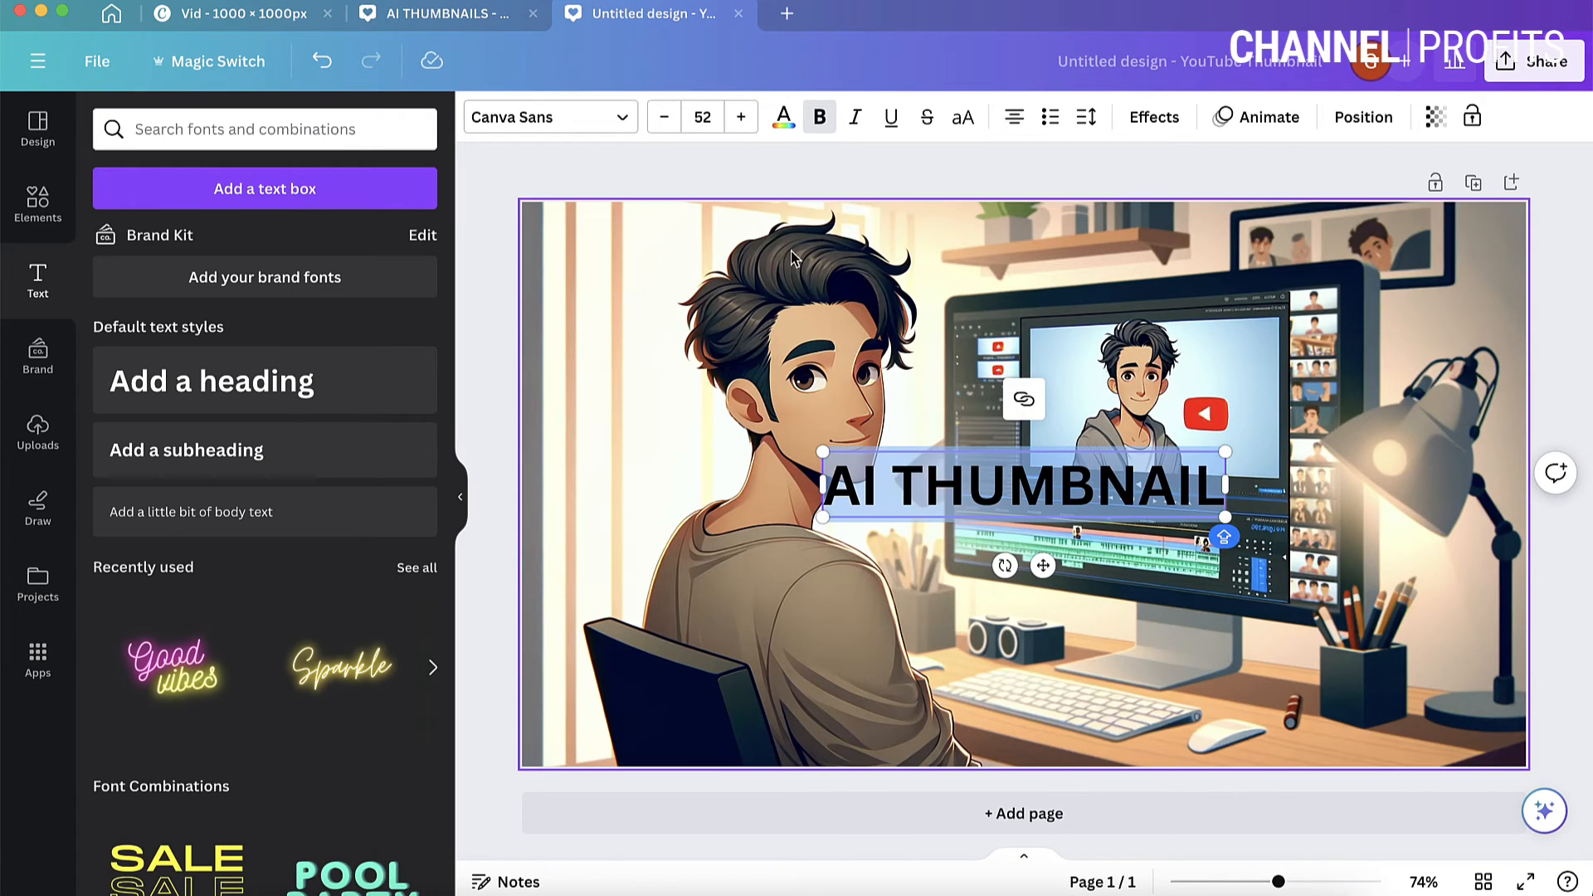
pyautogui.click(783, 117)
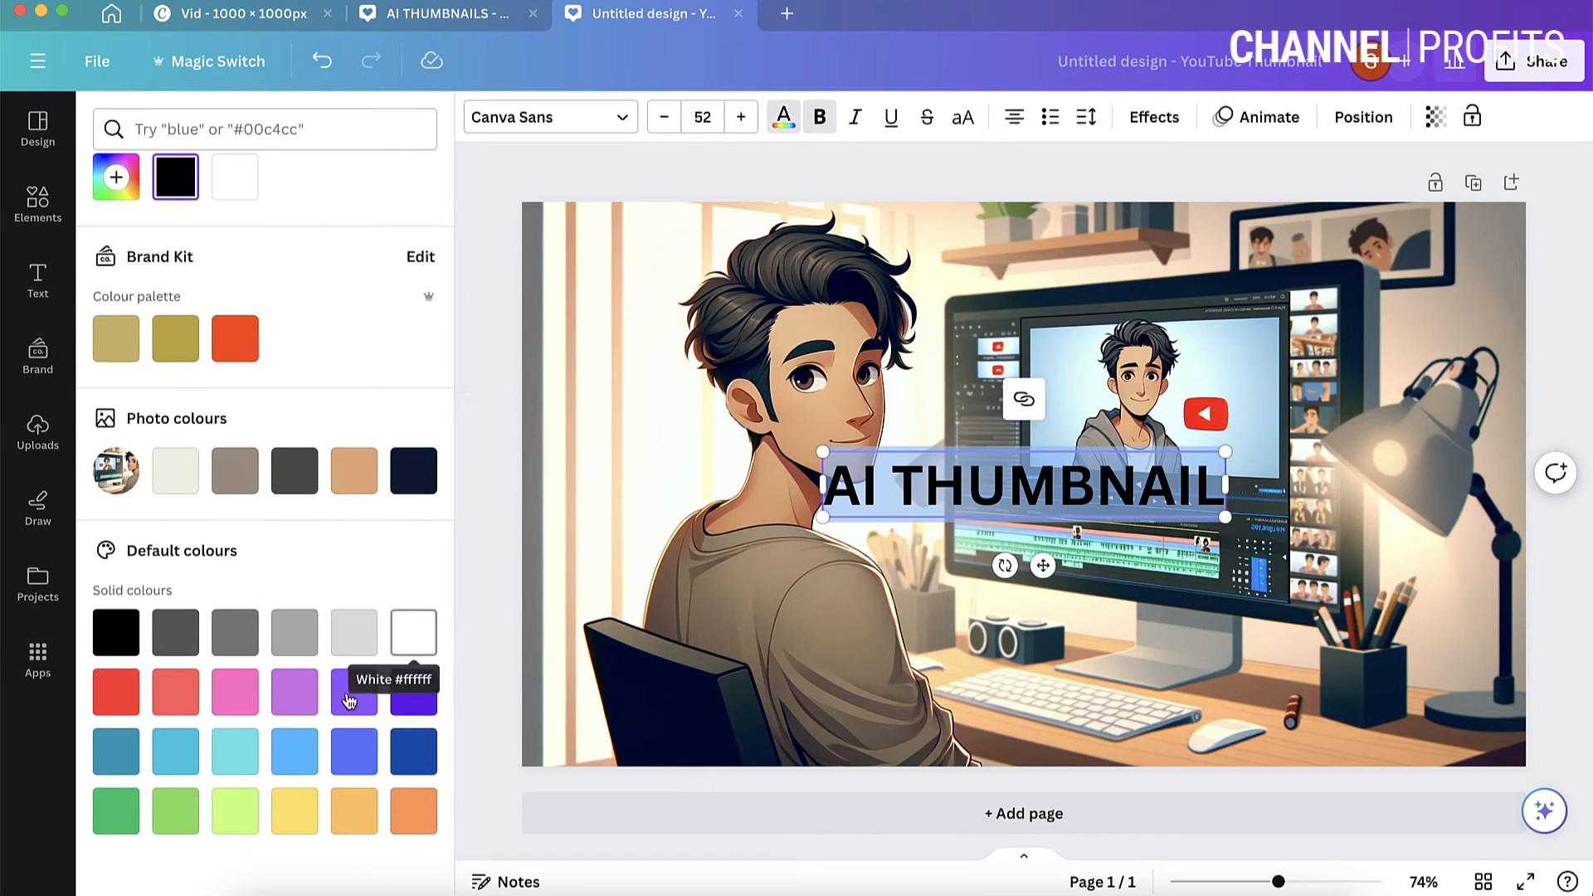
# Color the heading yellow and add a black outline effect with thickness 61.
pyautogui.click(293, 810)
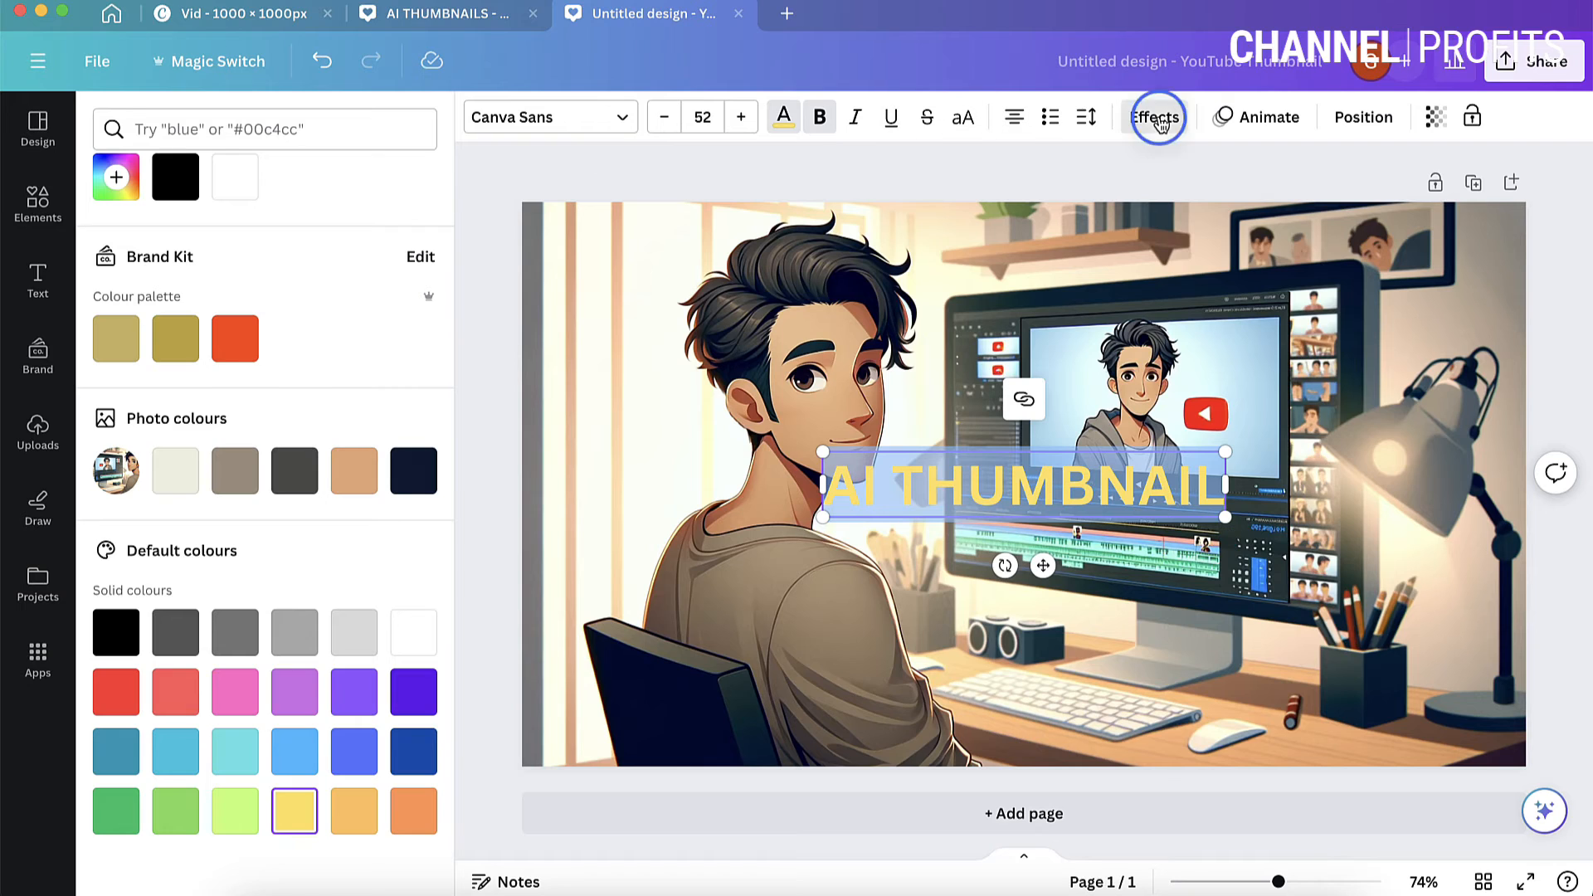
pyautogui.click(1154, 117)
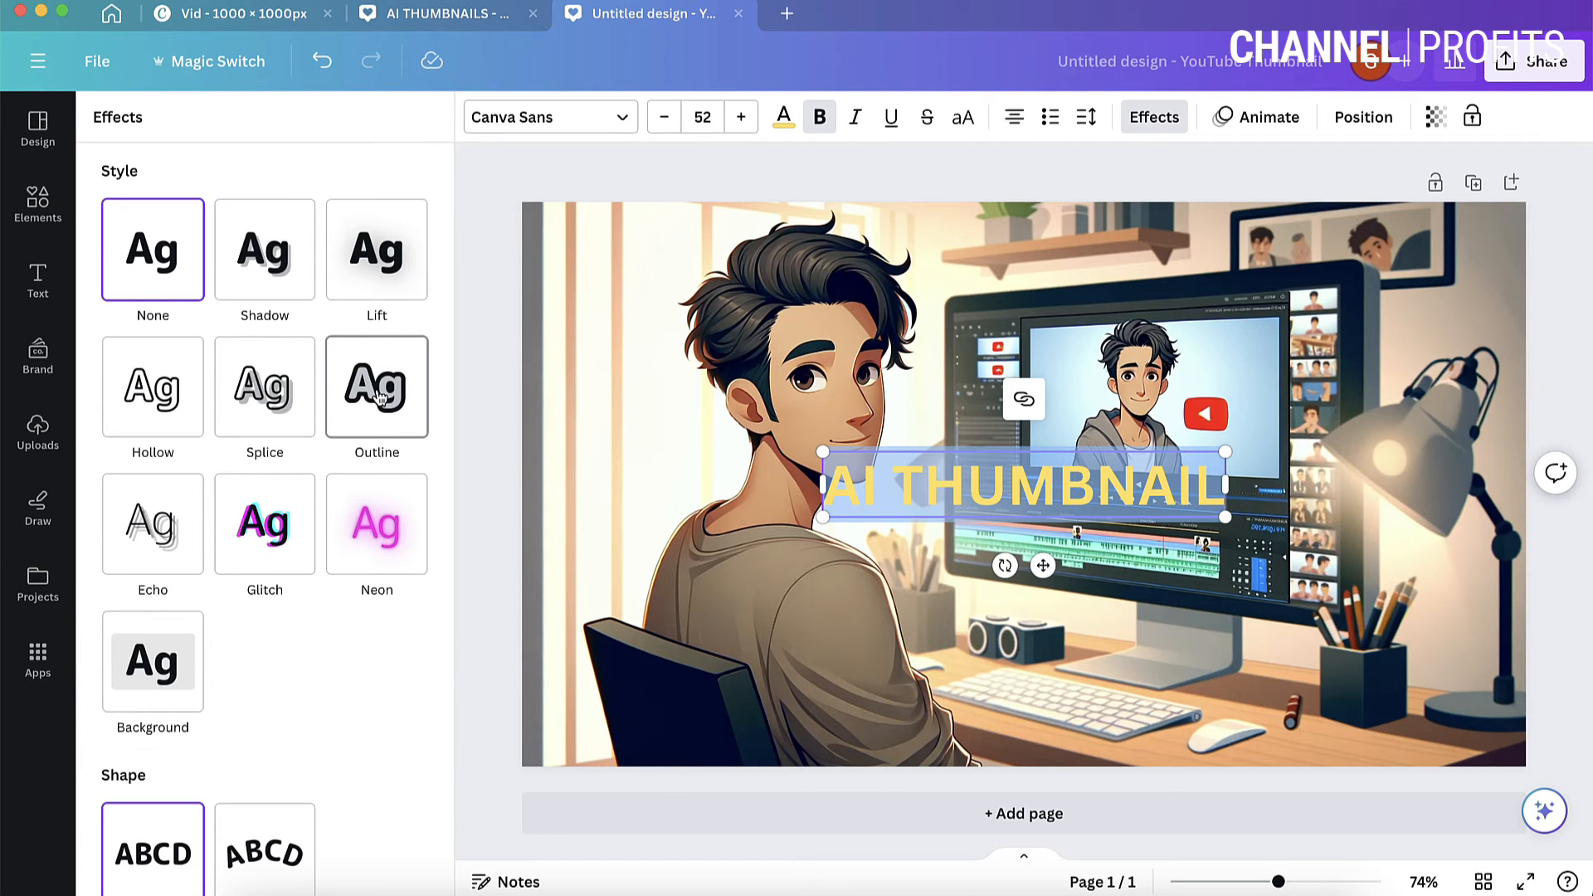
pyautogui.click(376, 386)
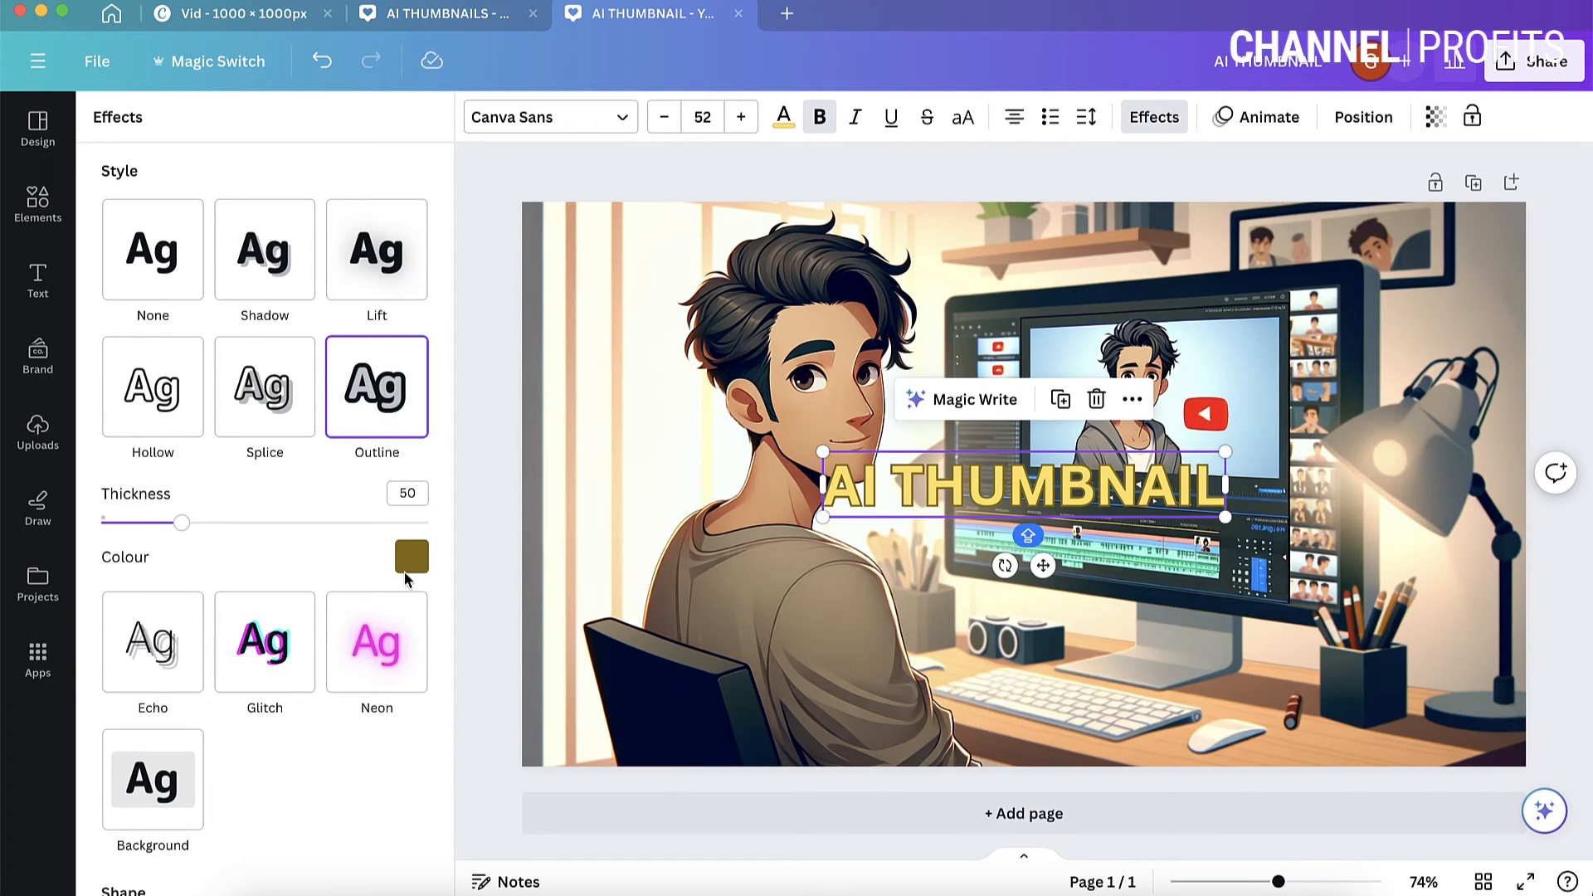
pyautogui.click(412, 557)
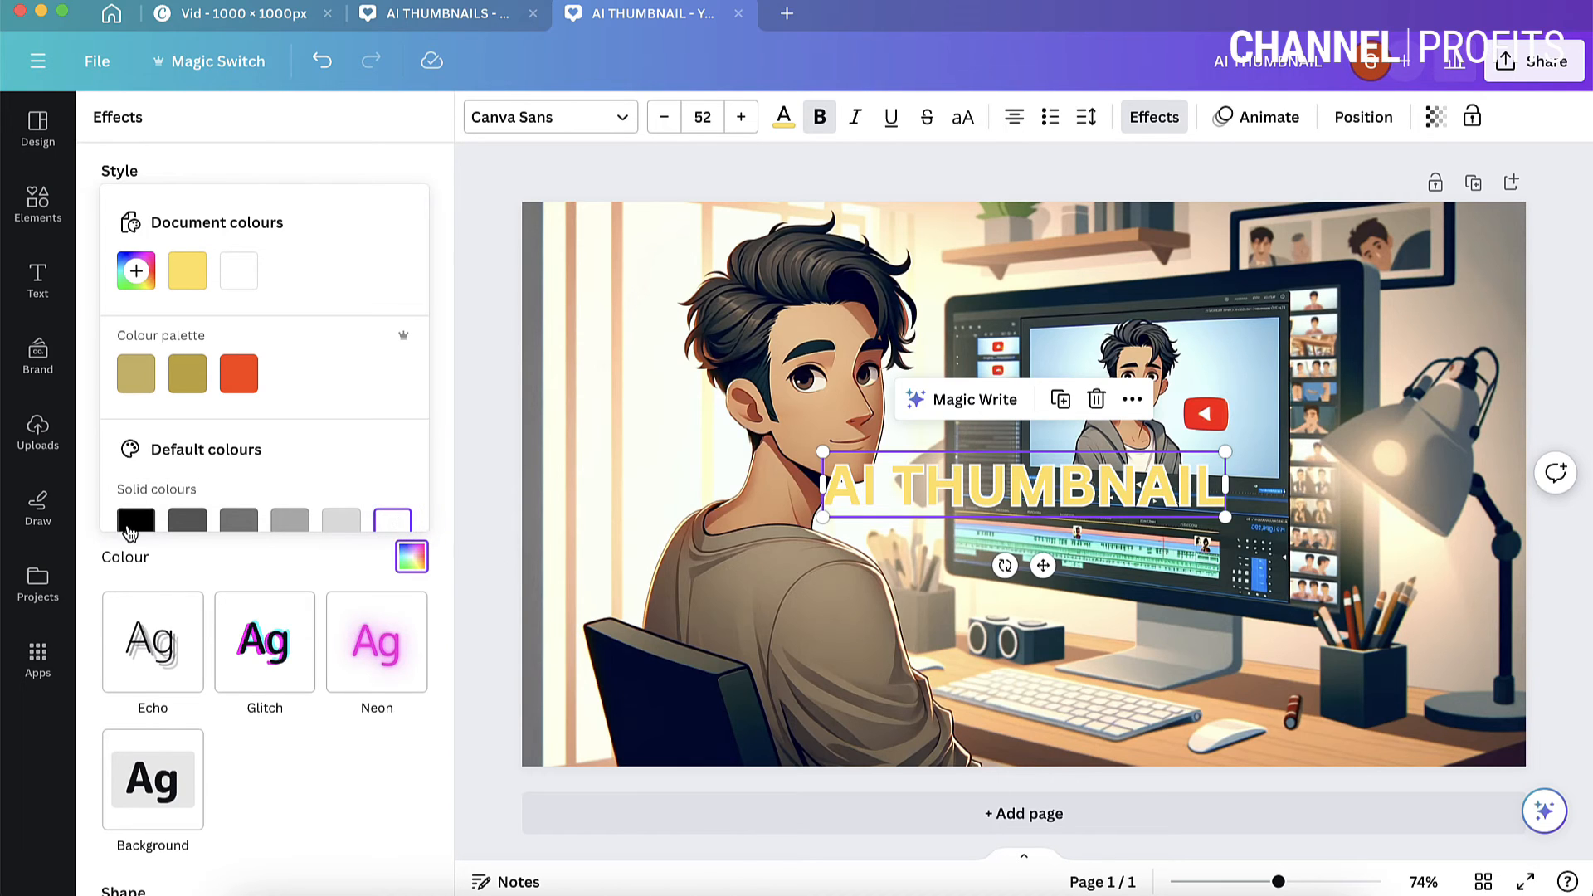
pyautogui.click(376, 386)
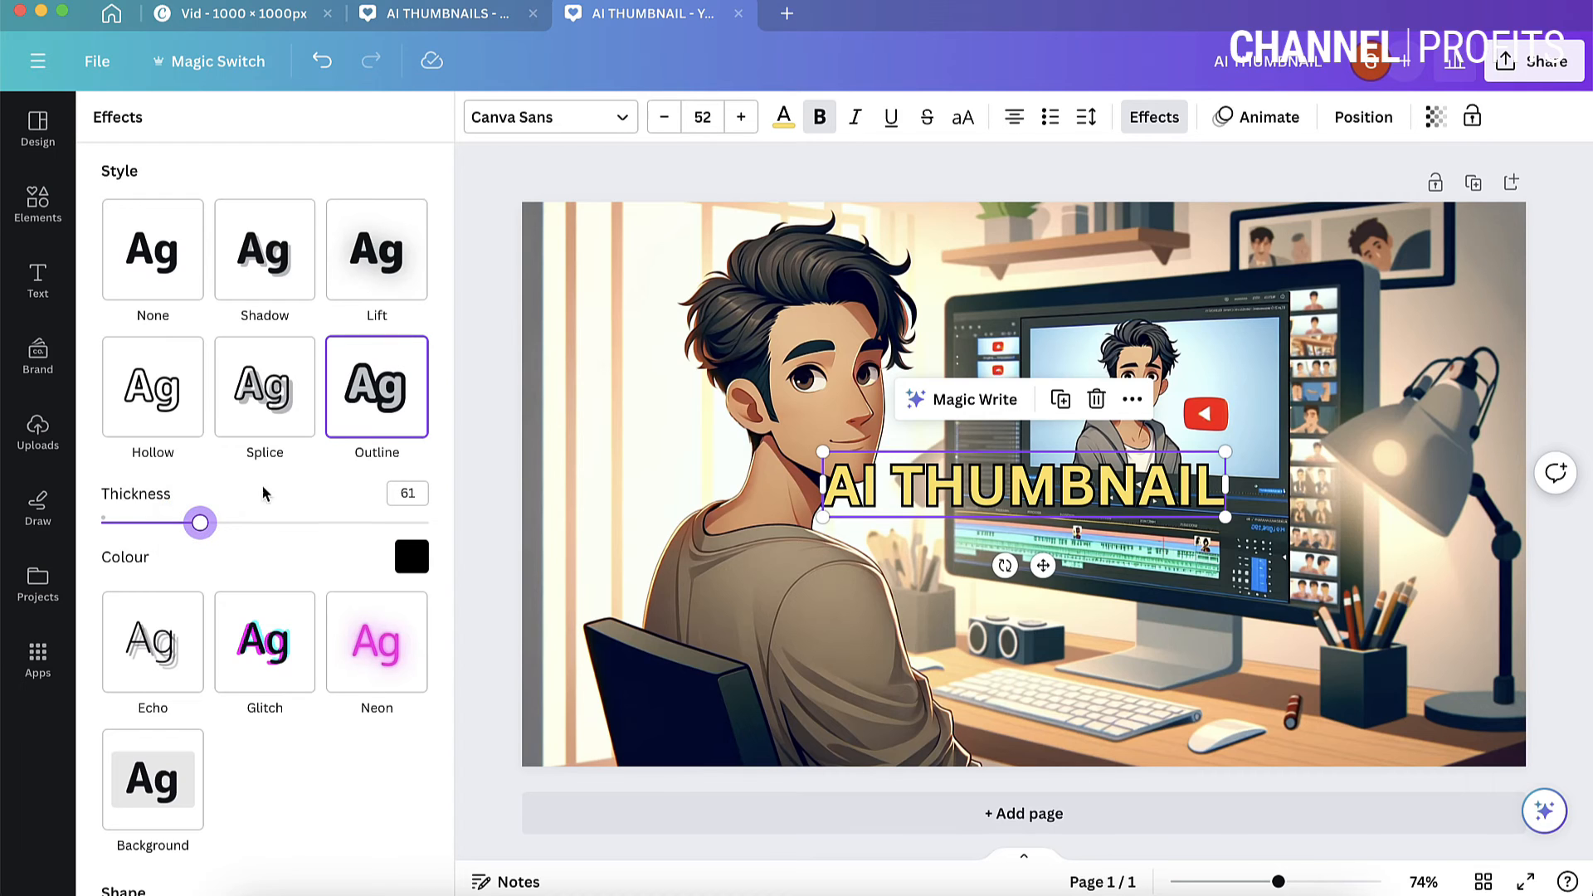
pyautogui.click(548, 116)
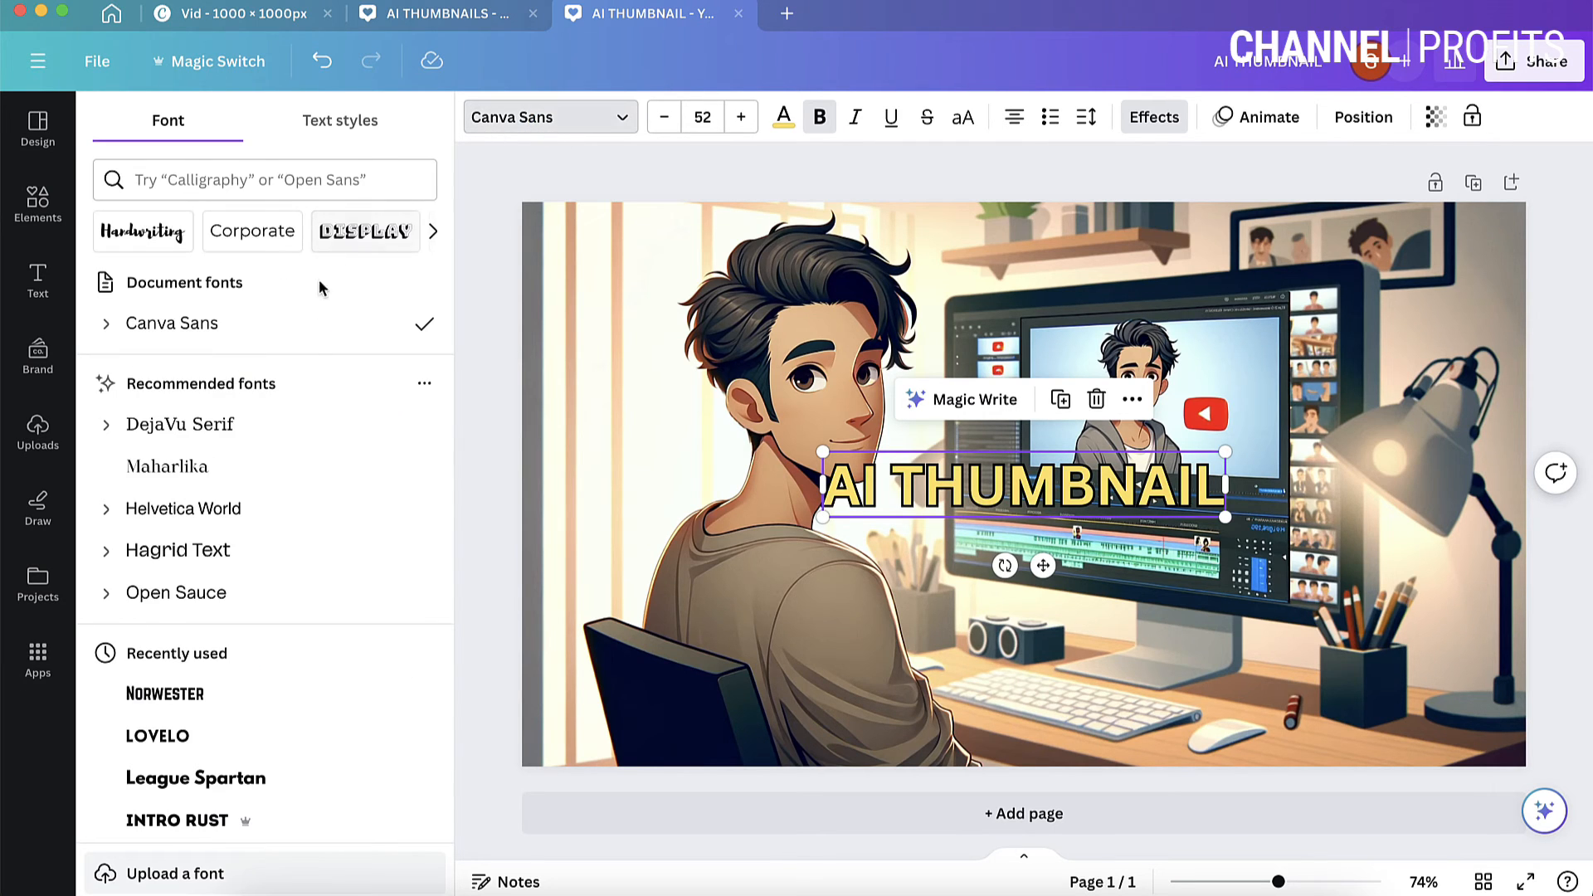
# Try Lovelo, League Spartan and Archivo Black, then set the title in Norwester.
pyautogui.scroll(-3)
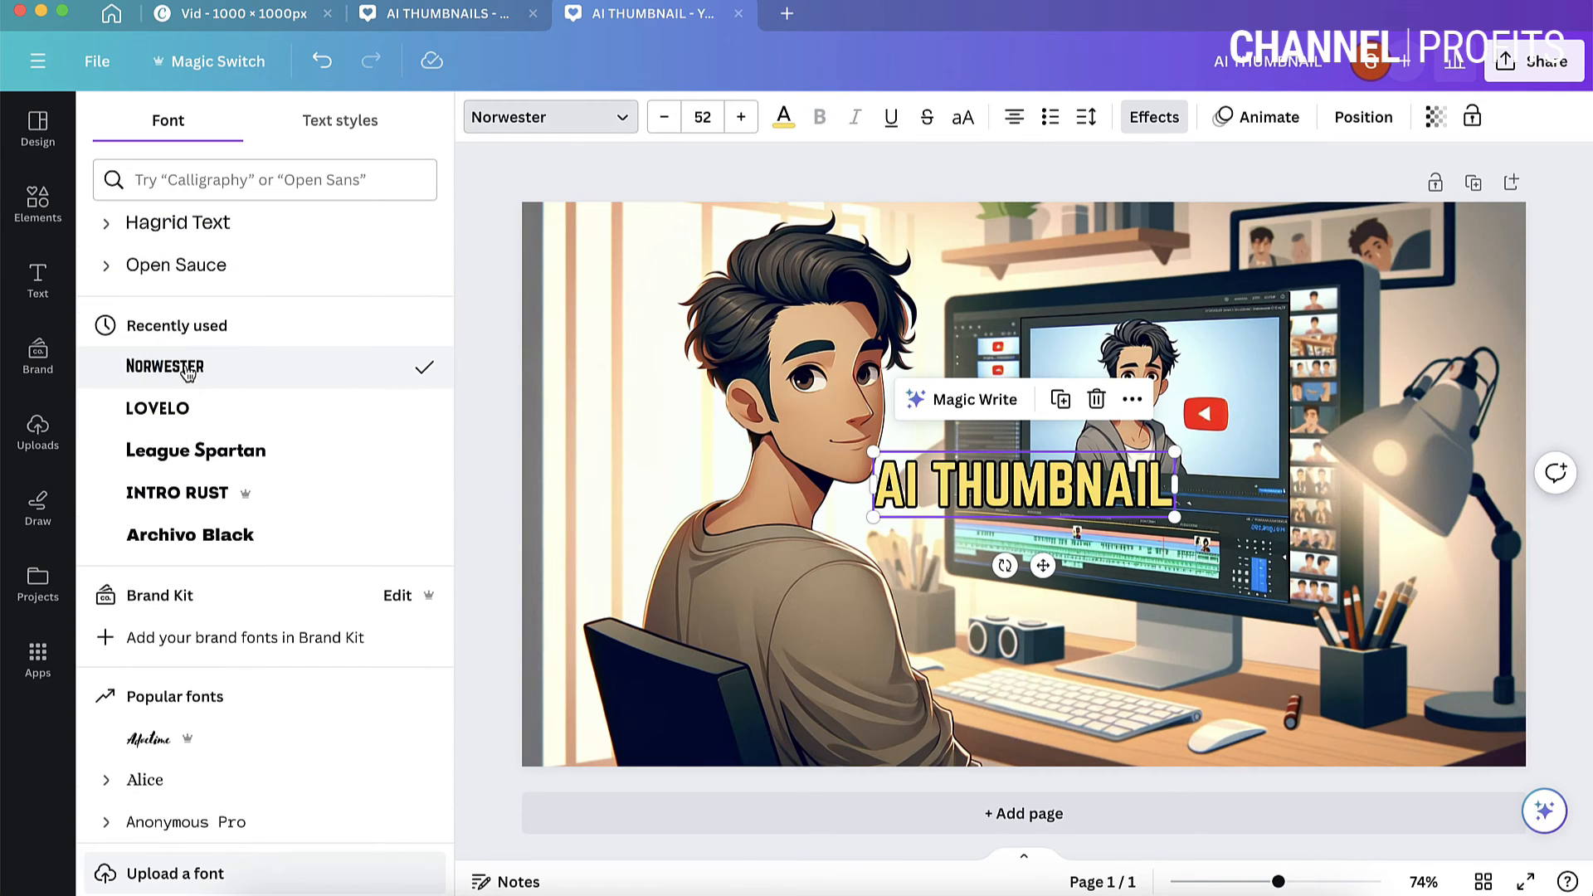
pyautogui.click(158, 409)
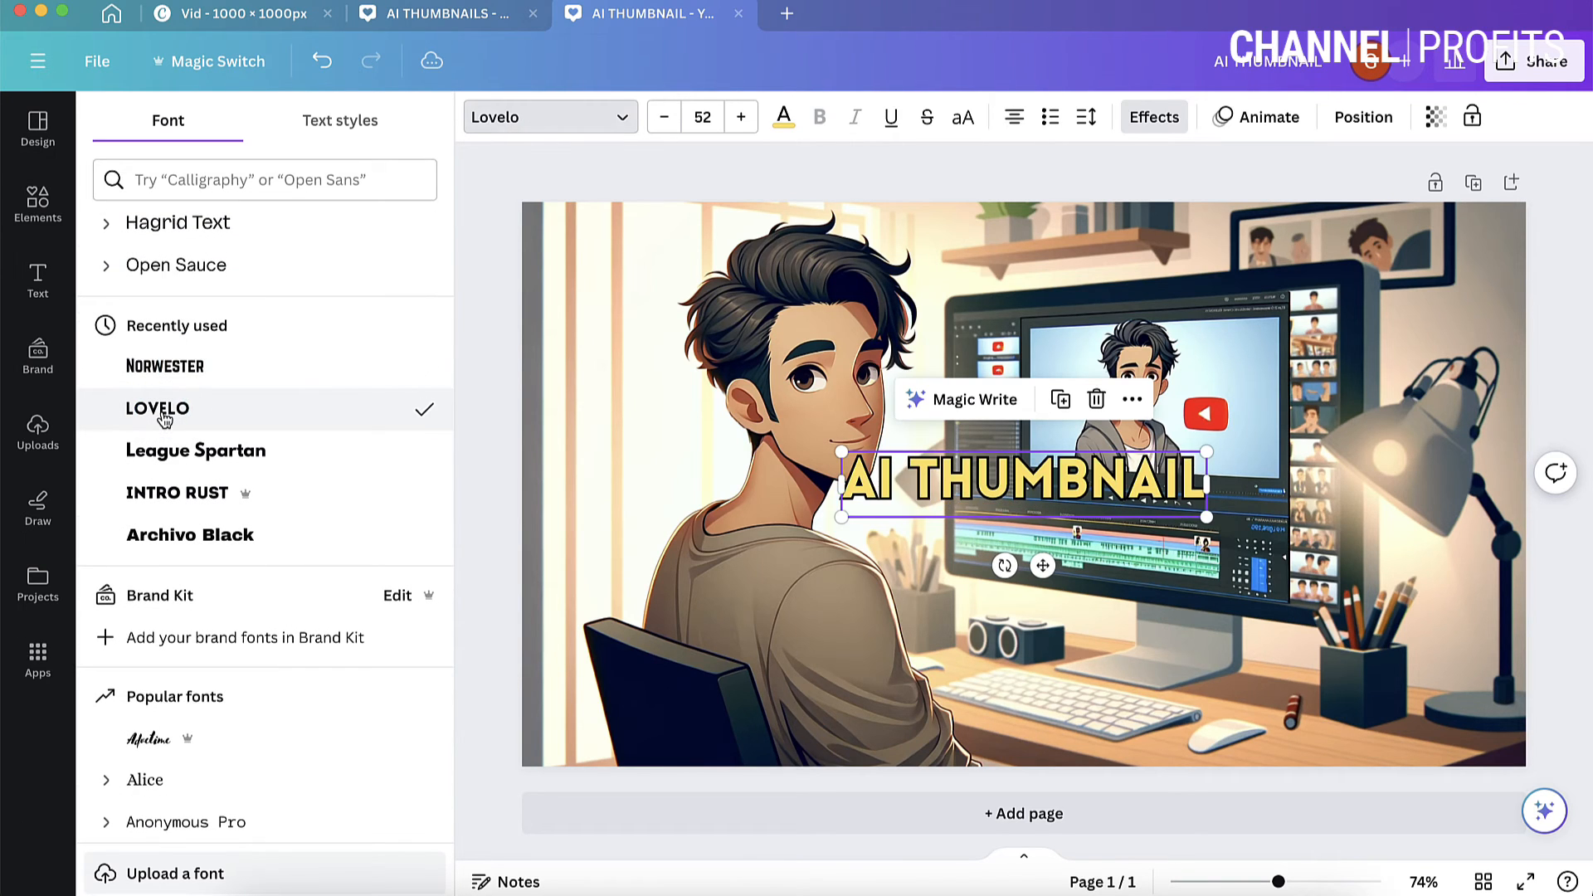
pyautogui.click(195, 450)
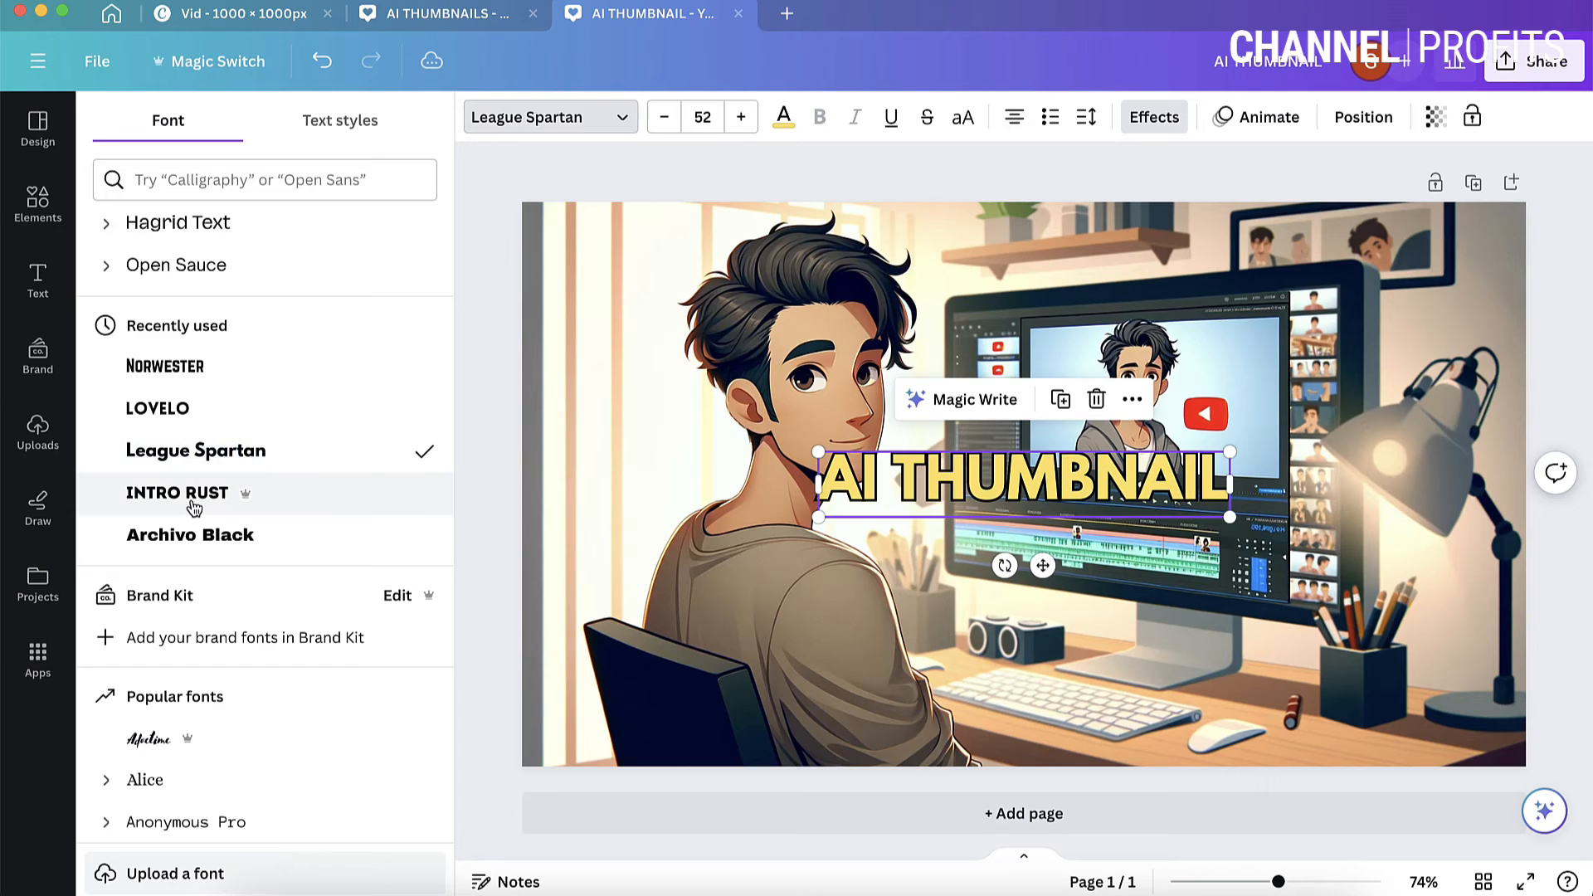
pyautogui.click(189, 535)
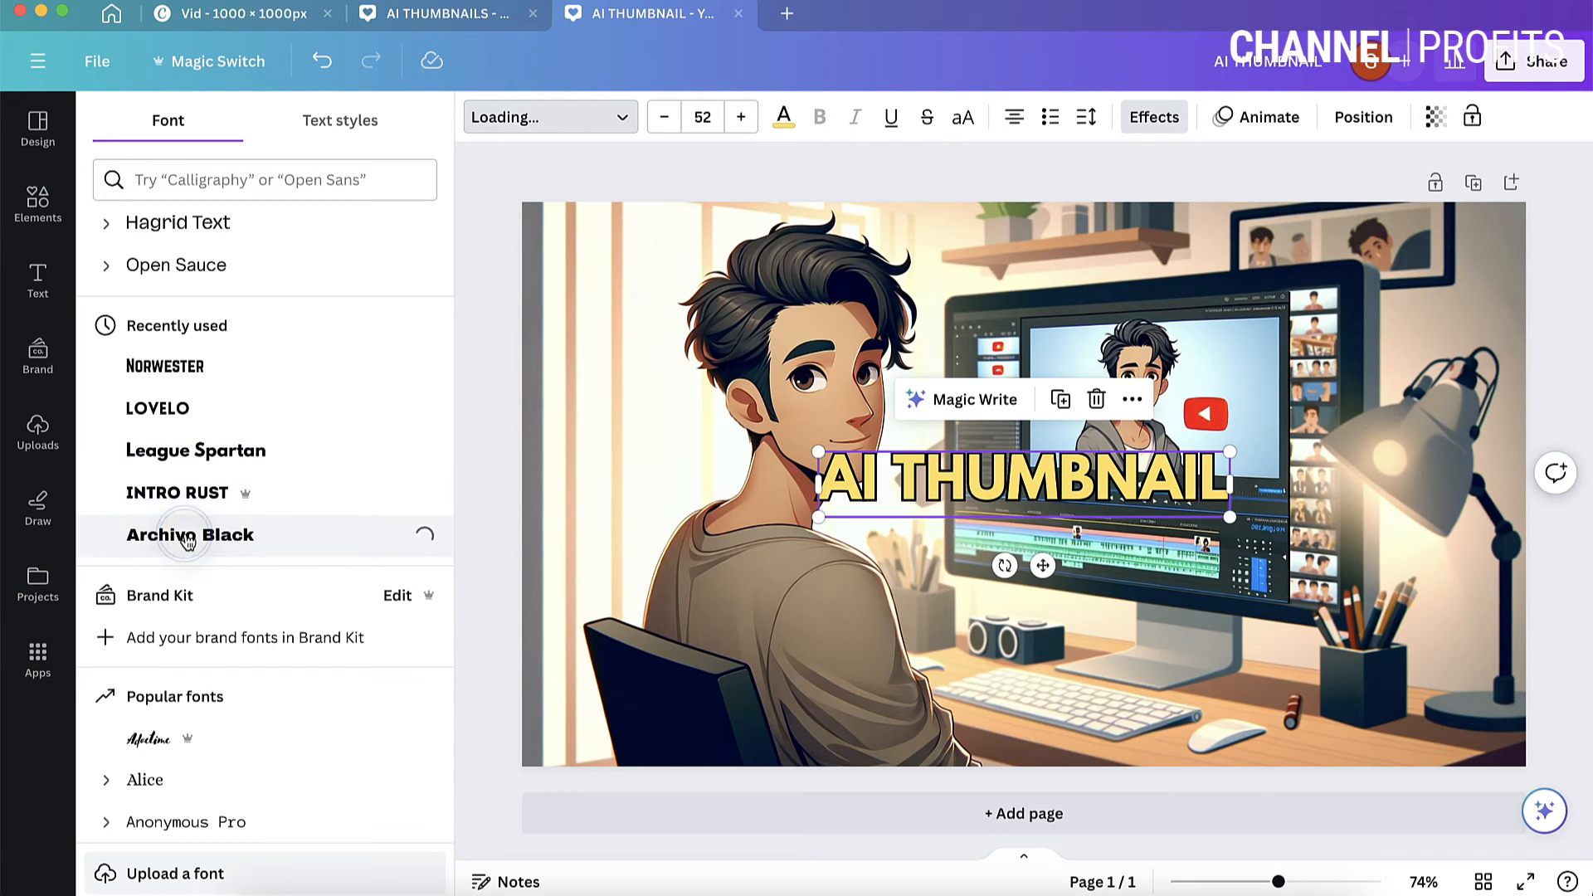
pyautogui.click(158, 407)
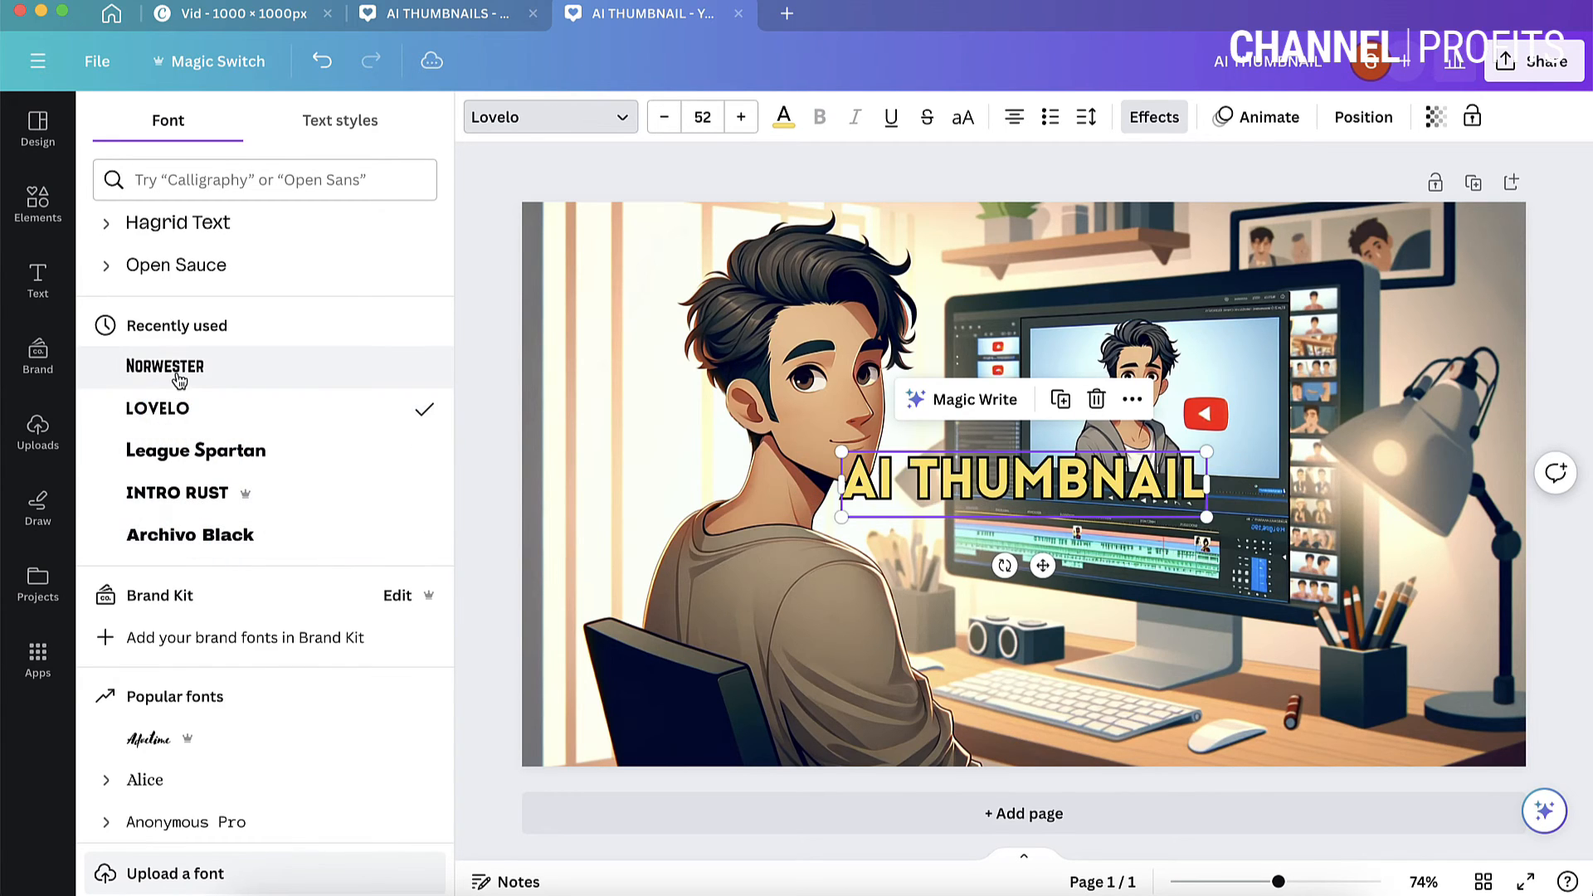
pyautogui.click(164, 367)
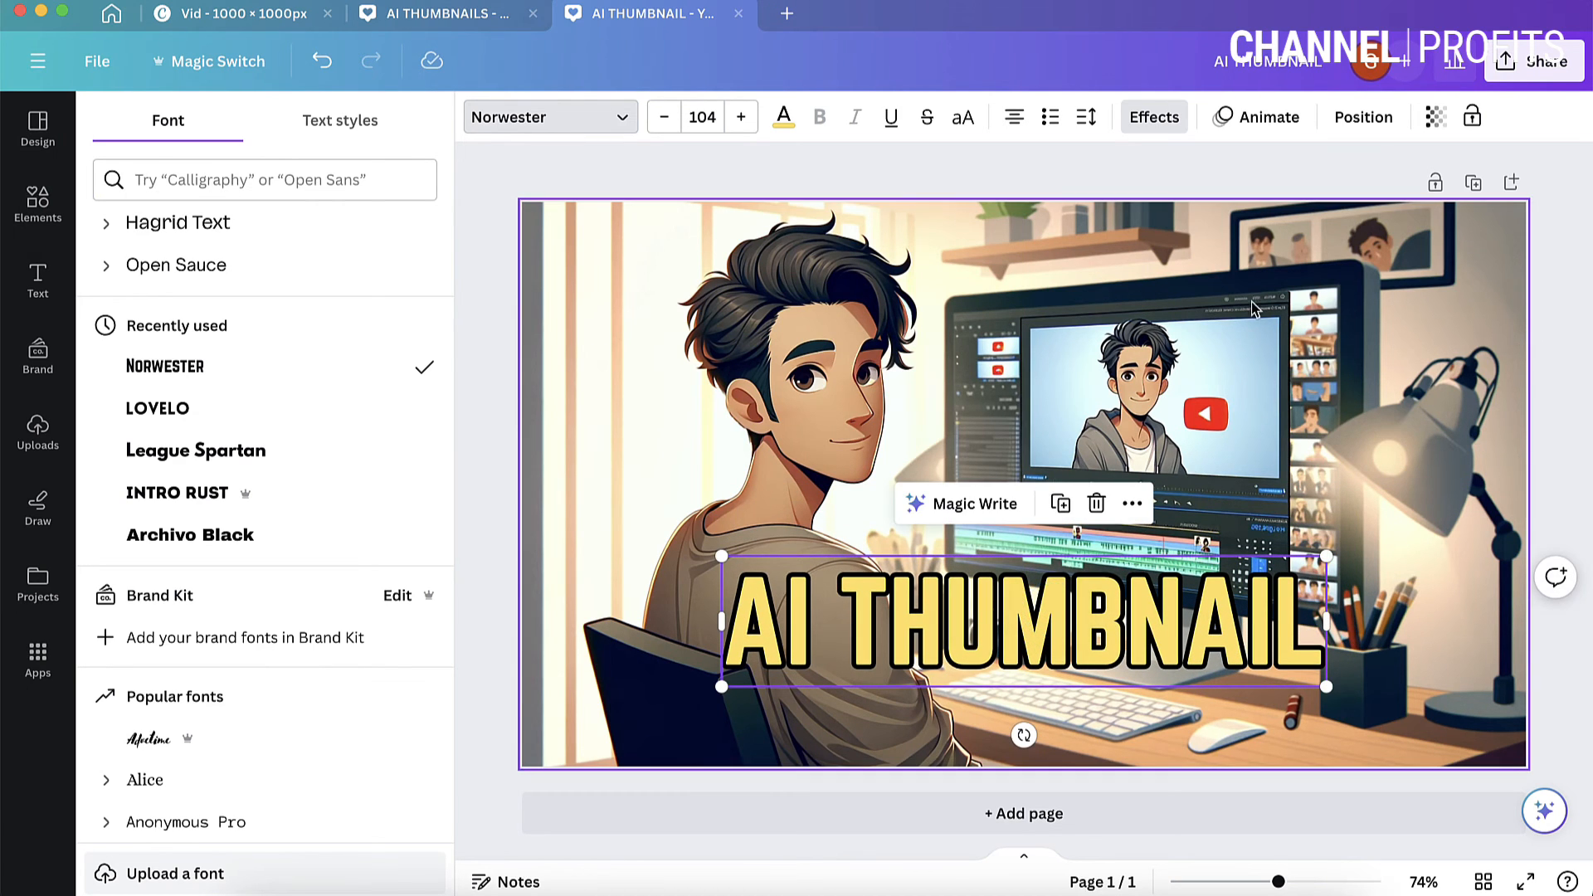
pyautogui.moveTo(1103, 642)
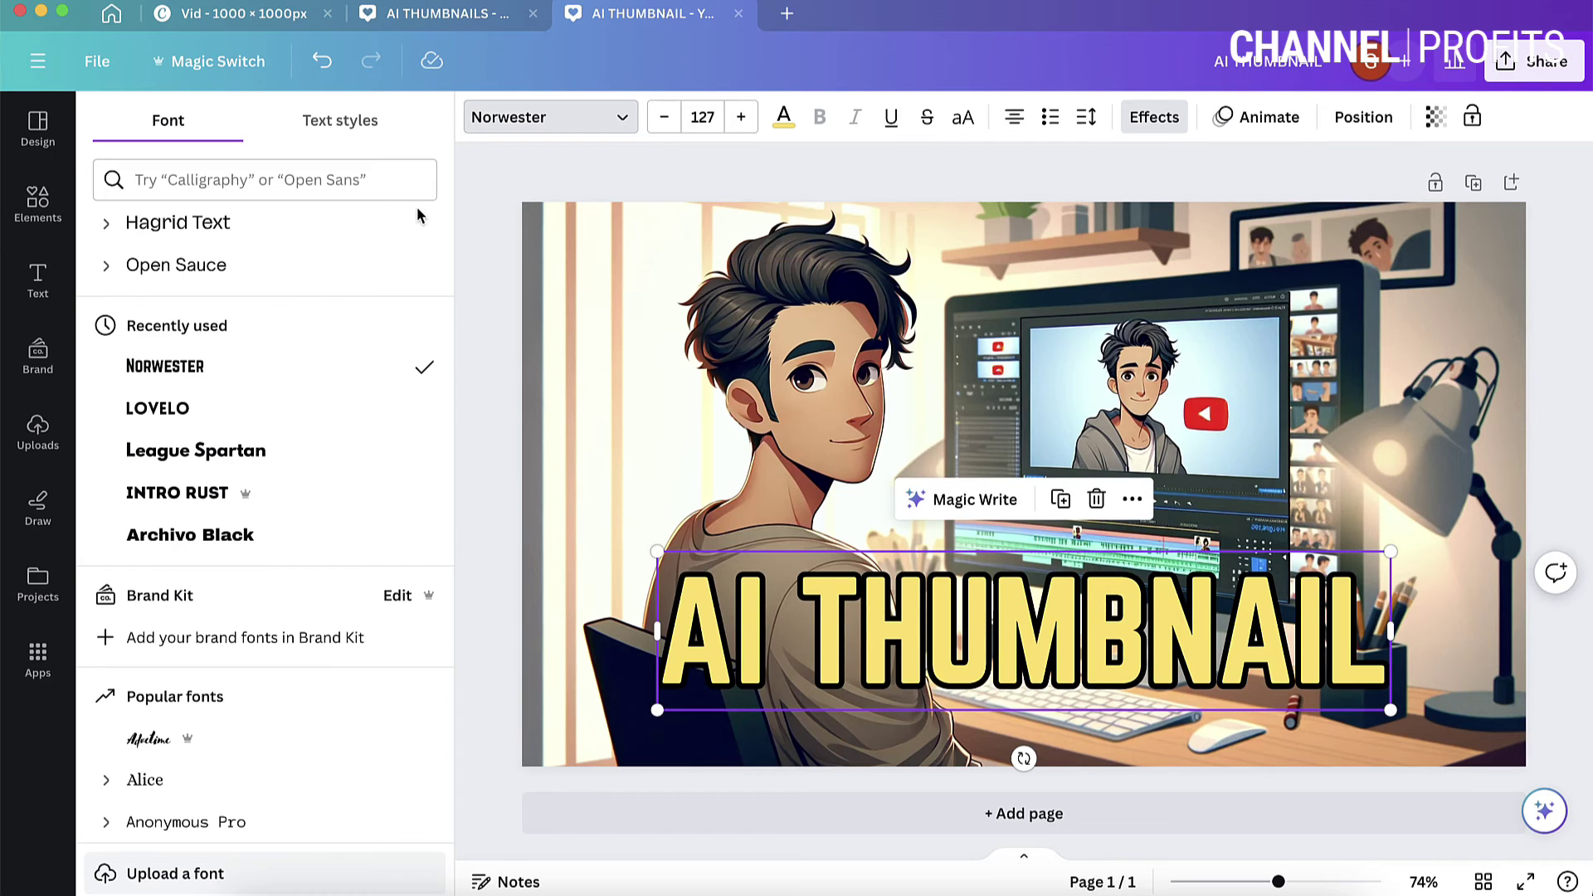
pyautogui.moveTo(56, 355)
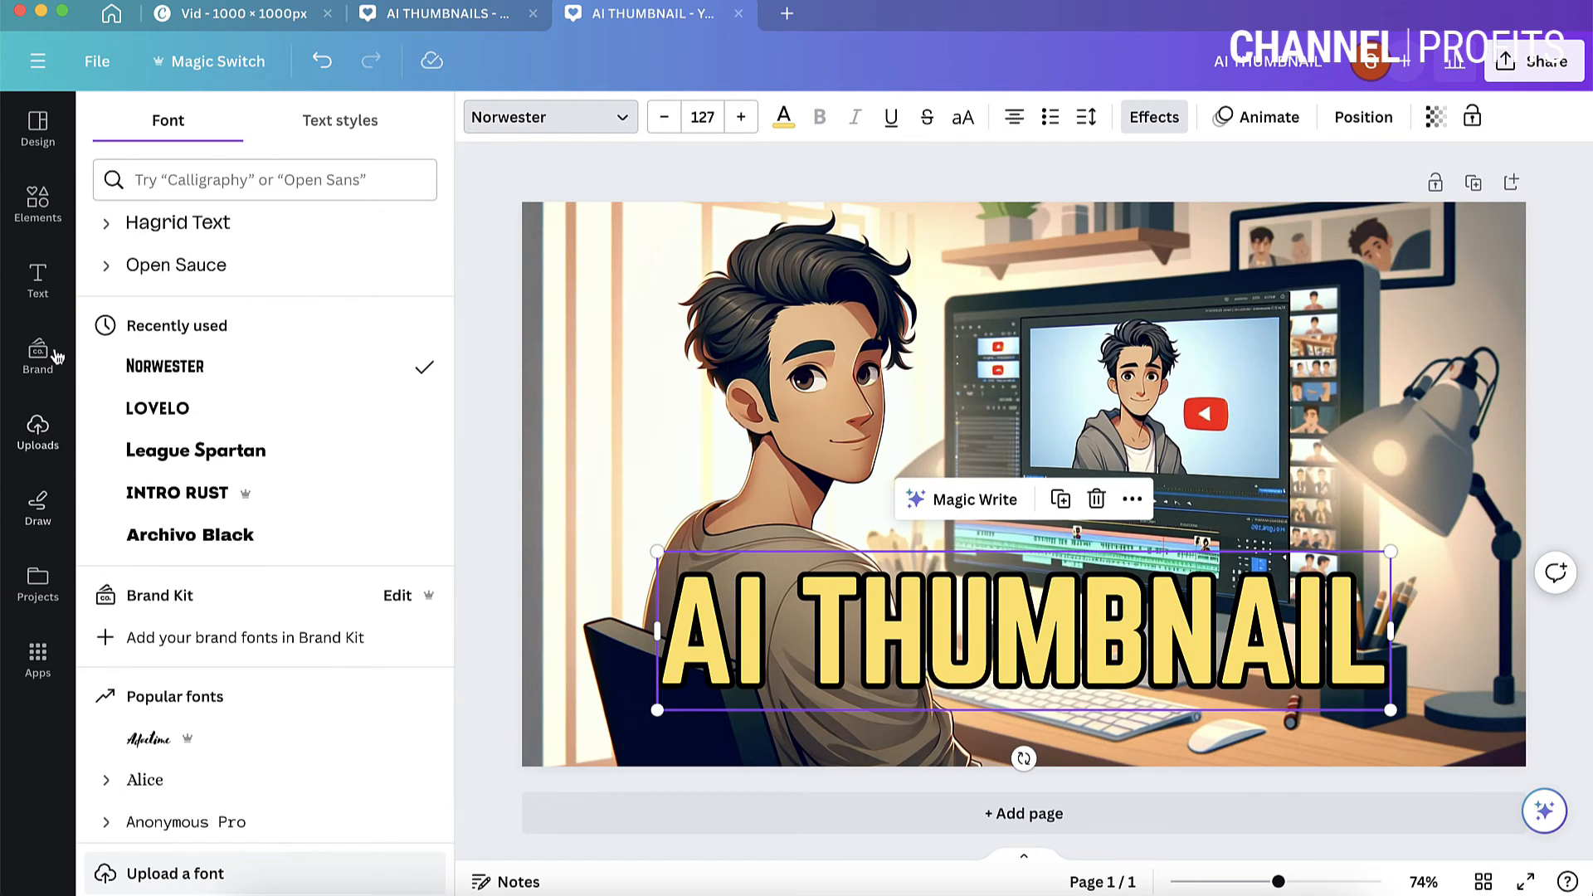
# Add a white box with about 62 transparency and send it behind the title.
pyautogui.click(37, 203)
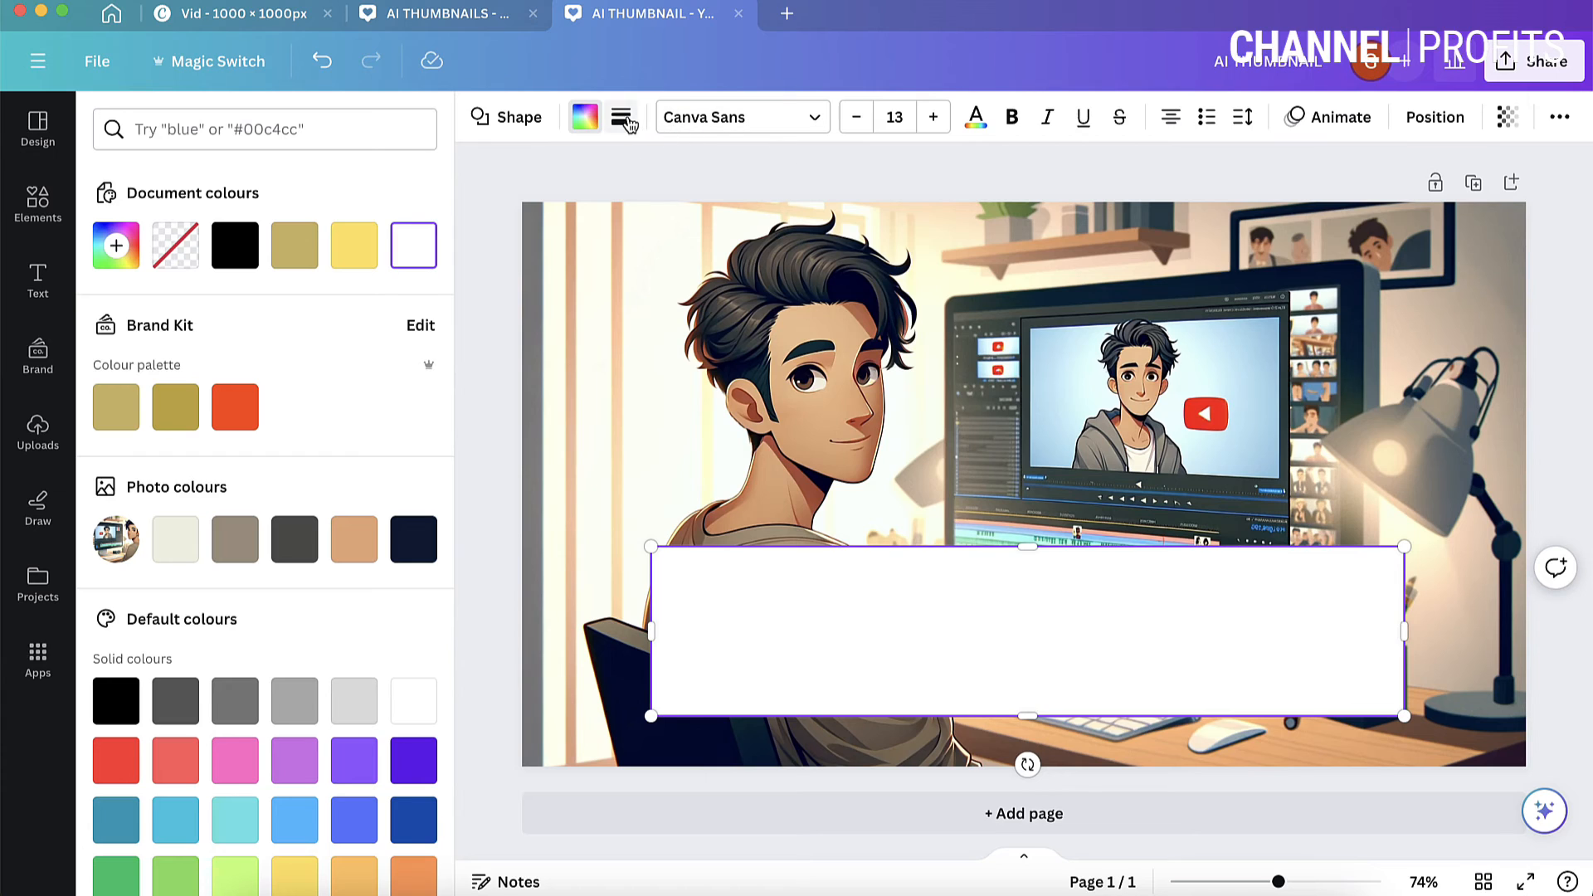
pyautogui.click(620, 117)
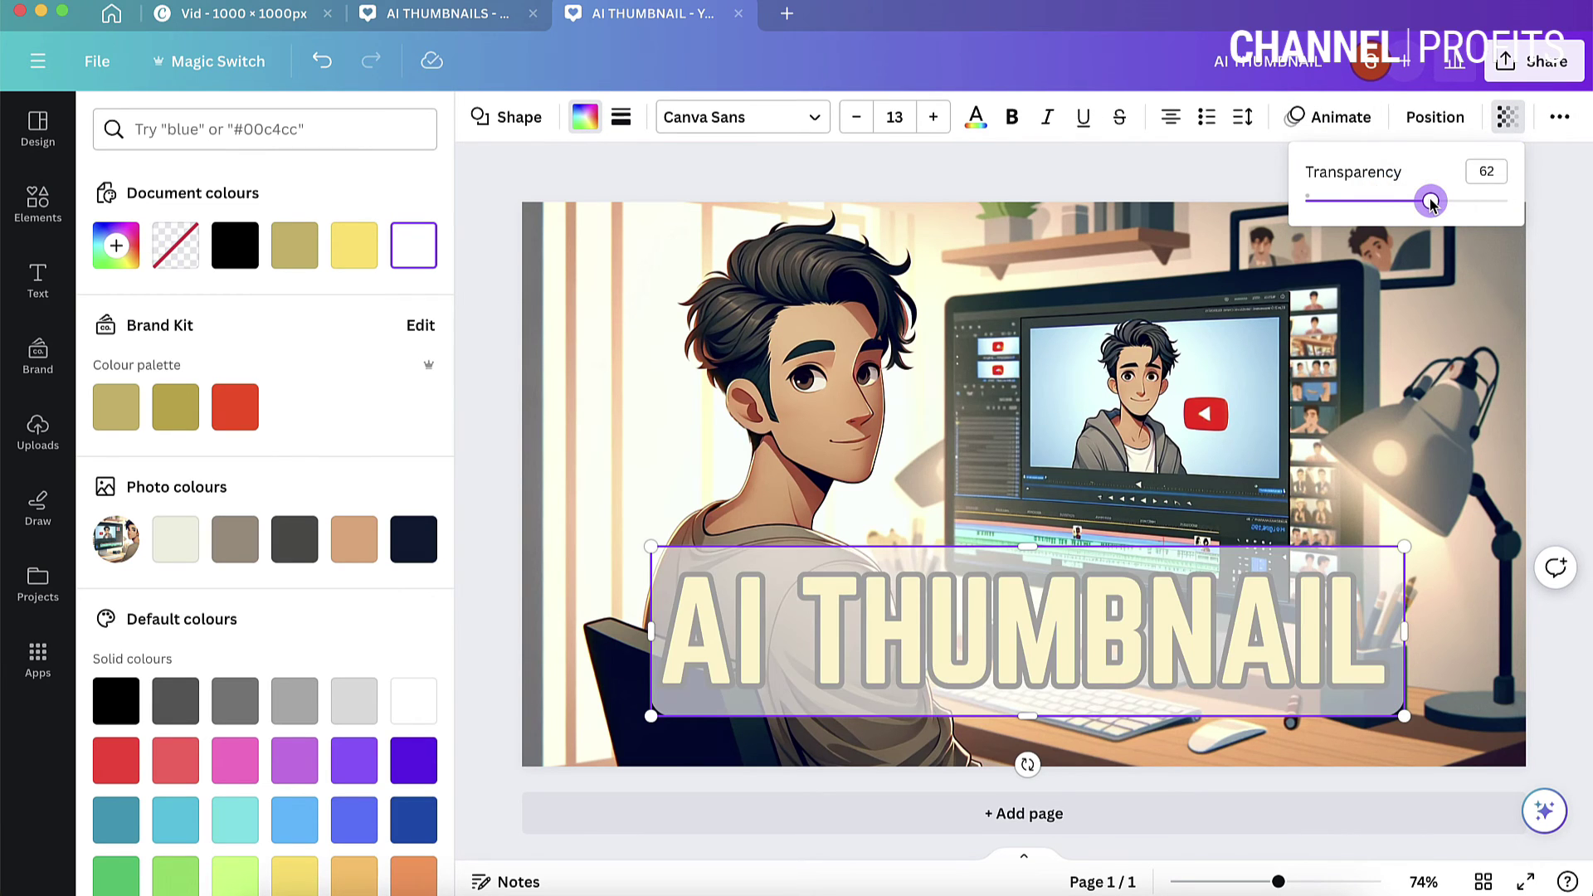
pyautogui.click(1435, 117)
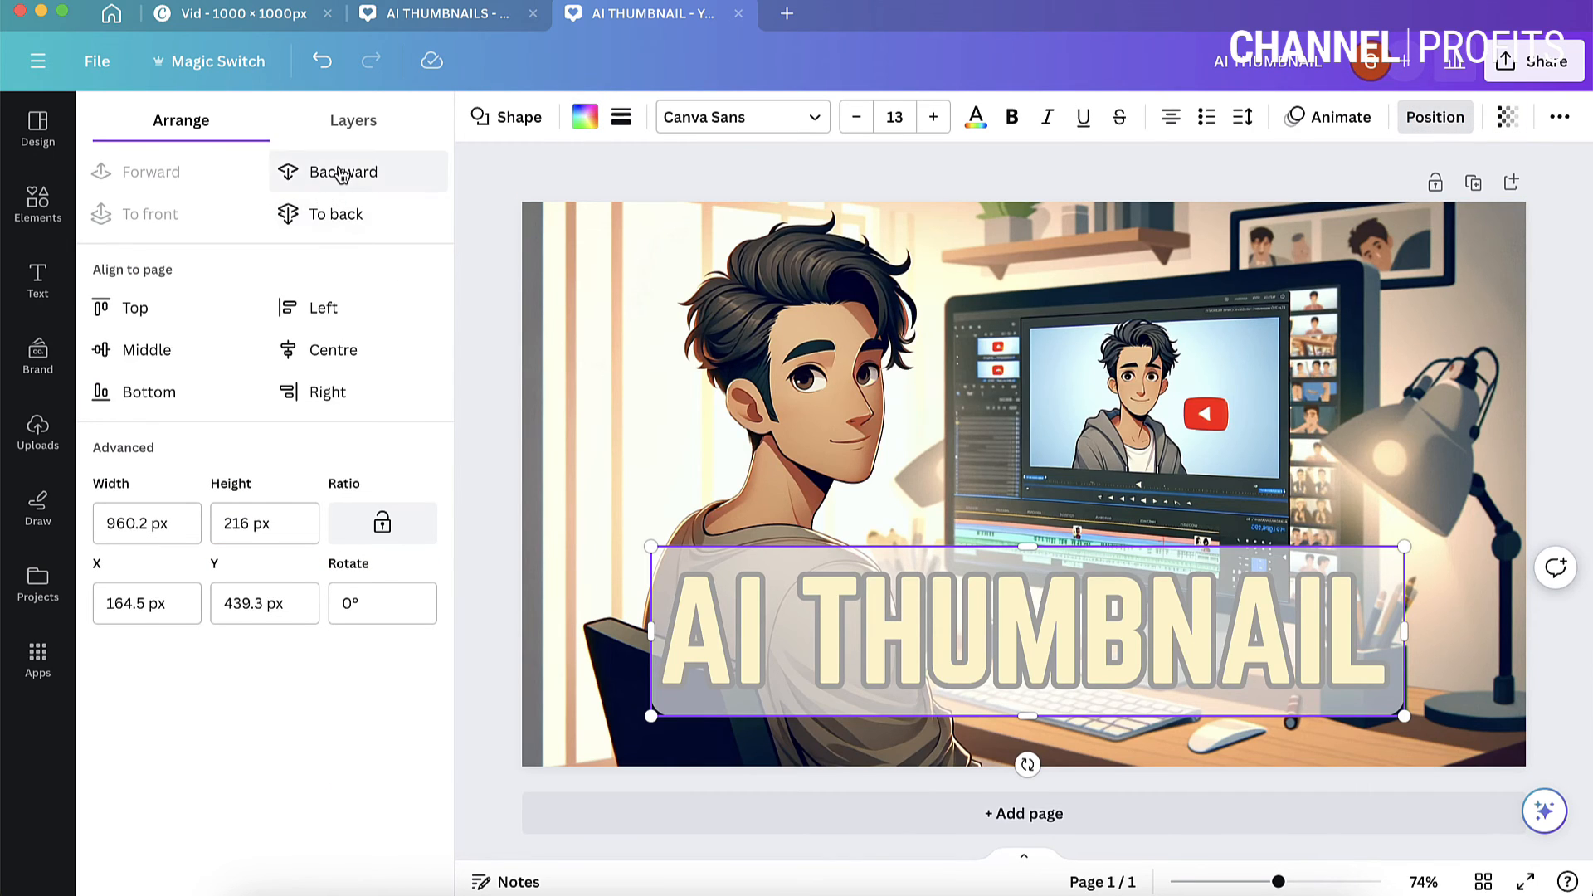
pyautogui.click(37, 203)
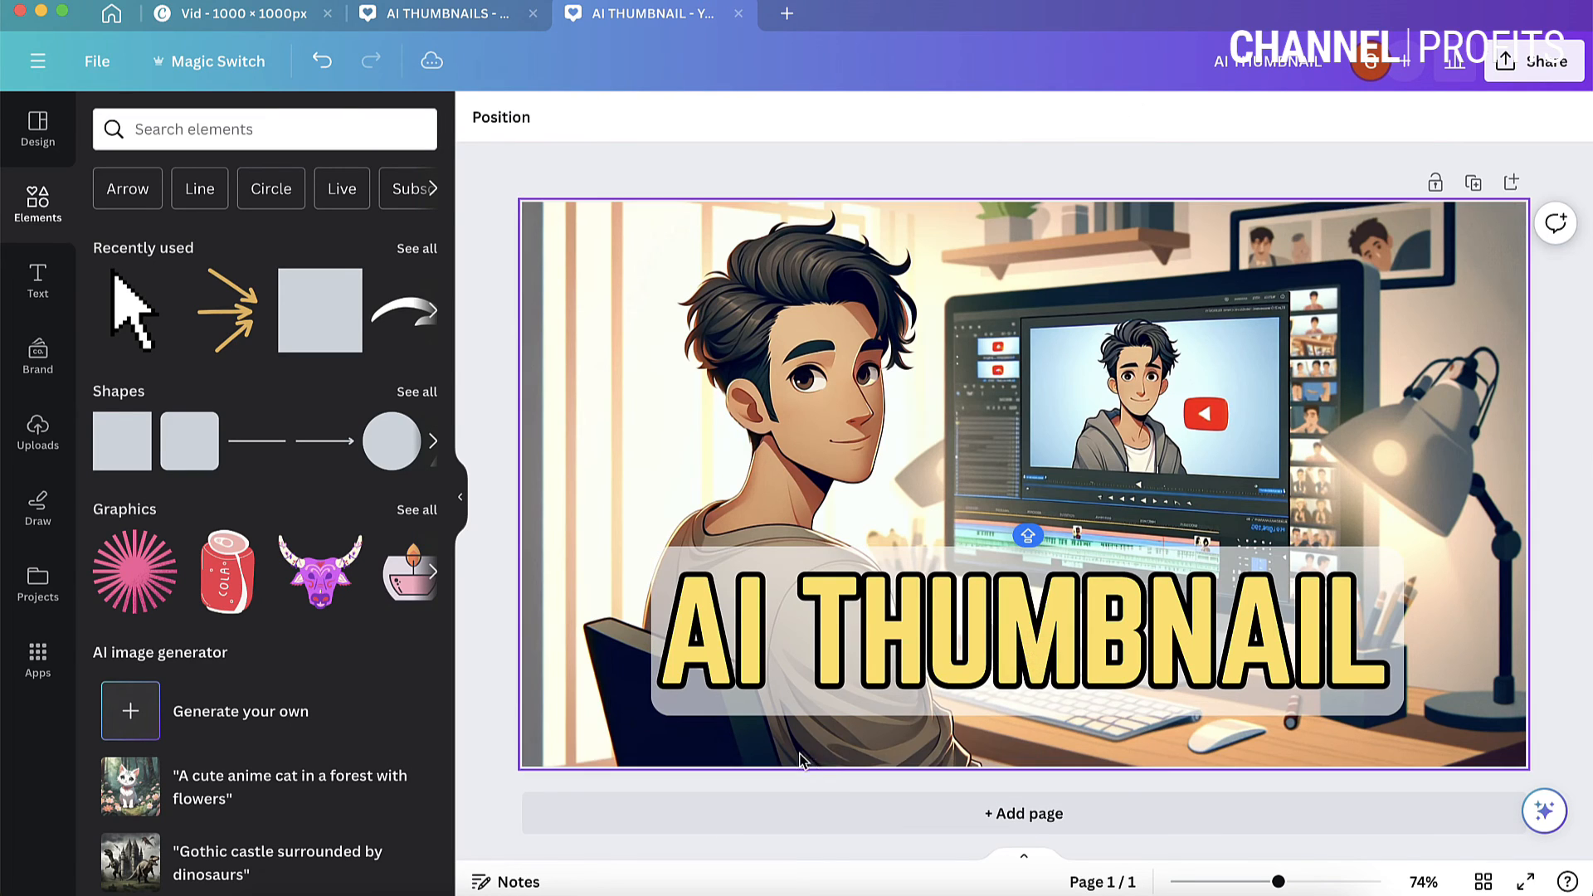
pyautogui.click(1578, 658)
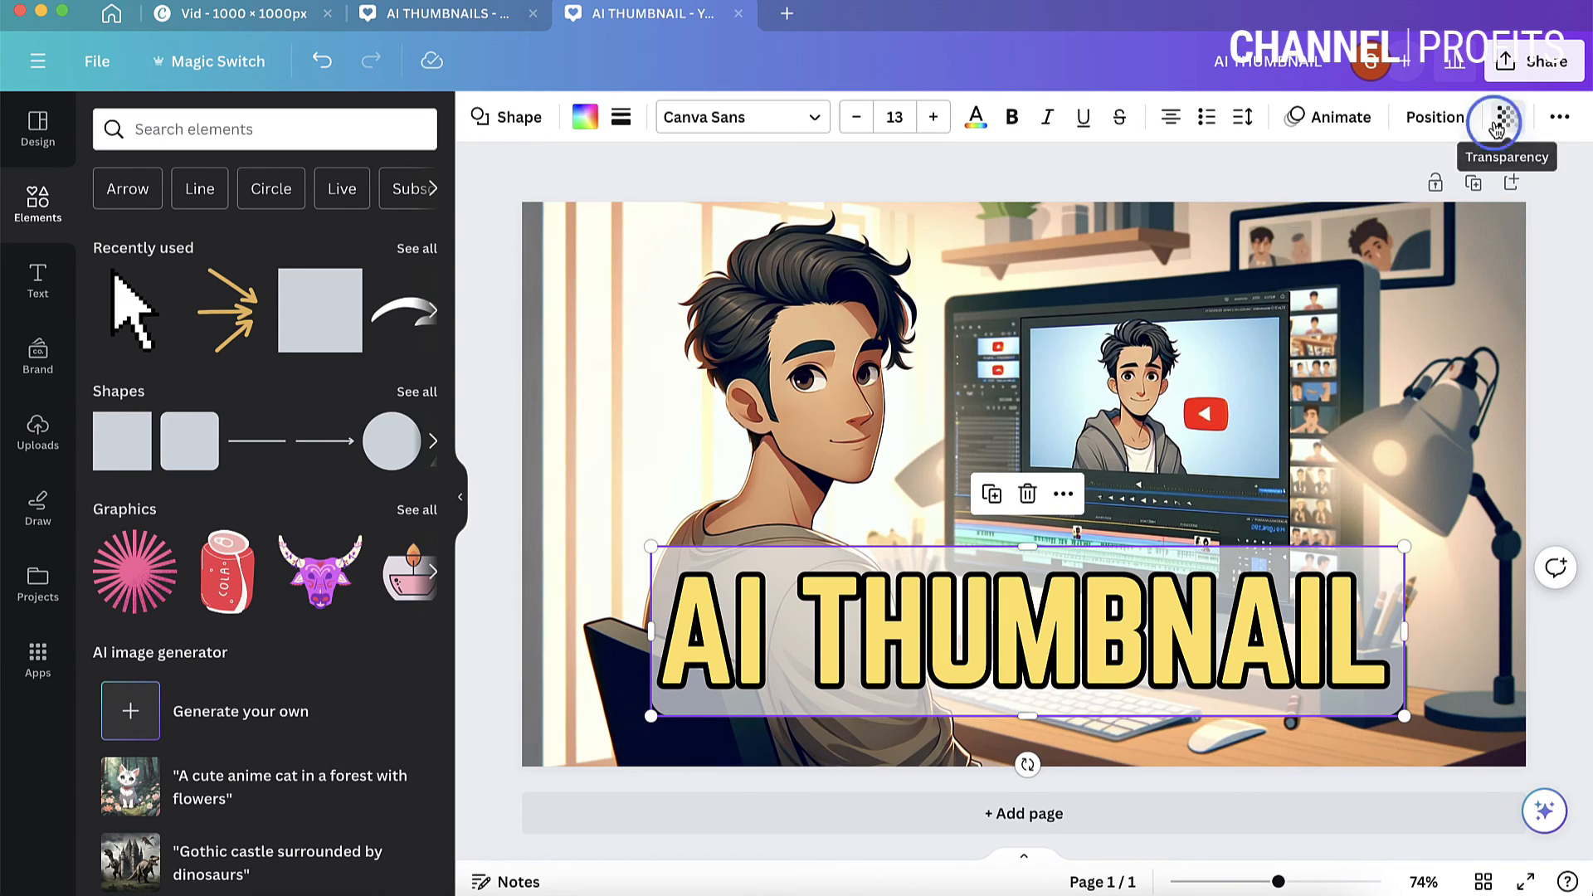
pyautogui.click(1495, 117)
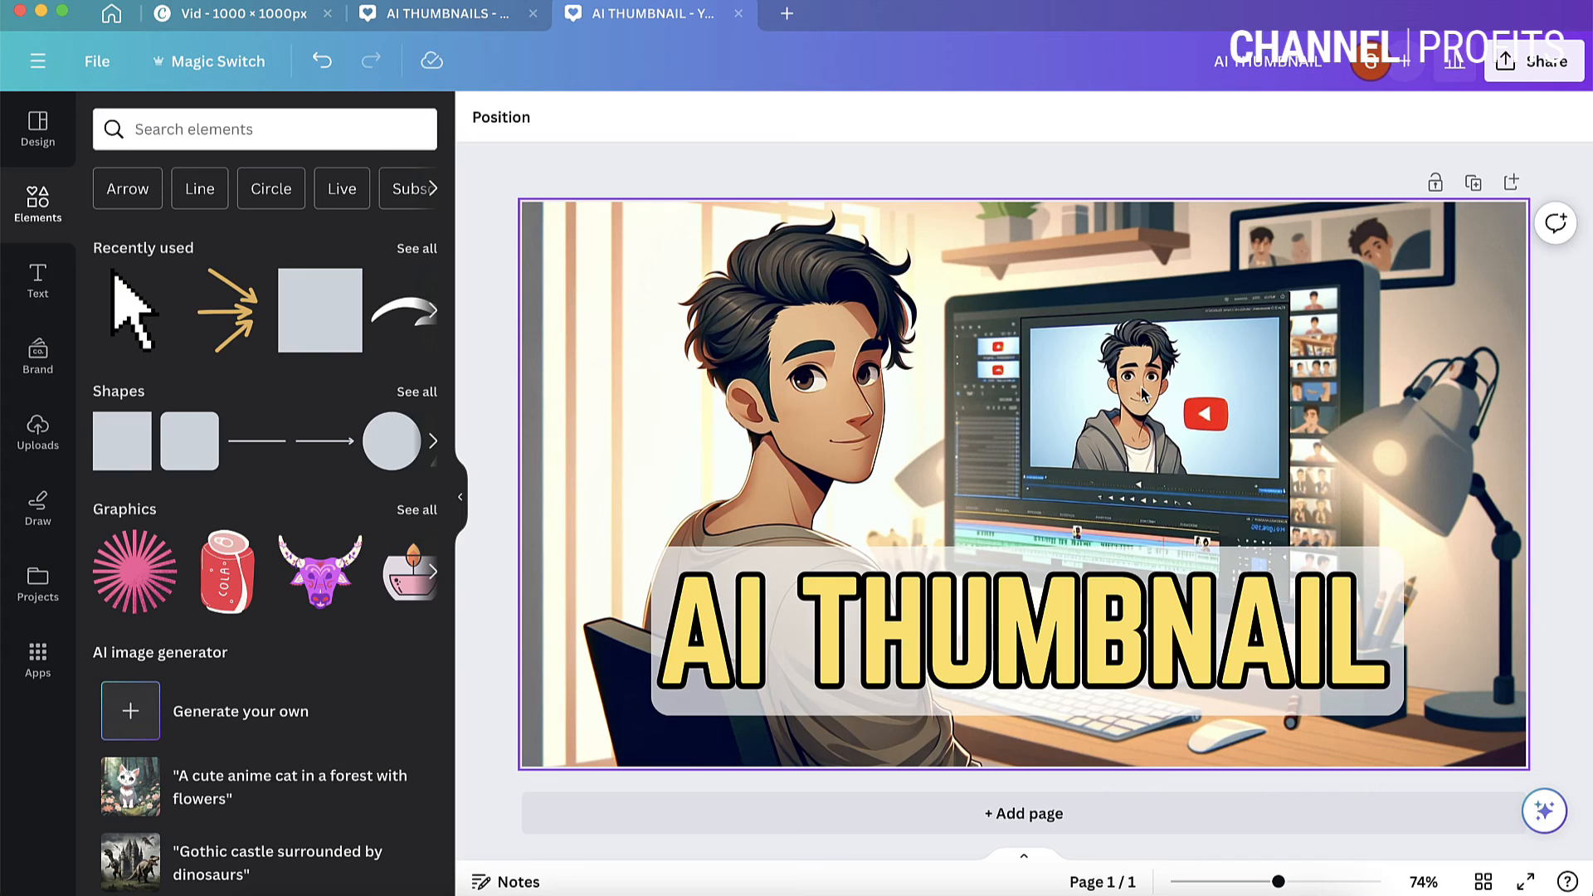
# Place the pixel cursor arrow from Recently used, resized and tilted about -23° under the title.
pyautogui.click(288, 86)
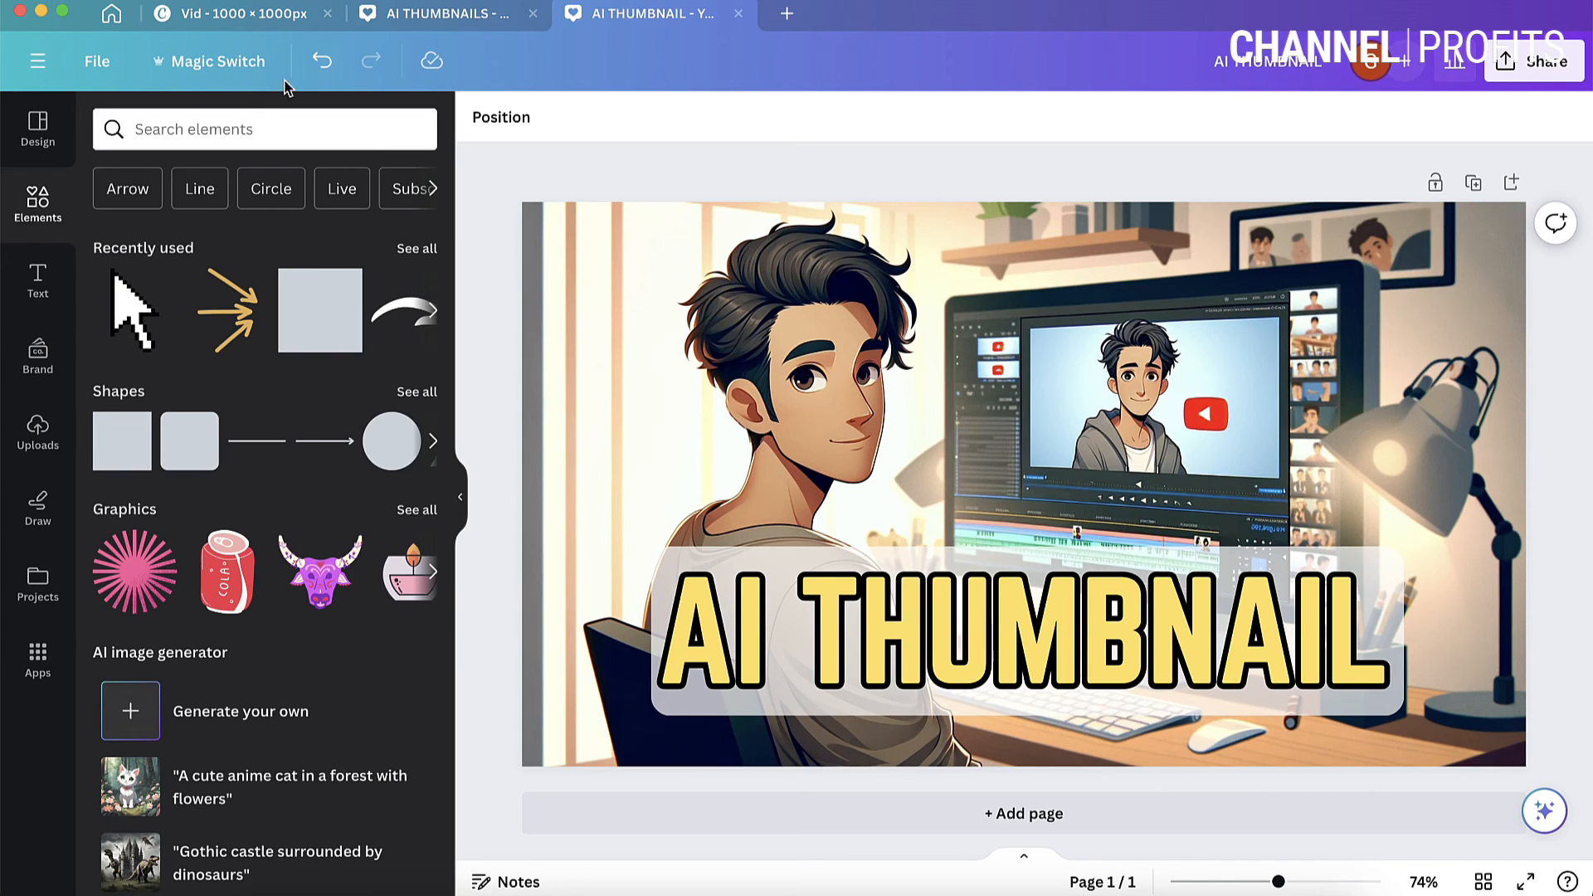
pyautogui.moveTo(132, 316)
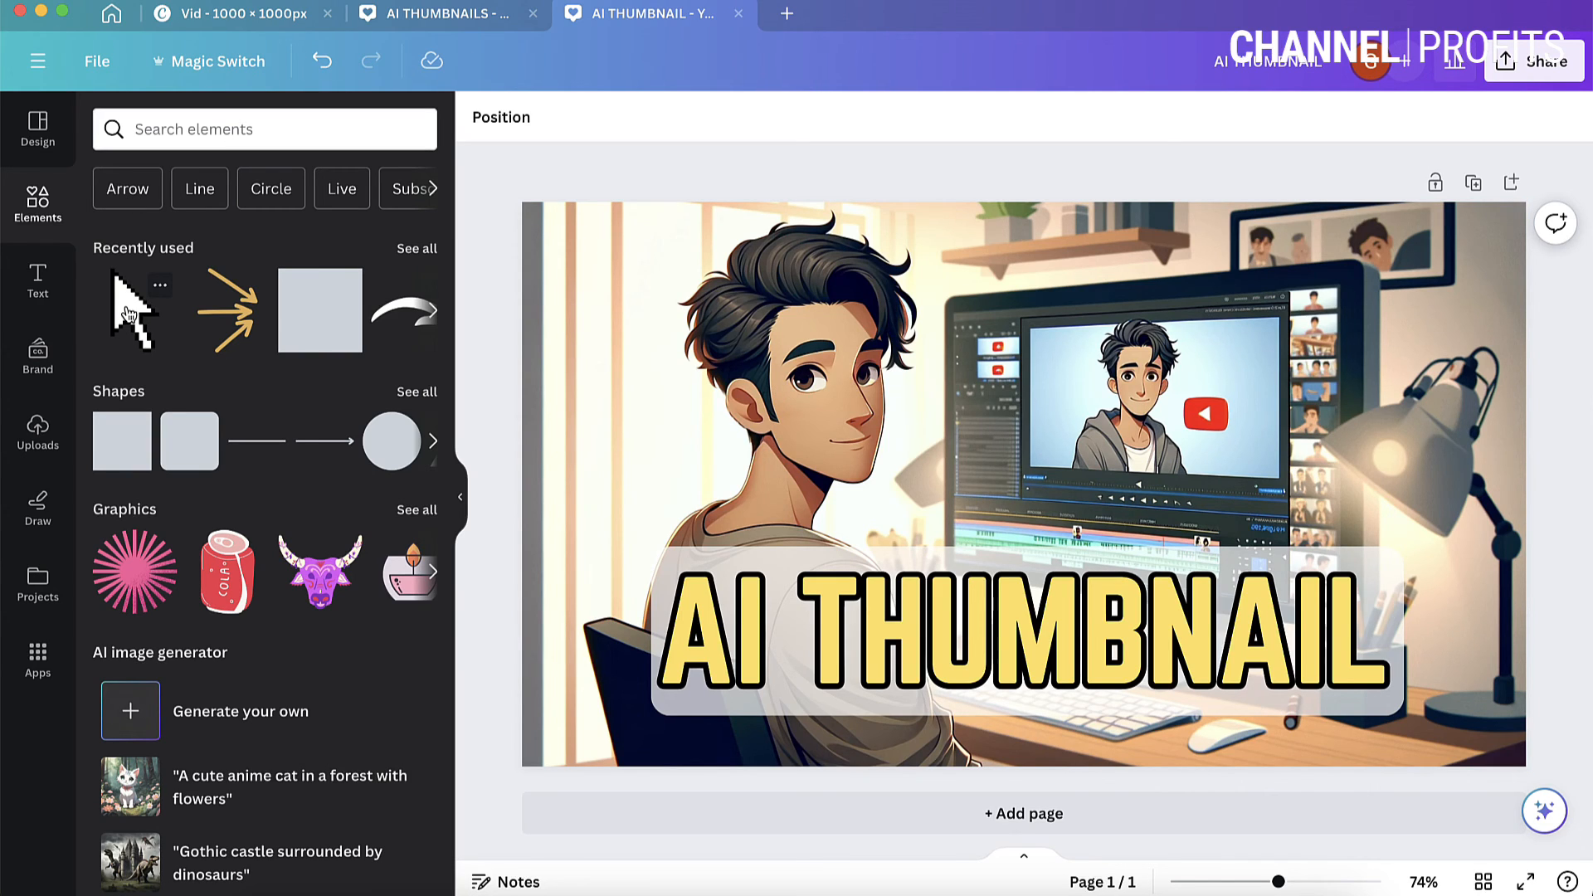
pyautogui.moveTo(262, 232)
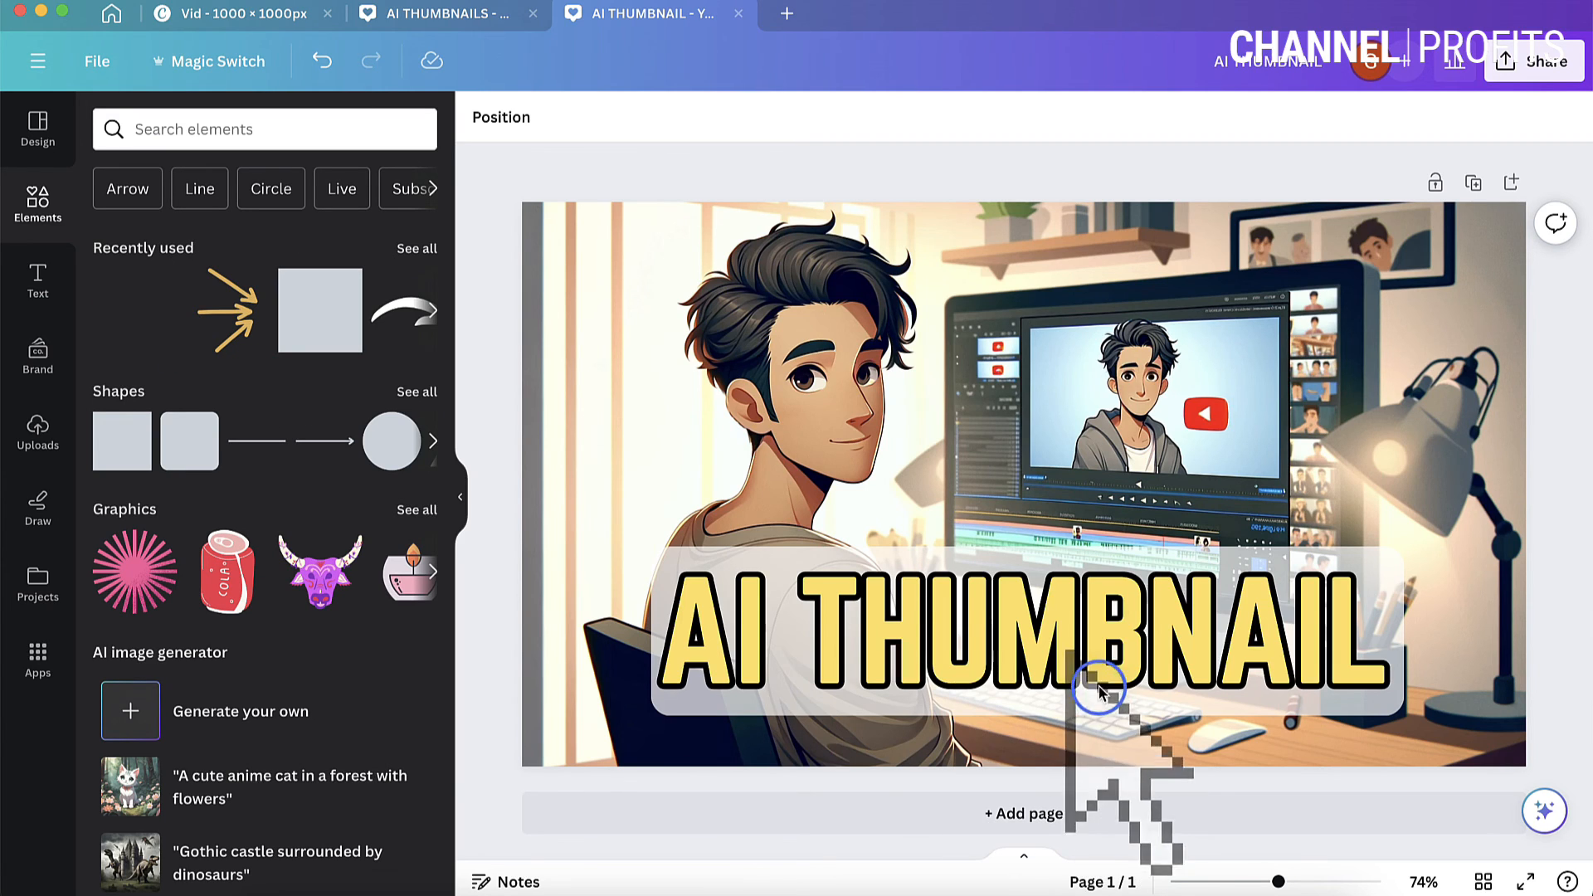
pyautogui.click(1100, 688)
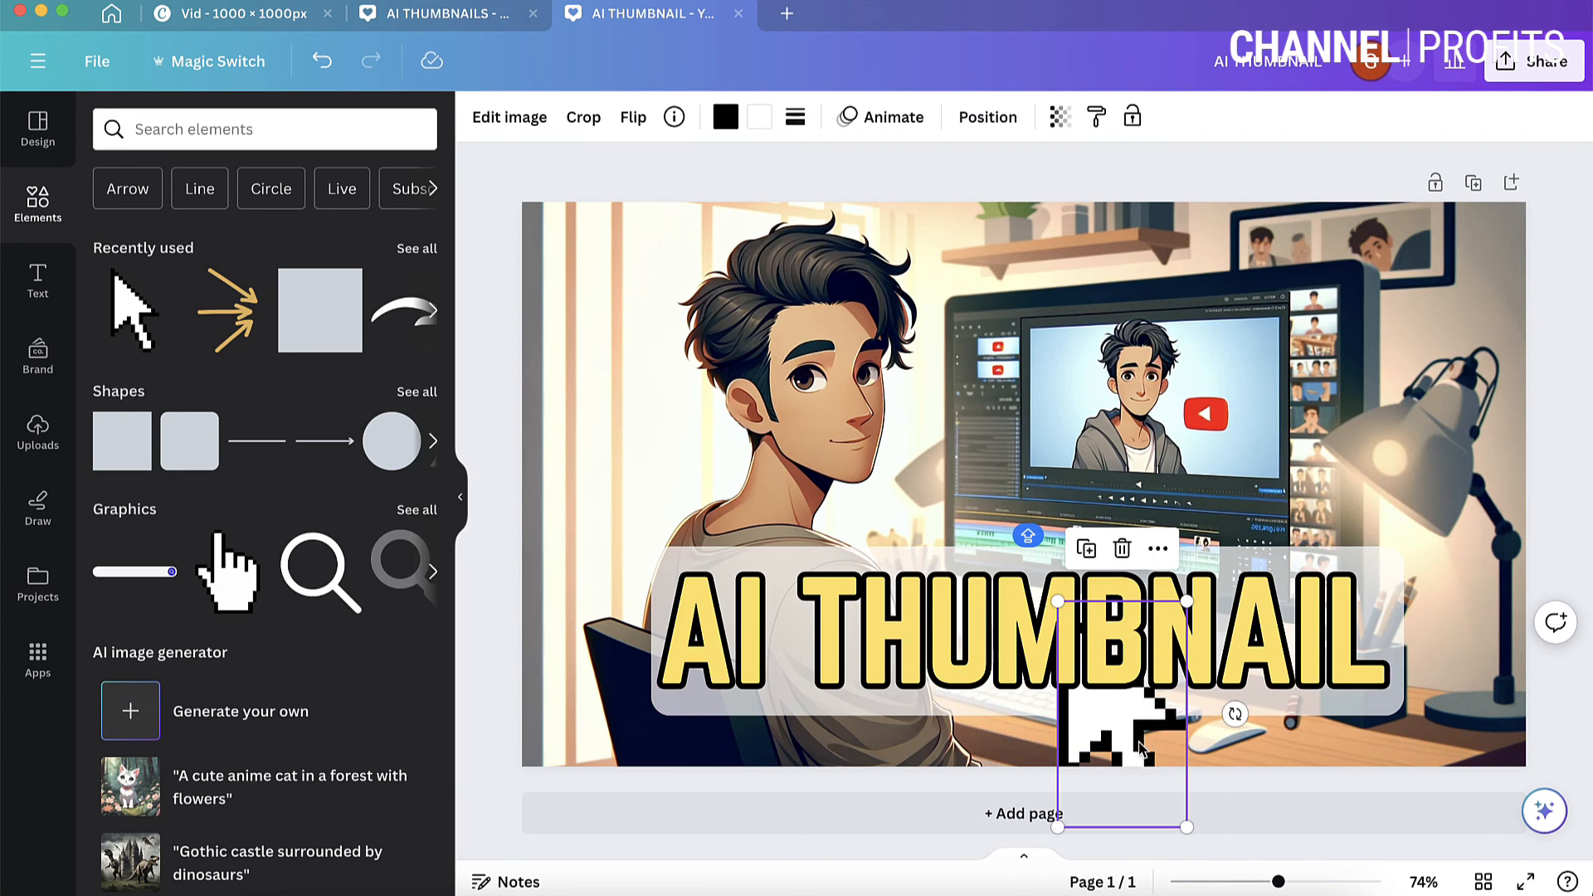
pyautogui.click(985, 117)
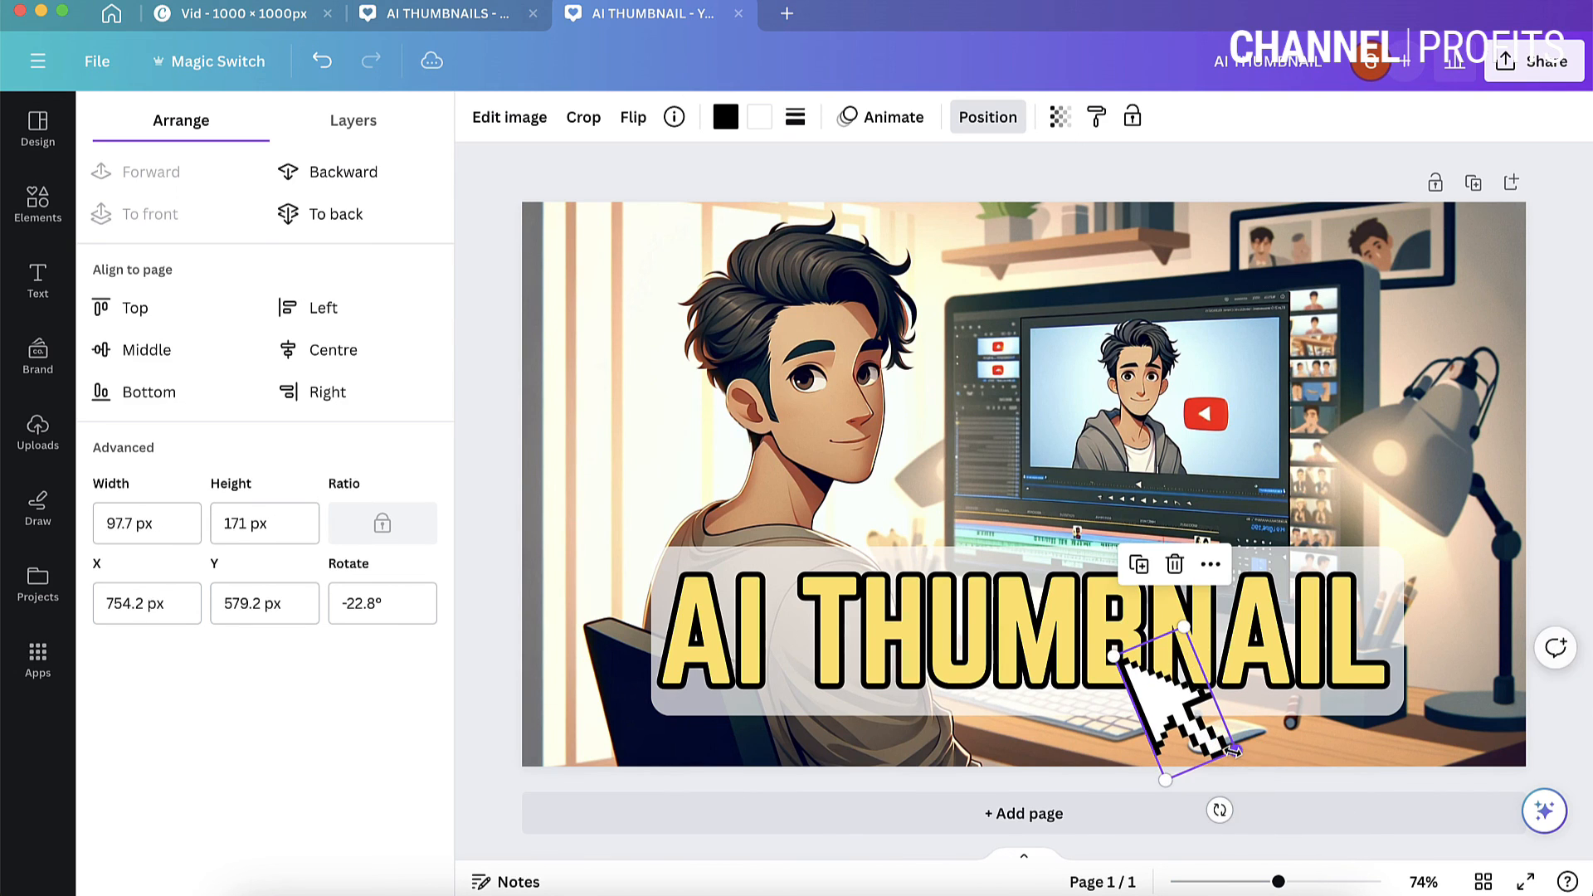
pyautogui.click(36, 203)
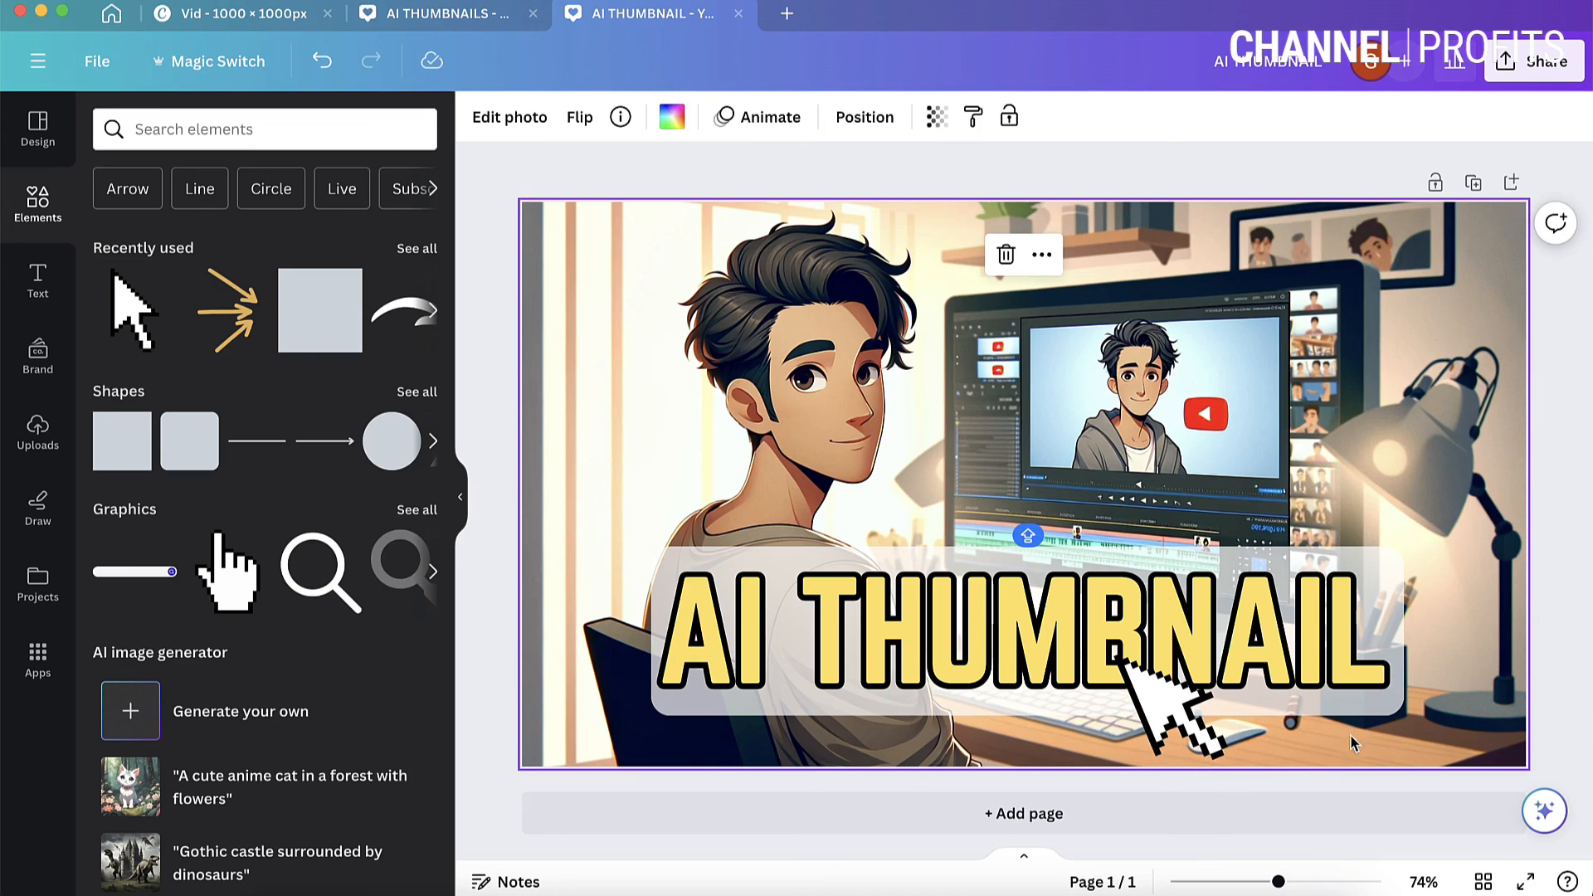
pyautogui.moveTo(1555, 330)
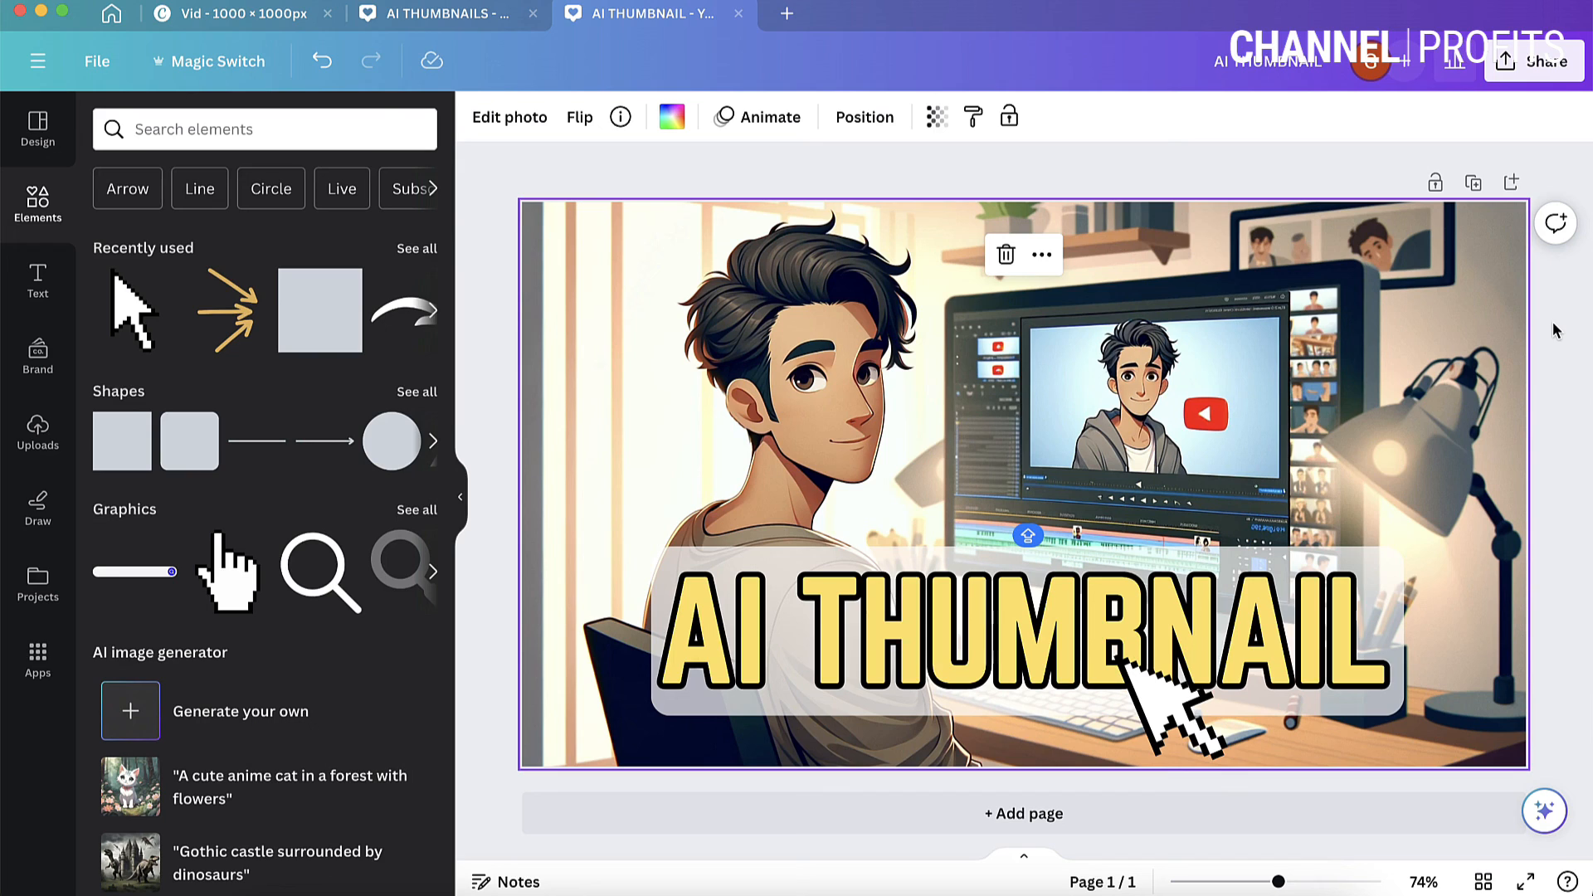
pyautogui.moveTo(960, 172)
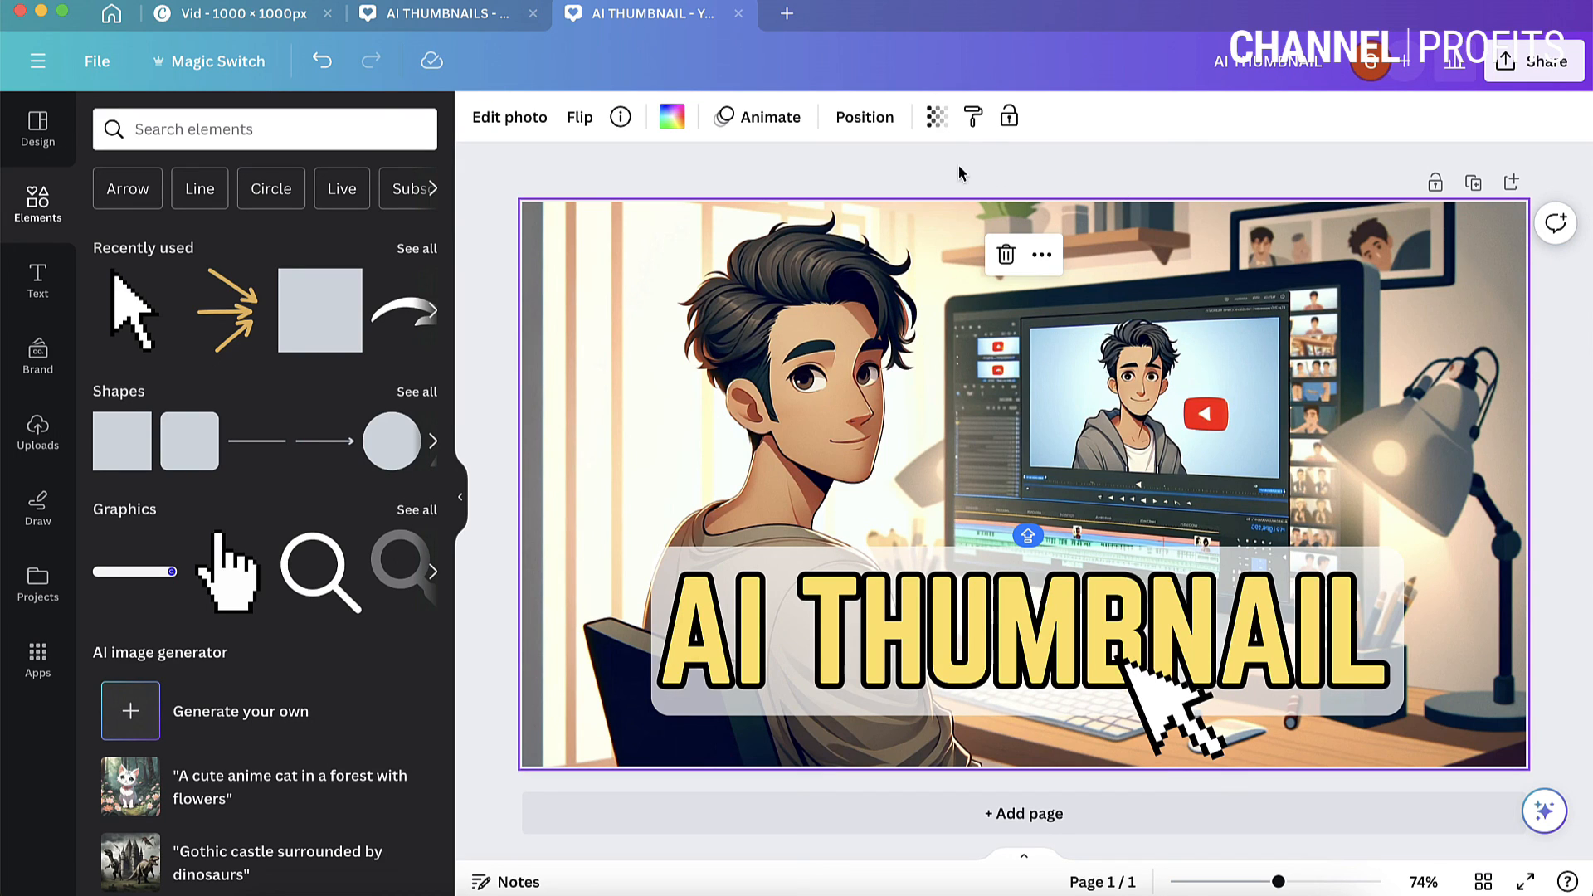
# Zoom out to review the whole AI THUMBNAIL design, deselect everything, then open Share.
pyautogui.click(877, 657)
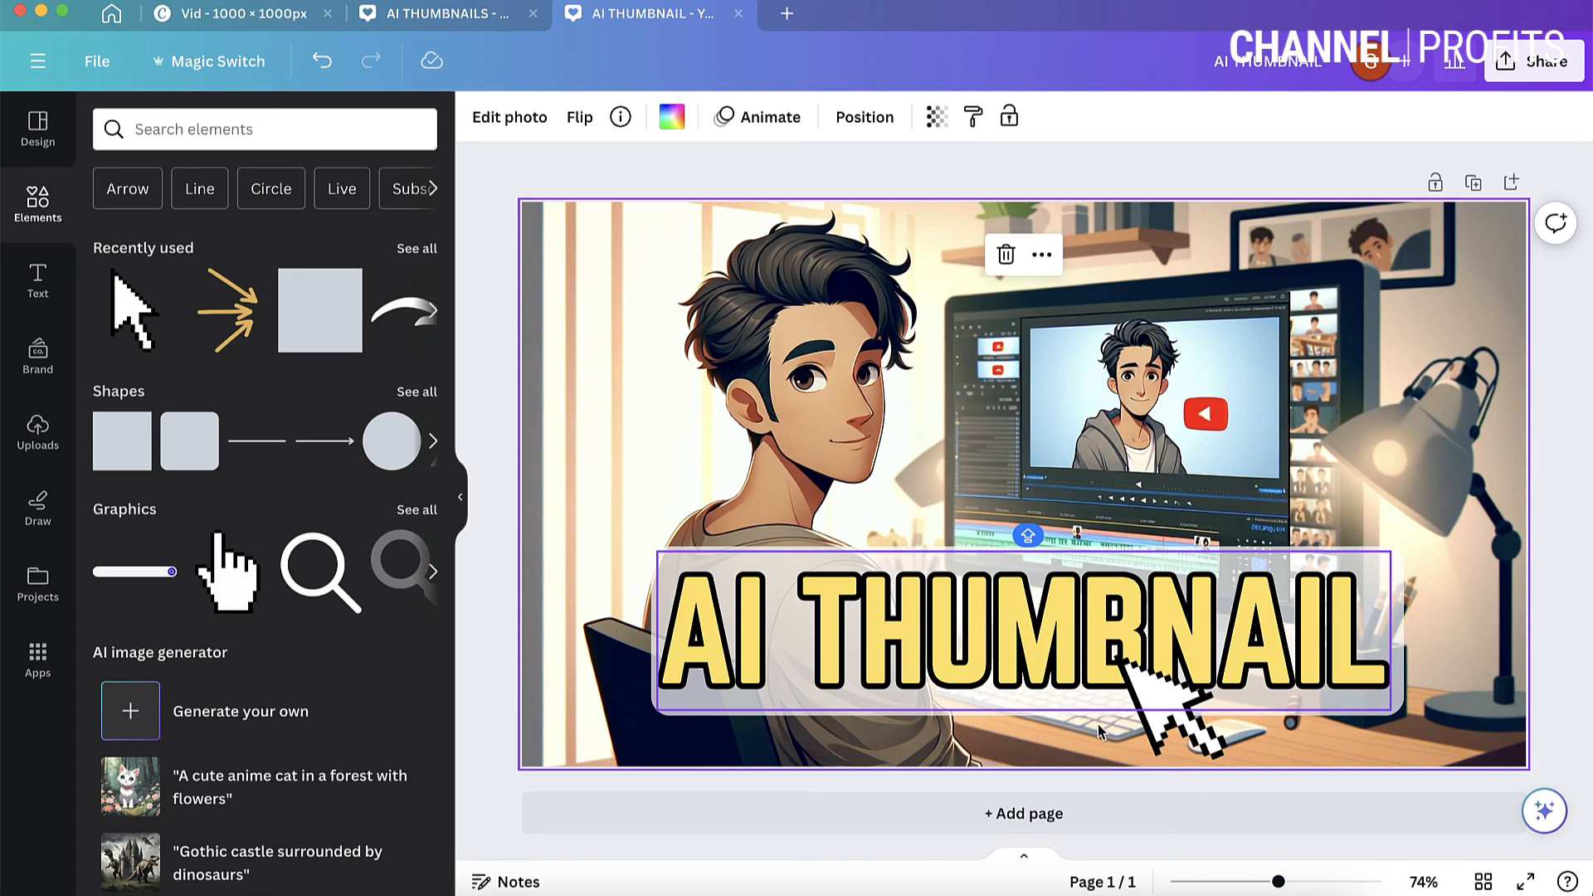
pyautogui.click(488, 391)
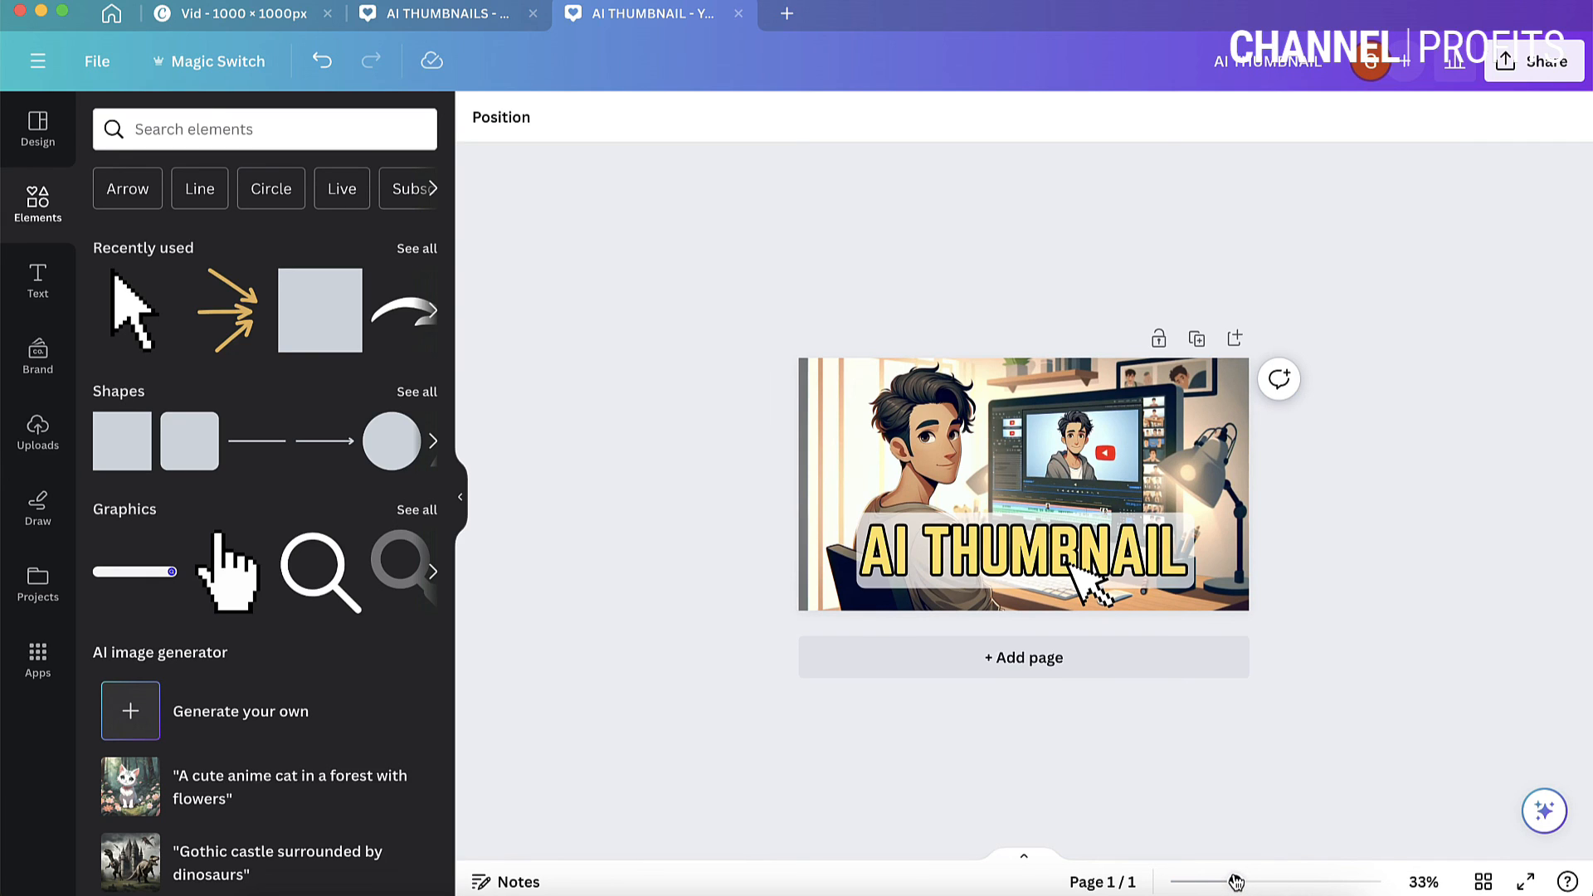
pyautogui.click(991, 475)
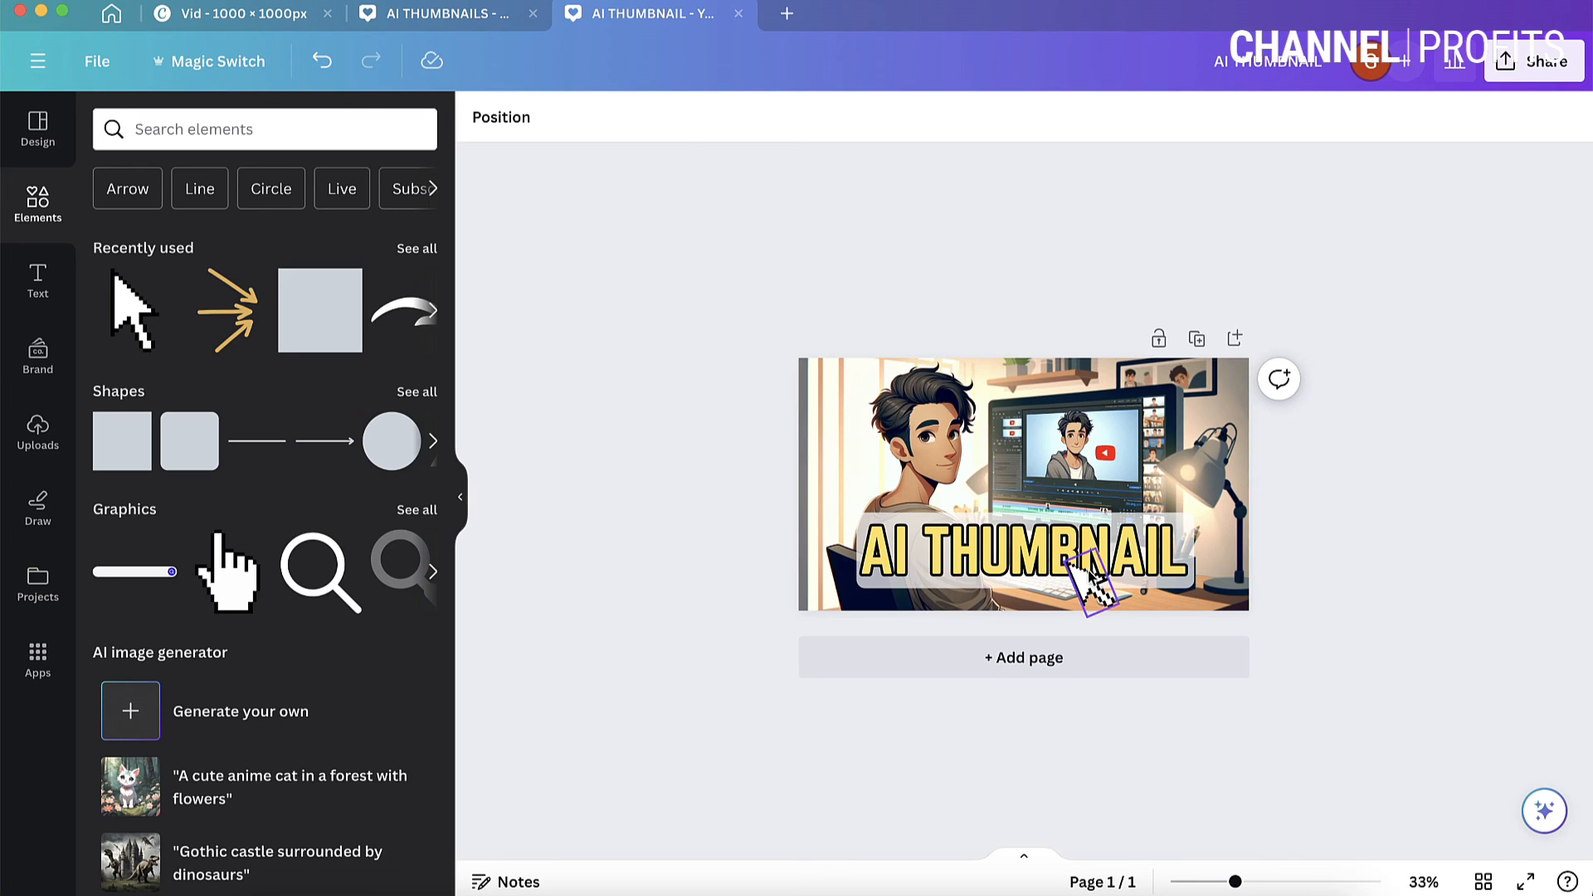
pyautogui.scroll(-3)
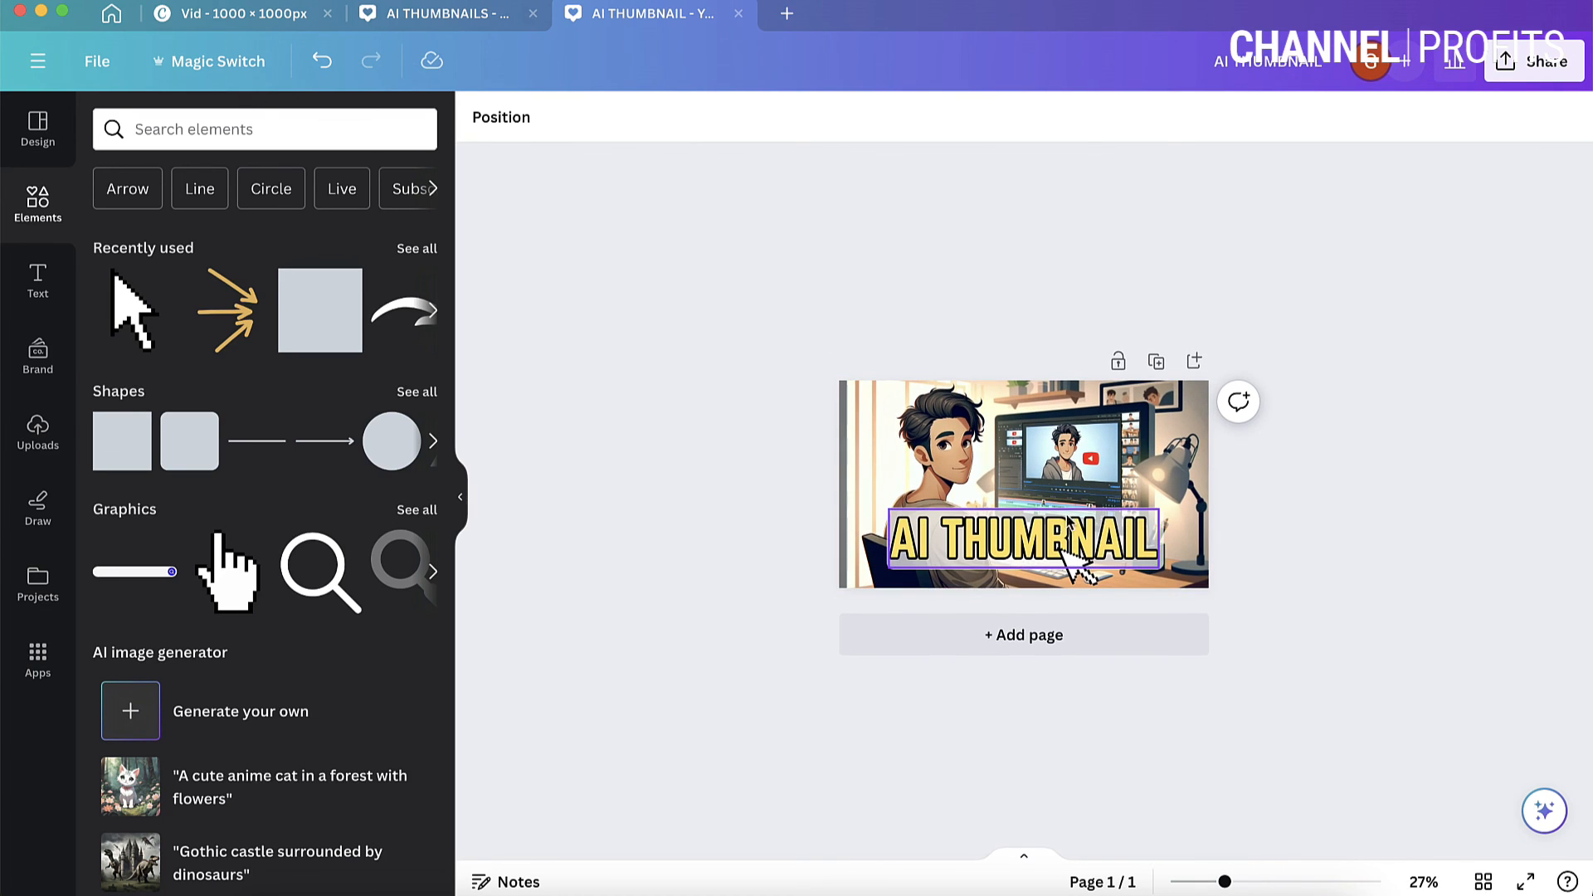
pyautogui.click(1289, 779)
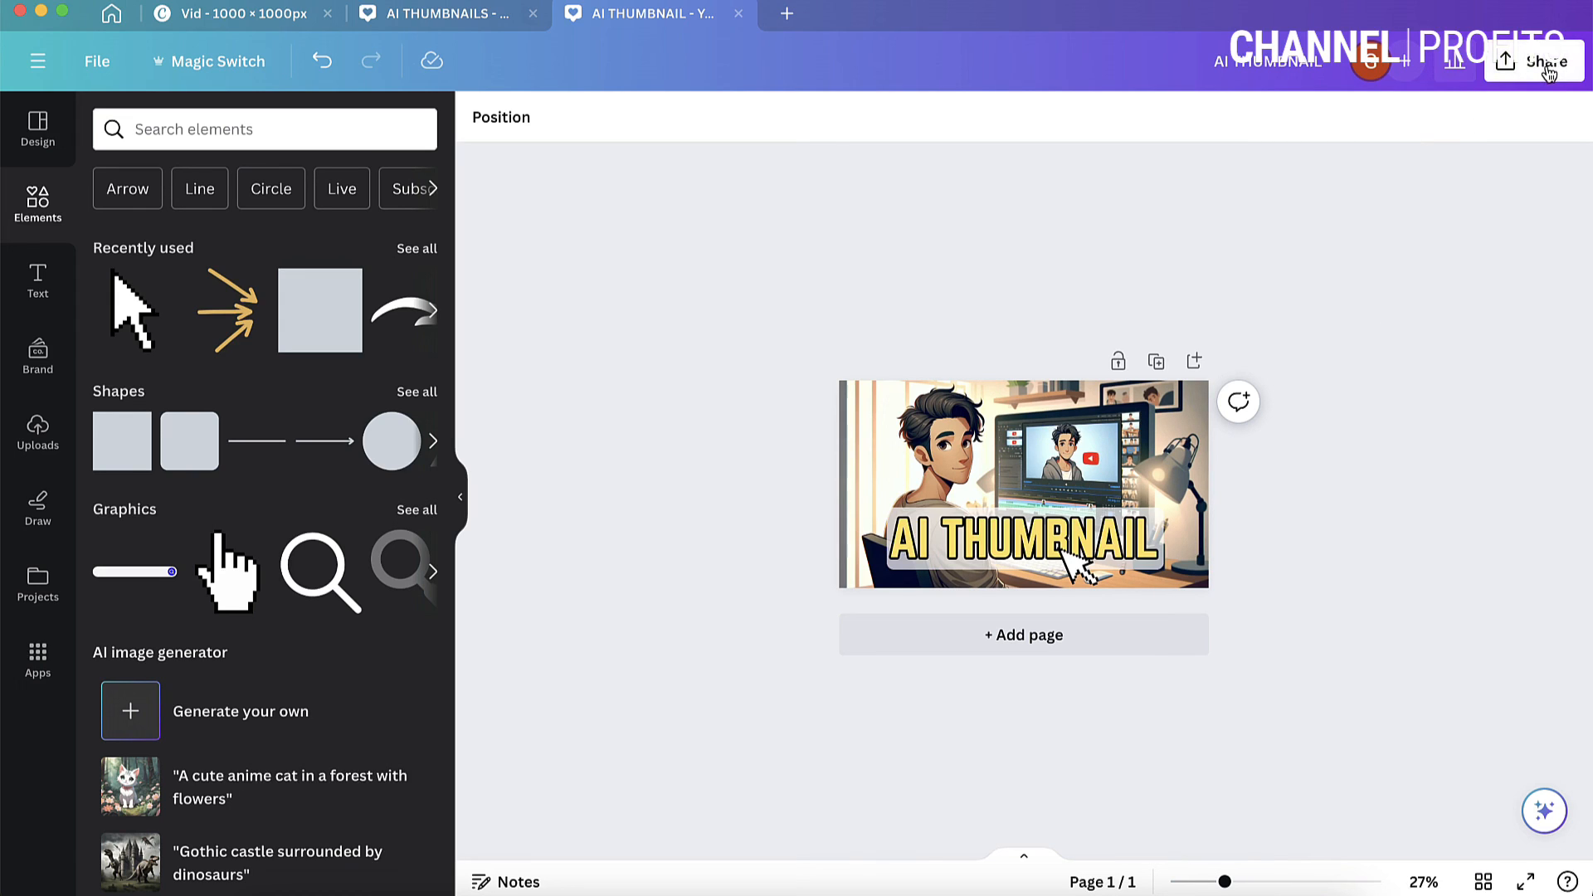
pyautogui.click(1548, 61)
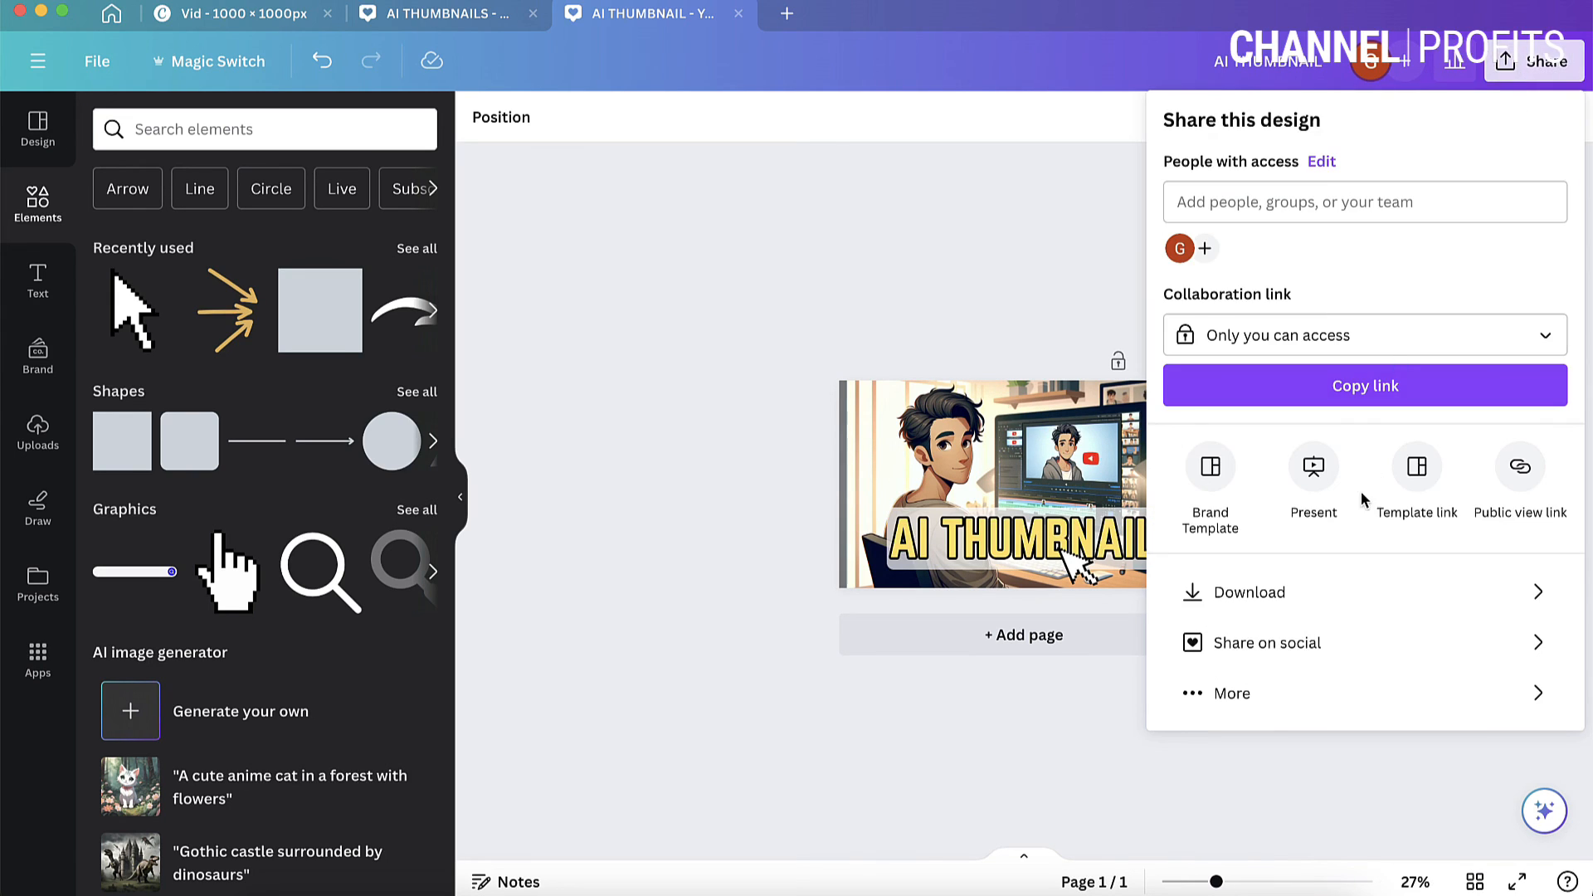